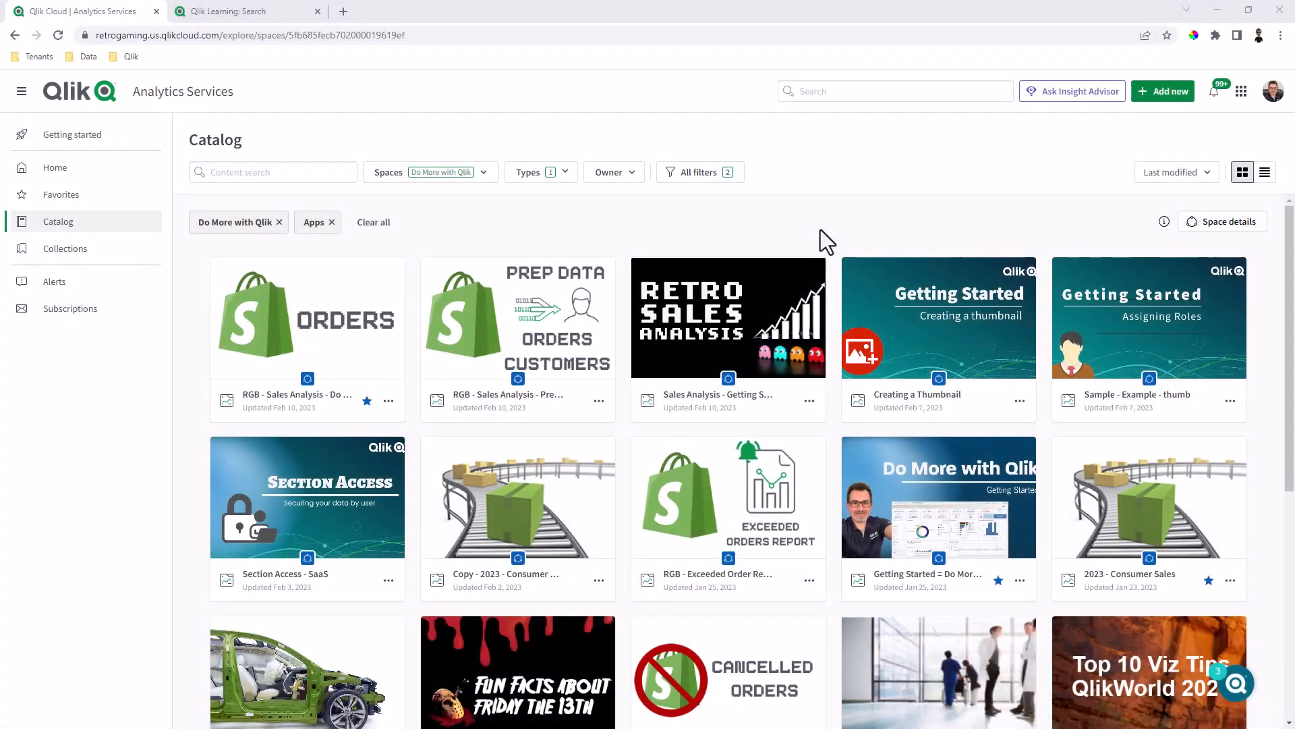
mouse_move(727, 318)
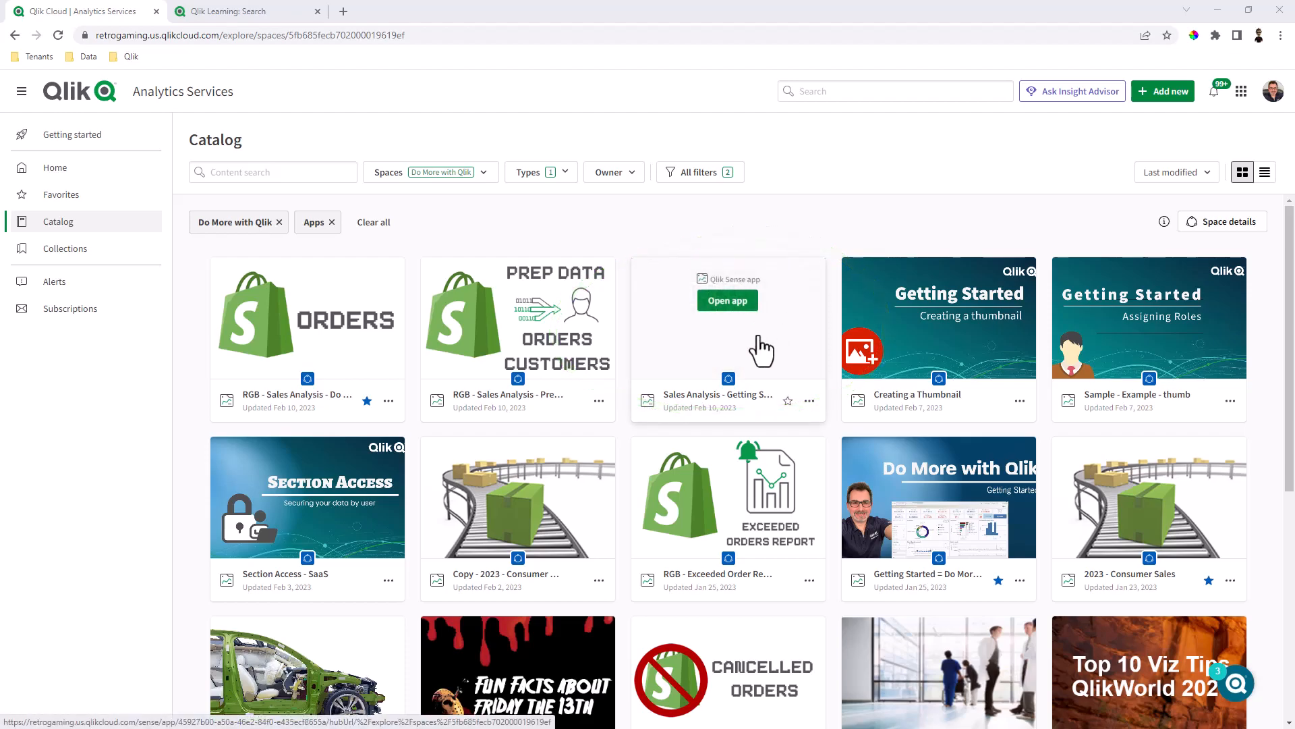
Step: Open the Sales Analysis - Getting Started app from the catalog
click(727, 299)
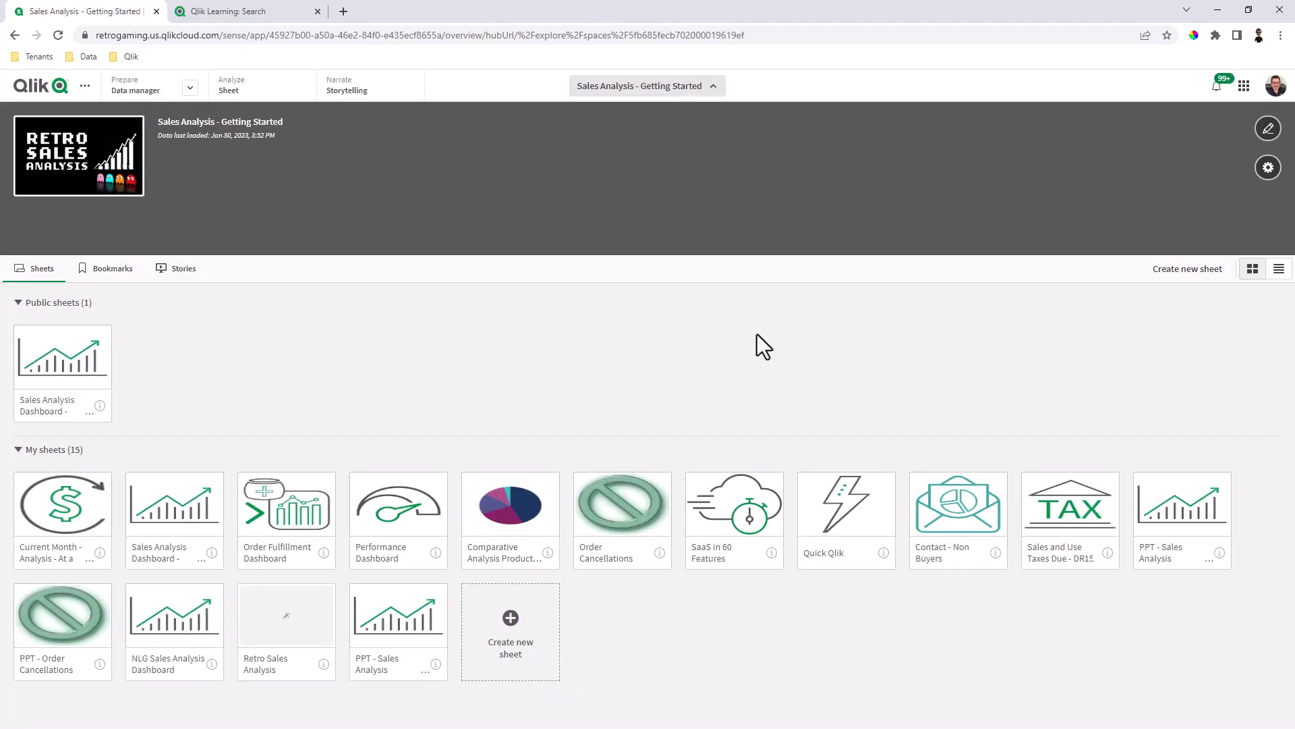
mouse_move(584, 370)
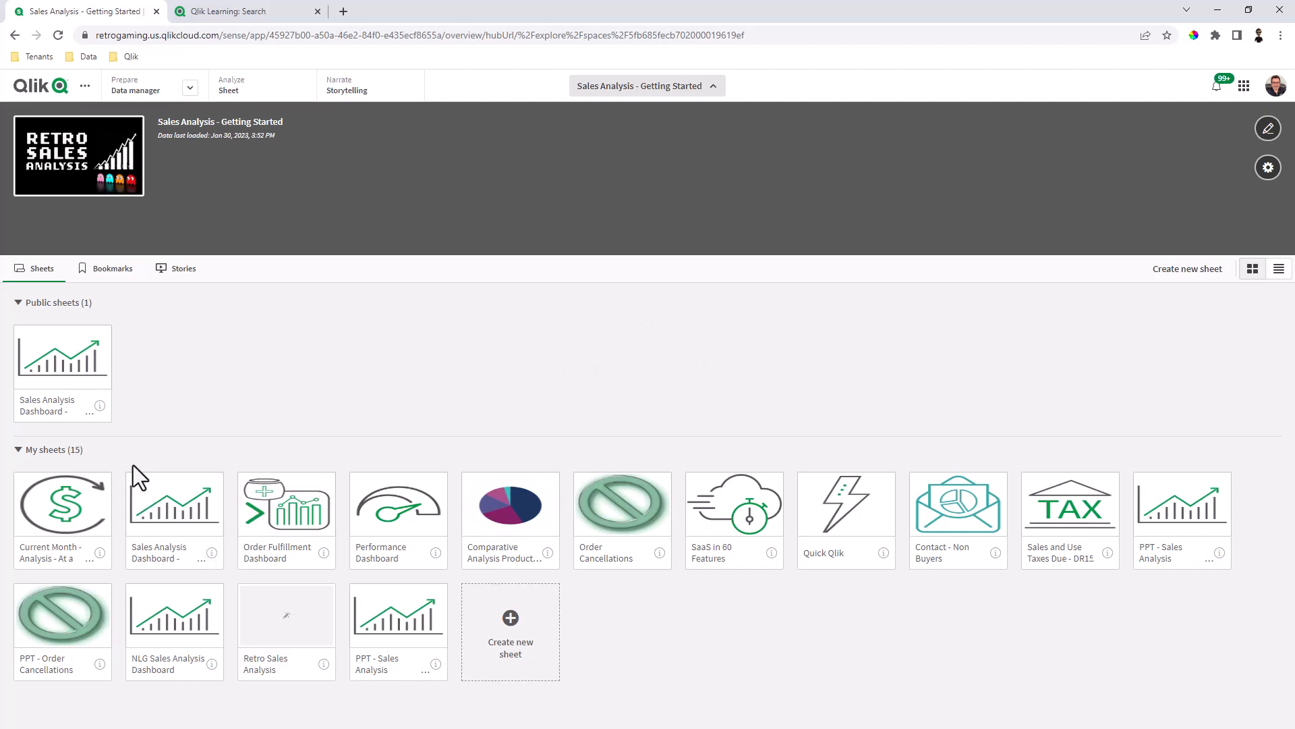
mouse_move(174, 529)
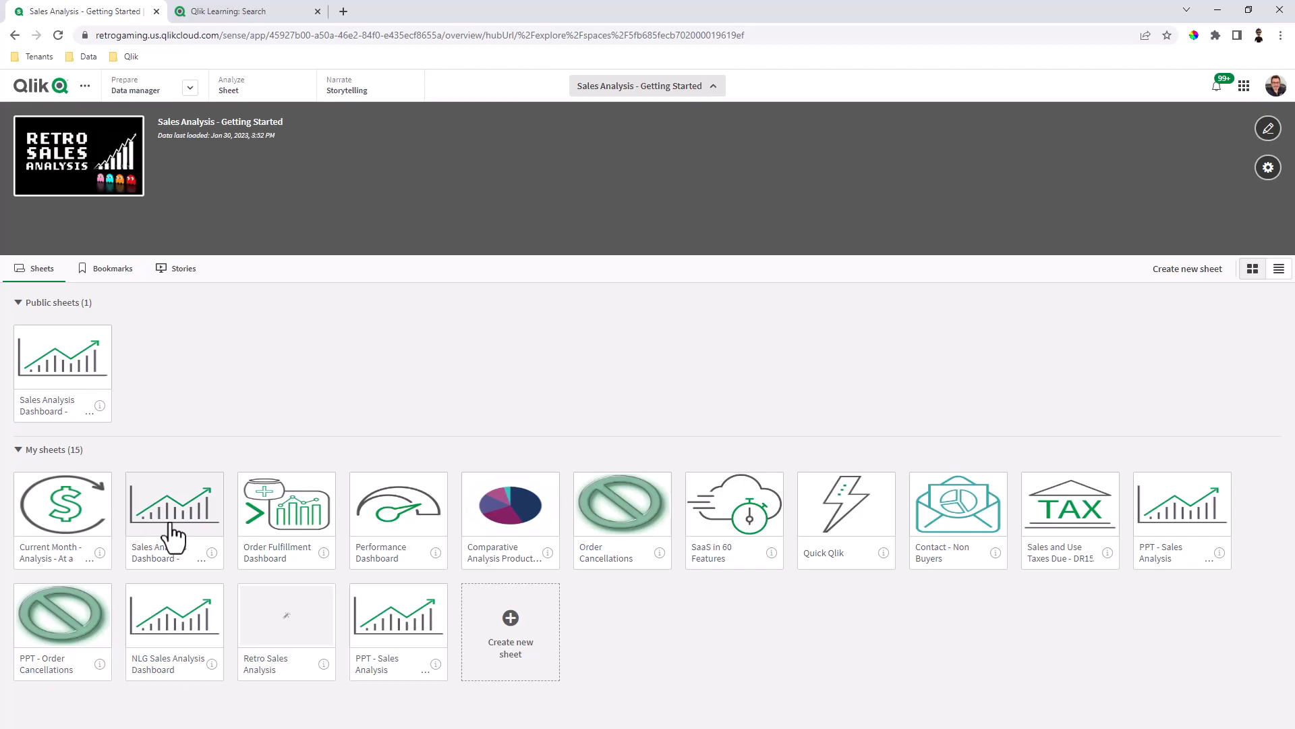
Step: Create a new sheet and title it 'Do More Chart Styling'
right_click(174, 504)
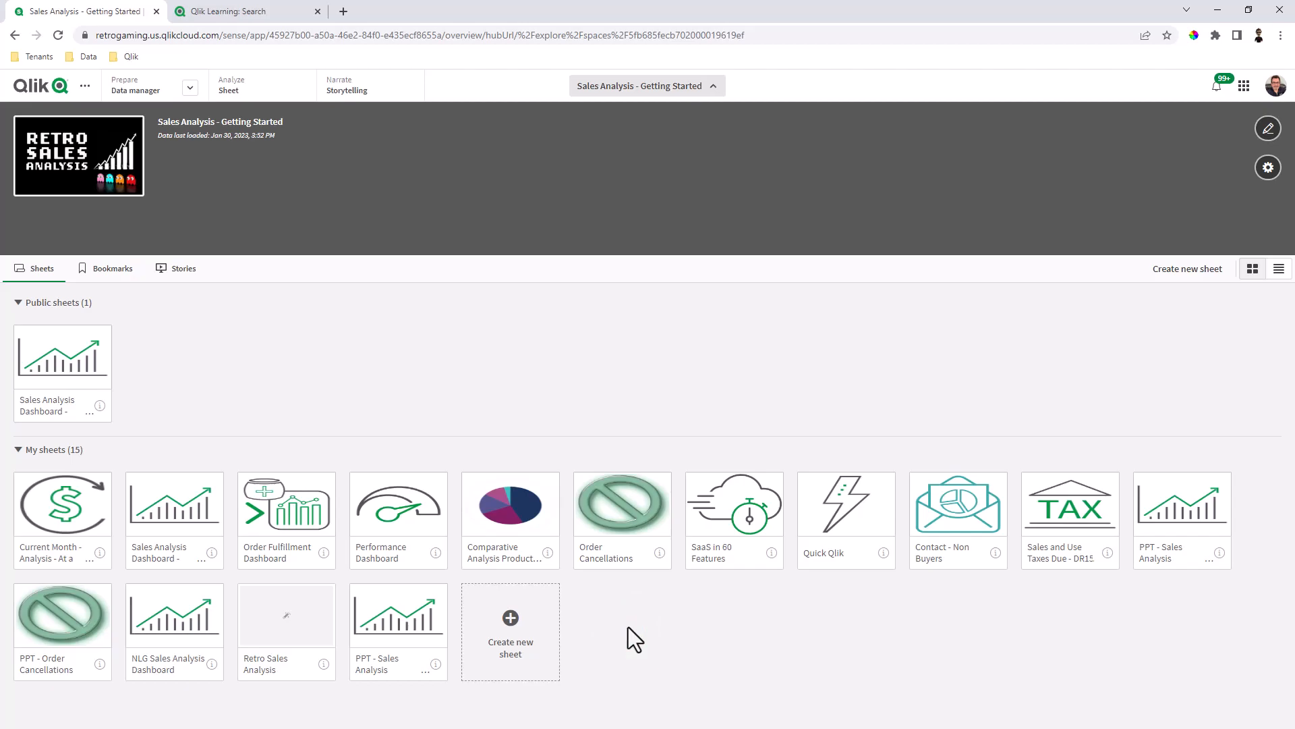
click(510, 630)
text(Do More Chart)
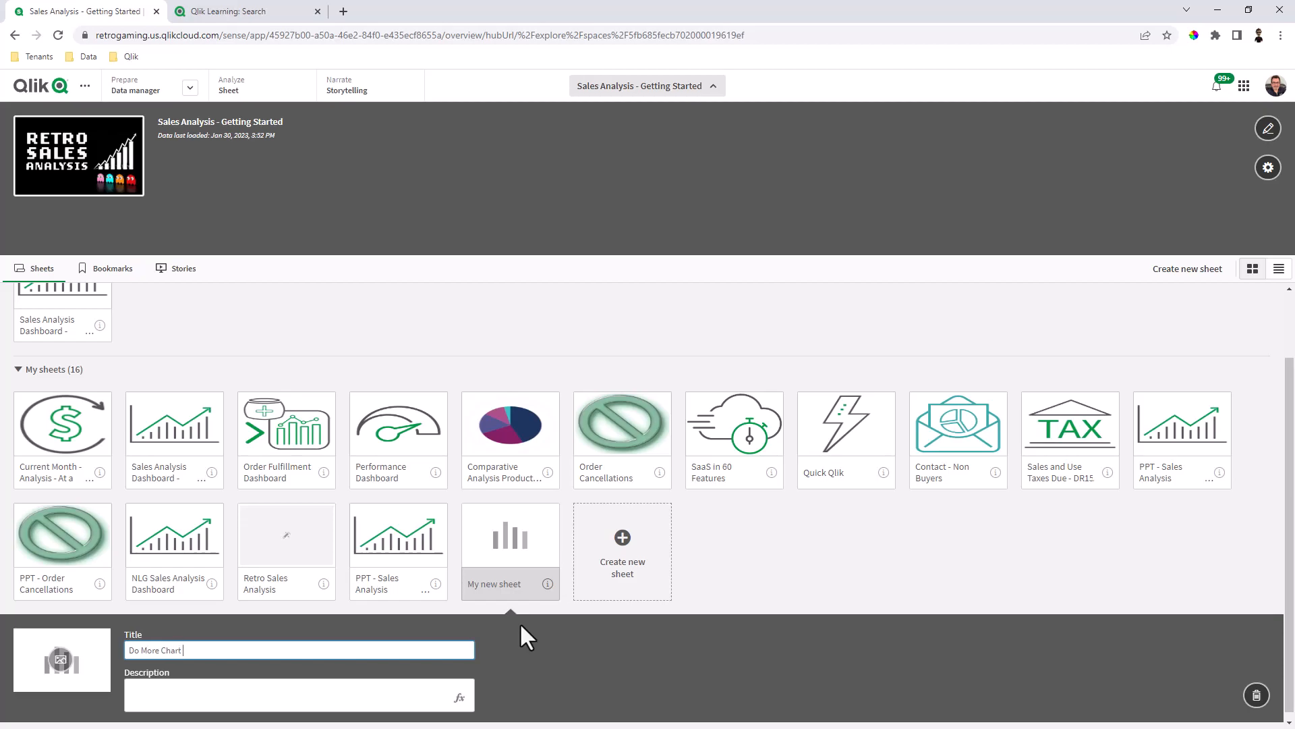
text(Styling)
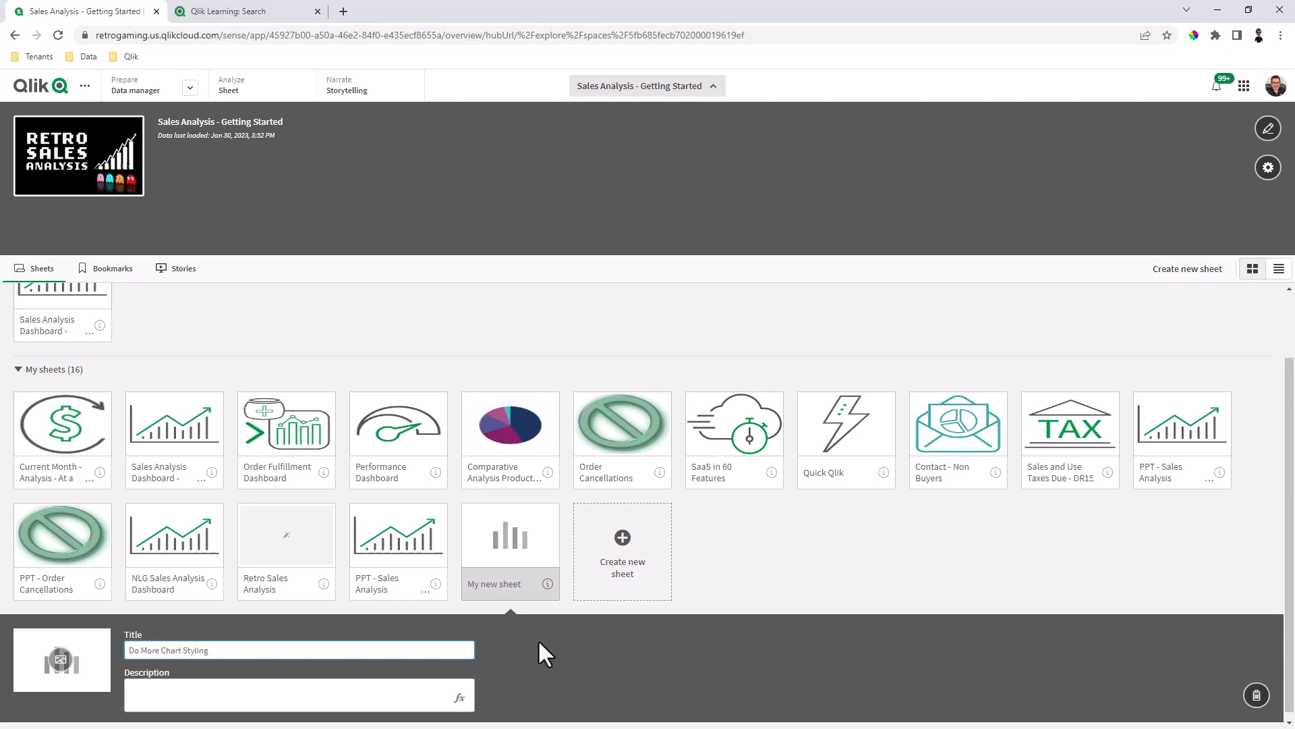
mouse_move(61, 659)
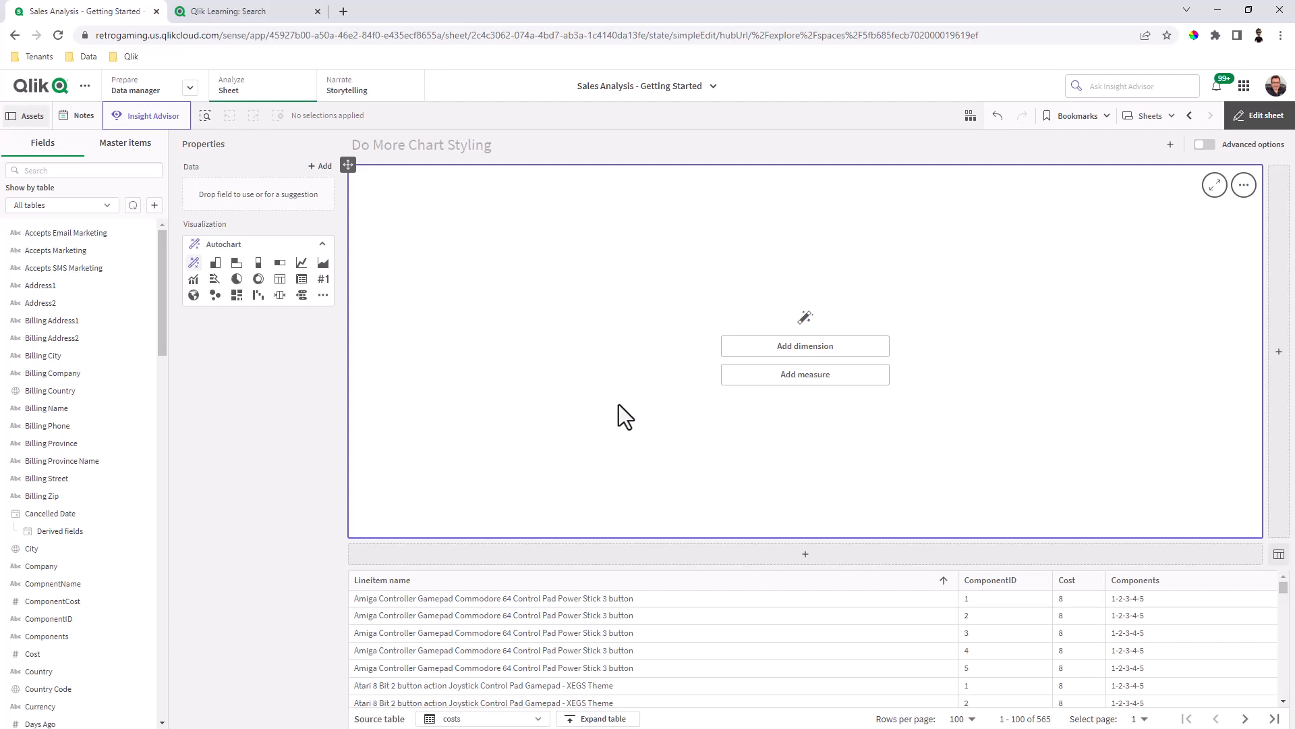
mouse_move(592, 421)
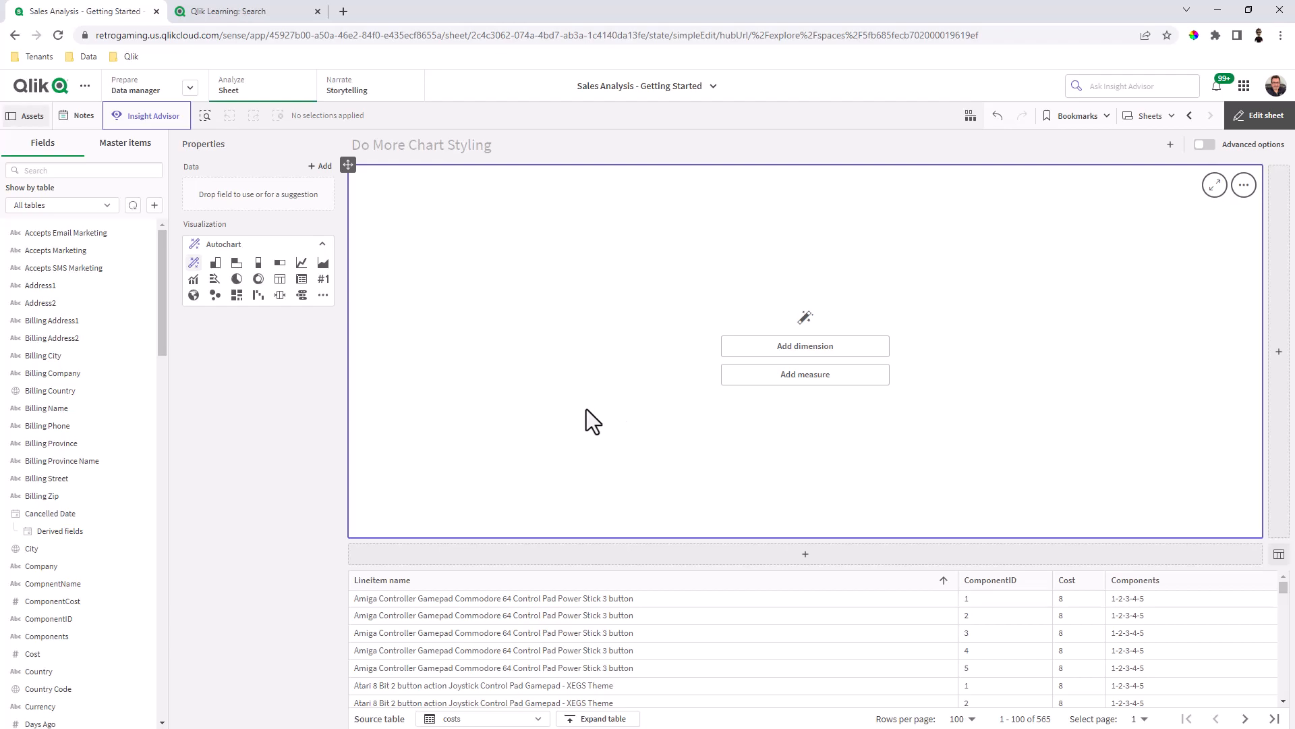
mouse_move(544, 423)
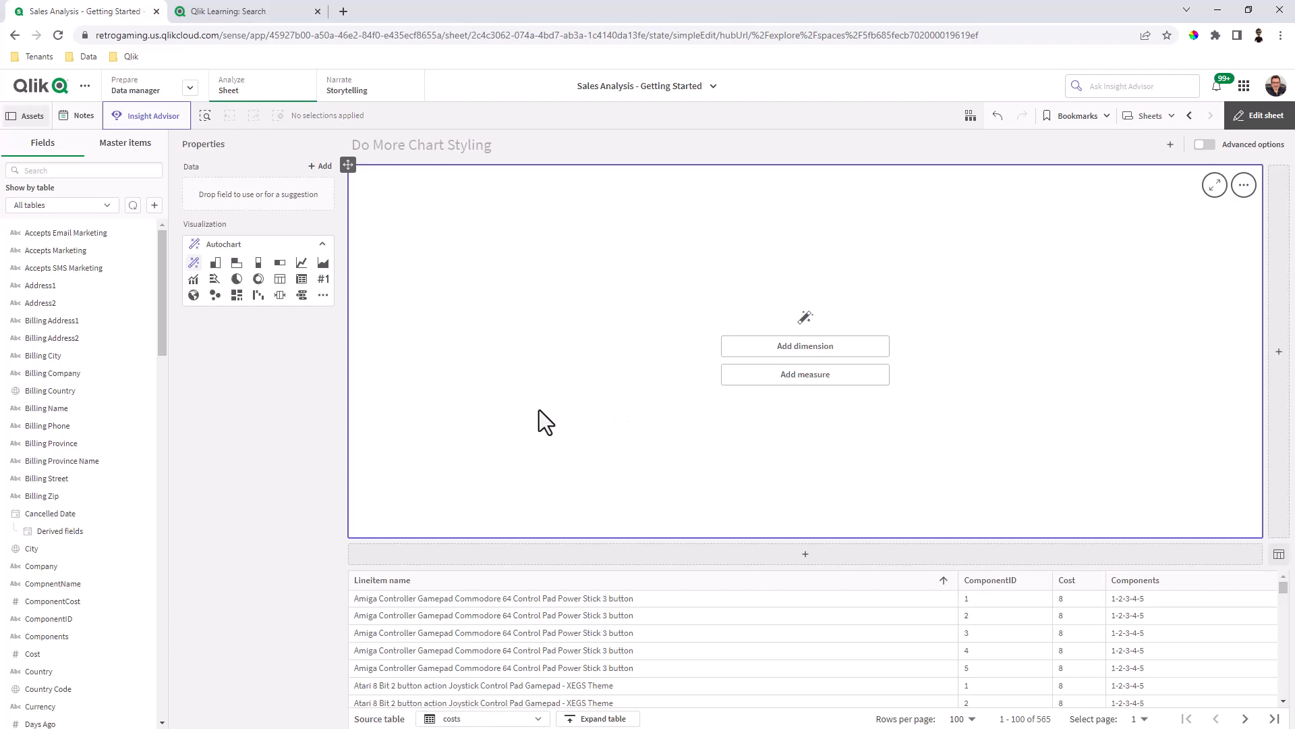
Step: Search the fields for 'sal' and add Sales to the empty chart
click(82, 170)
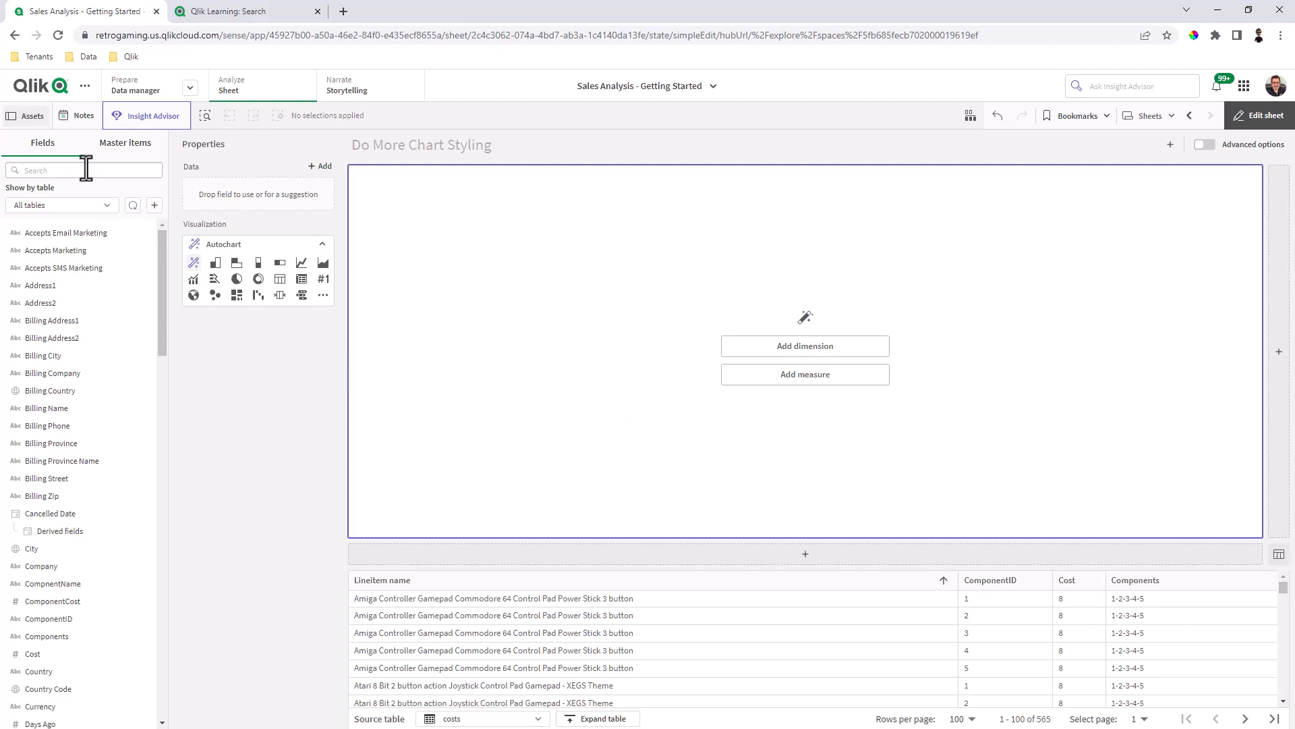
text(sal)
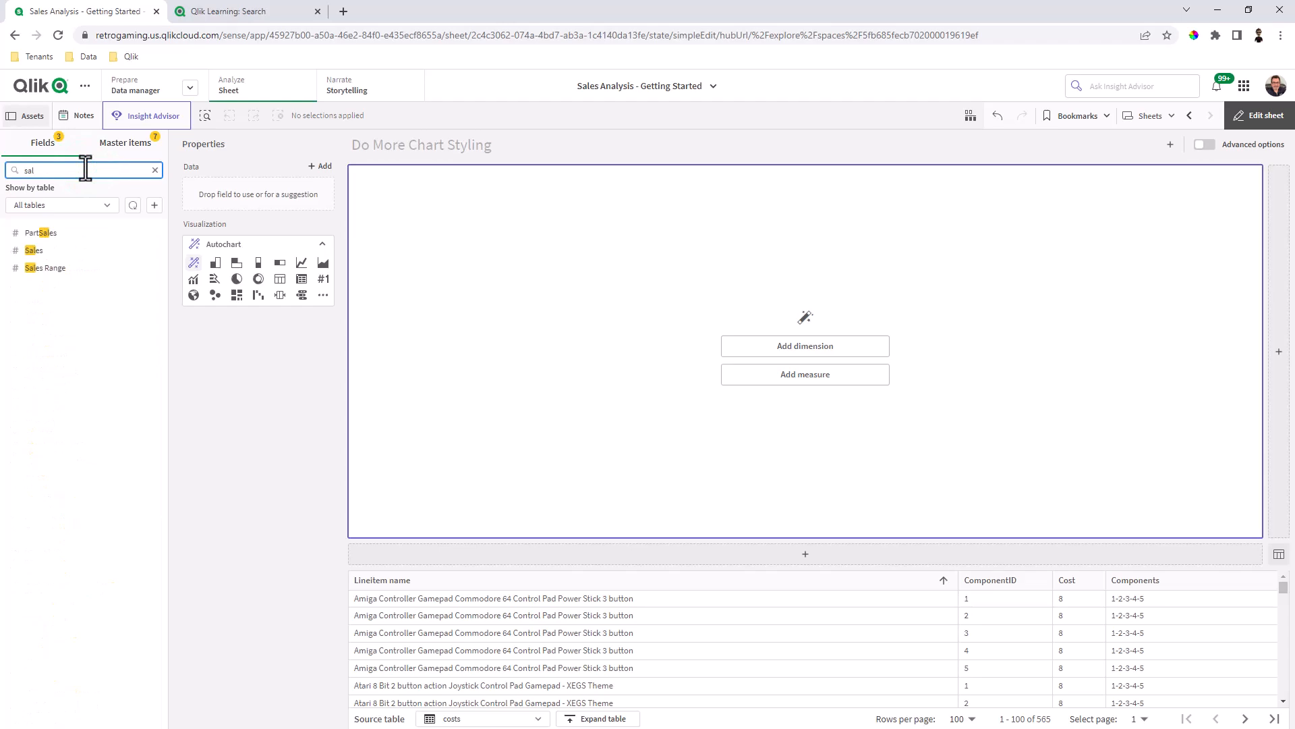
drag(35, 250, 661, 351)
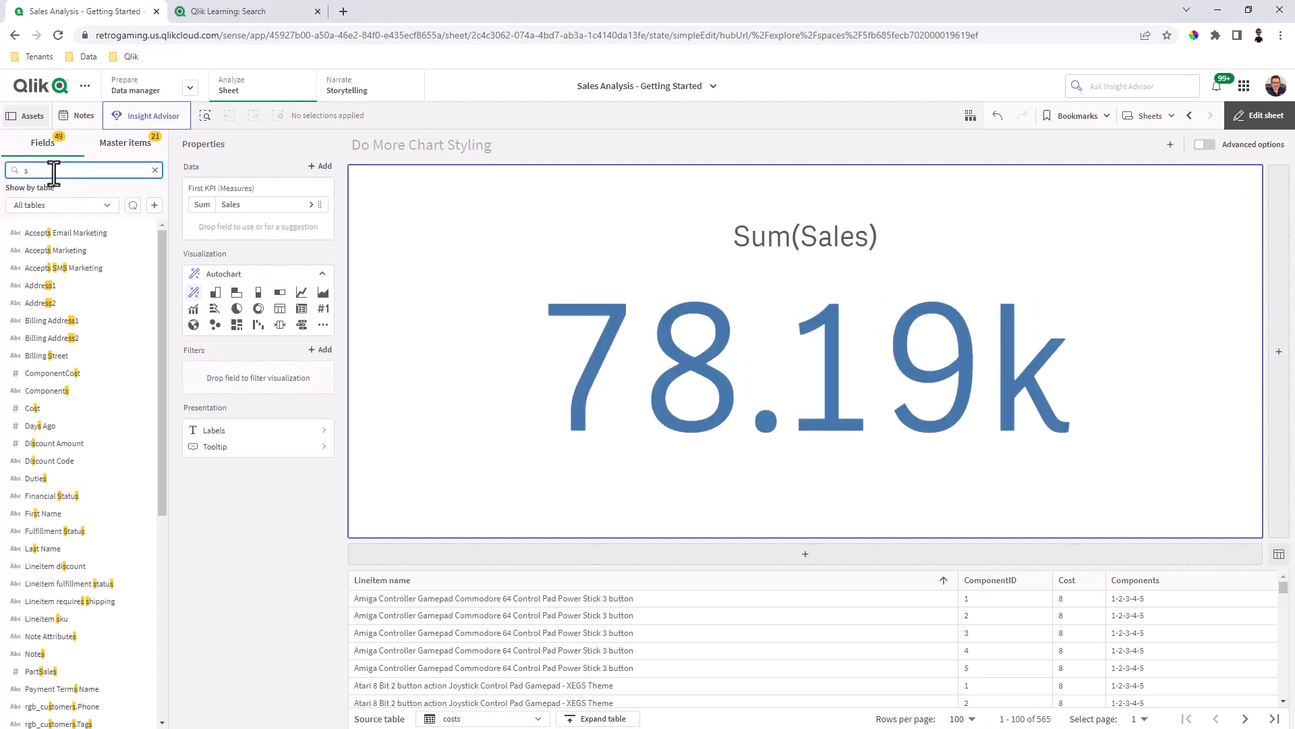
Step: Search 'ye' and look in Master items for the Year dimension
text(ye)
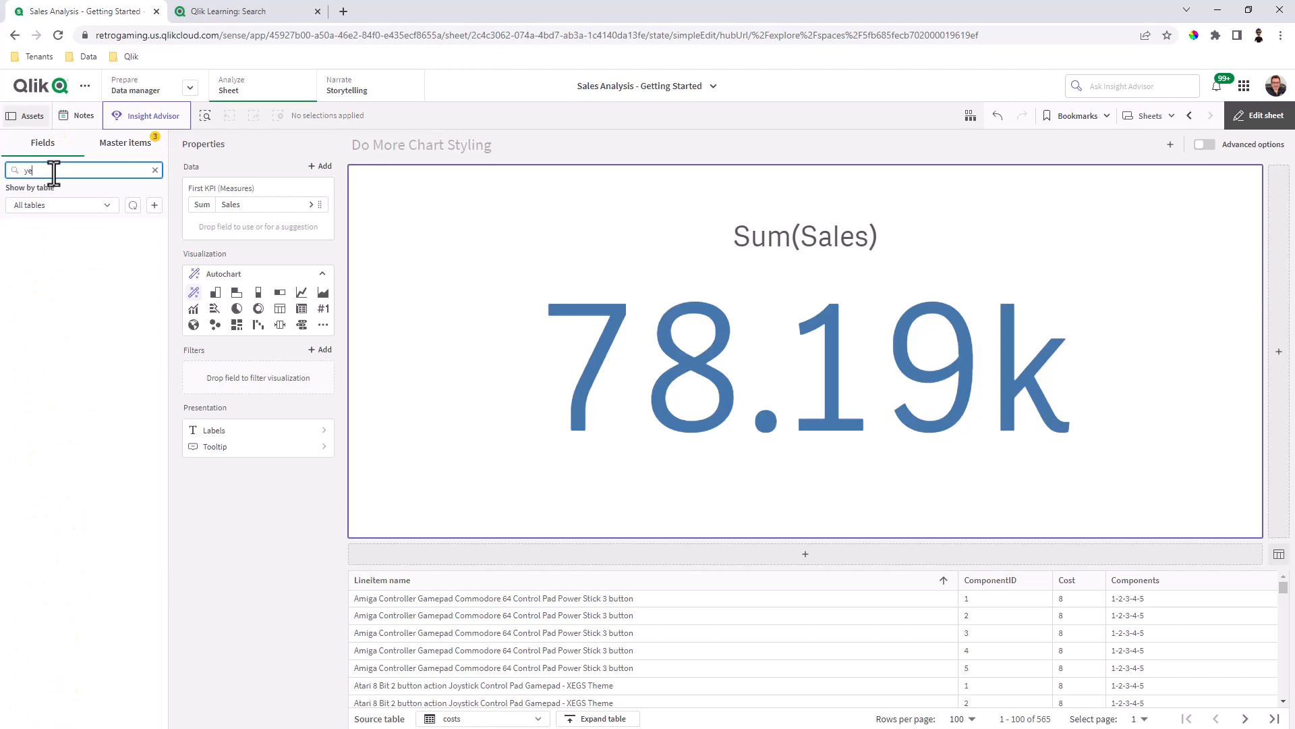
click(126, 142)
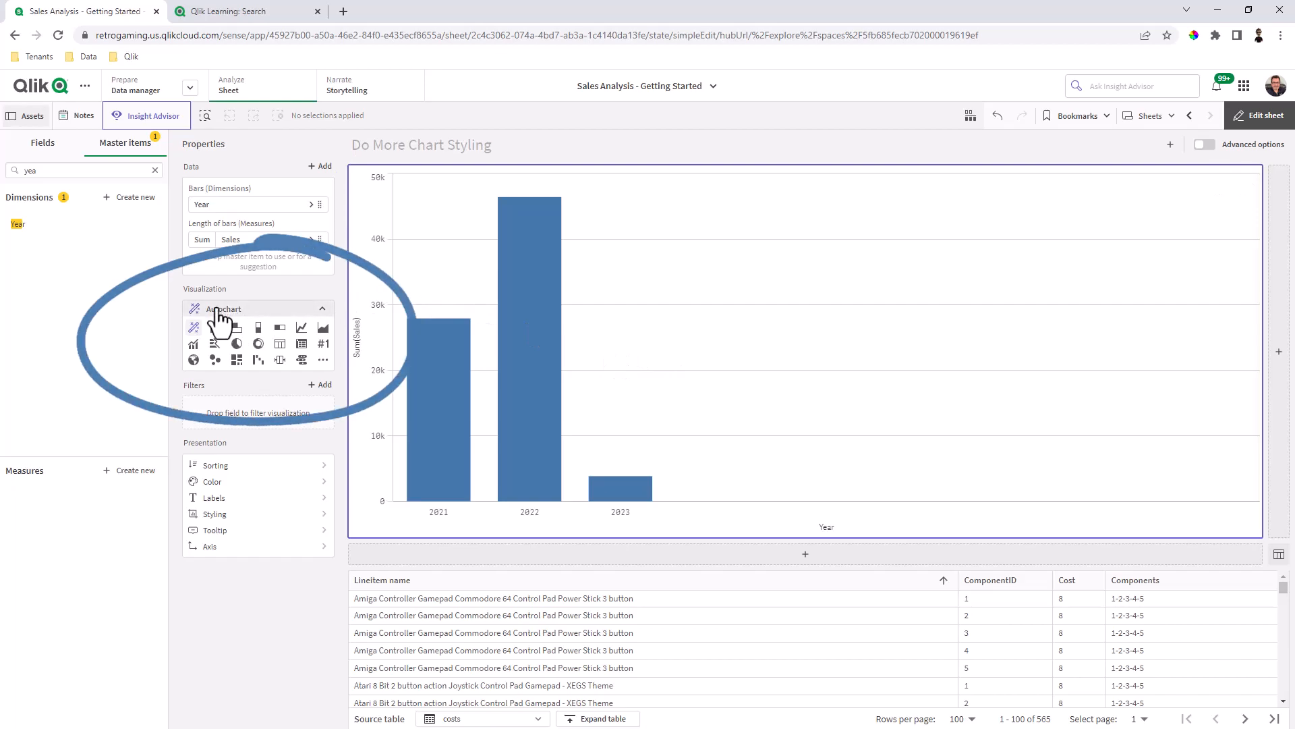
mouse_move(220, 322)
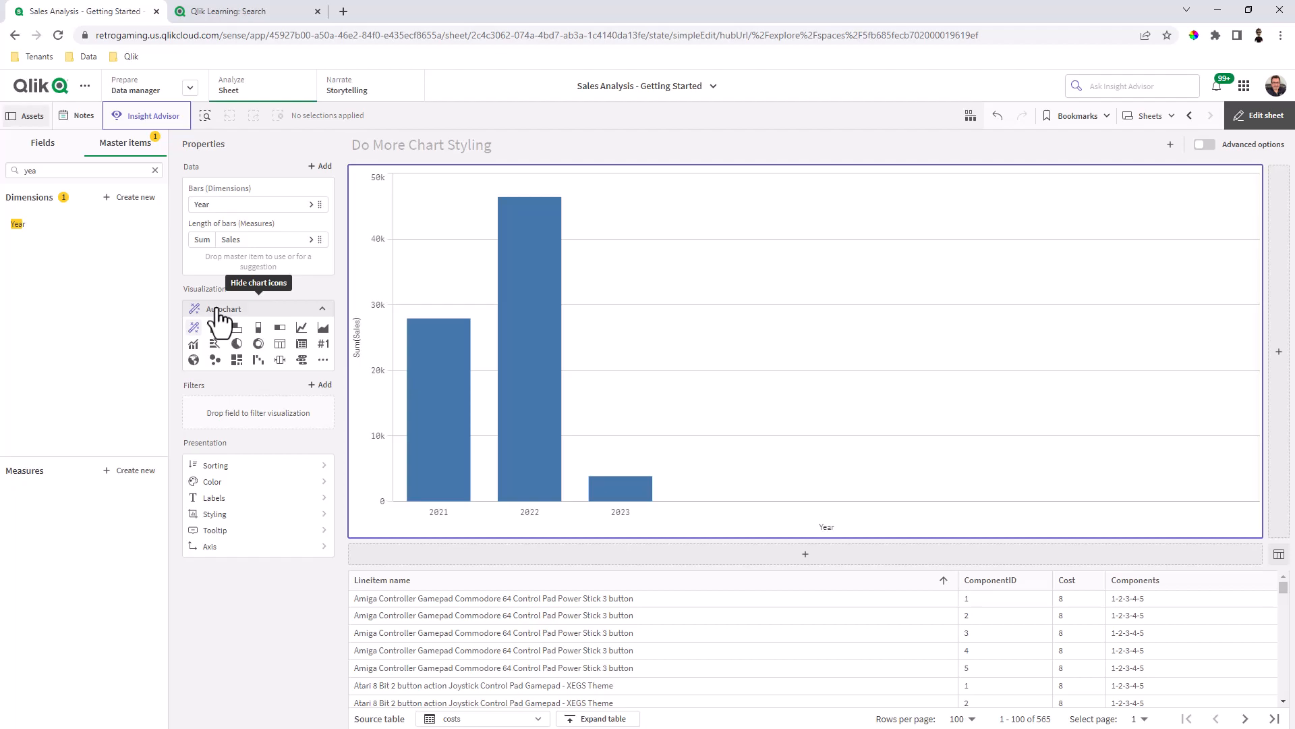
mouse_move(198, 331)
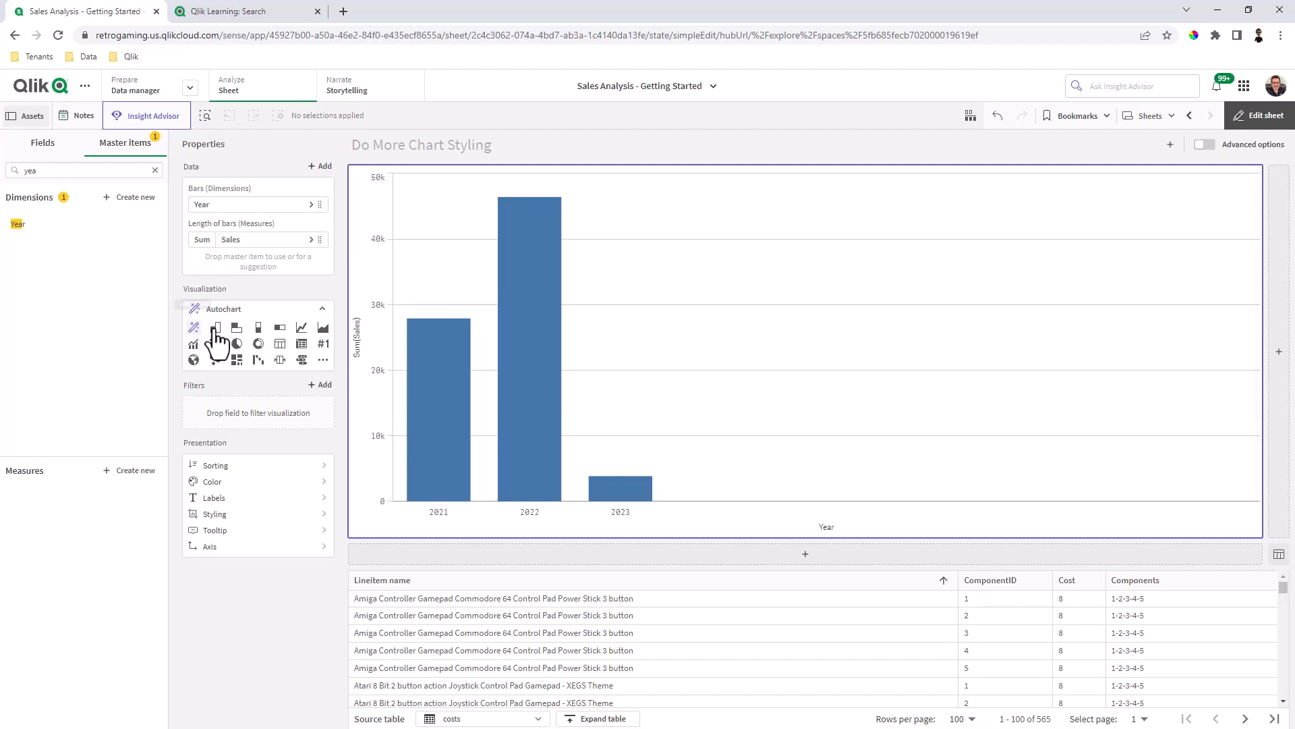
Step: Change the chart to a vertical grouped bar chart of Sum(Sales) by Year
click(214, 344)
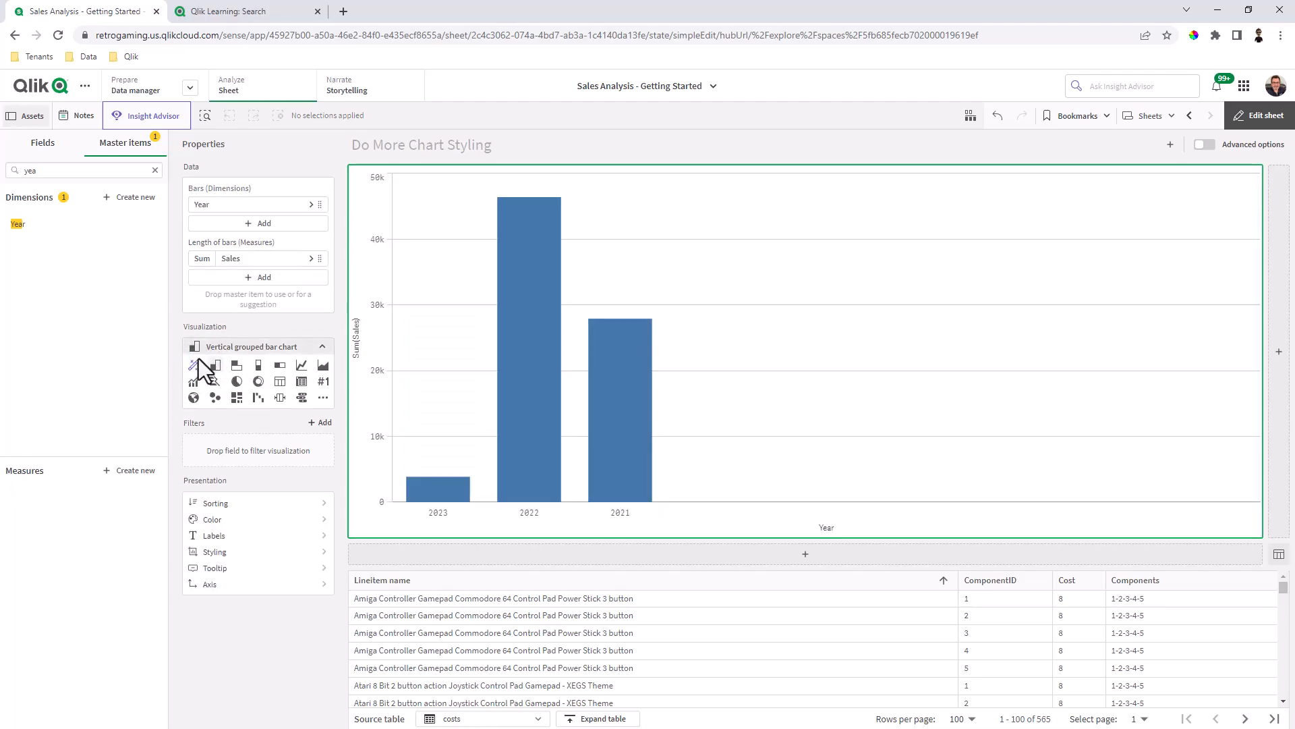
mouse_move(202, 365)
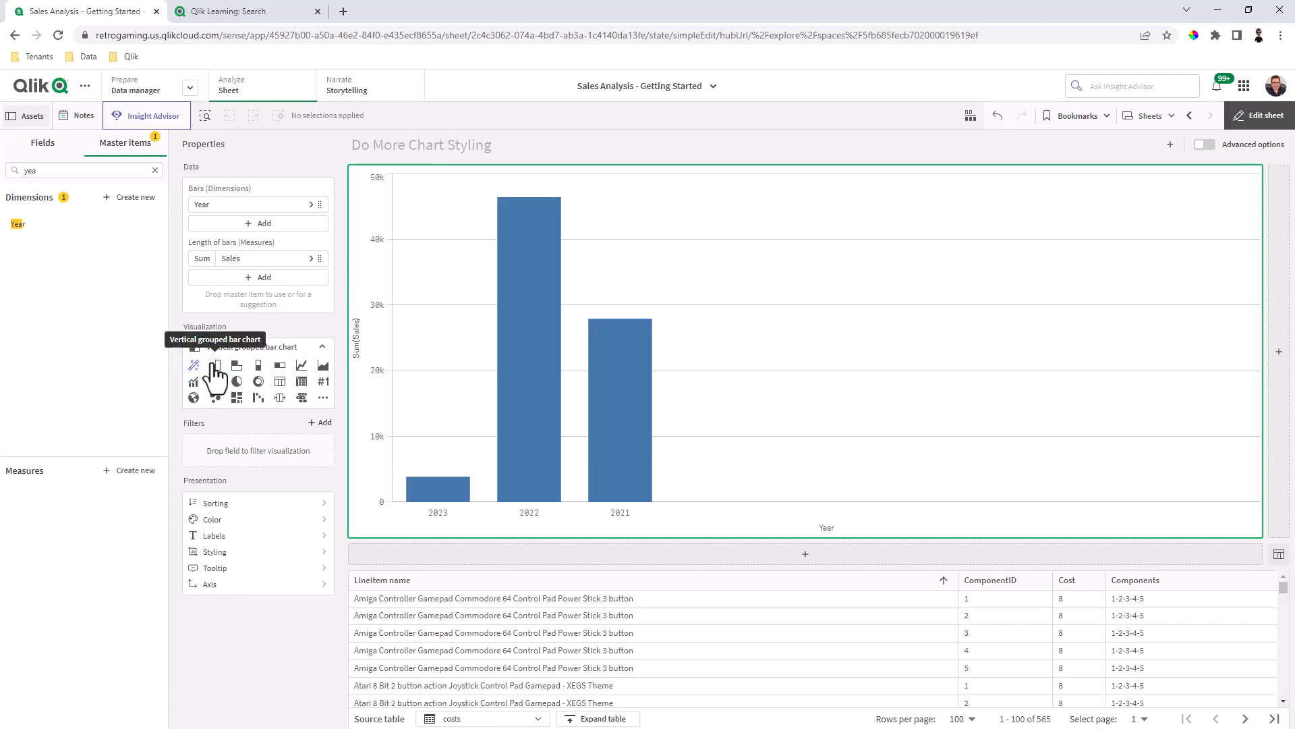
mouse_move(487, 373)
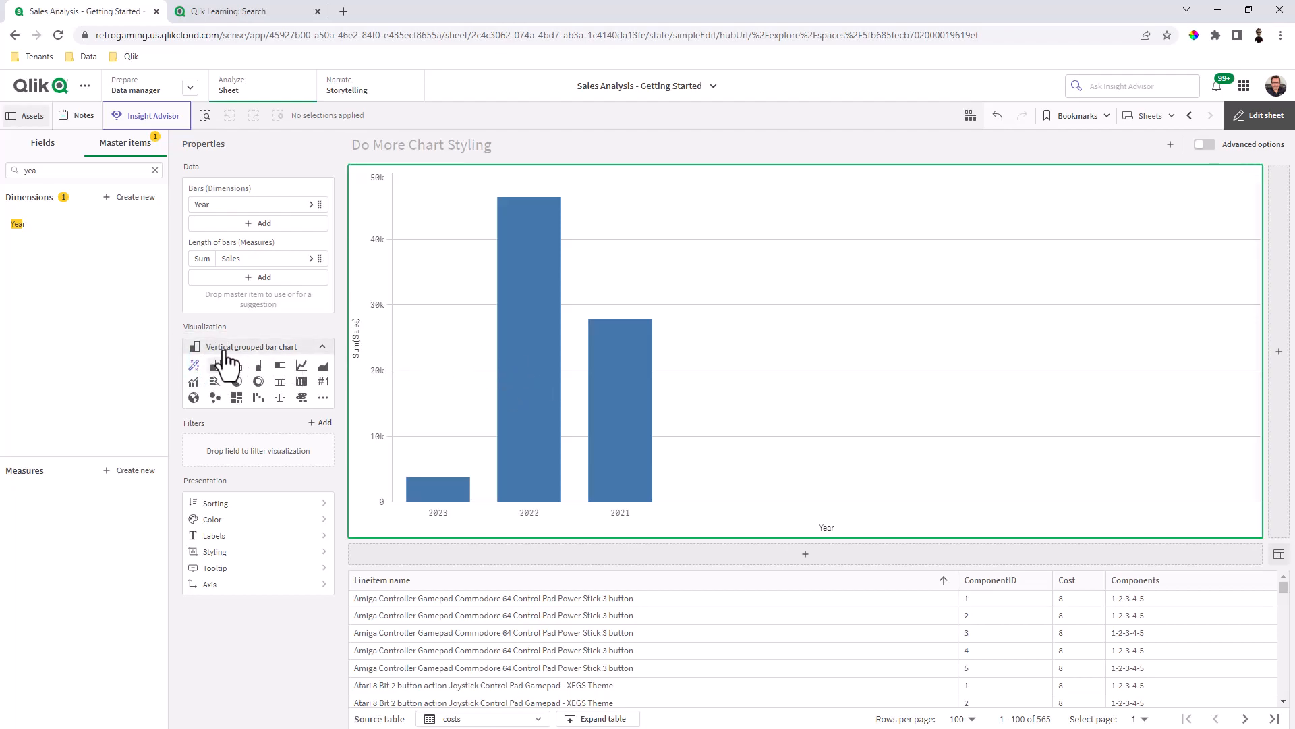
mouse_move(258, 355)
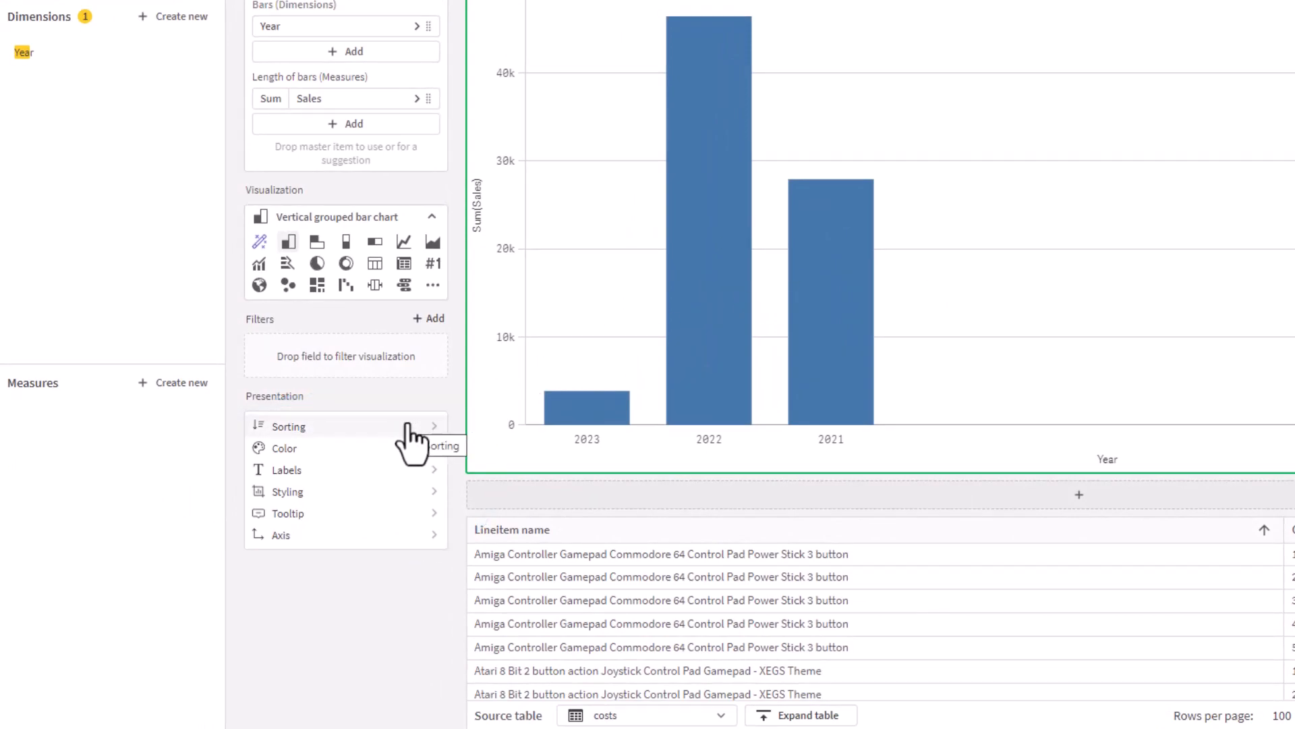
Step: Turn off automatic colouring and colour the bars by dimension (Year)
click(288, 426)
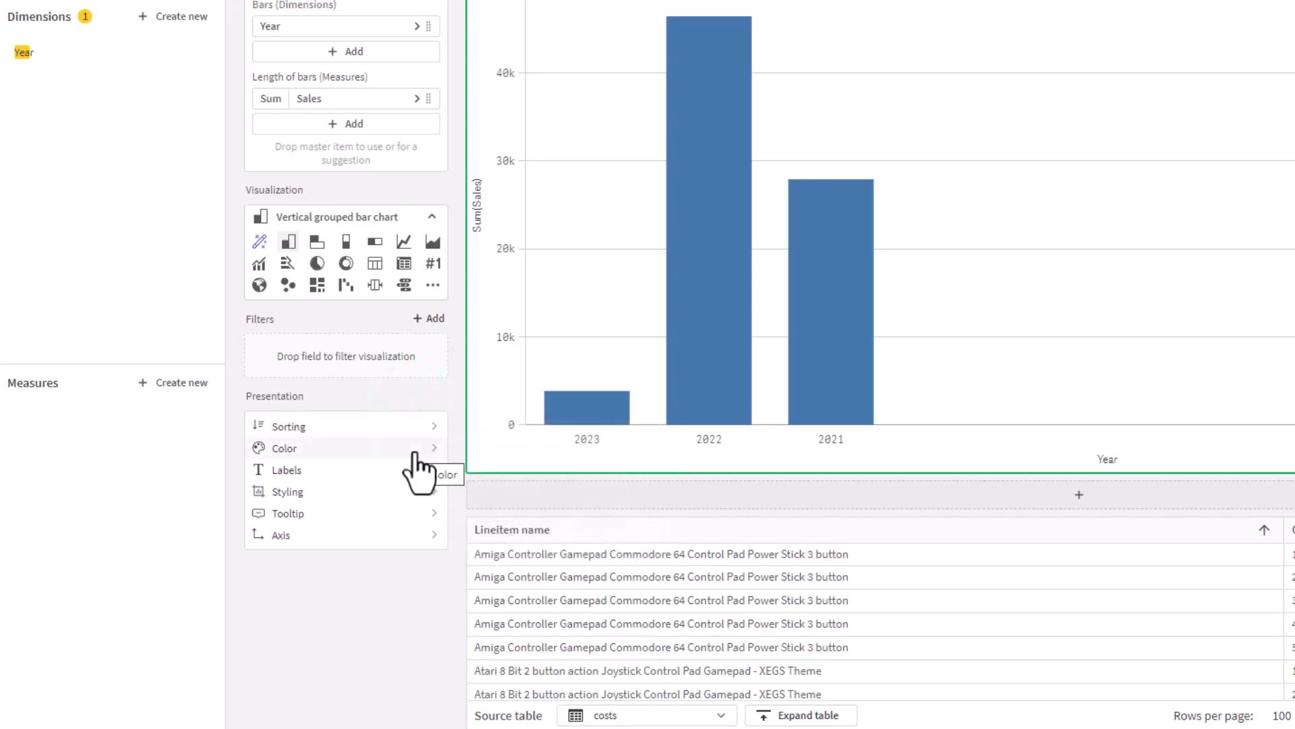
click(285, 448)
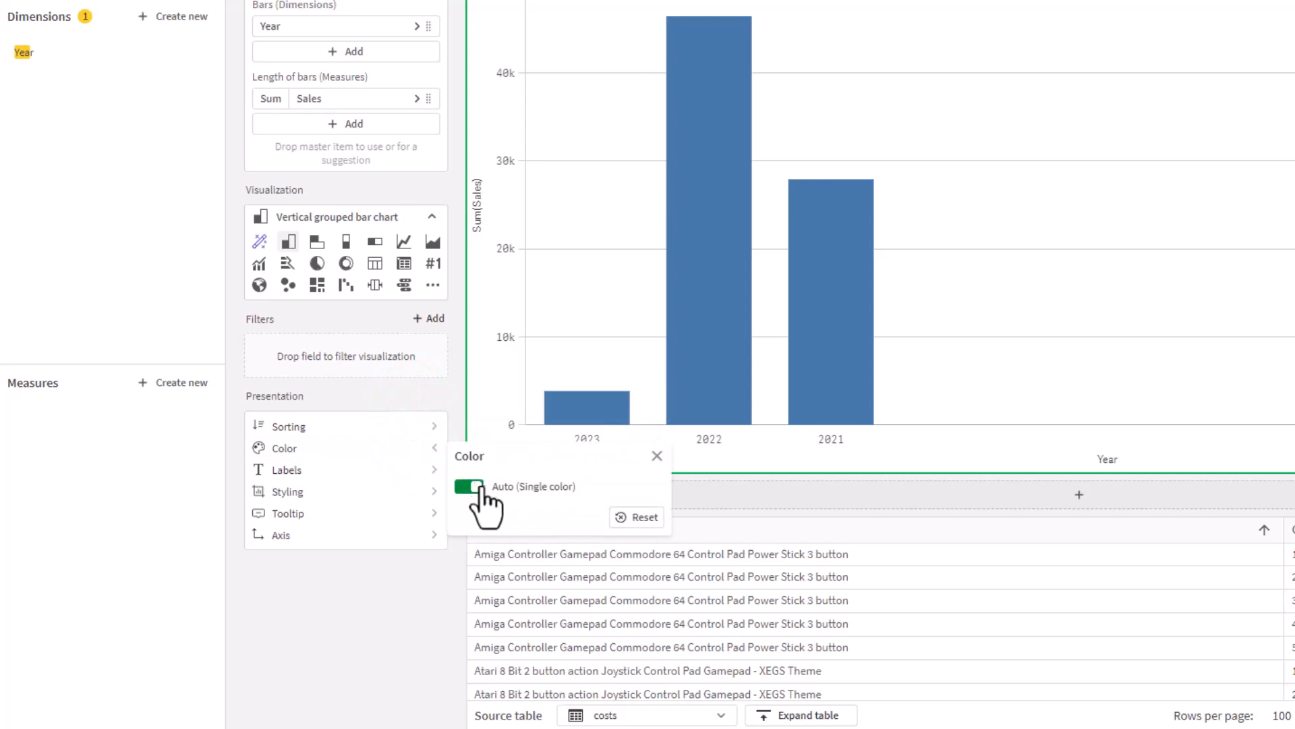
click(470, 486)
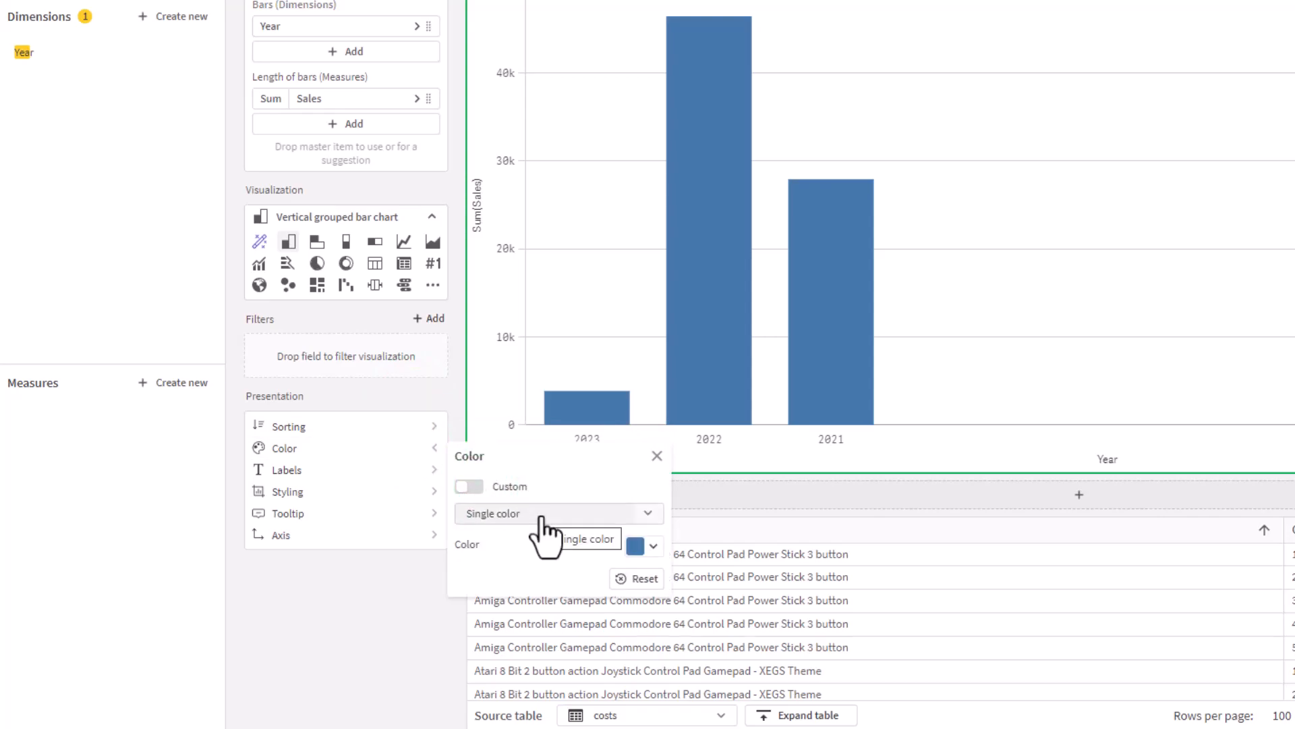
click(495, 564)
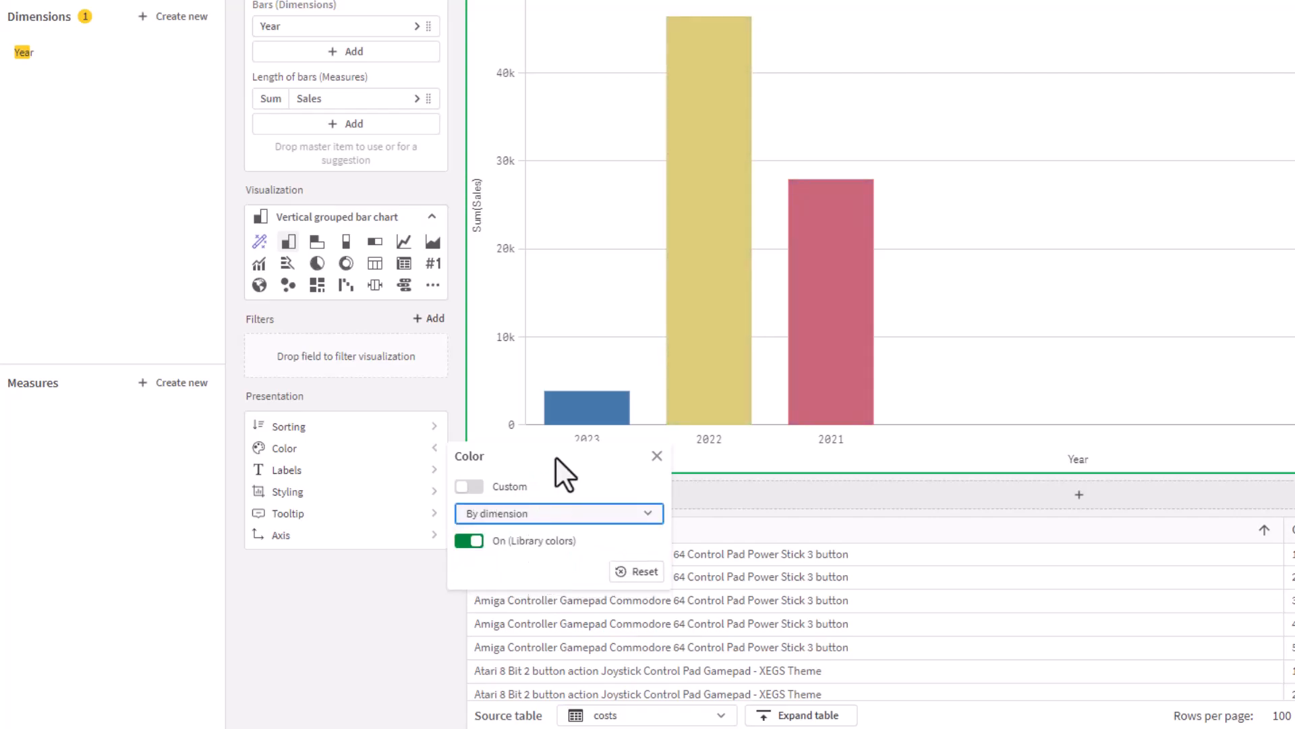
mouse_move(636, 367)
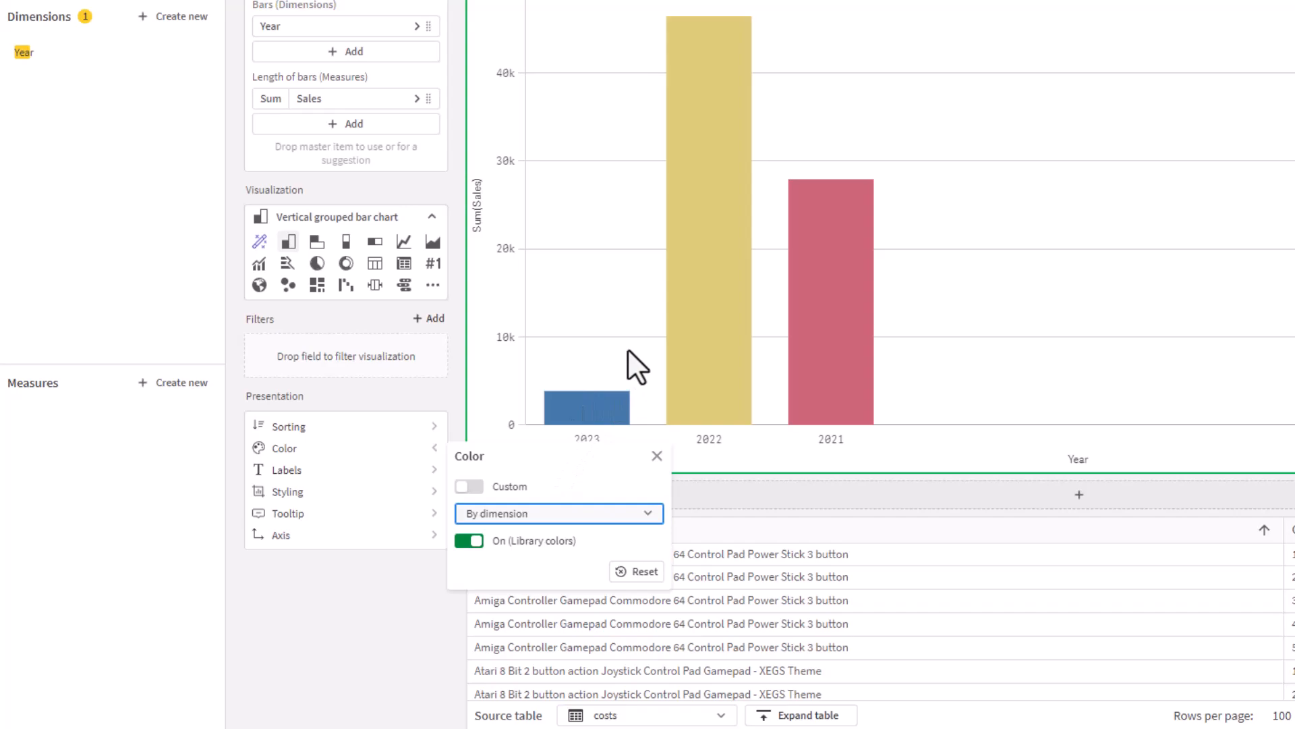
mouse_move(359, 483)
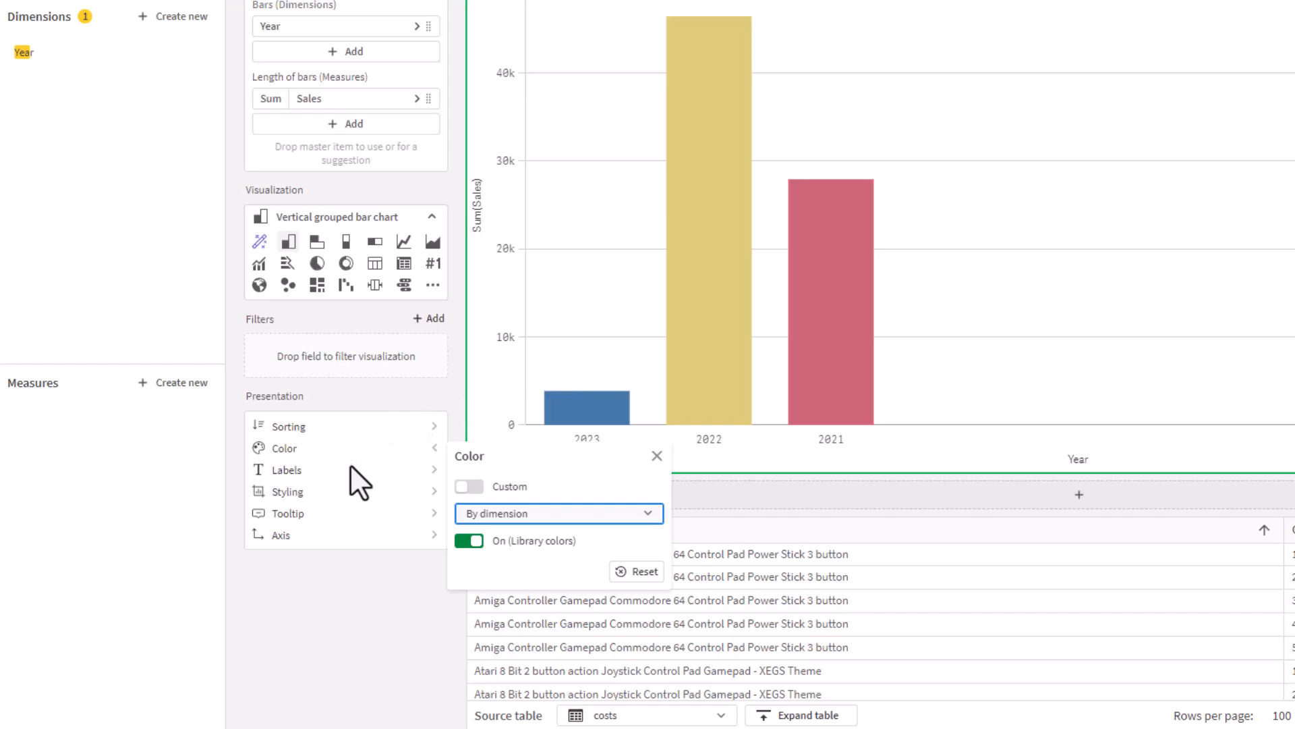
Step: Give the chart the title 'Total Sales by' and a green 'Colored by year' subtitle
click(286, 469)
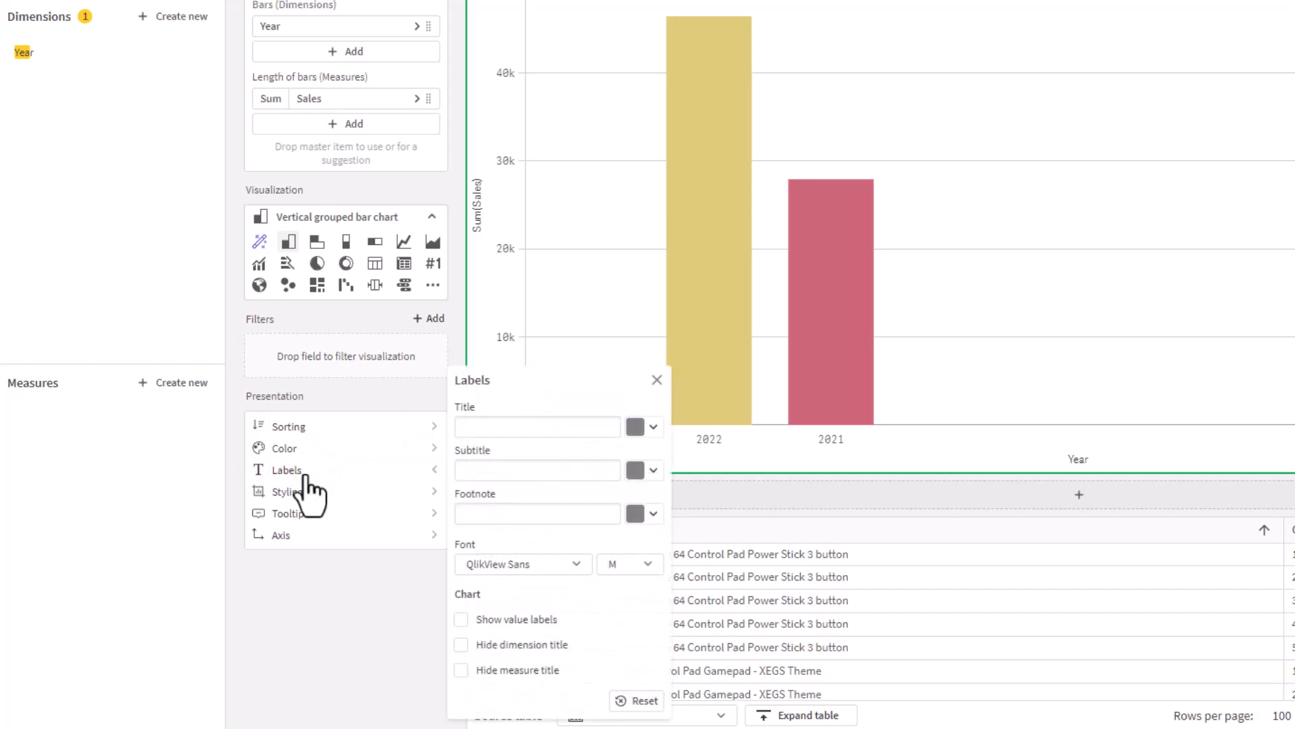
click(536, 426)
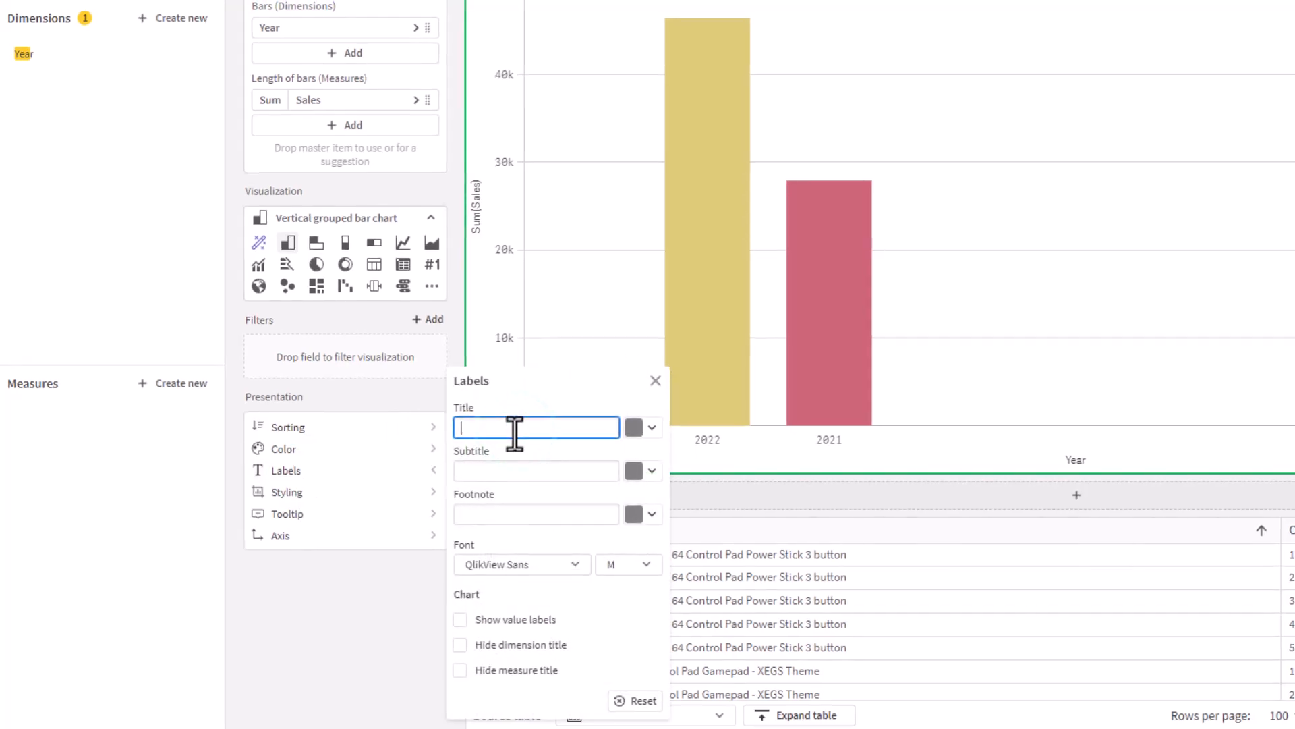
text(To)
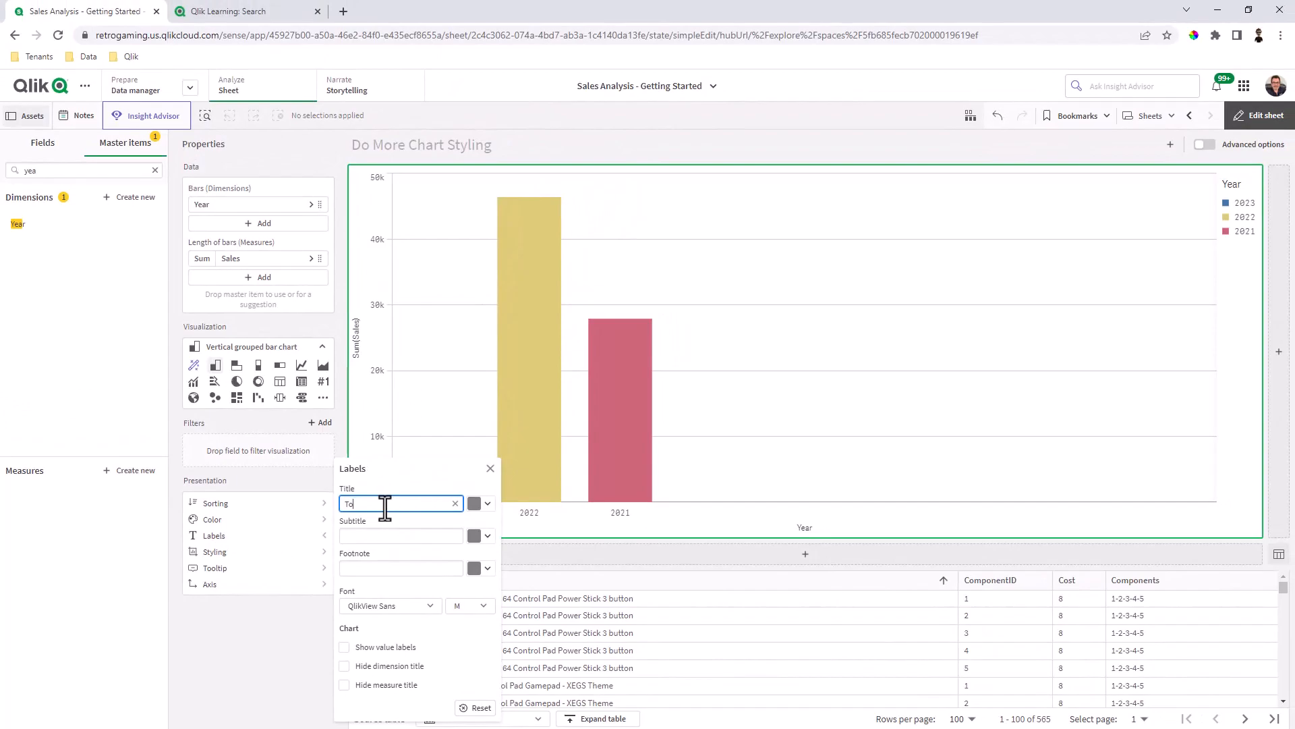
text(Total Sales by)
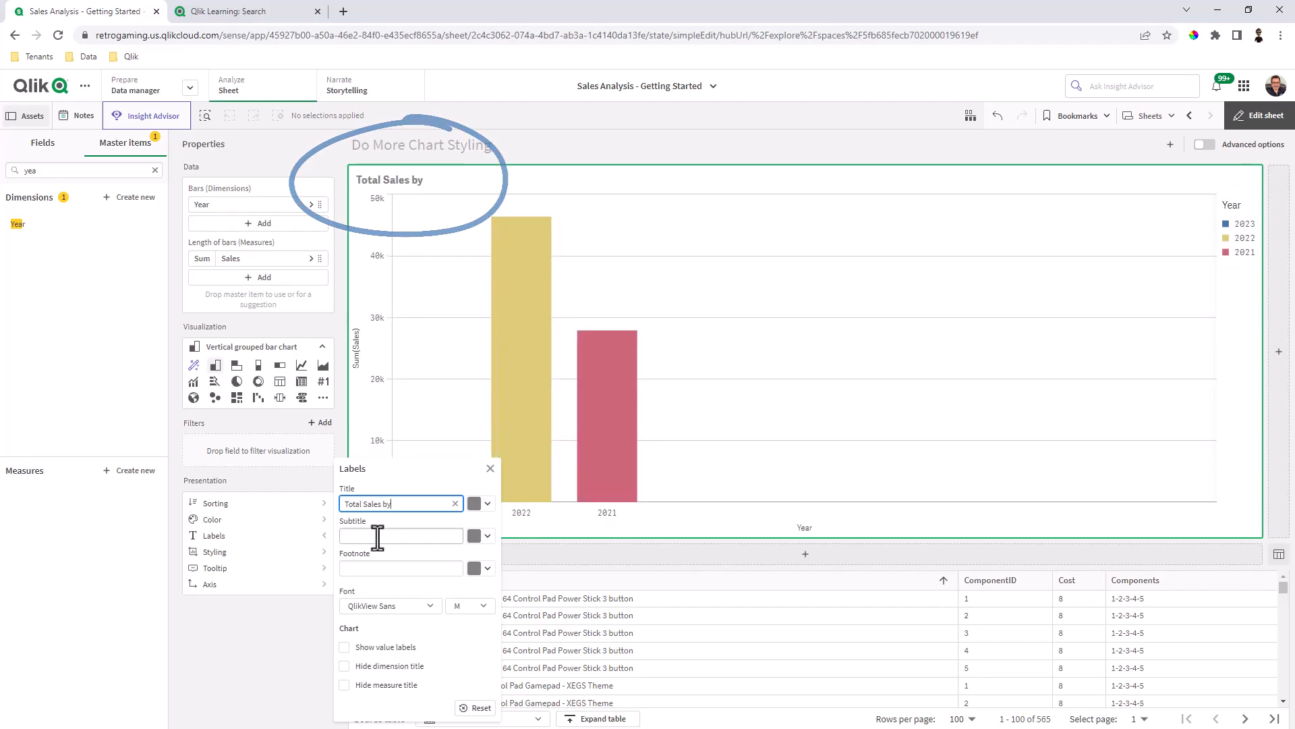
text(Colored by year)
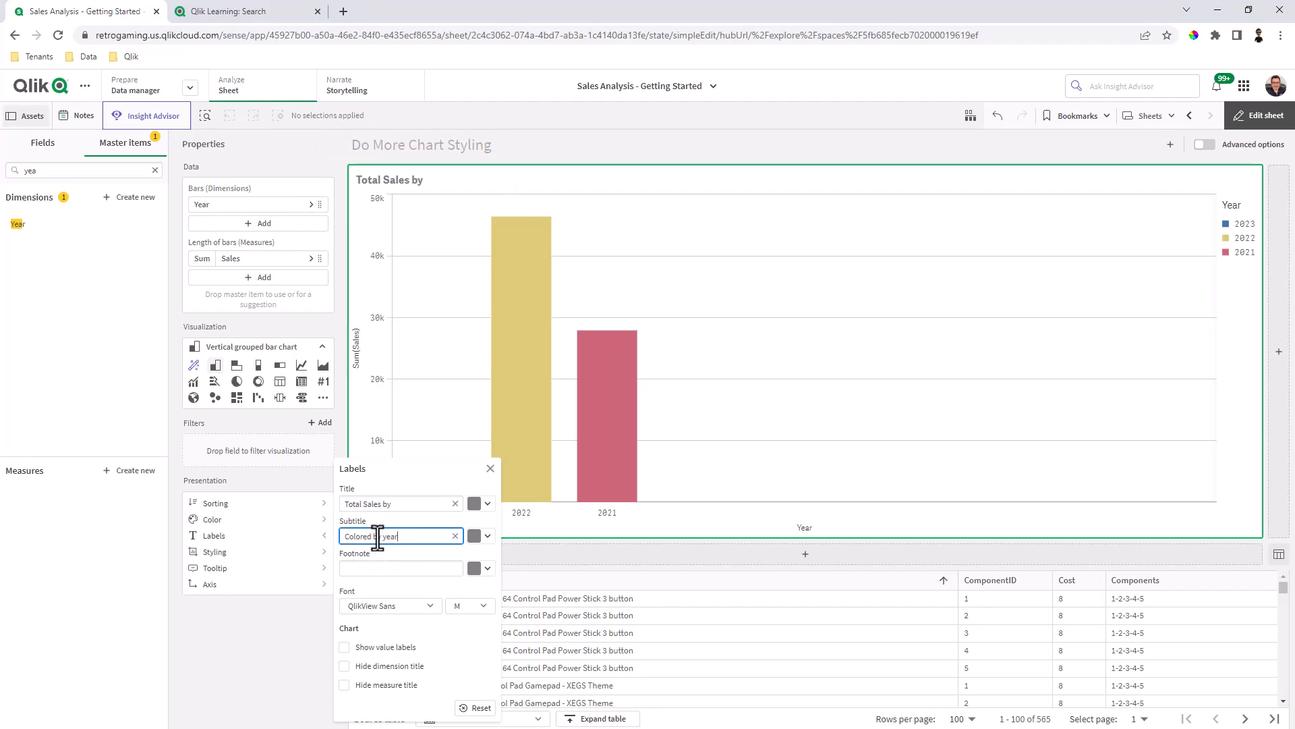
click(487, 536)
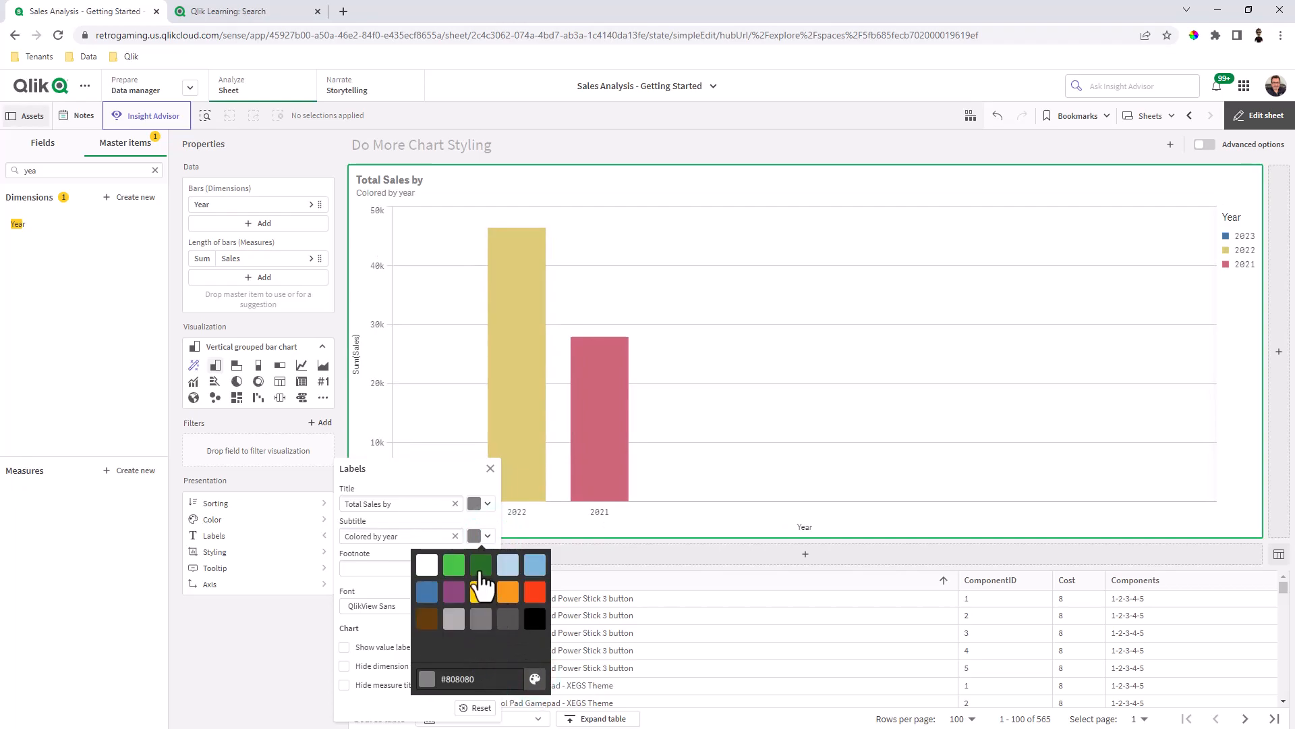
click(480, 566)
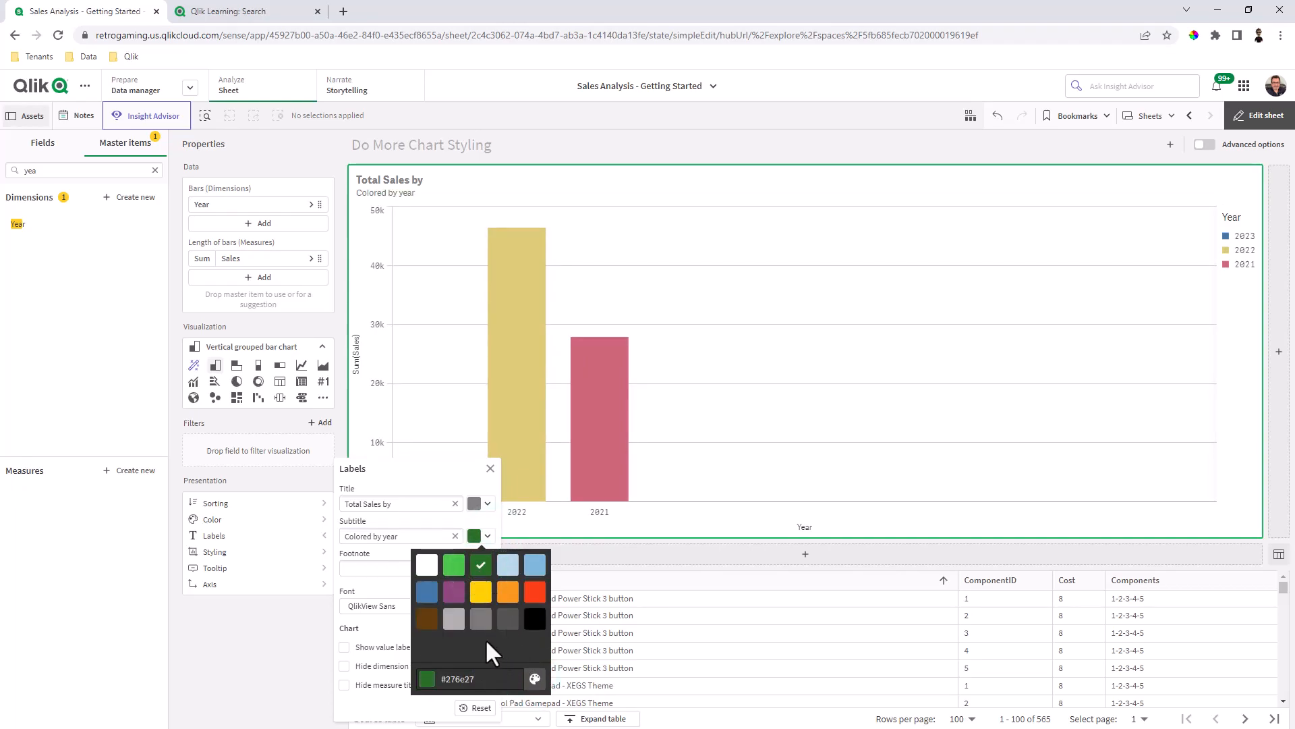
click(401, 568)
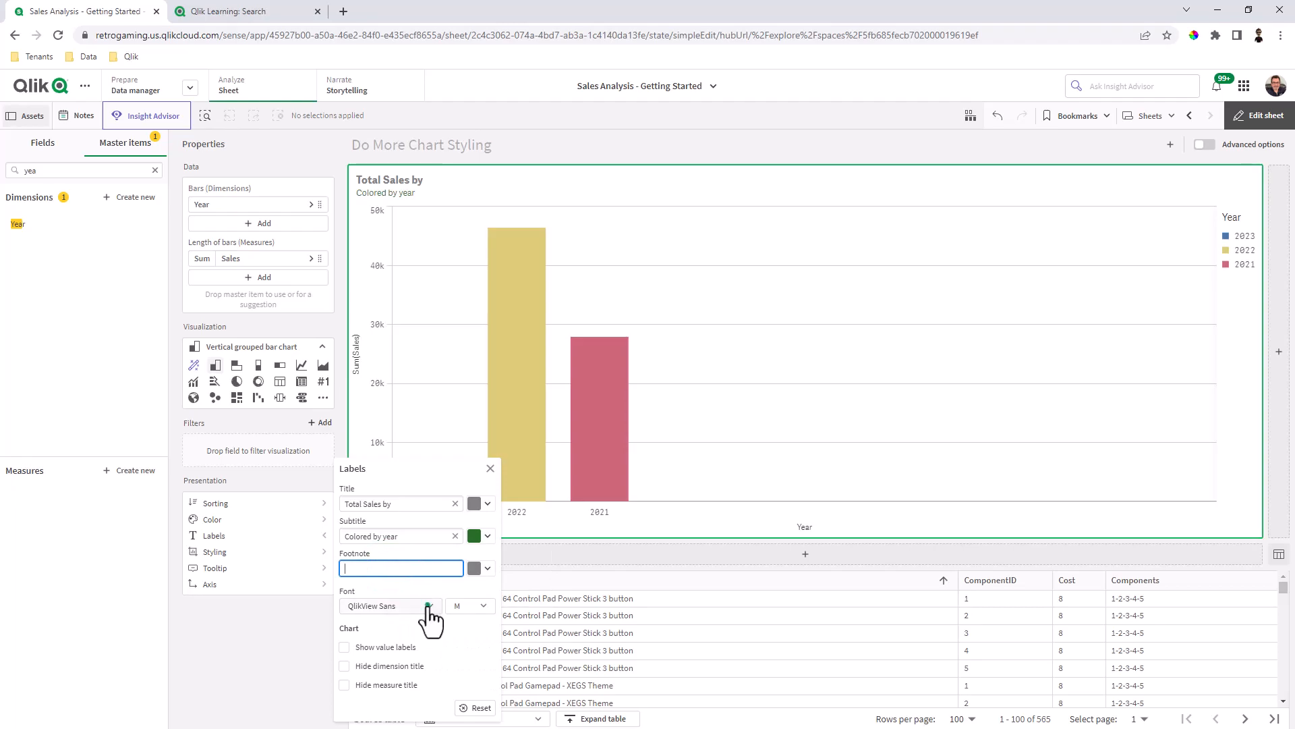
Step: Set the font to Arial, show value labels and hide the year axis title
click(390, 606)
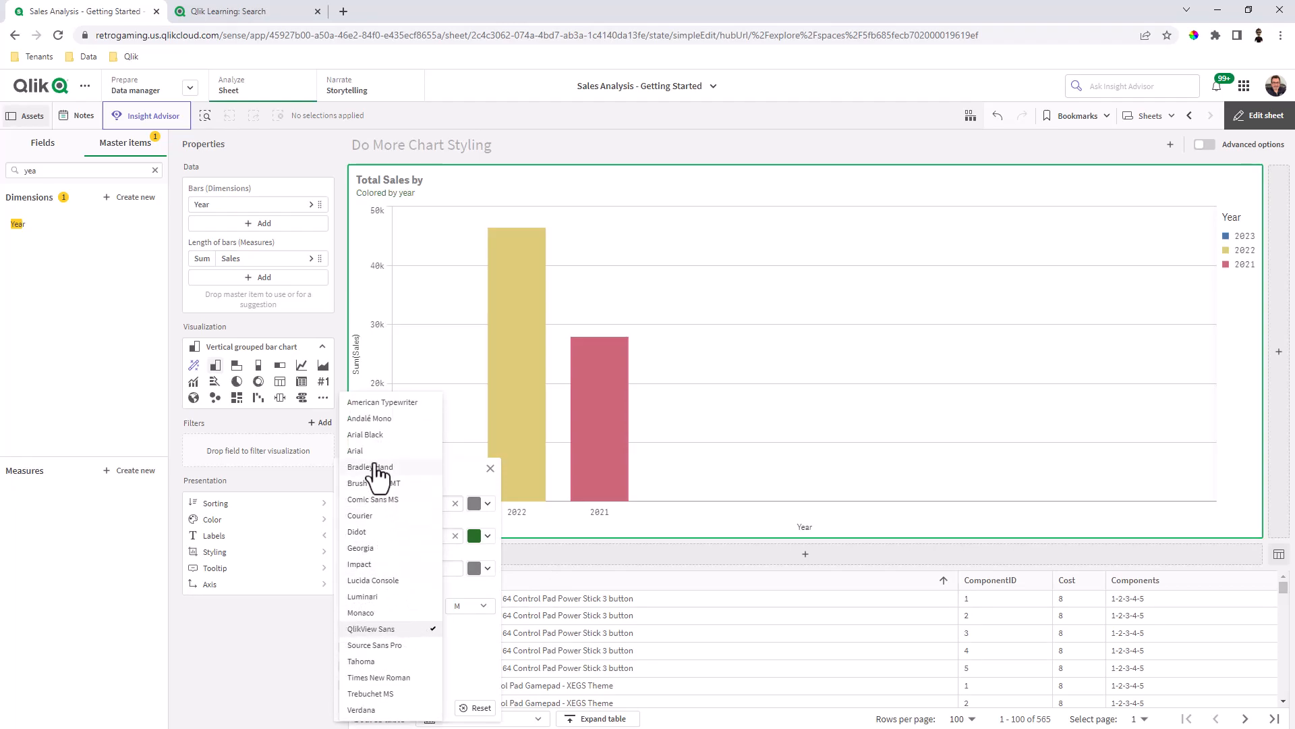
click(375, 451)
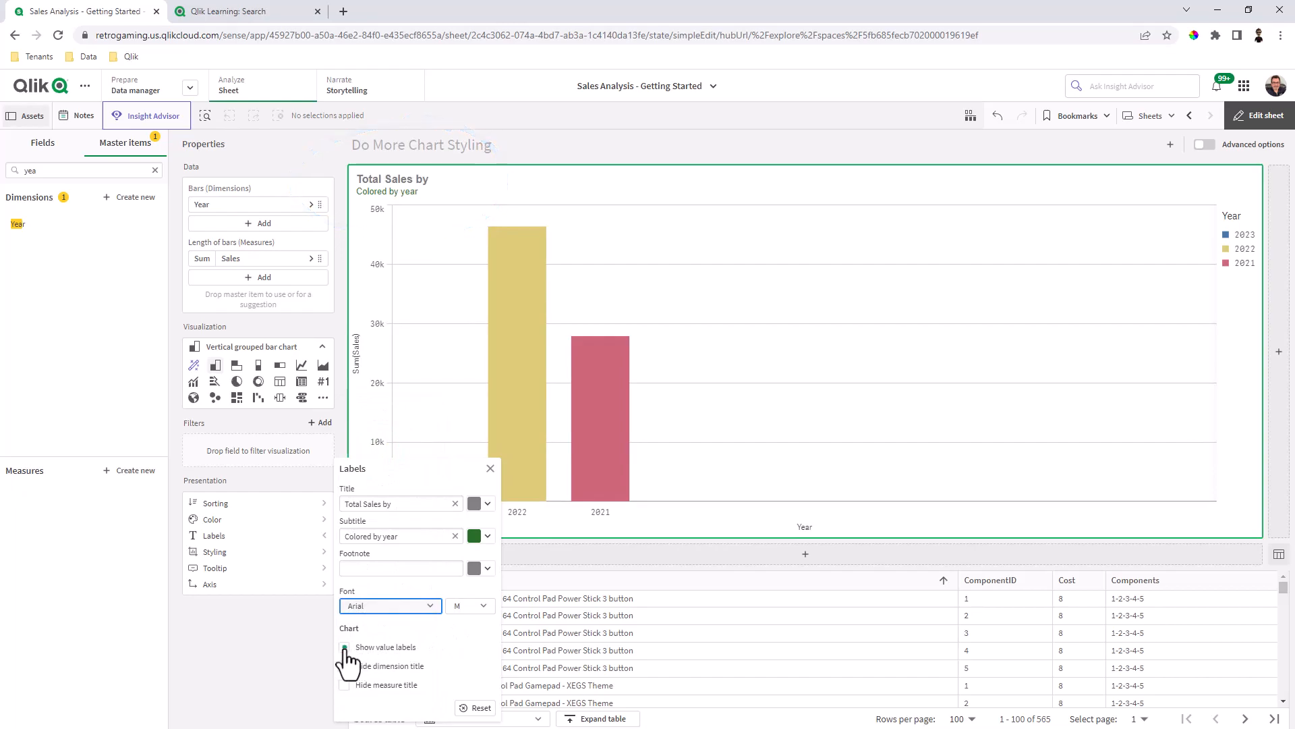
click(344, 646)
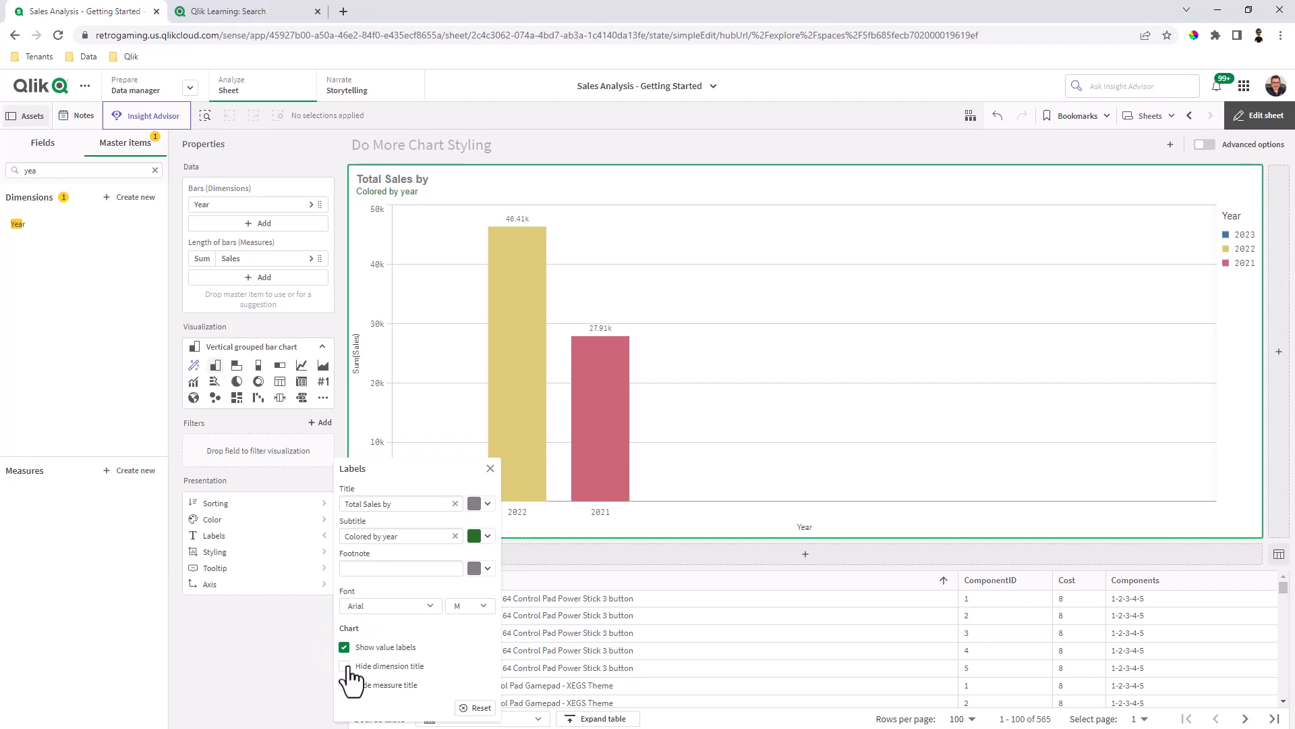
mouse_move(346, 678)
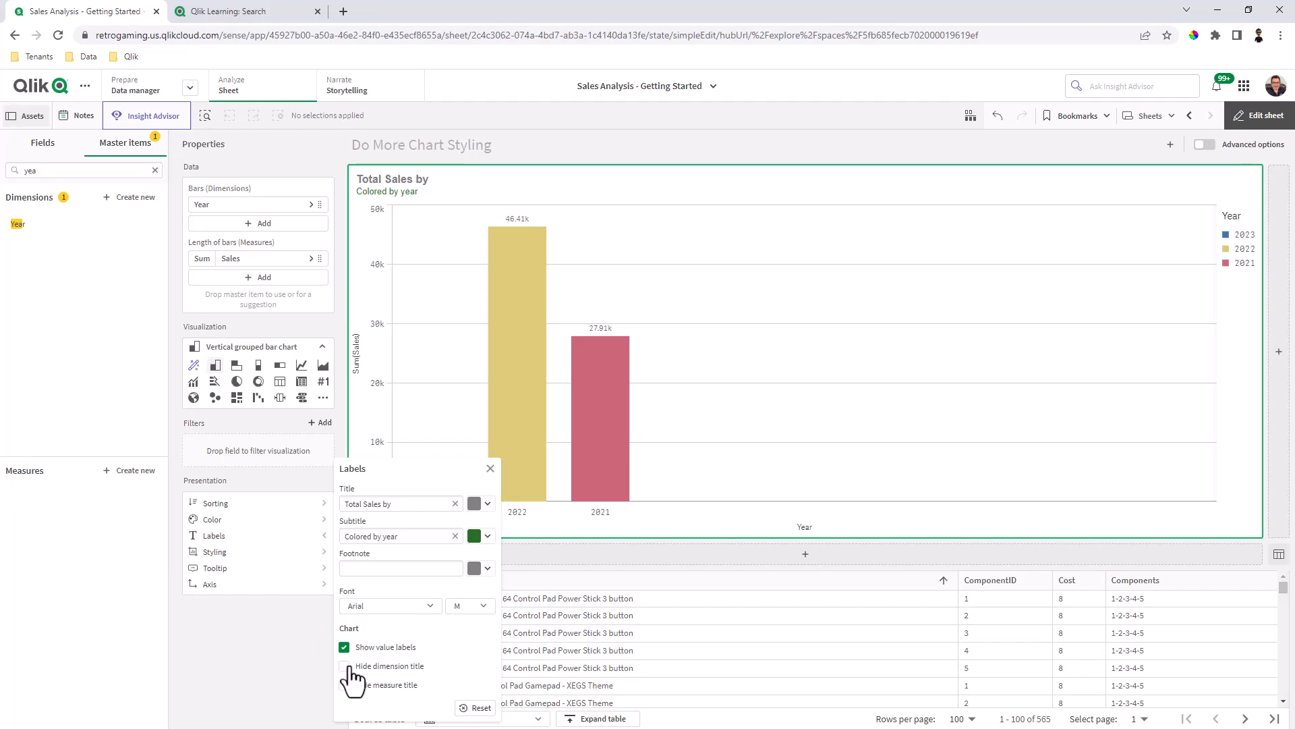
click(345, 665)
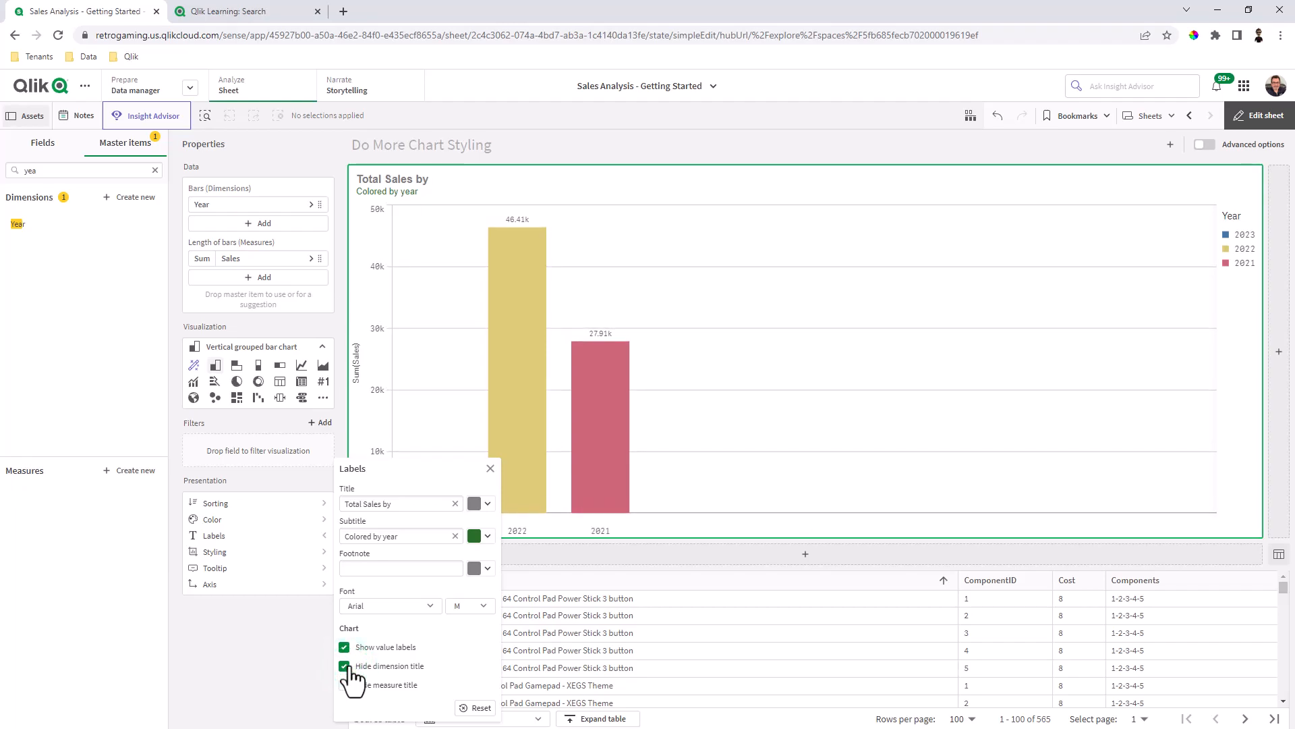
click(344, 686)
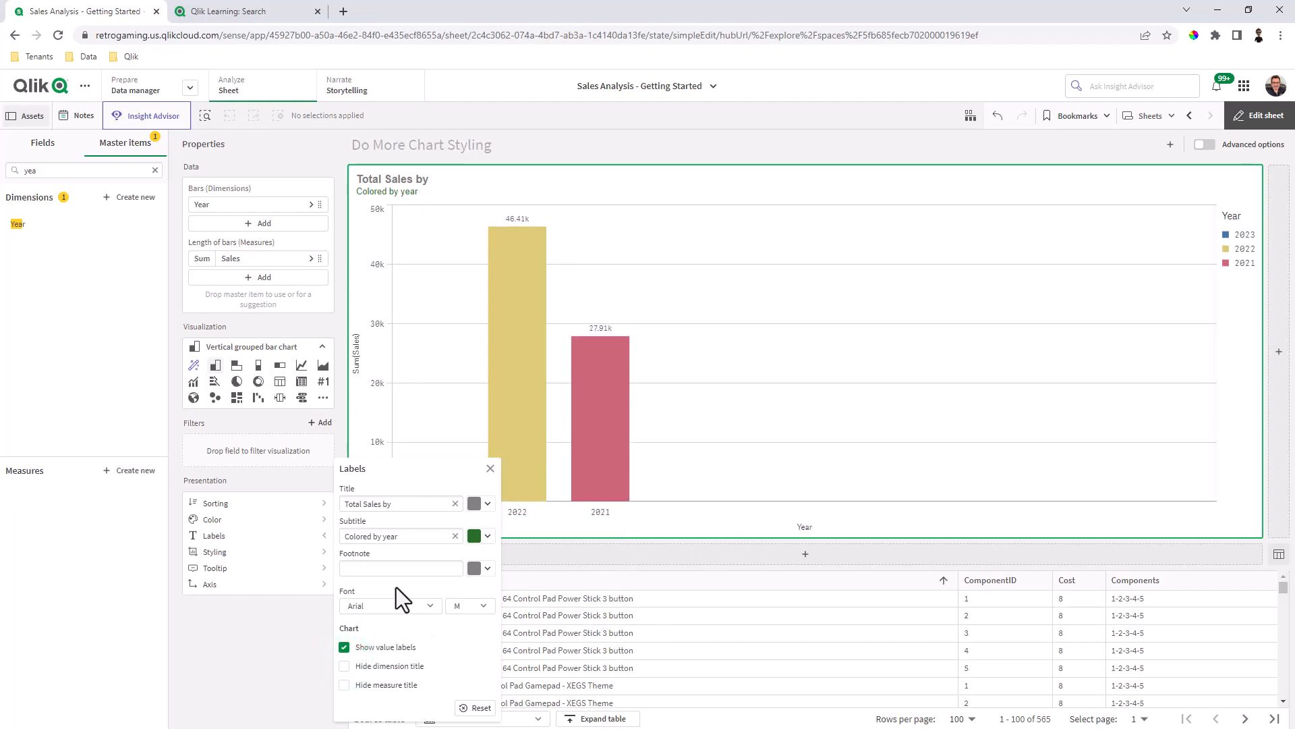
click(344, 665)
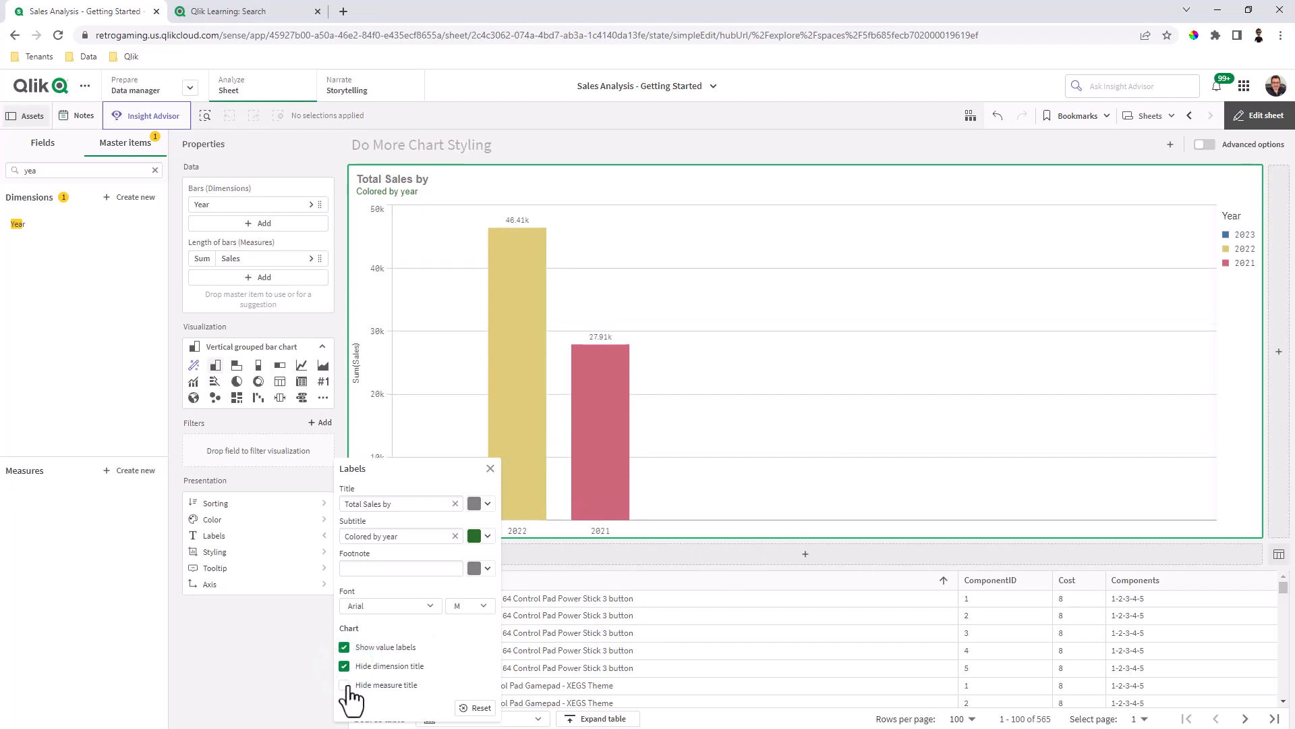
click(344, 684)
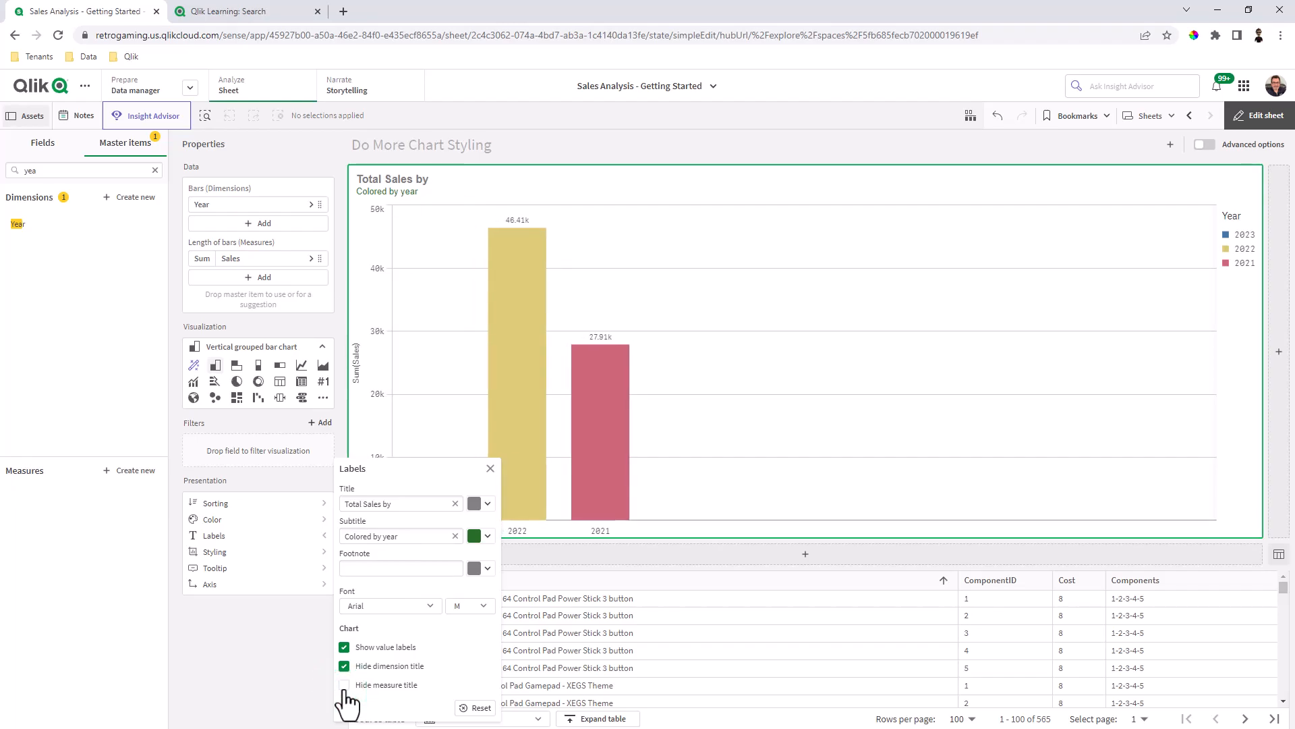
click(344, 684)
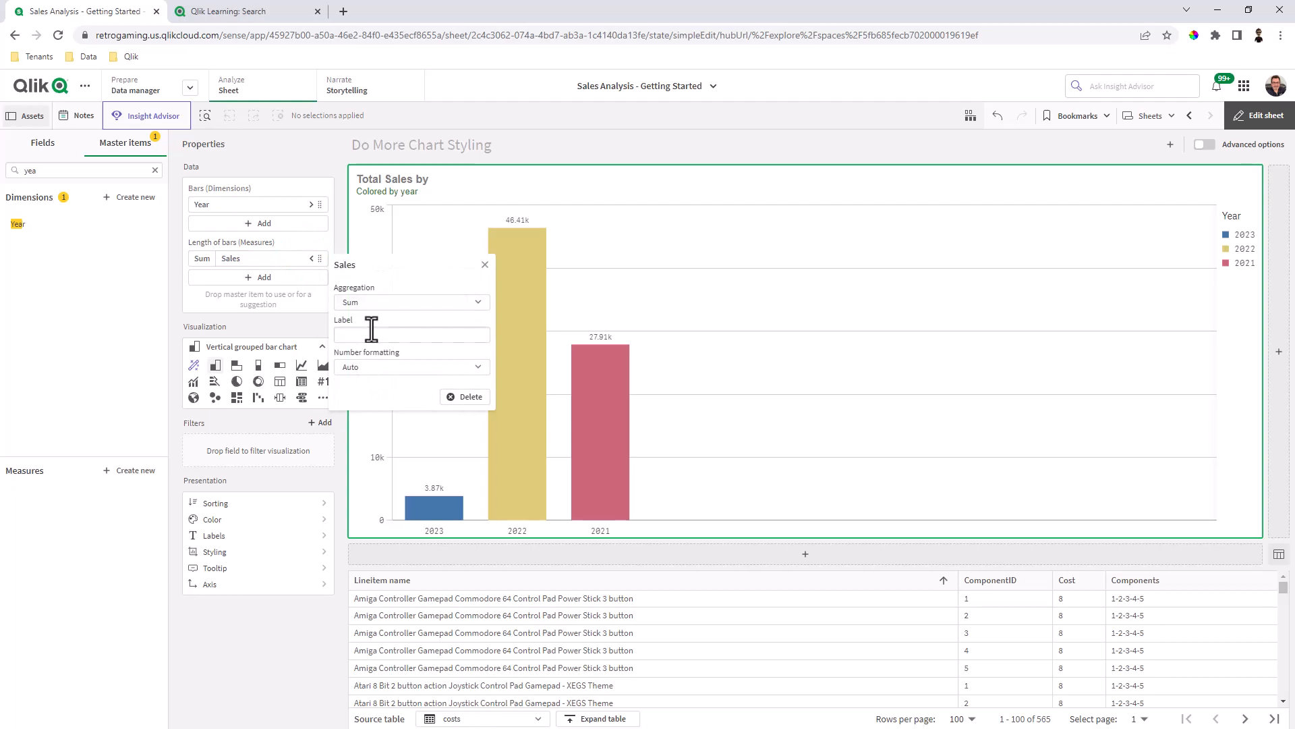
Step: Label the measure 'Total Sales' and format its values as money
text(Total)
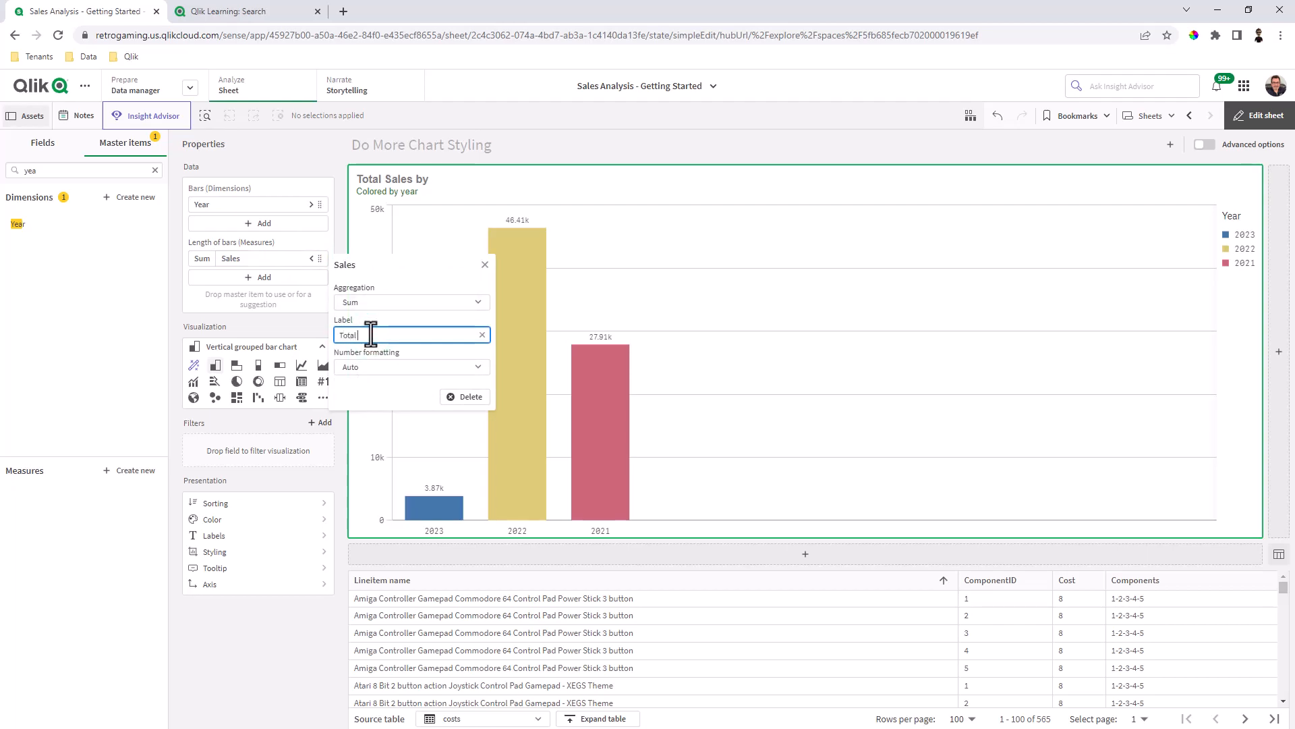
click(410, 367)
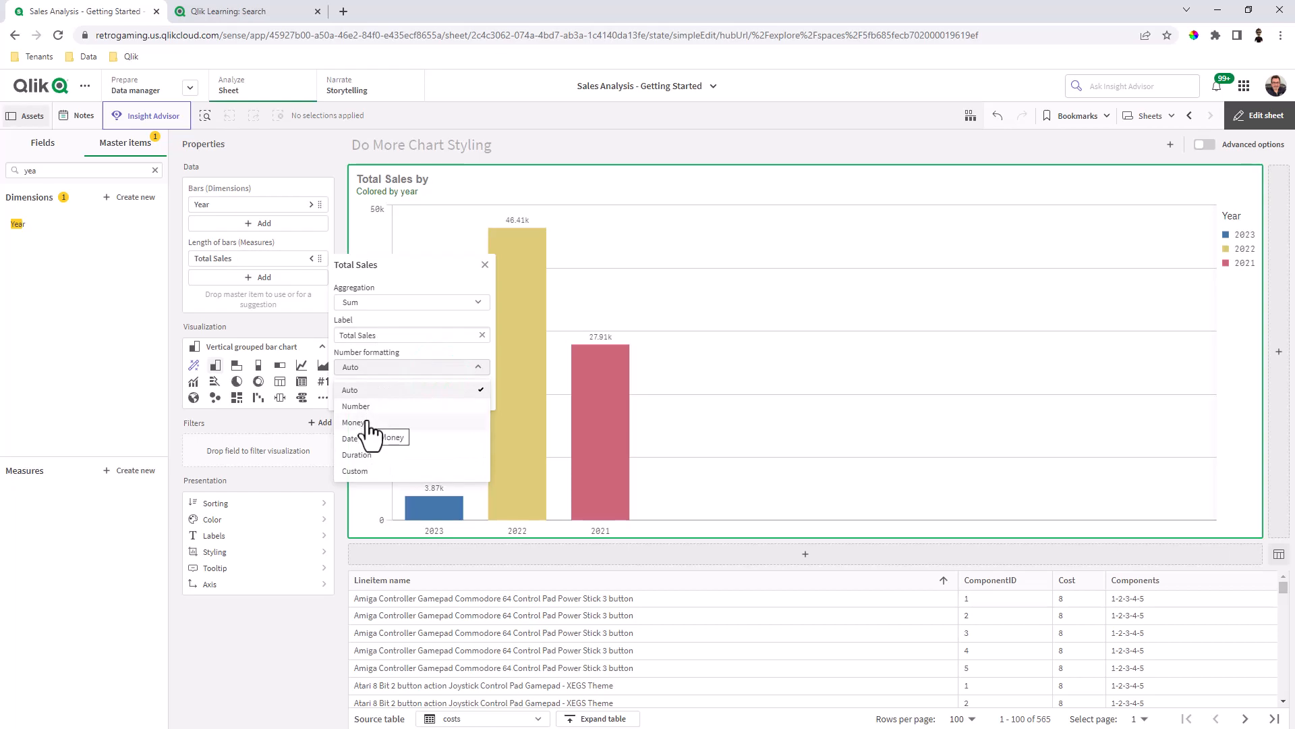
click(355, 422)
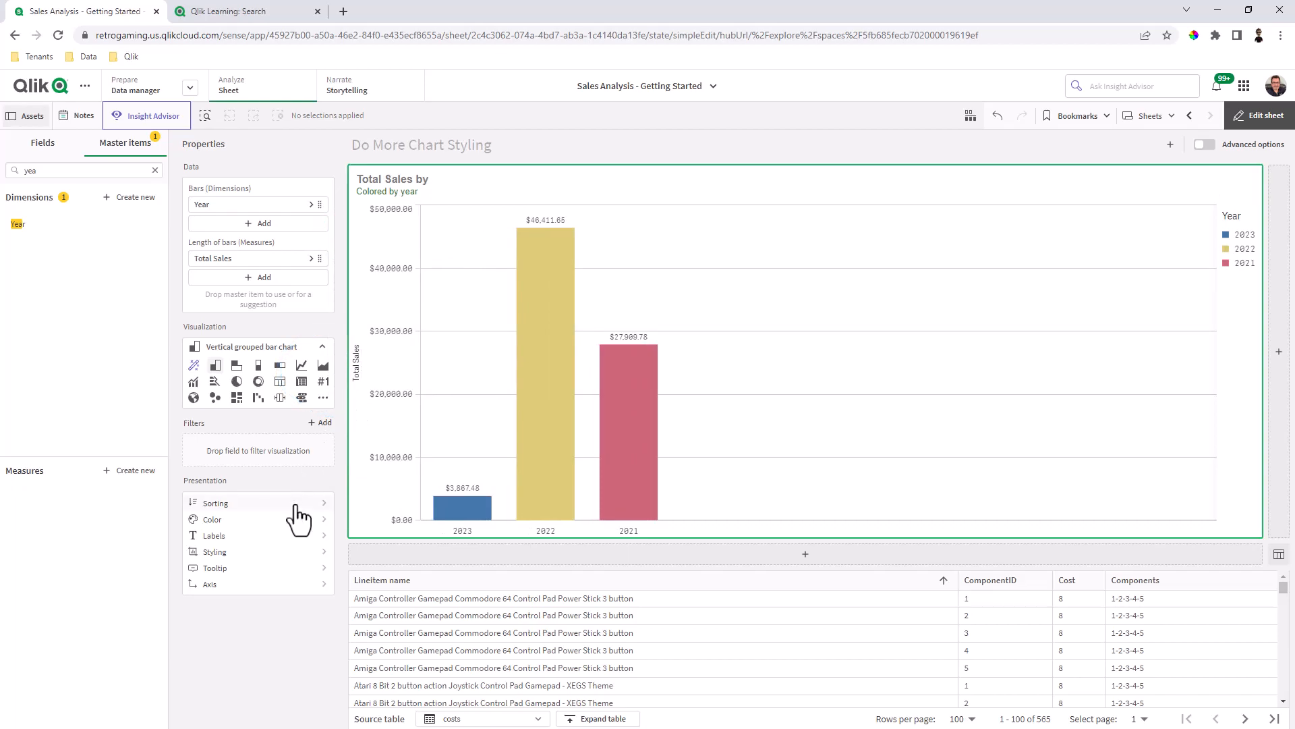
mouse_move(214, 536)
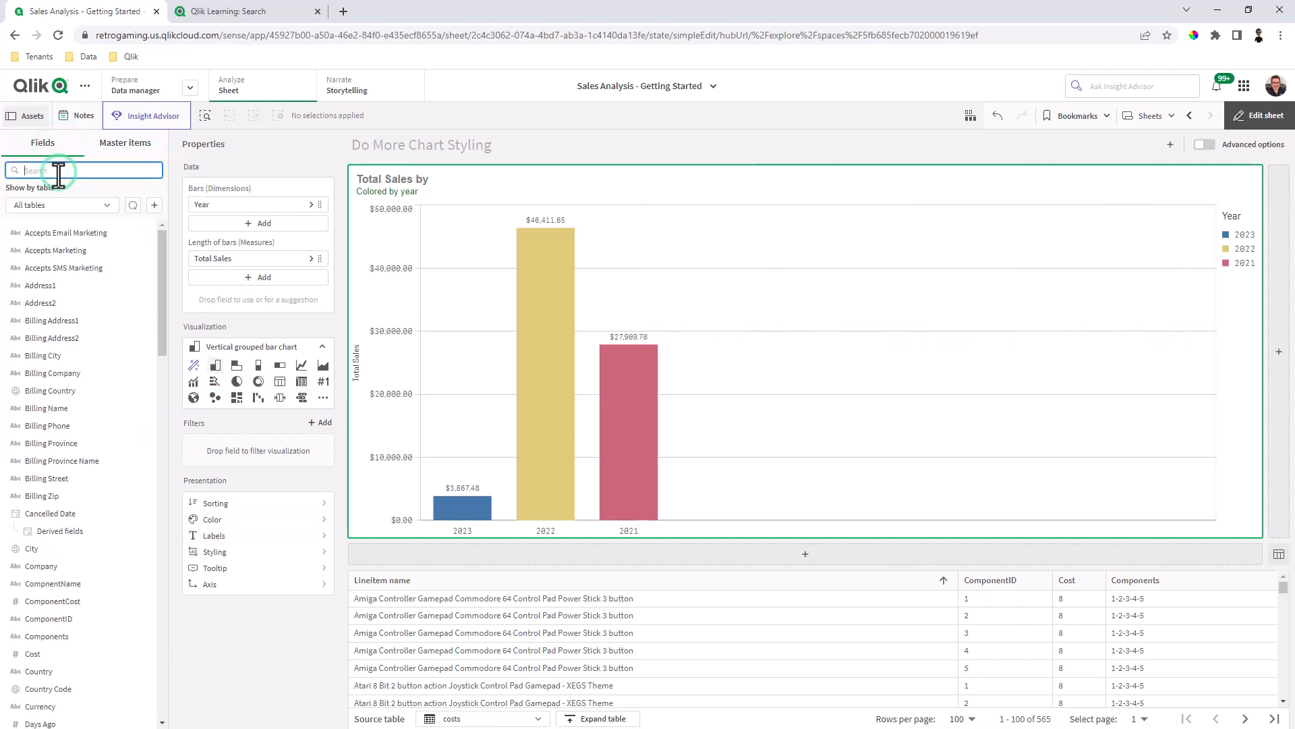
Step: Search fields for 'mod' and add Model Variation as a chart filter
text(mdo)
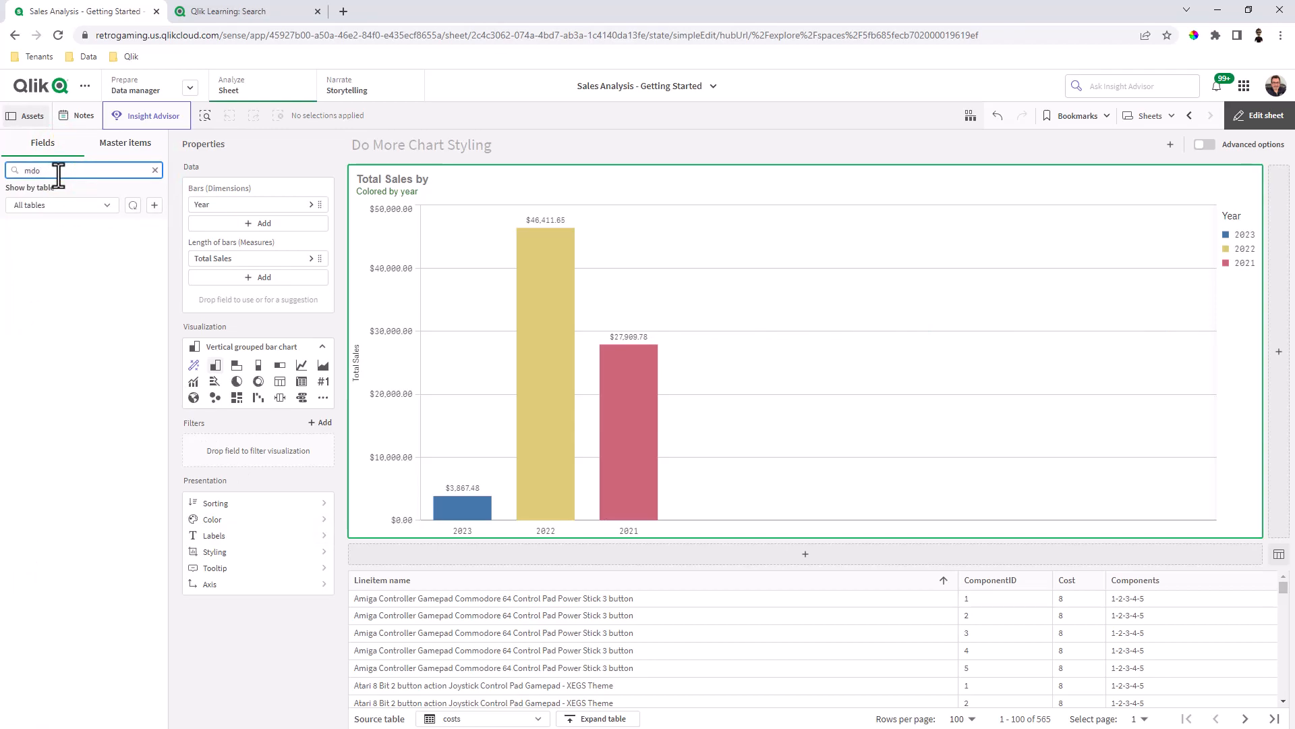
text(mod)
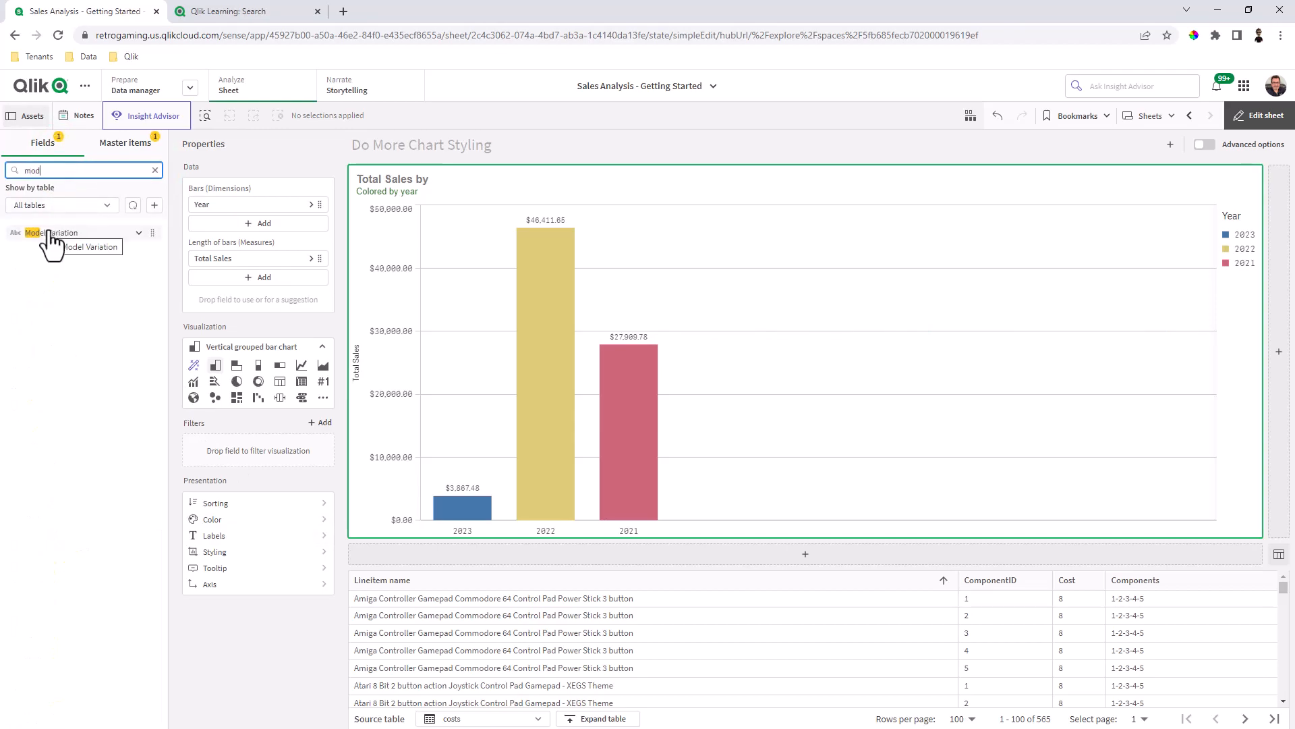
drag(54, 232, 223, 520)
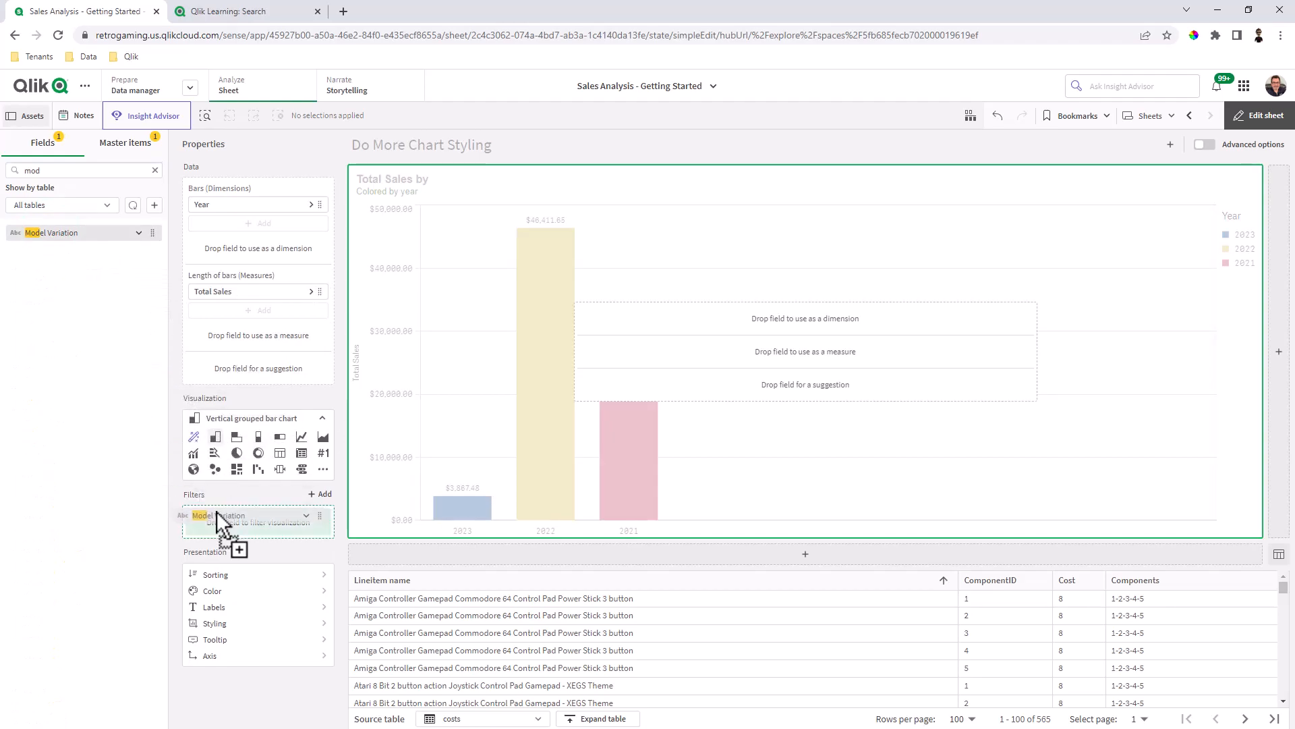
Step: Limit the Model Variation filter to Arcade Stick
click(240, 515)
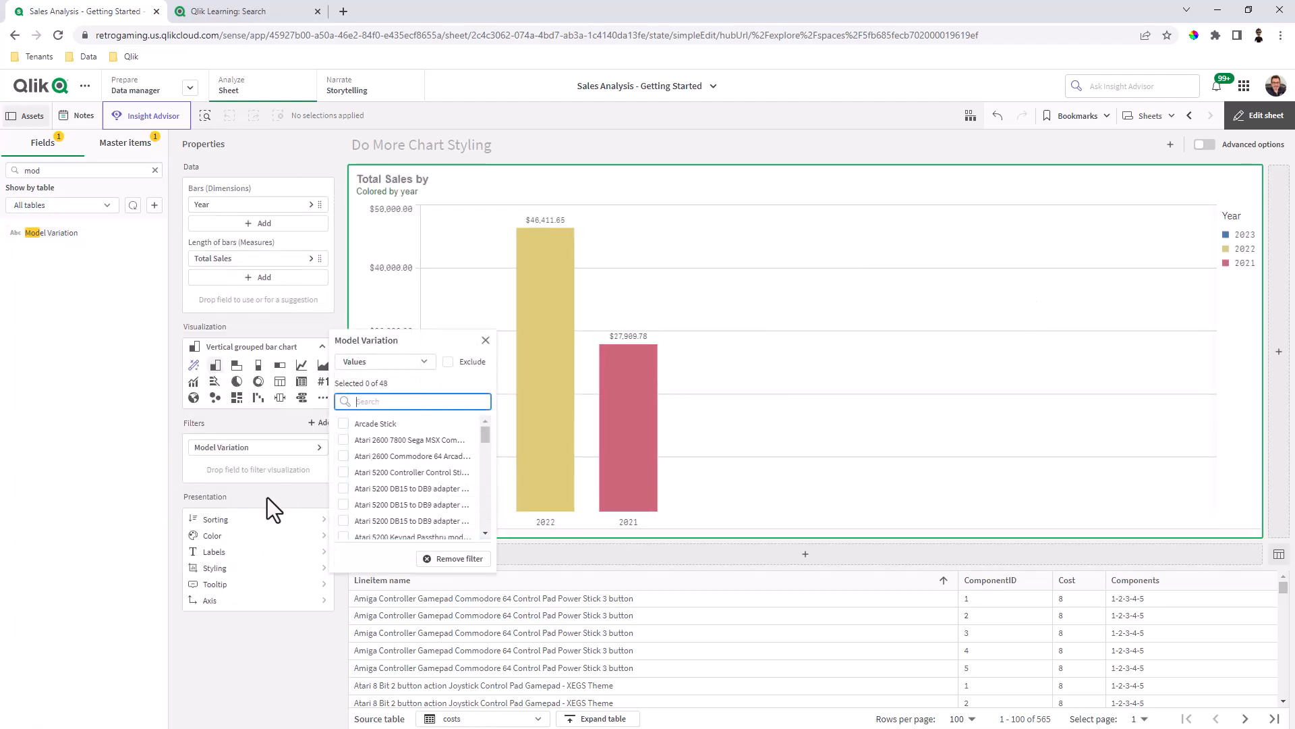
click(344, 422)
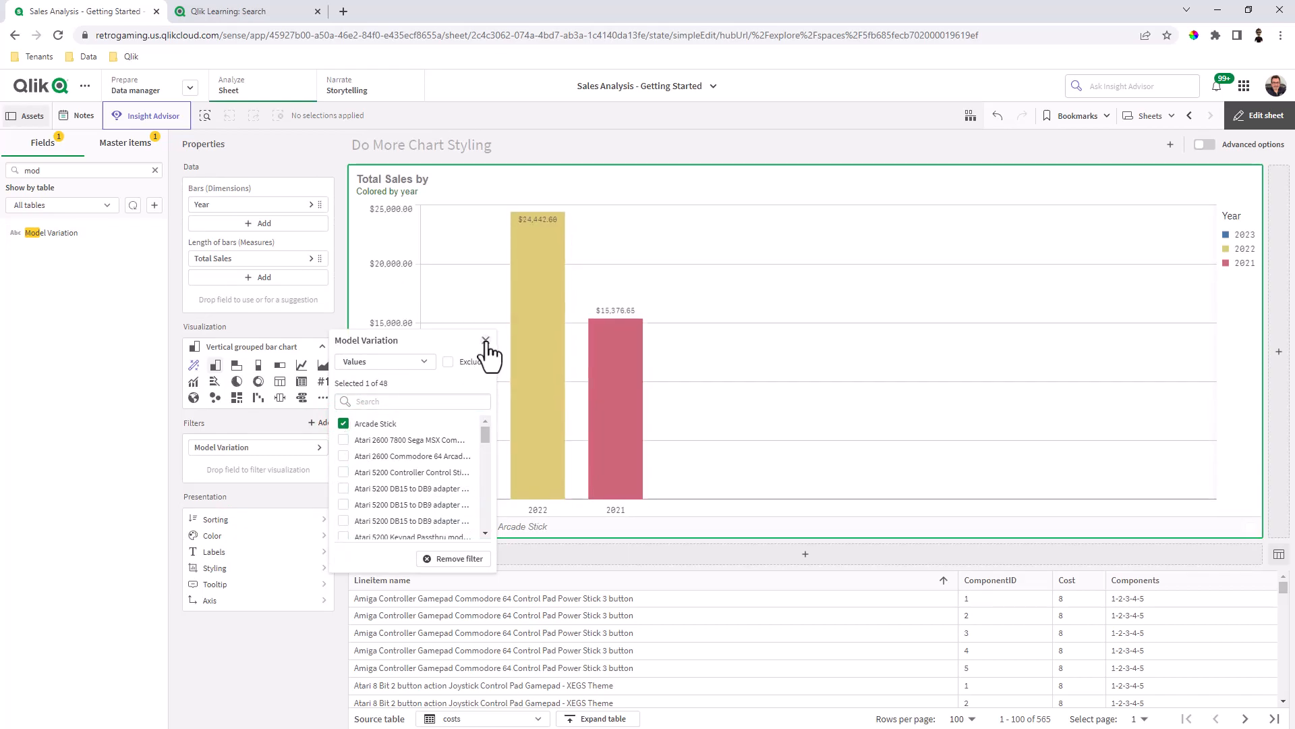
click(485, 339)
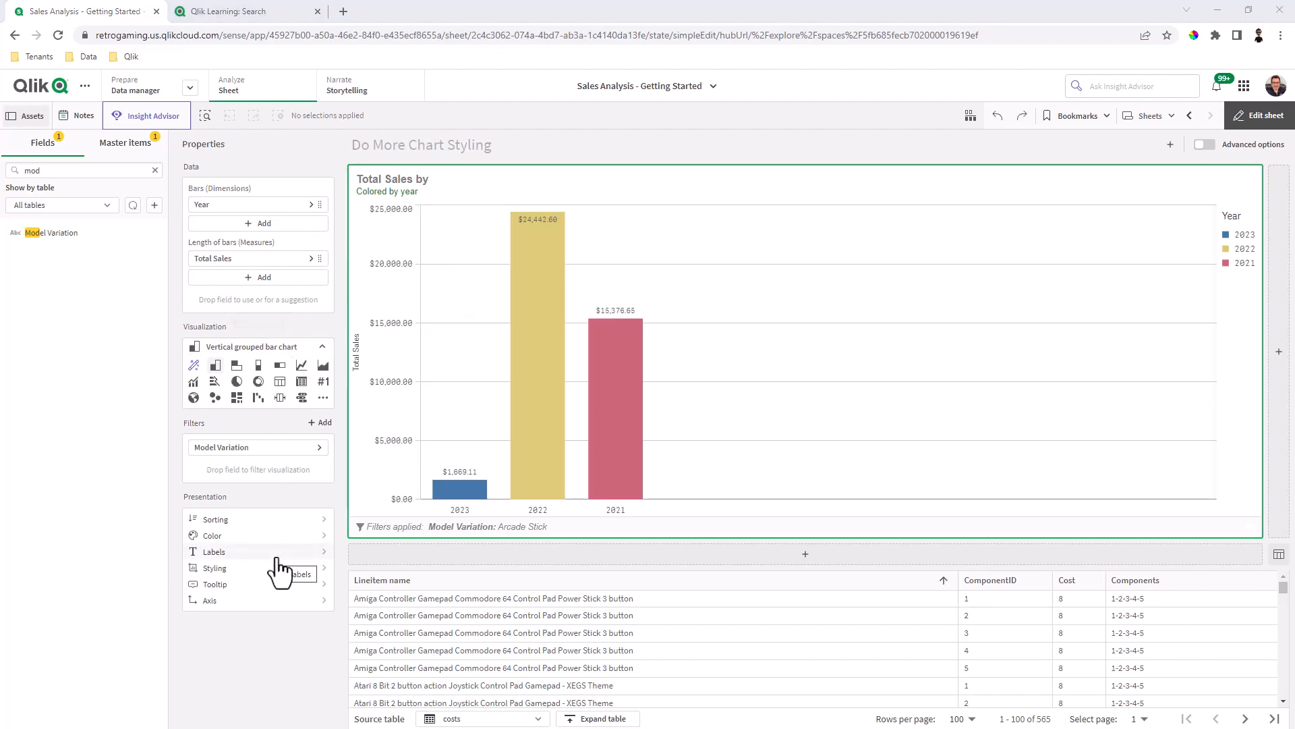
Step: Edit the title to 'Total Sales by year for Arcade Sticks'
click(213, 551)
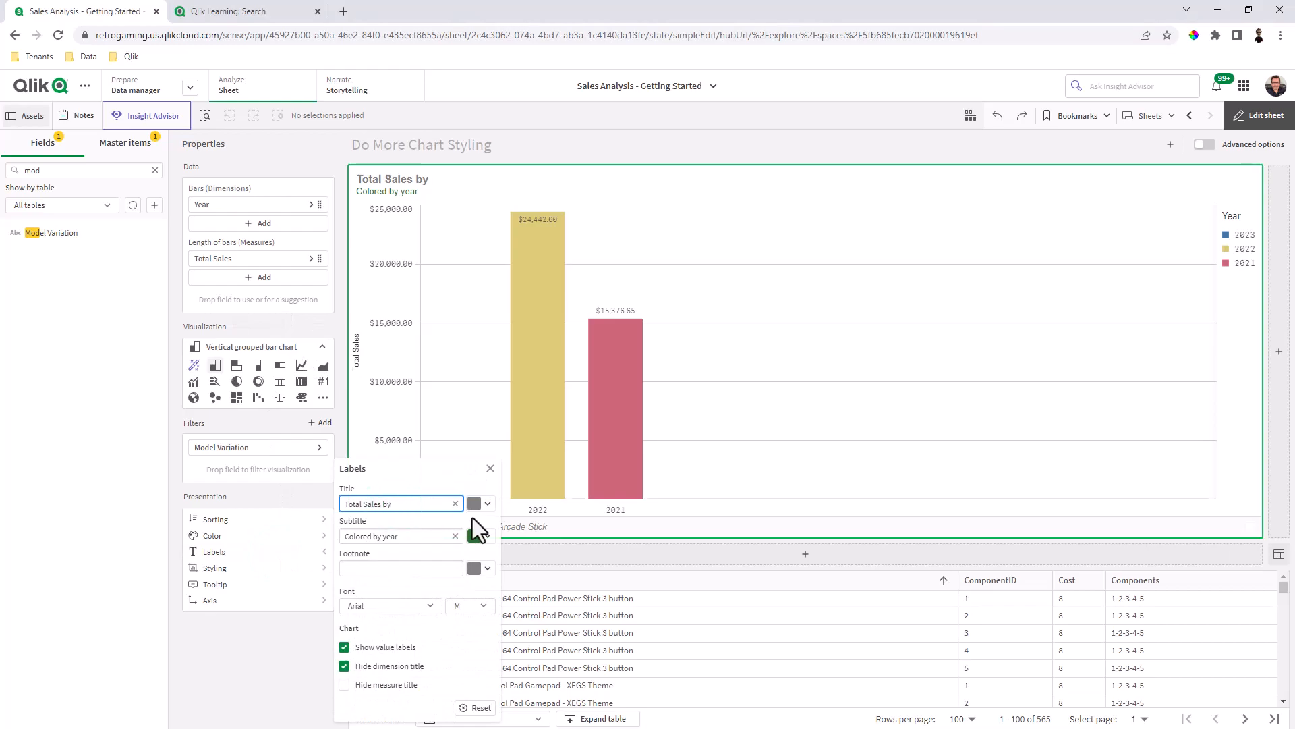
click(399, 503)
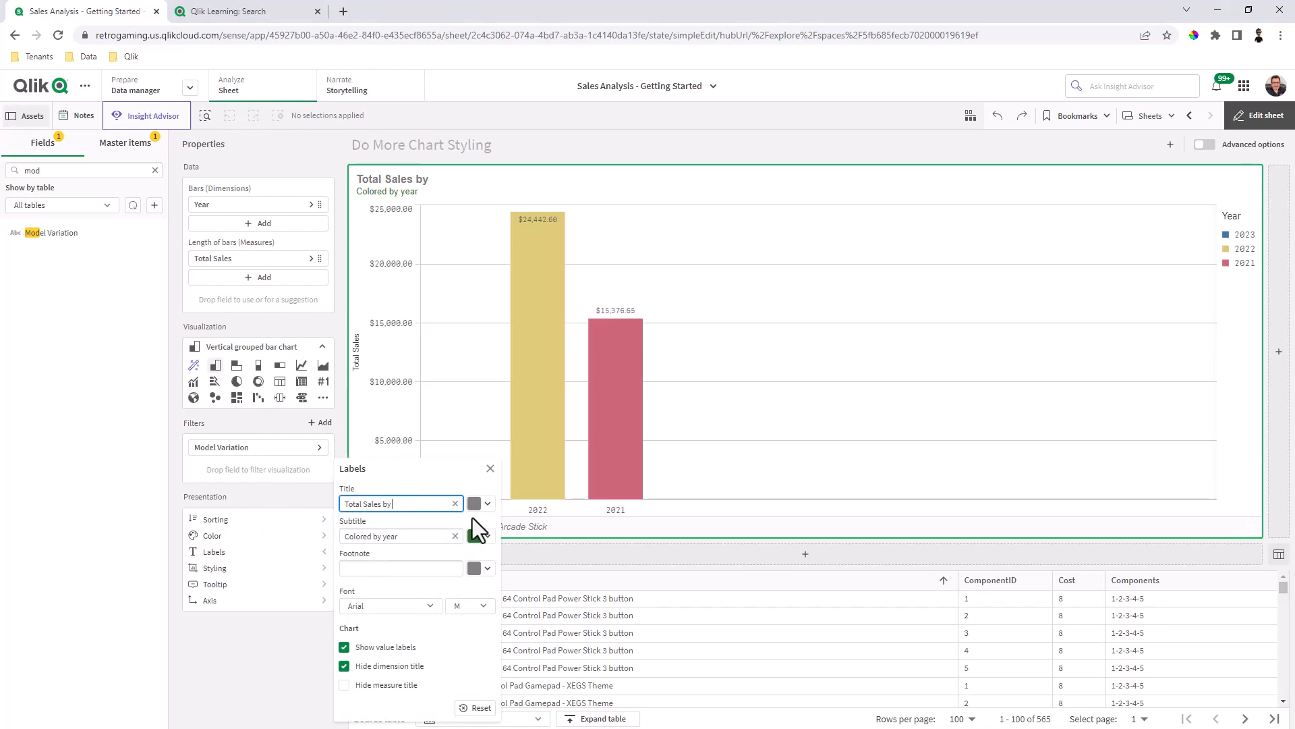
text(Arc)
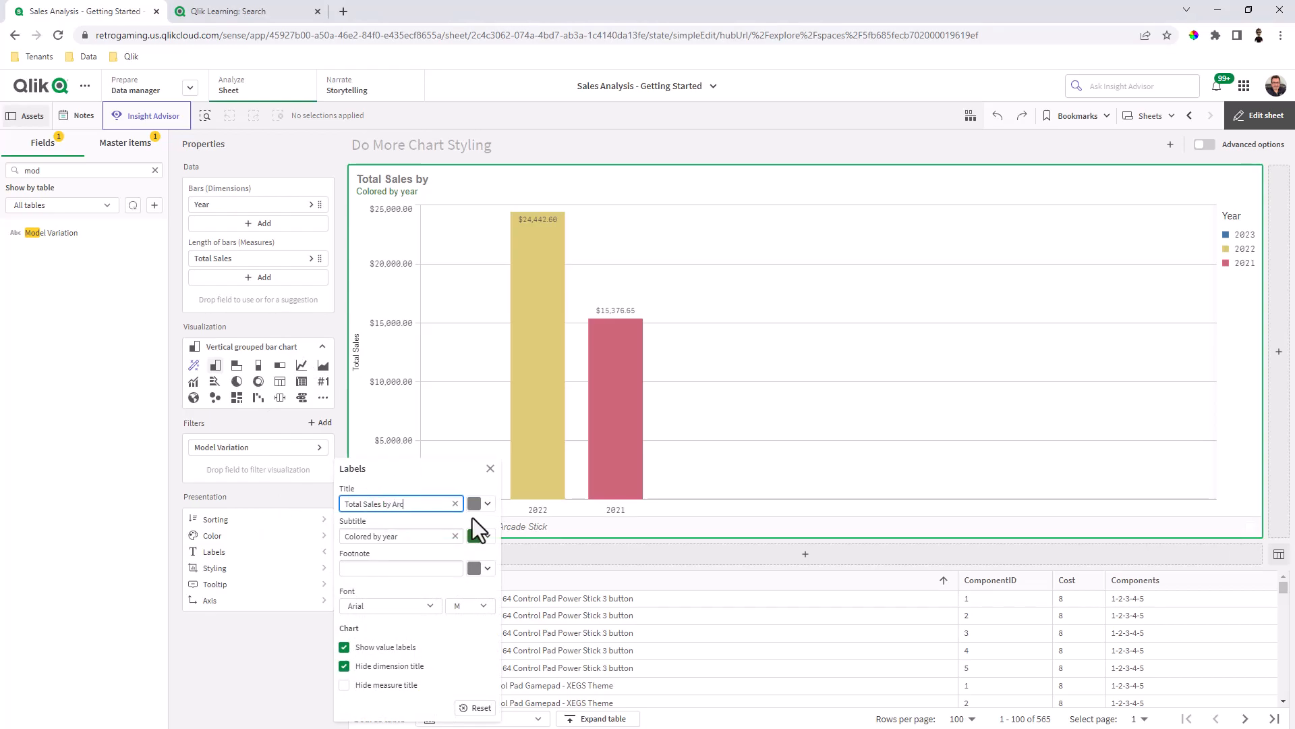
key(Backspace)
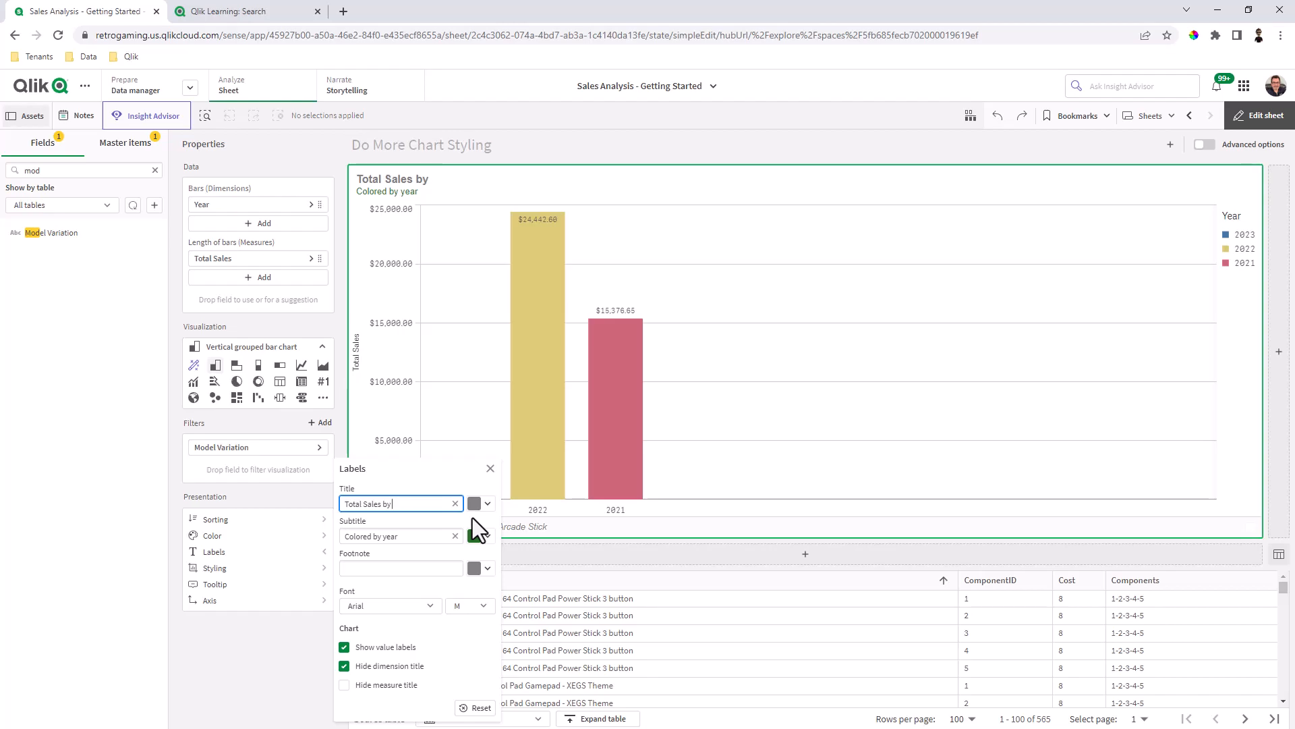
text(year for)
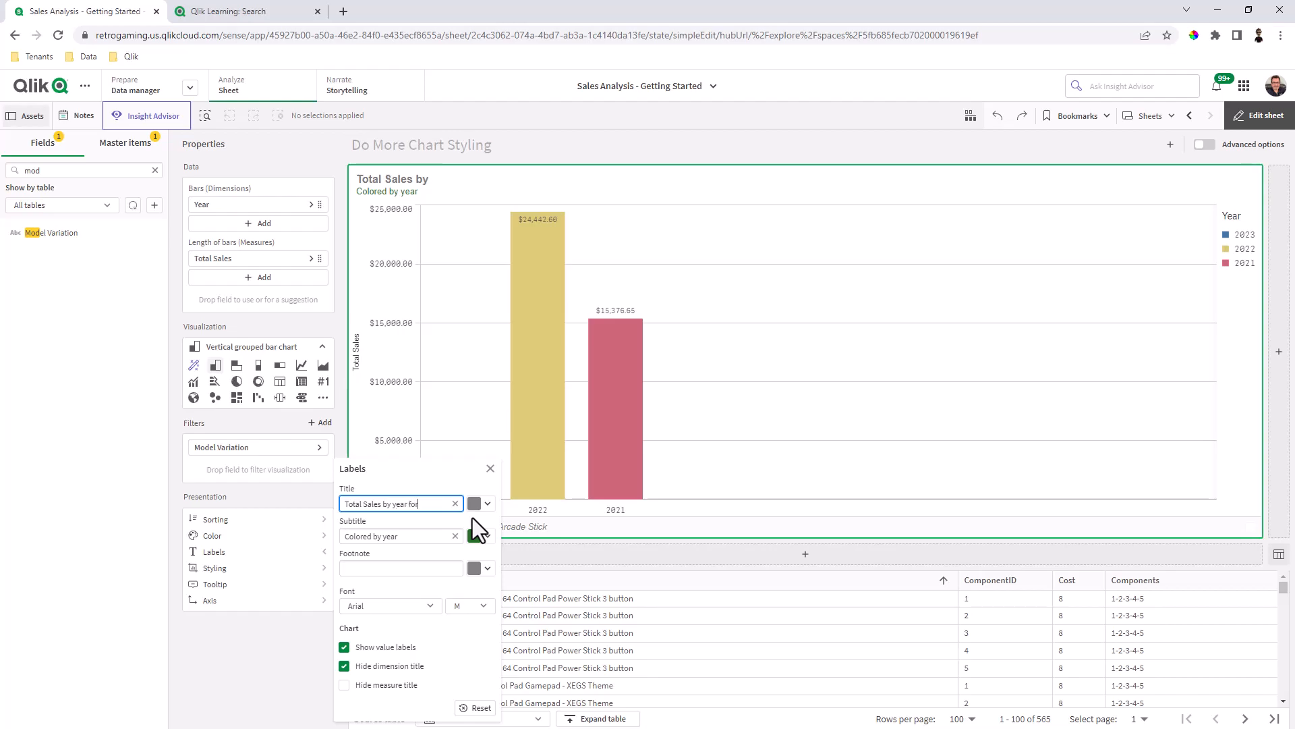
text(Arcade Sticks)
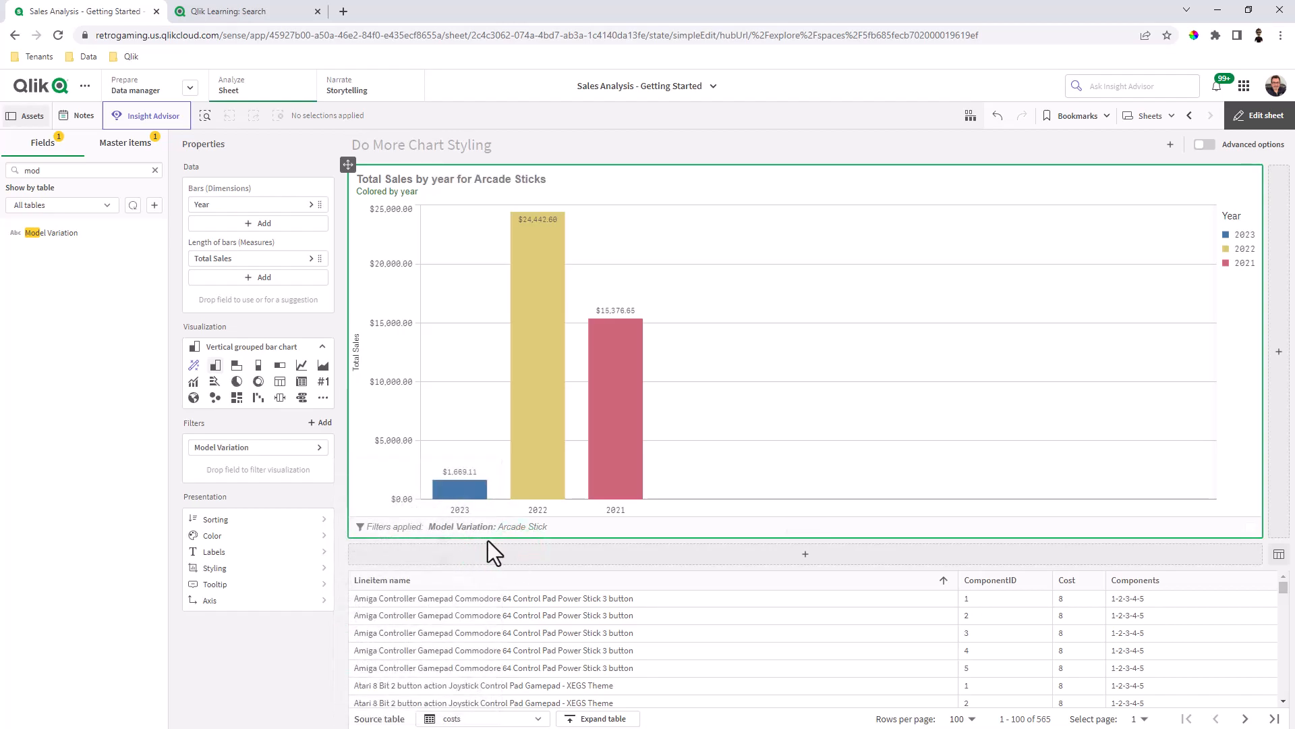
mouse_move(456, 545)
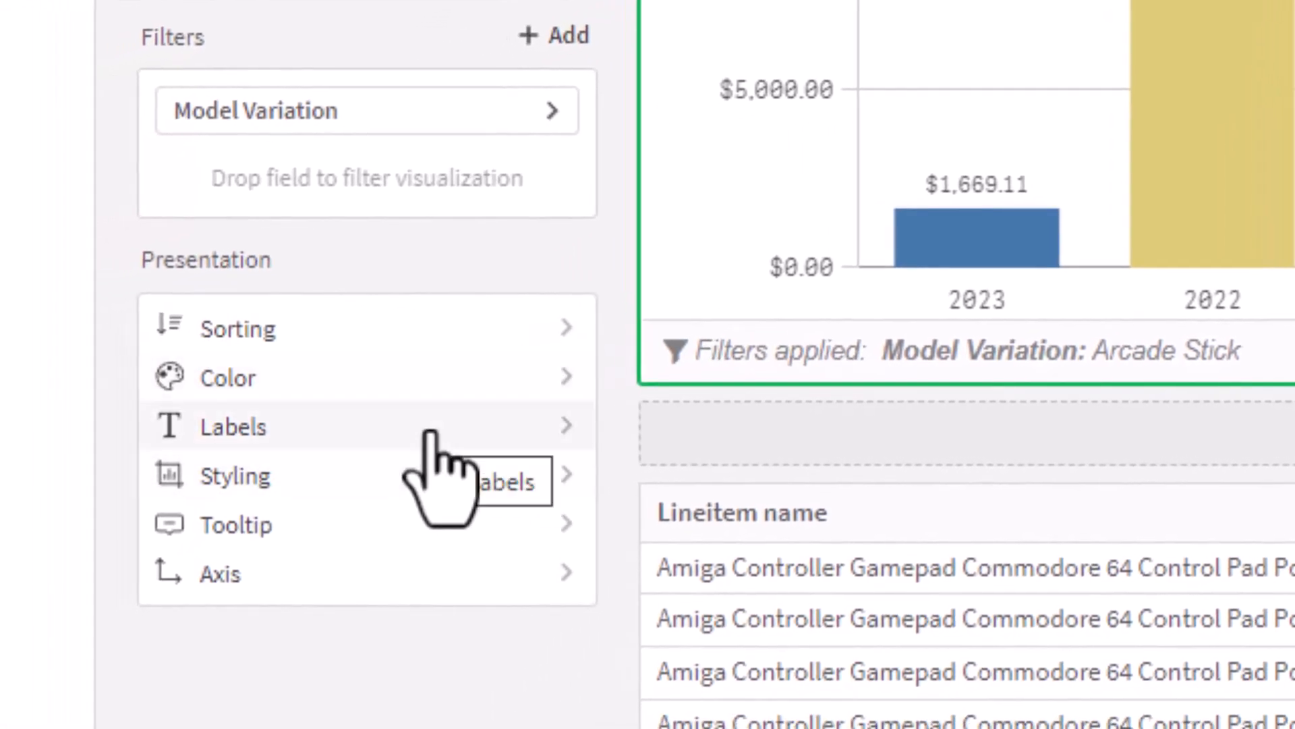
Step: Start the footnote with 'this is a footnote'
click(234, 426)
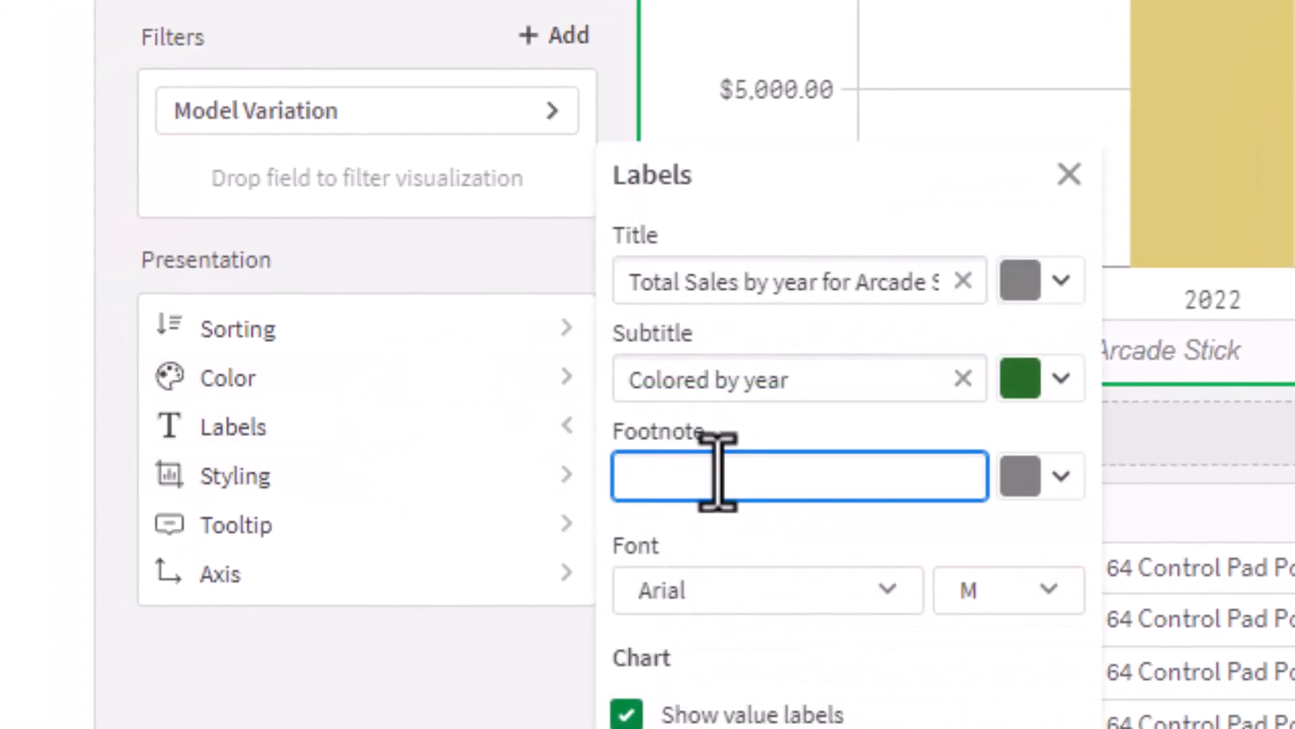
text(this)
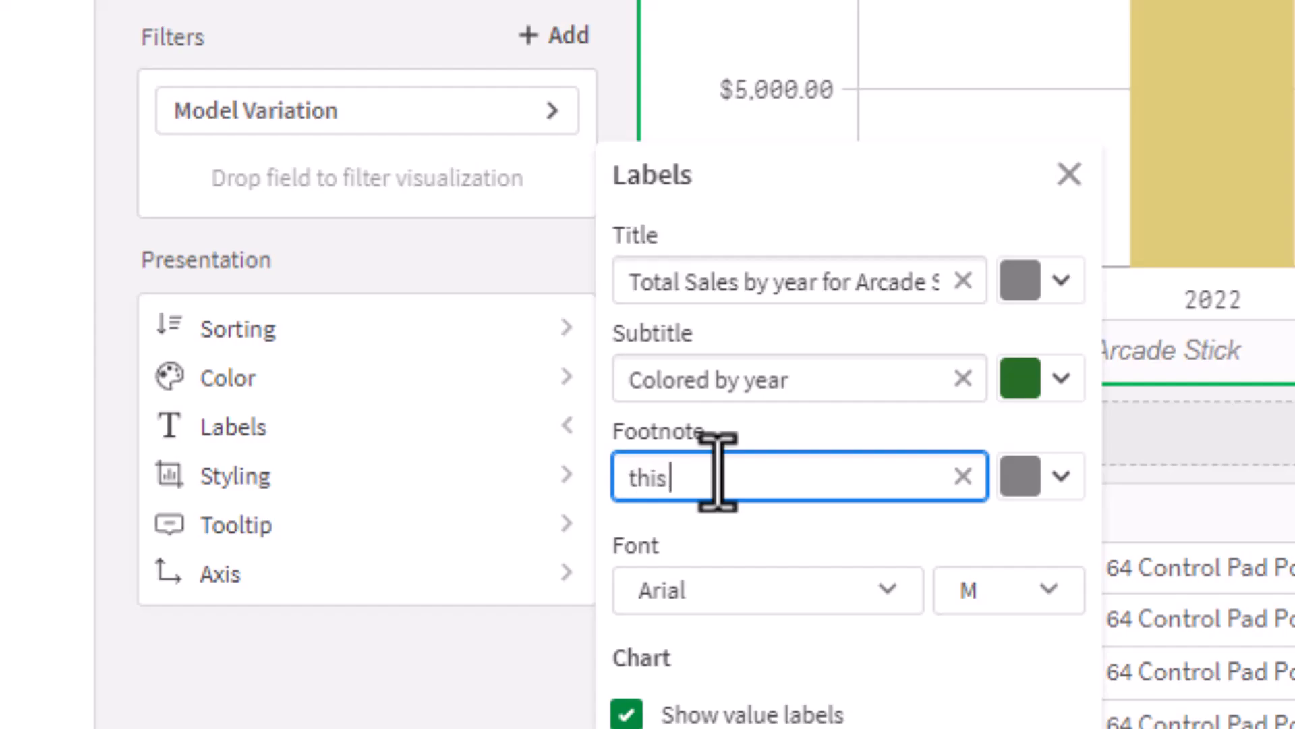
text(is)
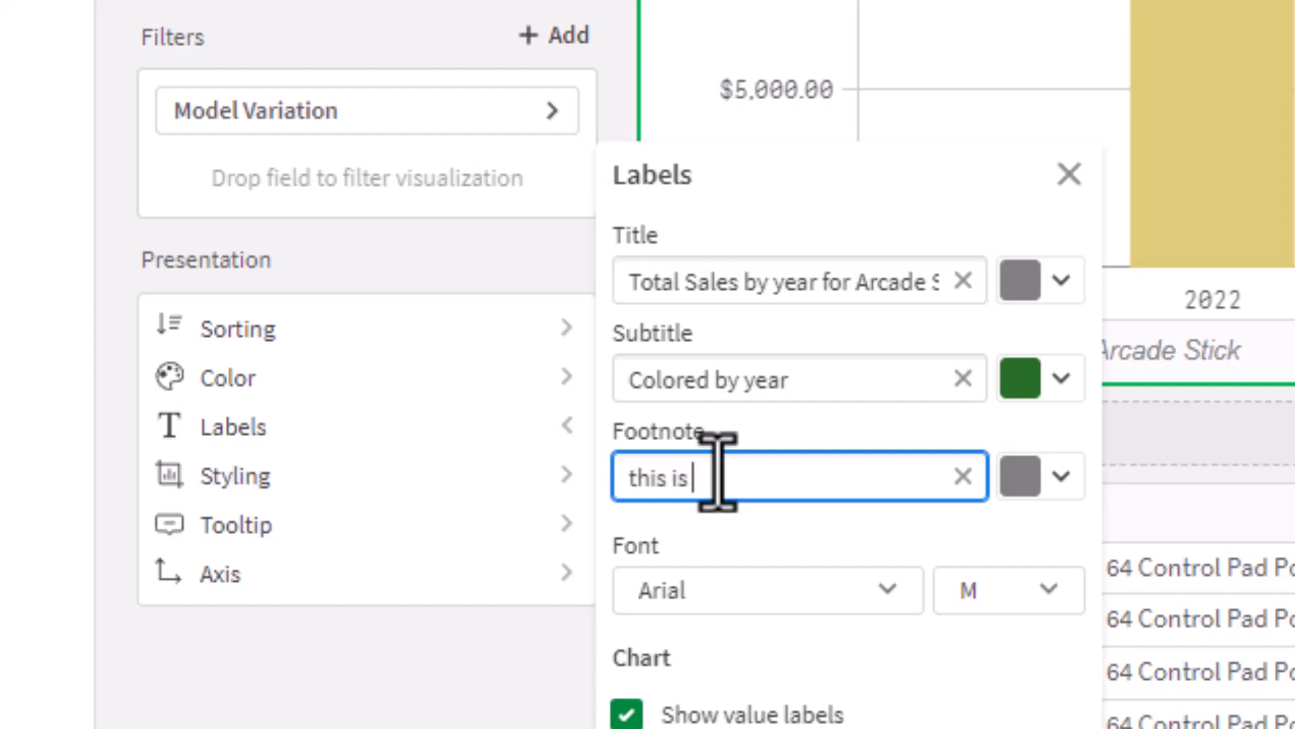
text(a footnote)
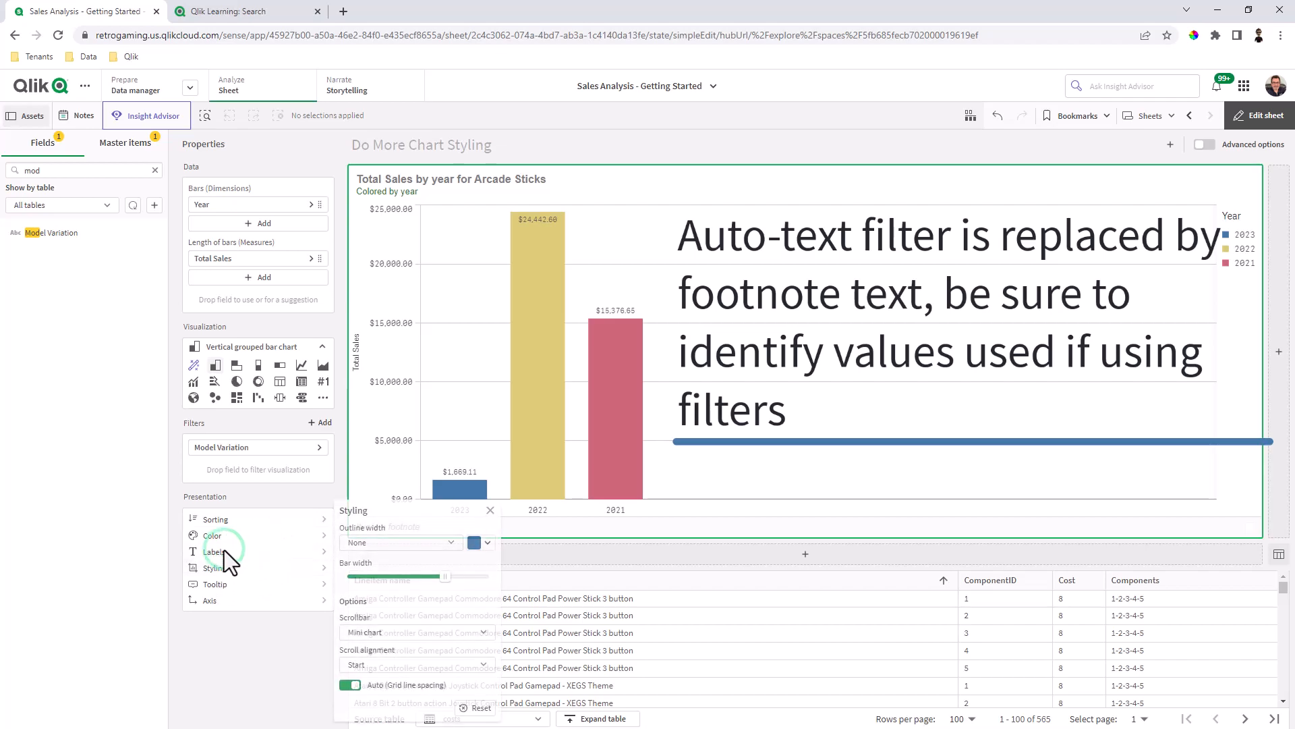
Step: Finish the footnote with 'applied filter Arcade Sticks' and apply it
click(213, 550)
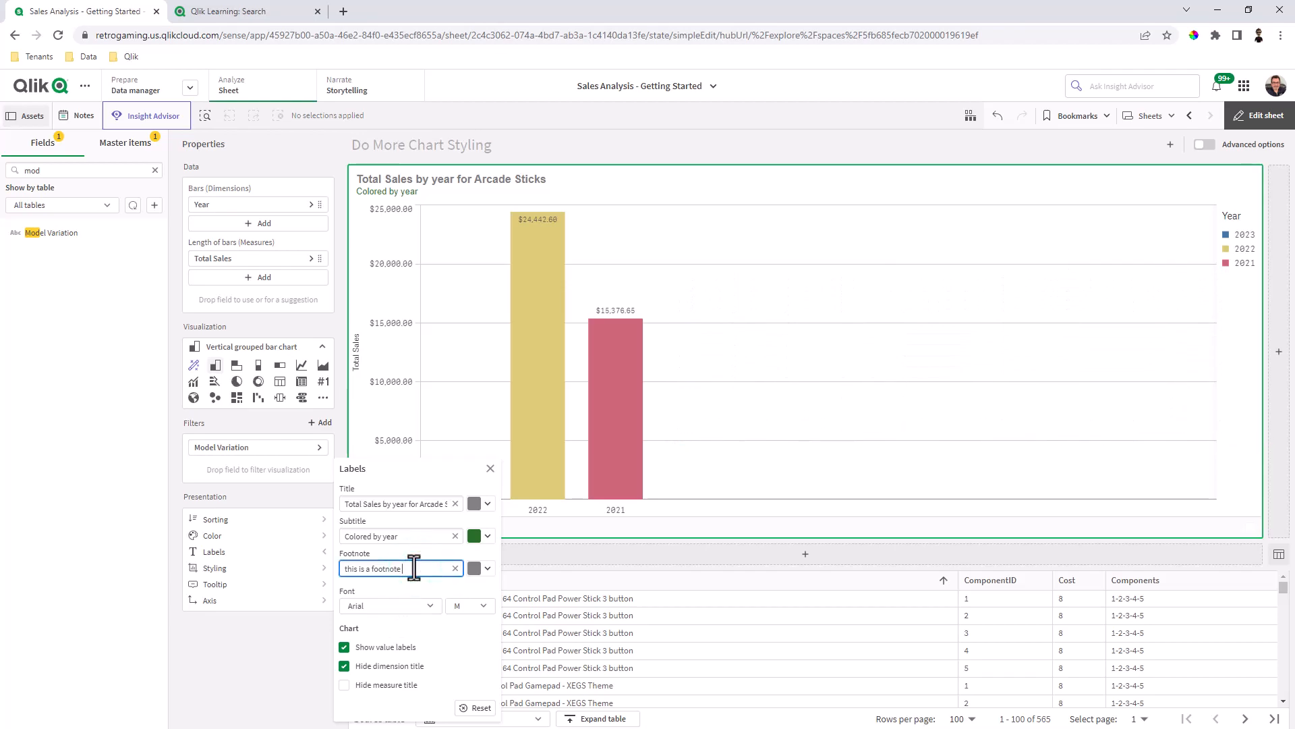
text(applied filter Arcade Sticks)
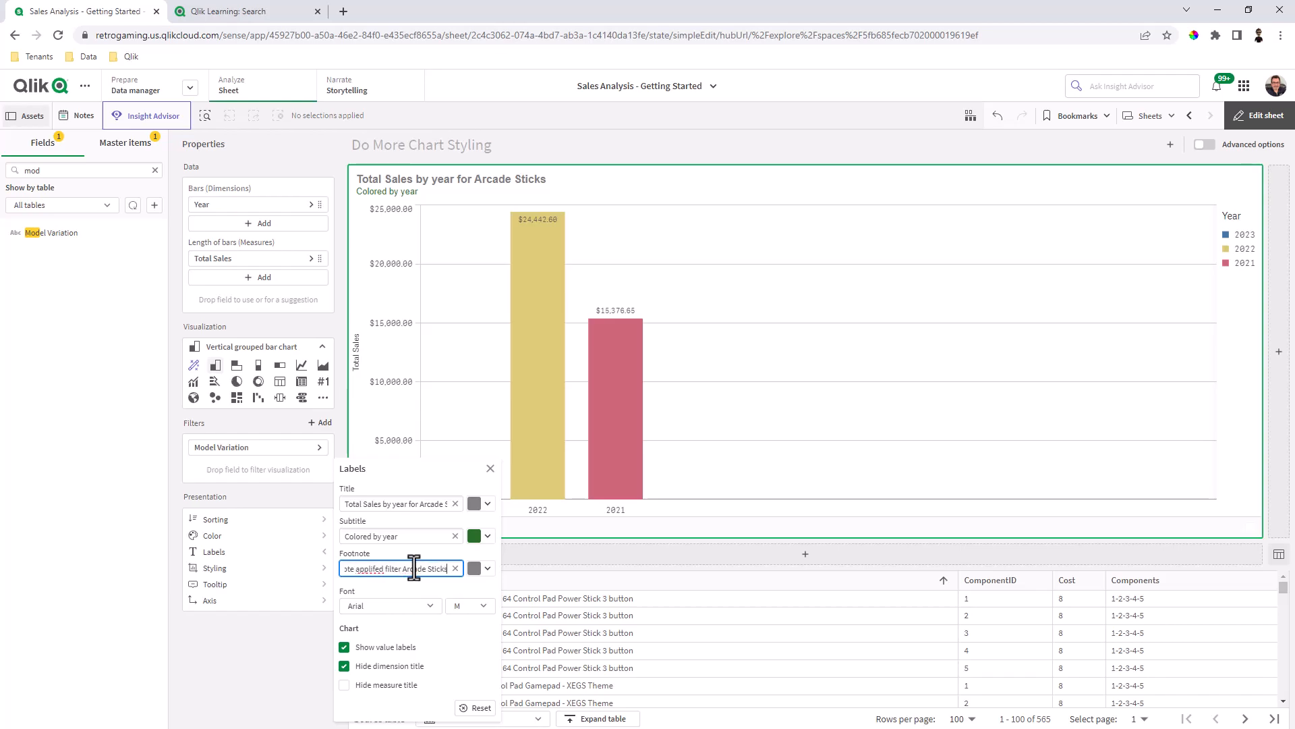
right_click(401, 568)
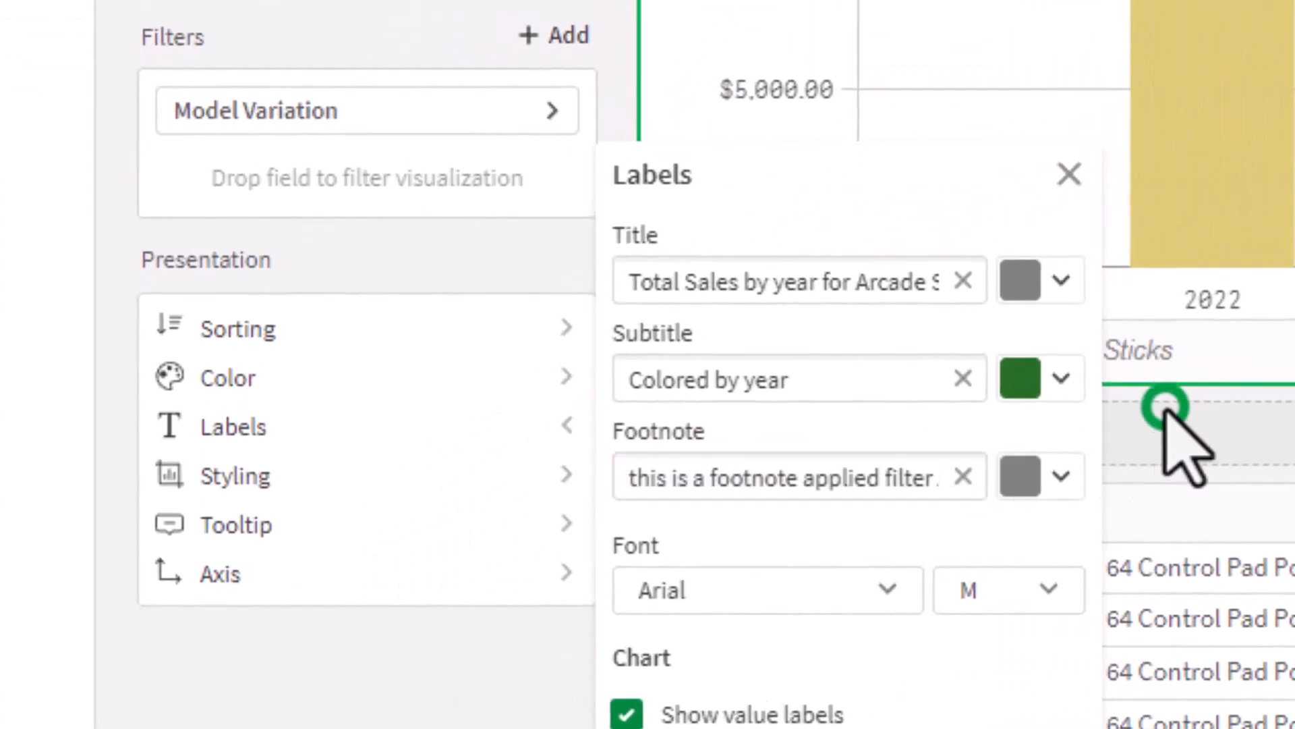
click(1069, 174)
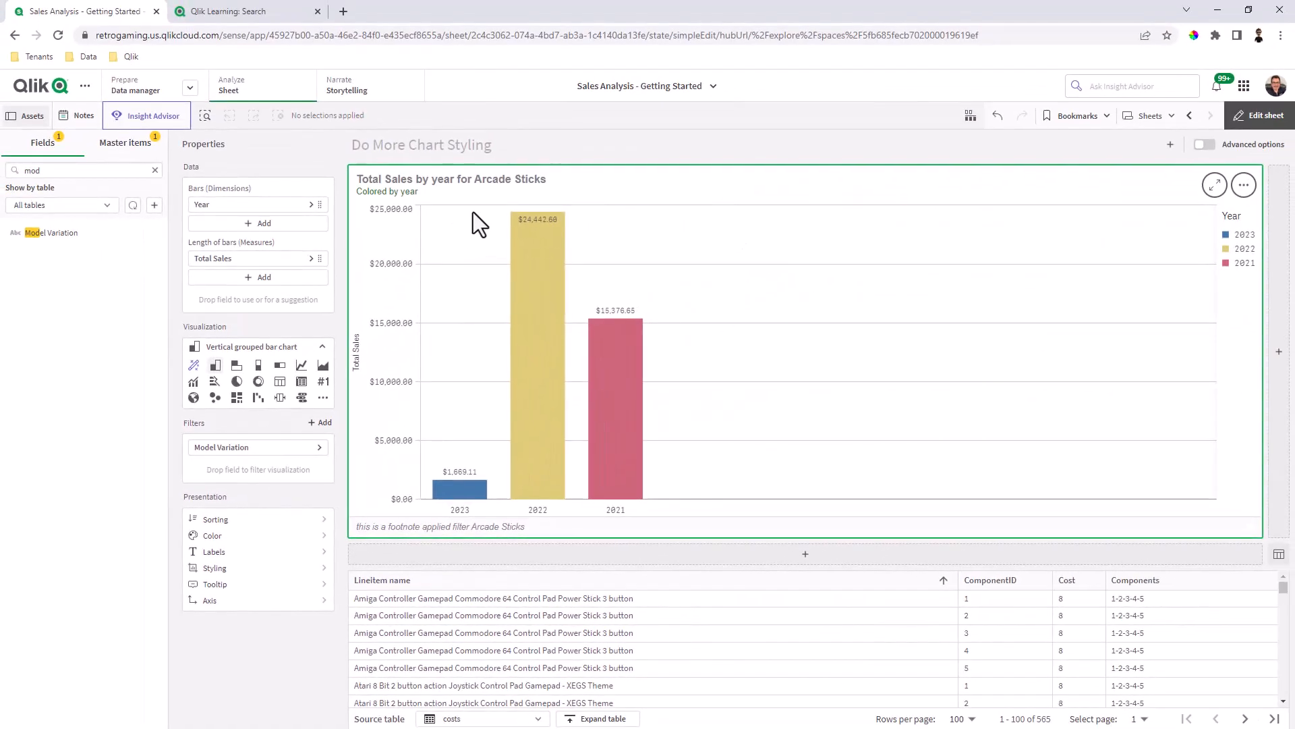
mouse_move(452, 244)
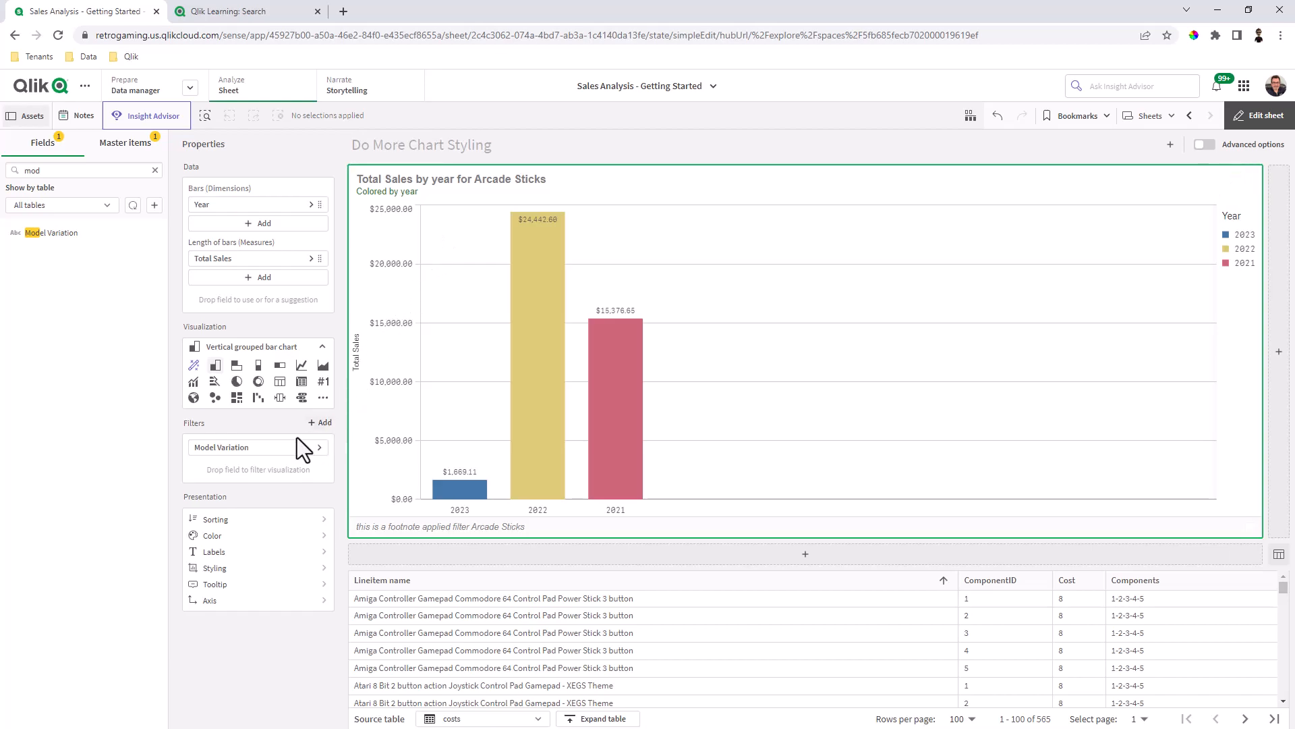
mouse_move(285, 454)
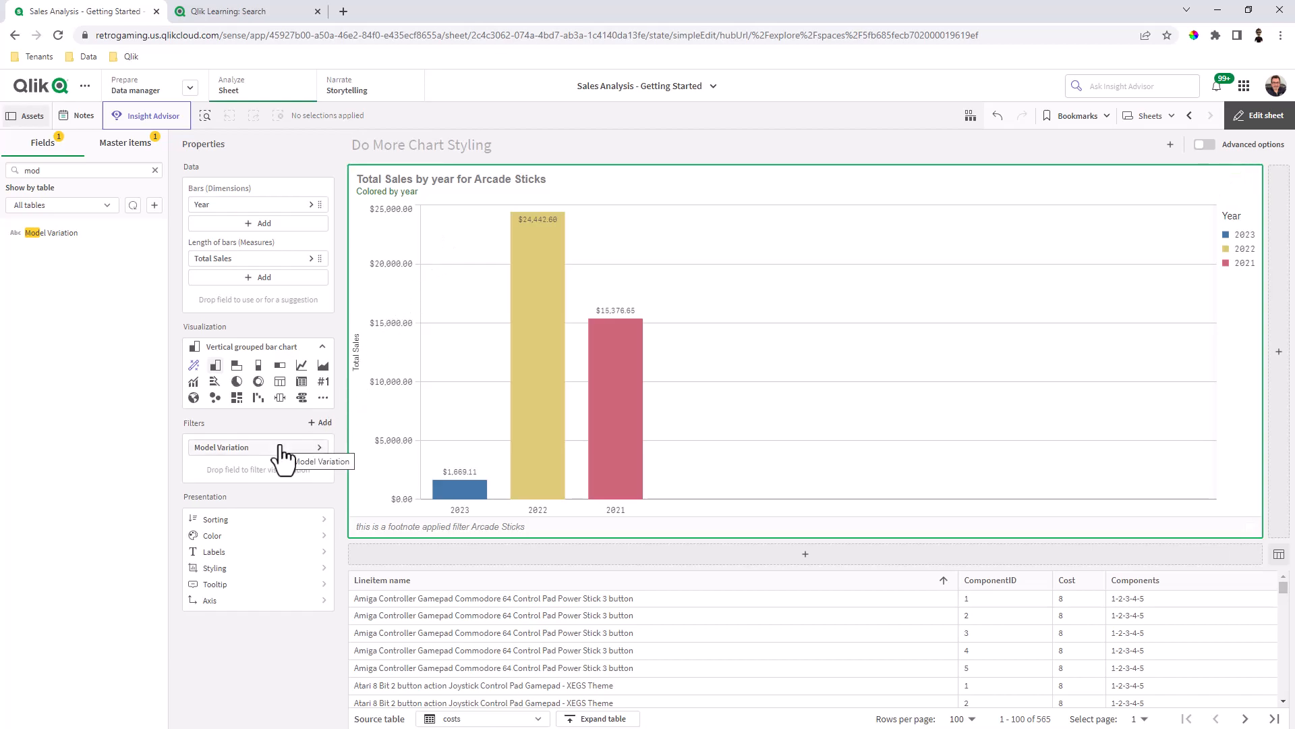
mouse_move(260, 568)
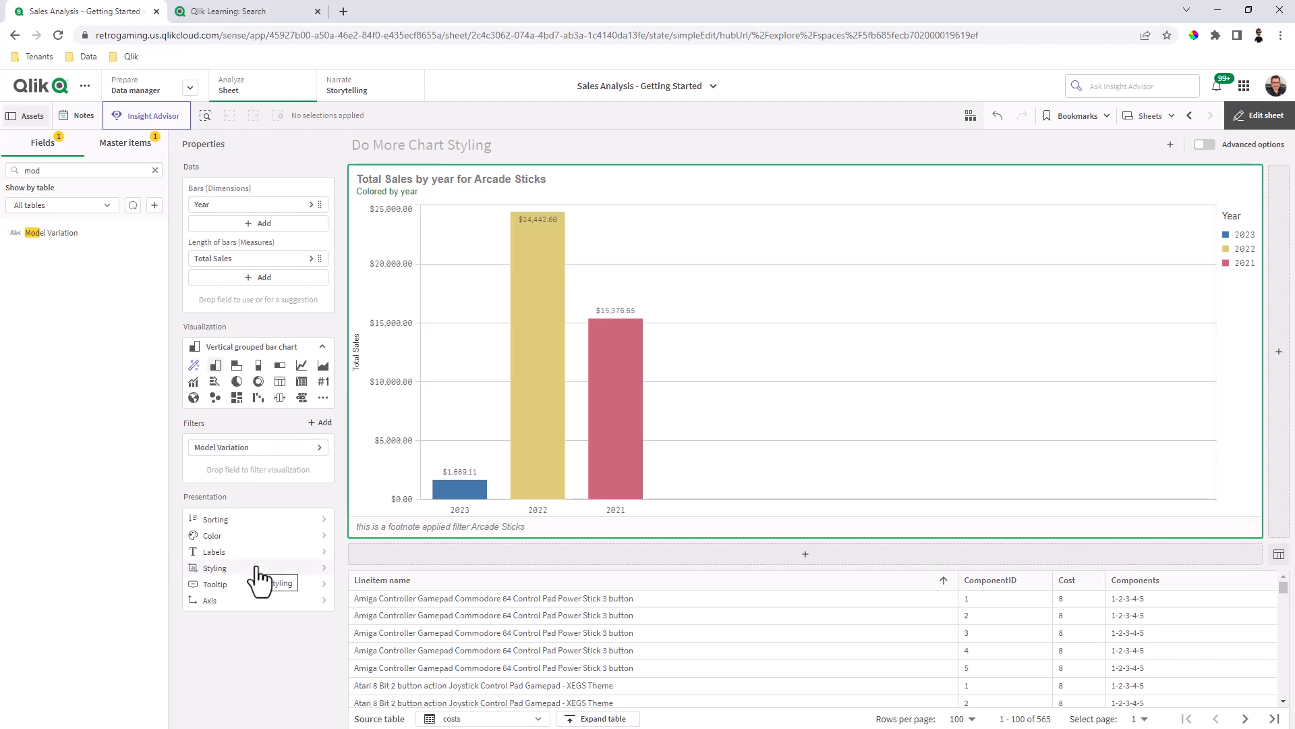
Step: Style the bars with a medium black outline and settle on a moderate bar width
click(215, 568)
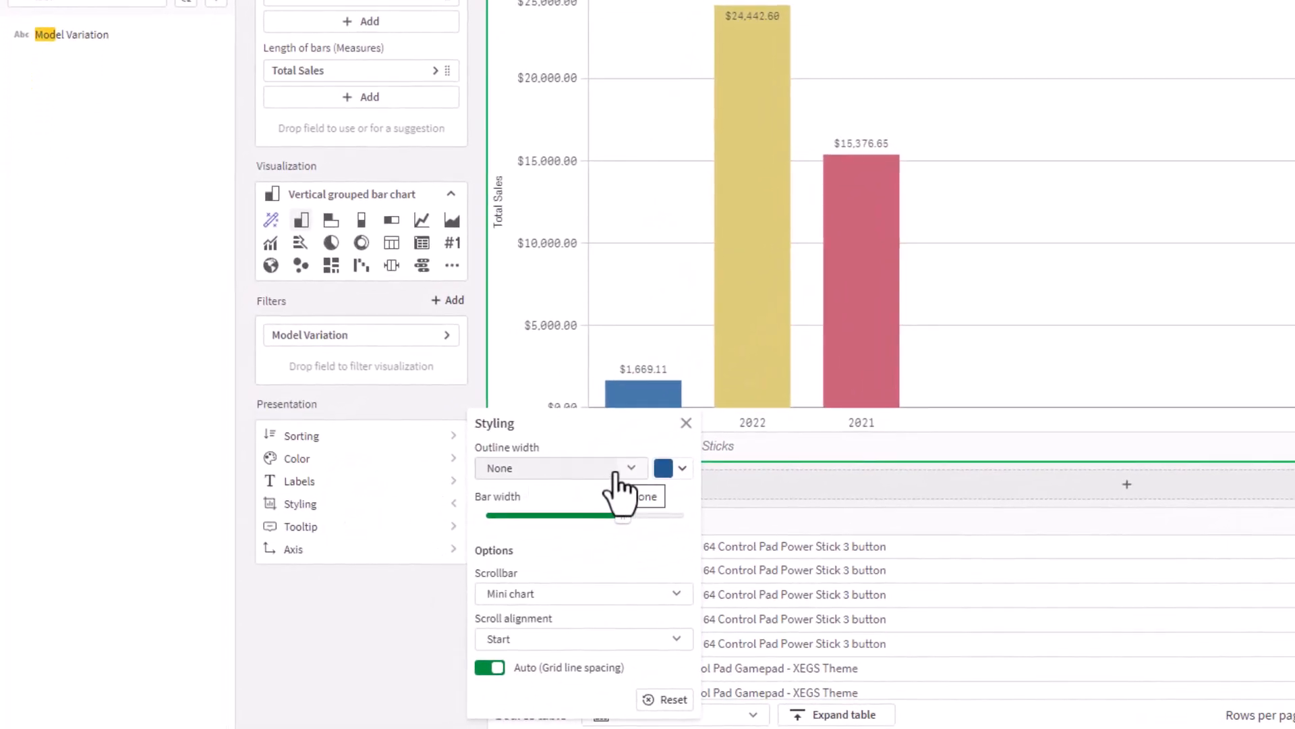
click(681, 469)
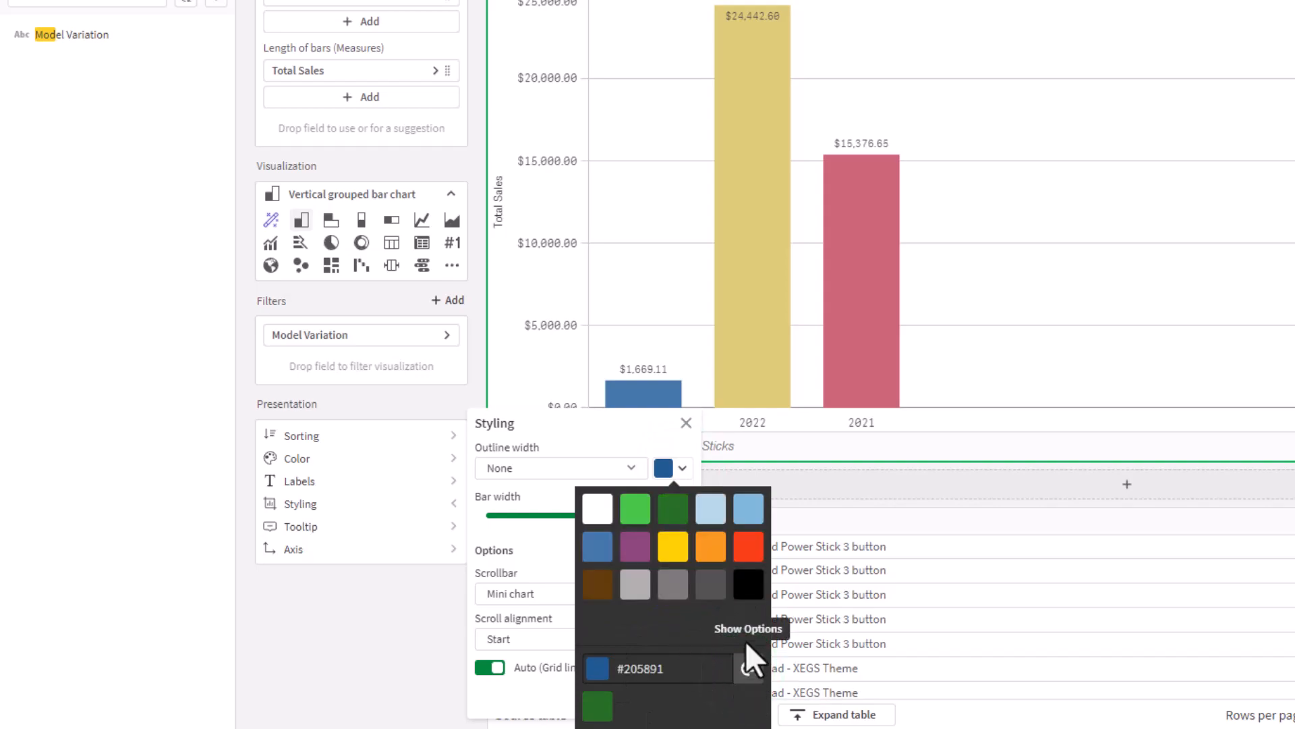
click(747, 584)
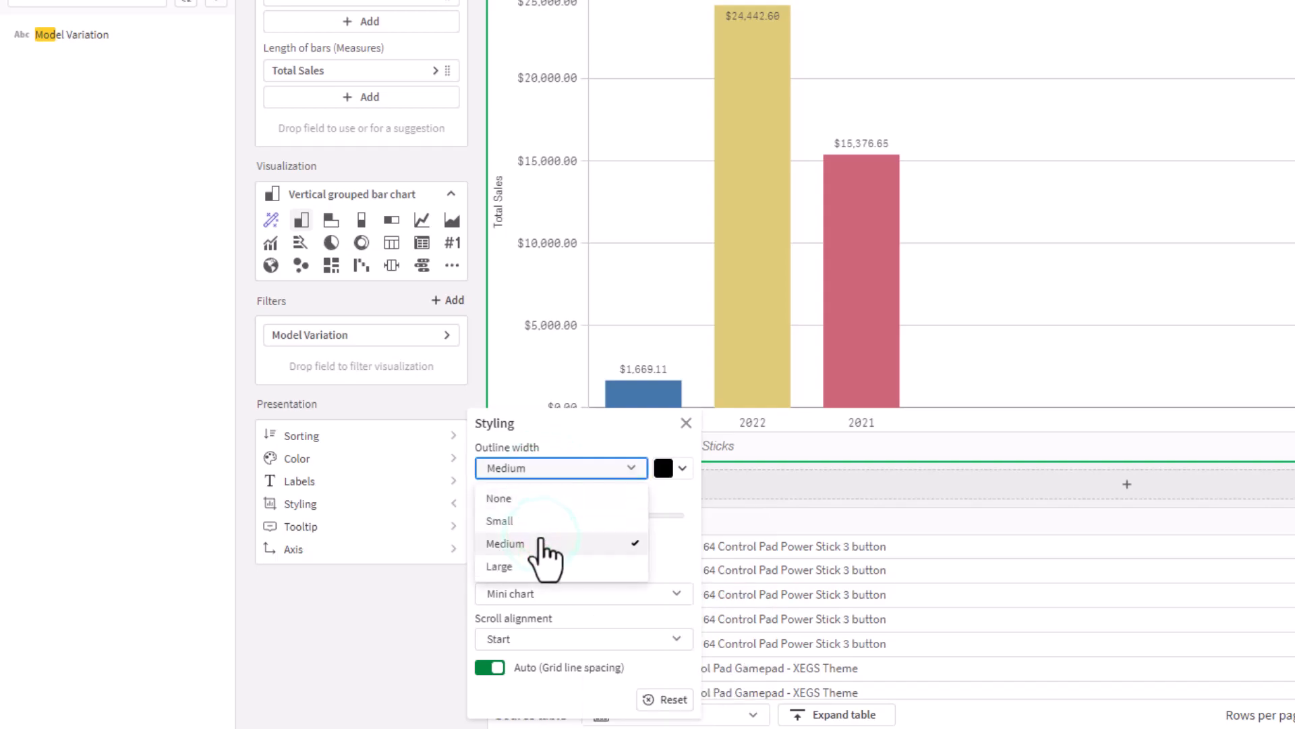
click(504, 543)
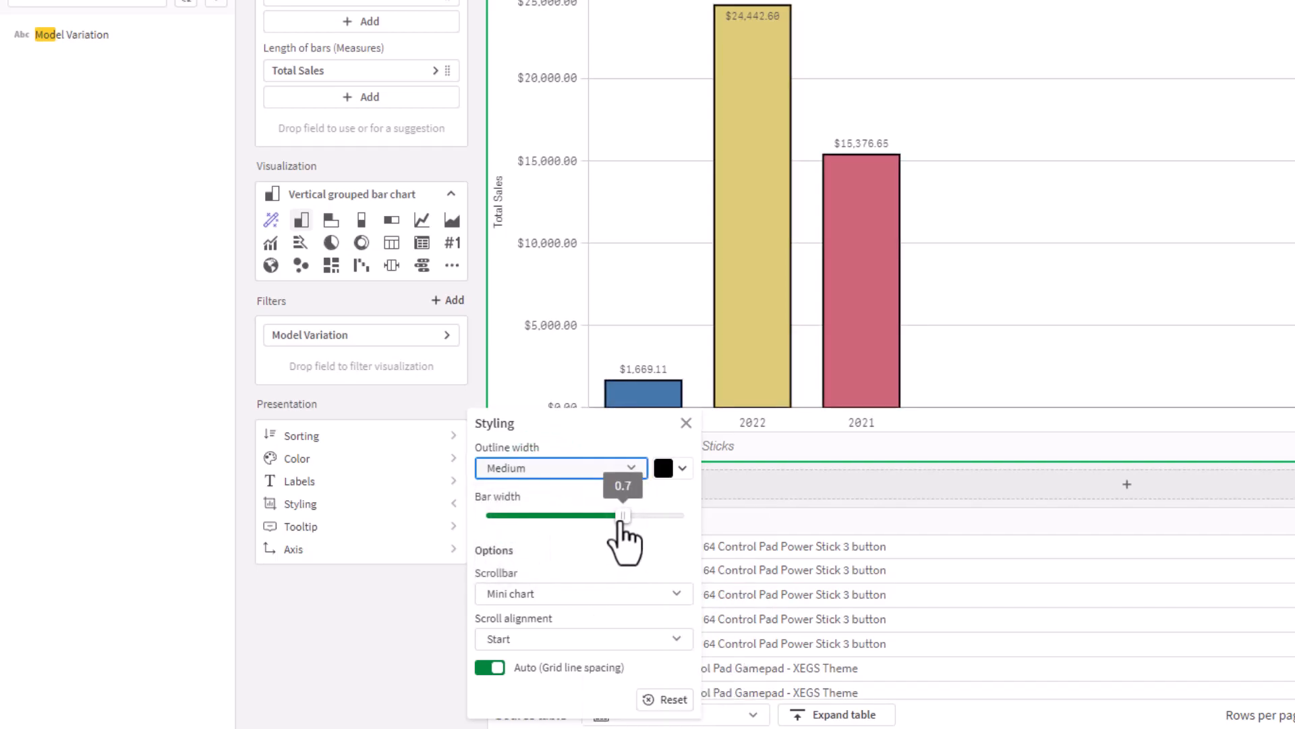
drag(620, 516, 639, 515)
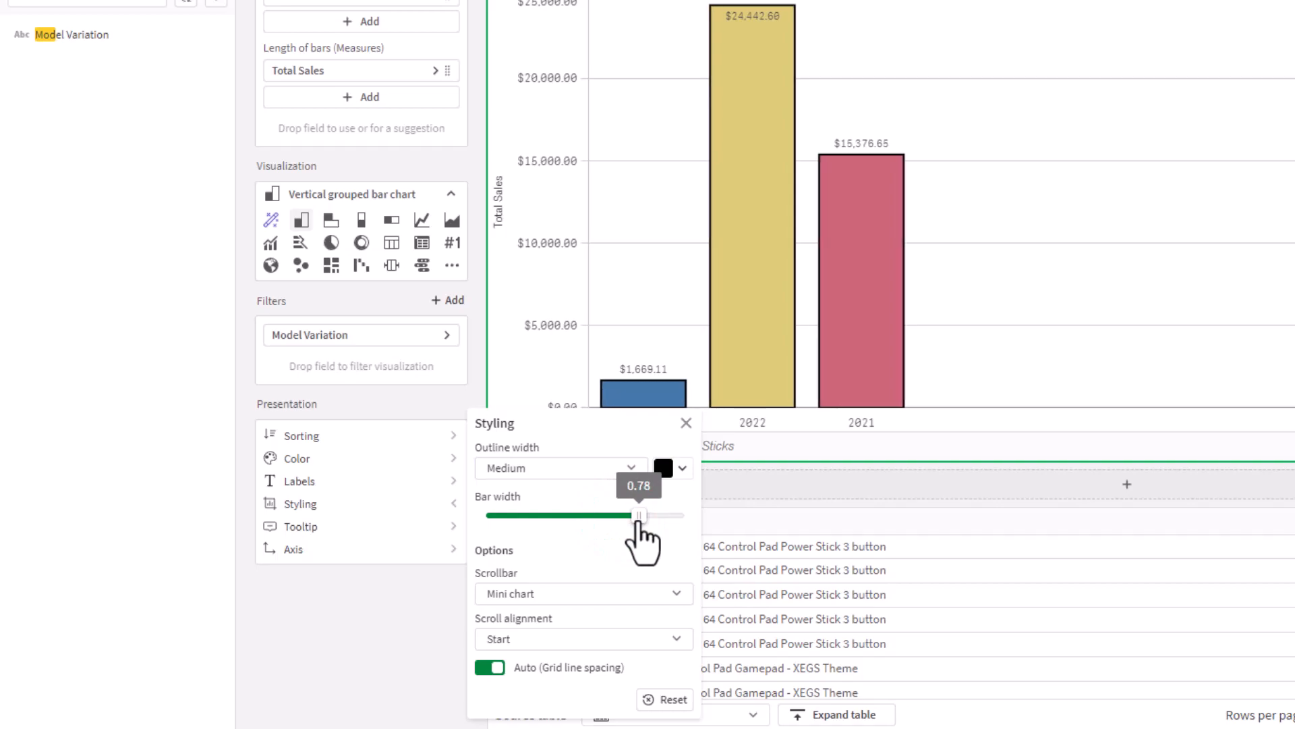
drag(640, 514, 579, 514)
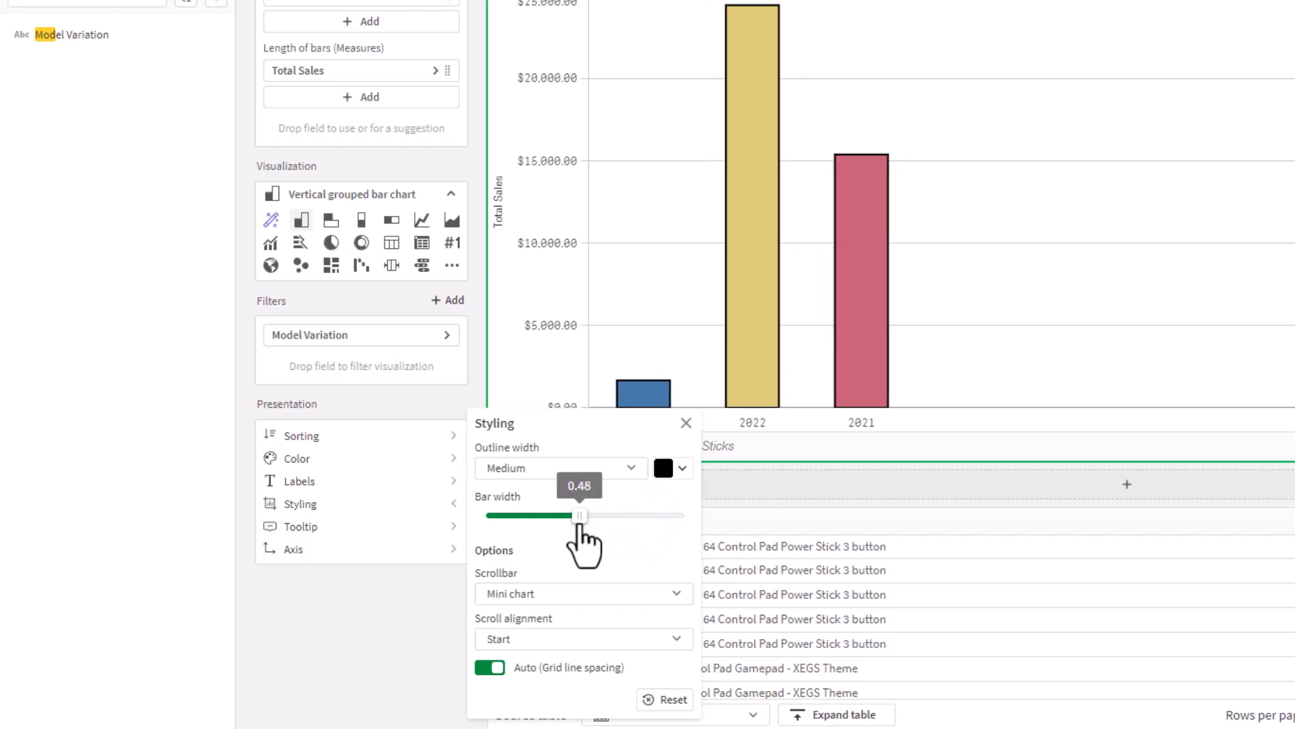
drag(579, 516, 602, 516)
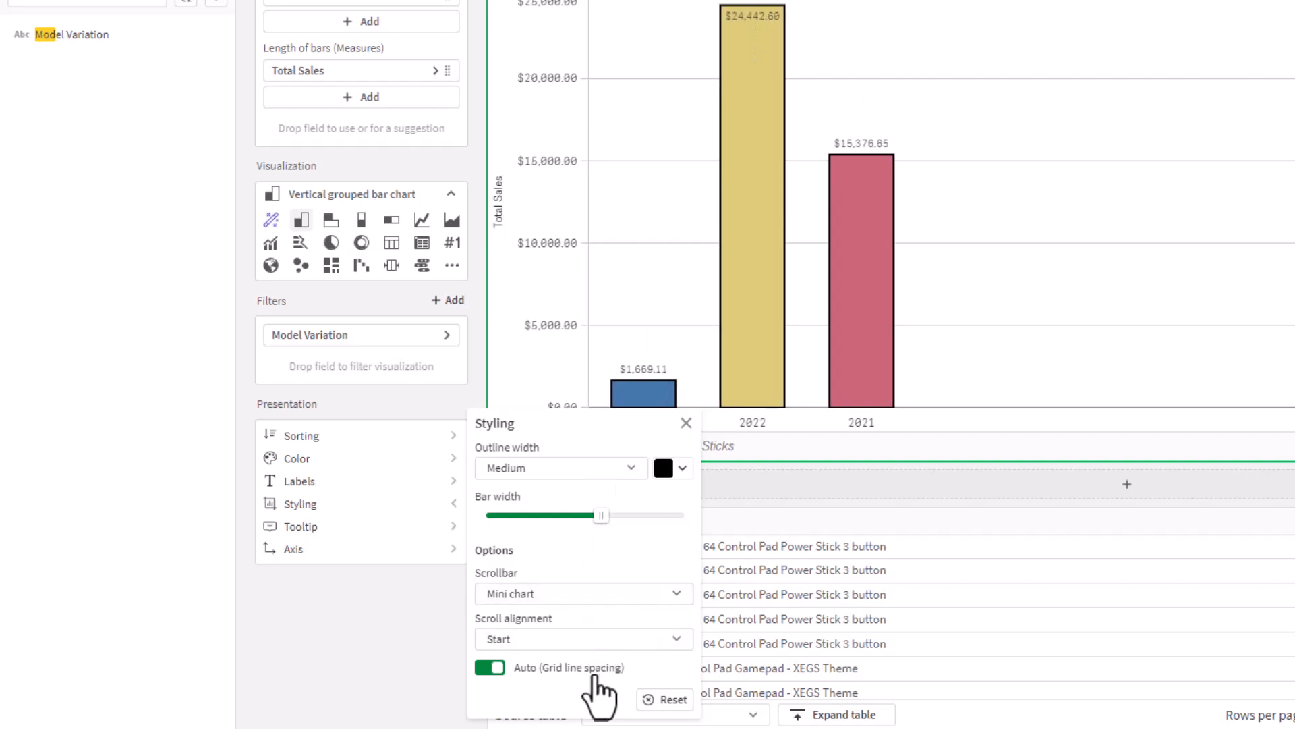
Step: Switch grid line spacing off automatic and end with no grid lines on the chart
click(489, 668)
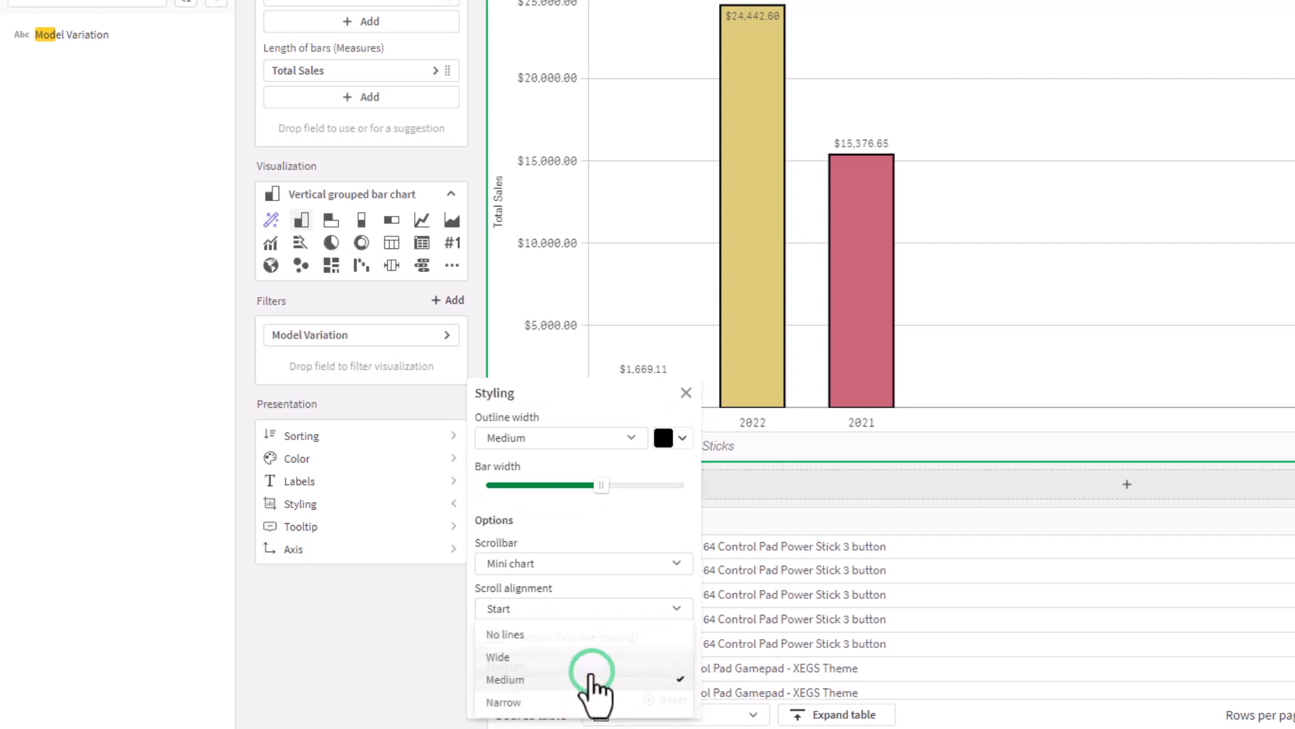
click(503, 701)
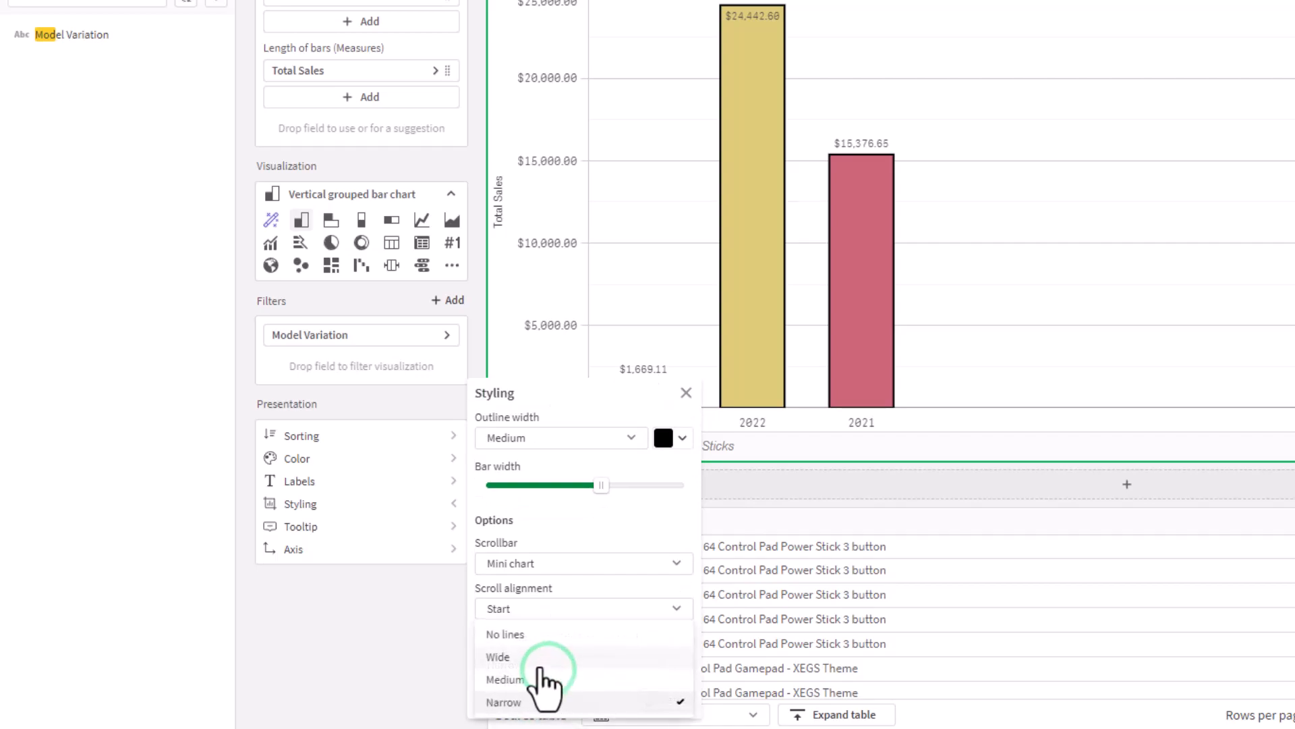
click(497, 656)
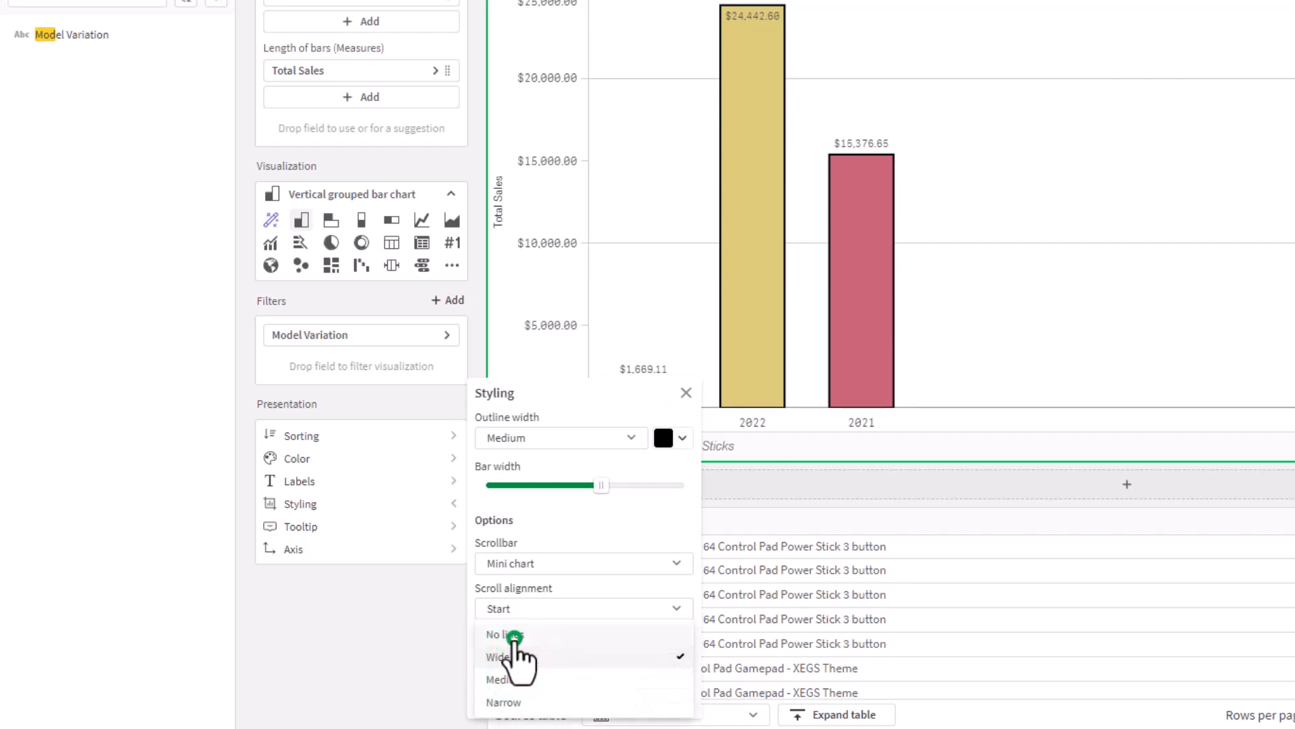
click(504, 634)
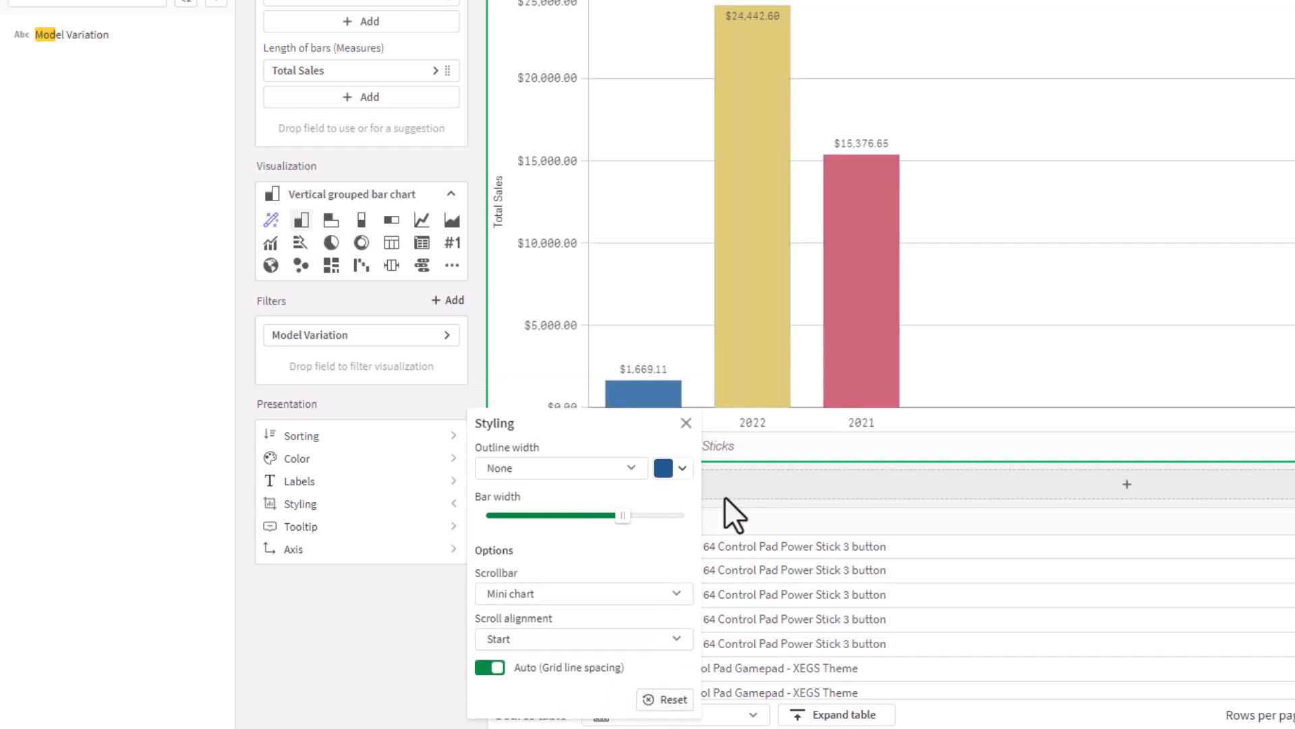
click(685, 423)
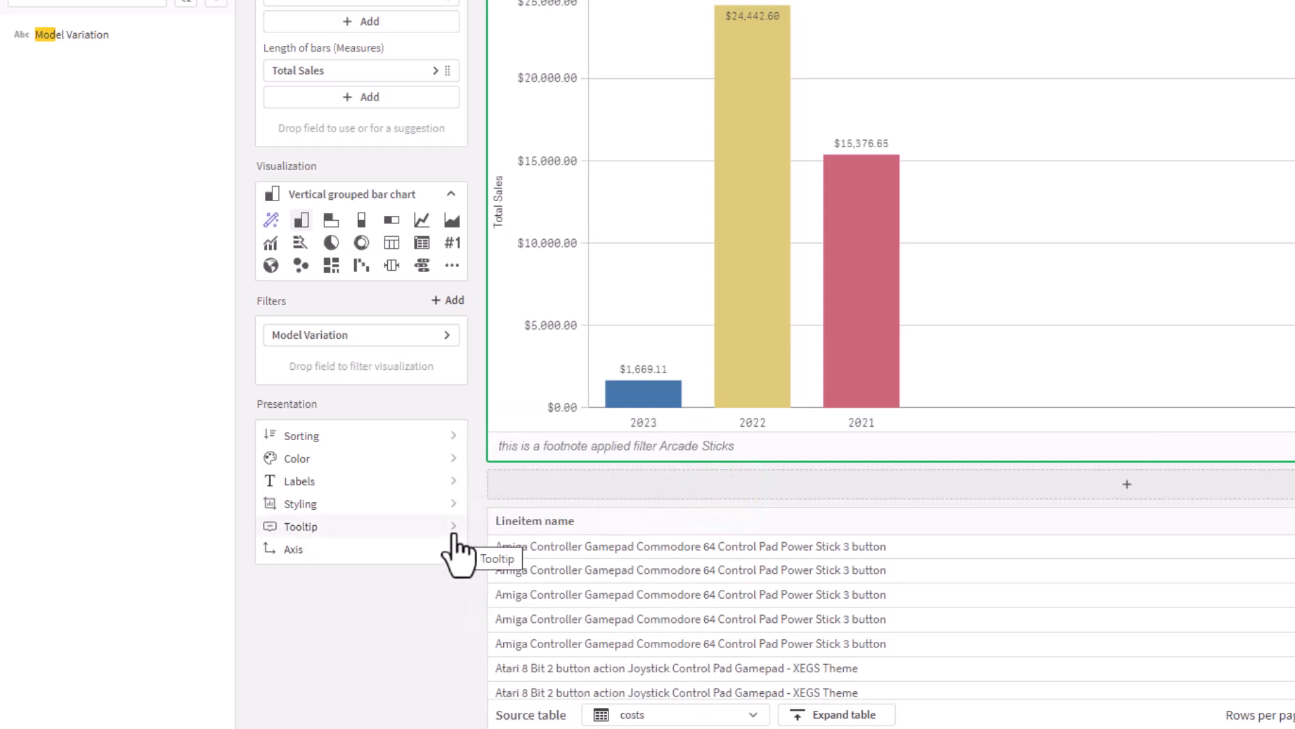
Step: Make the tooltip custom and start its title 'Quantity and Sales'
click(301, 526)
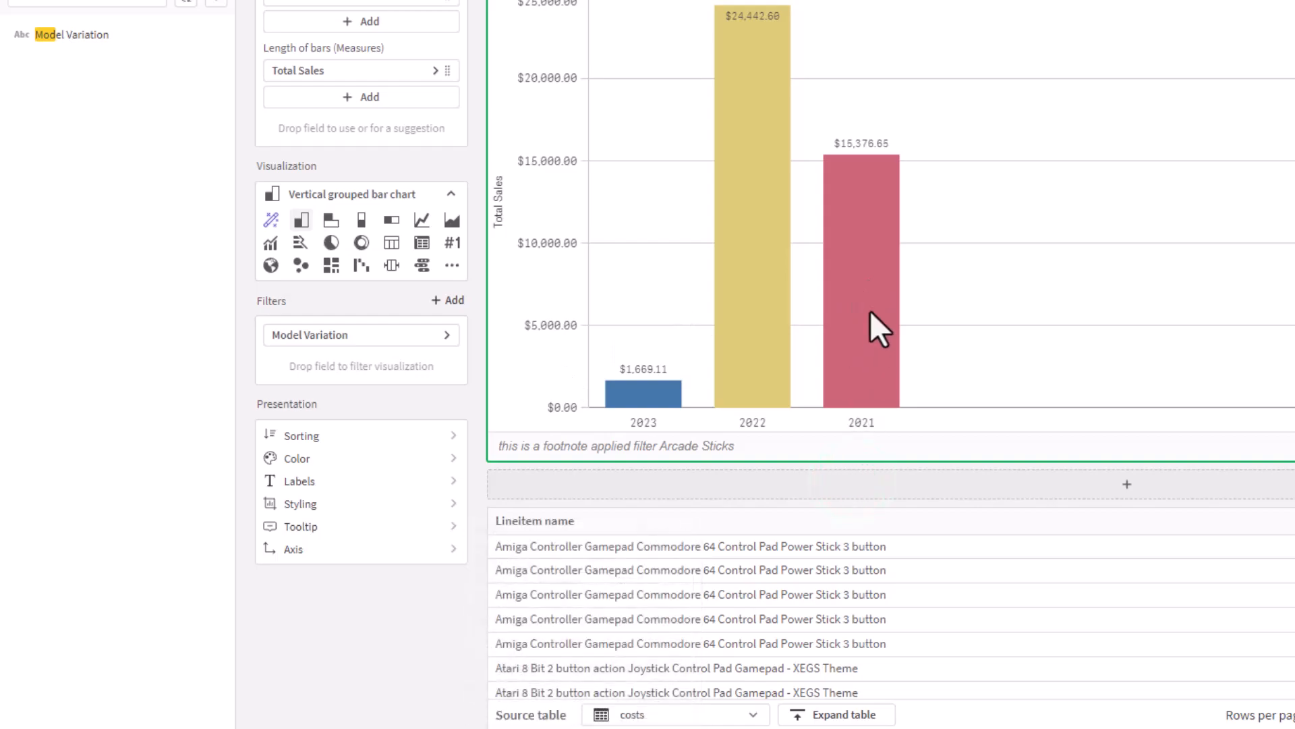
mouse_move(862, 322)
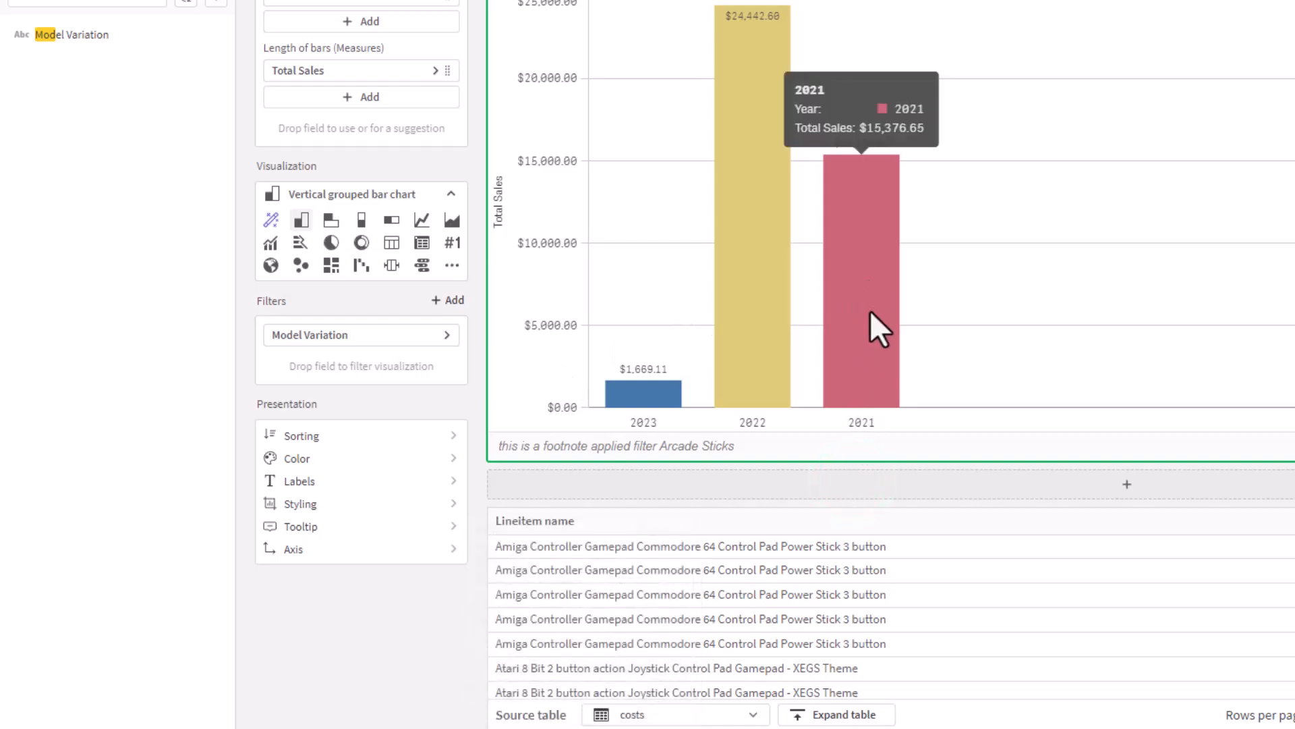
mouse_move(851, 319)
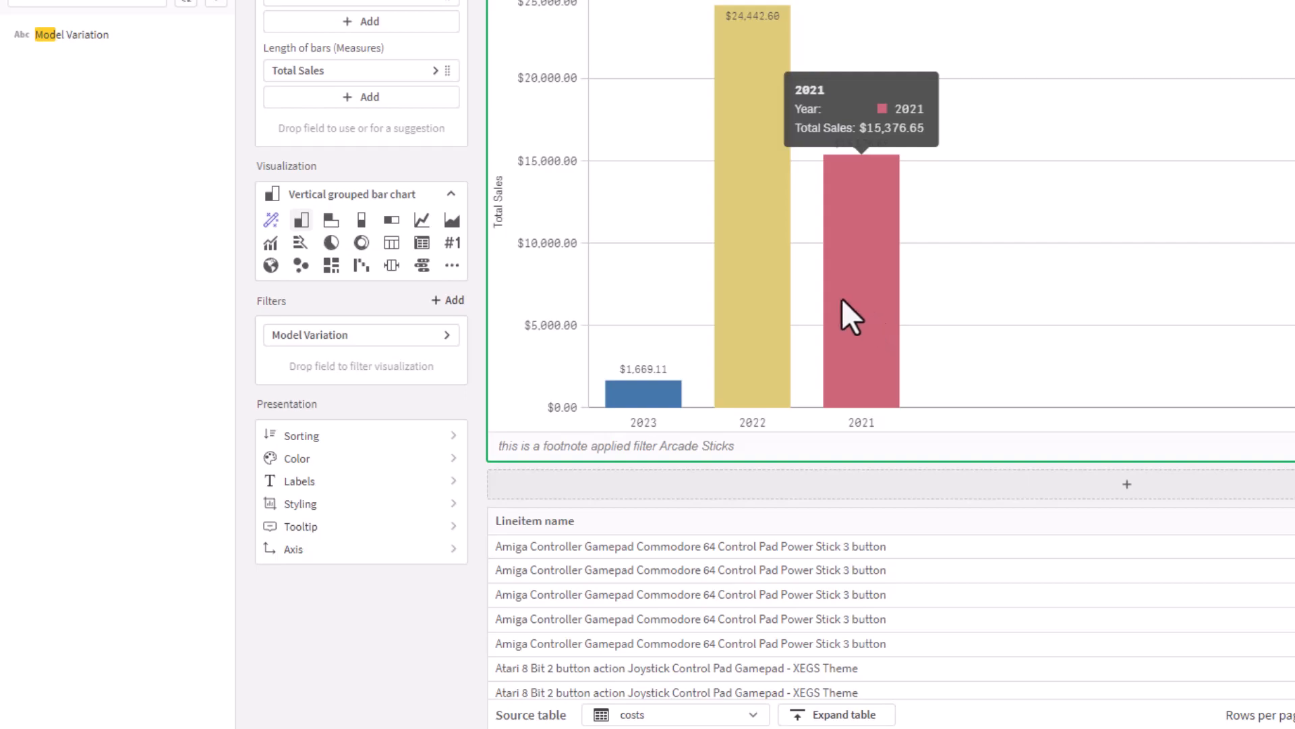
click(299, 527)
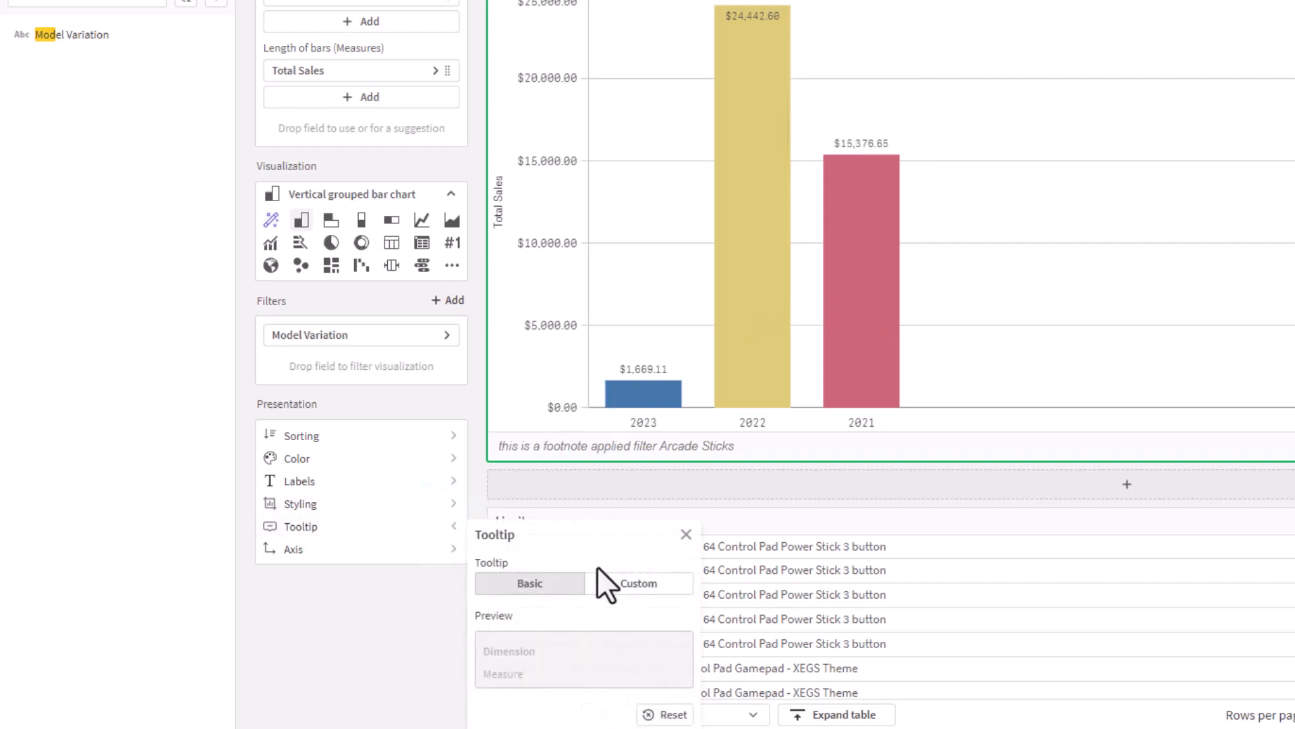
click(638, 583)
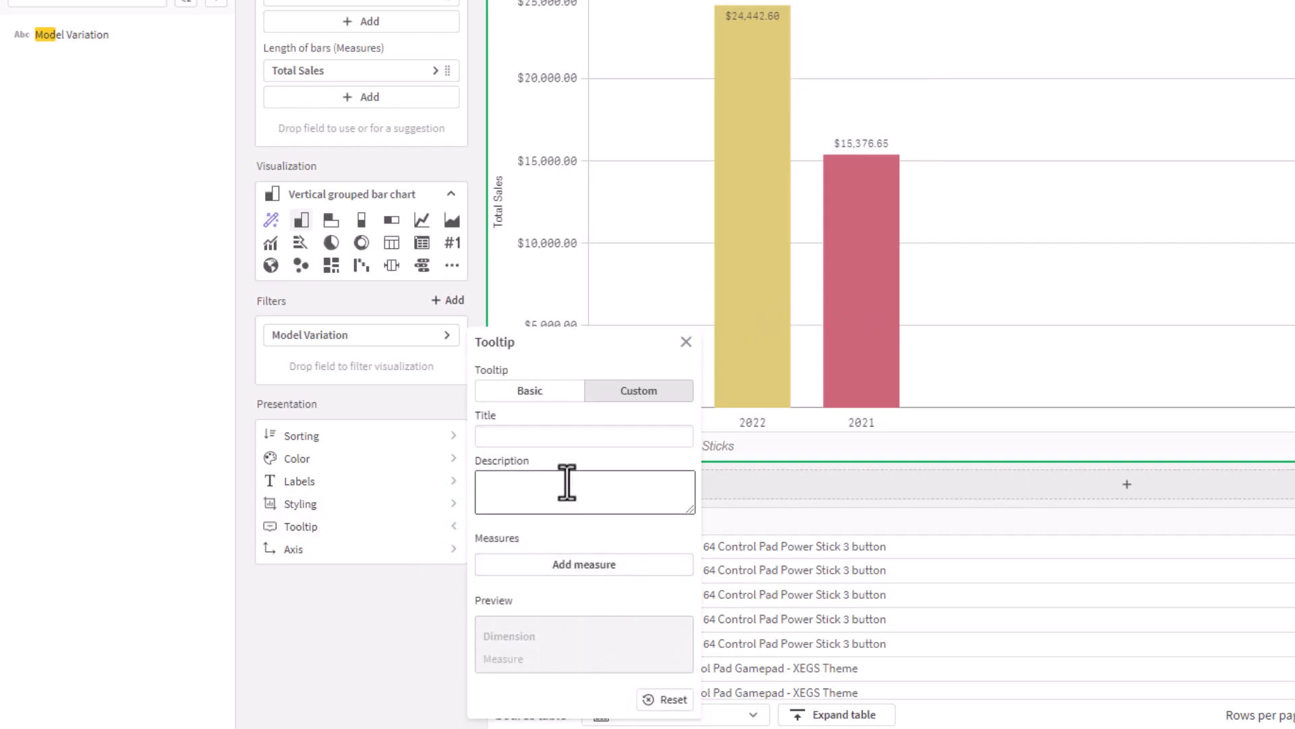
click(583, 436)
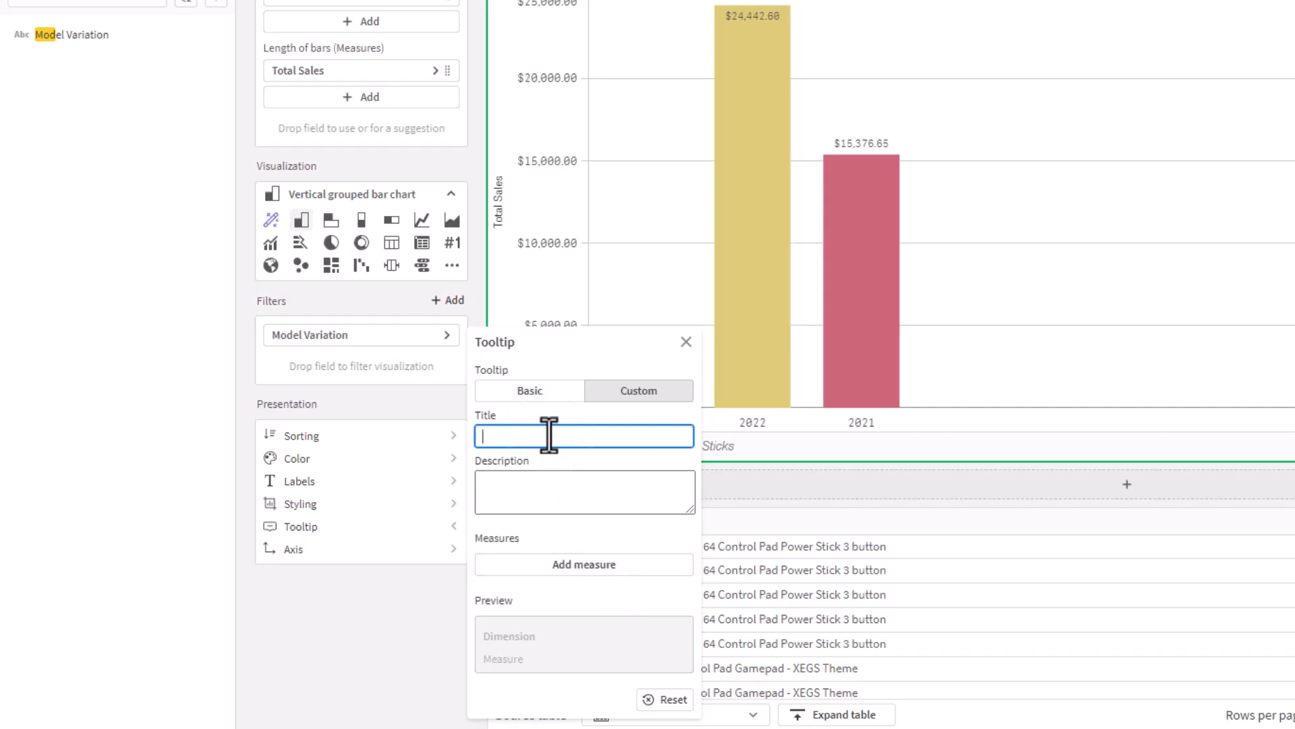
text(Quantity and Sales)
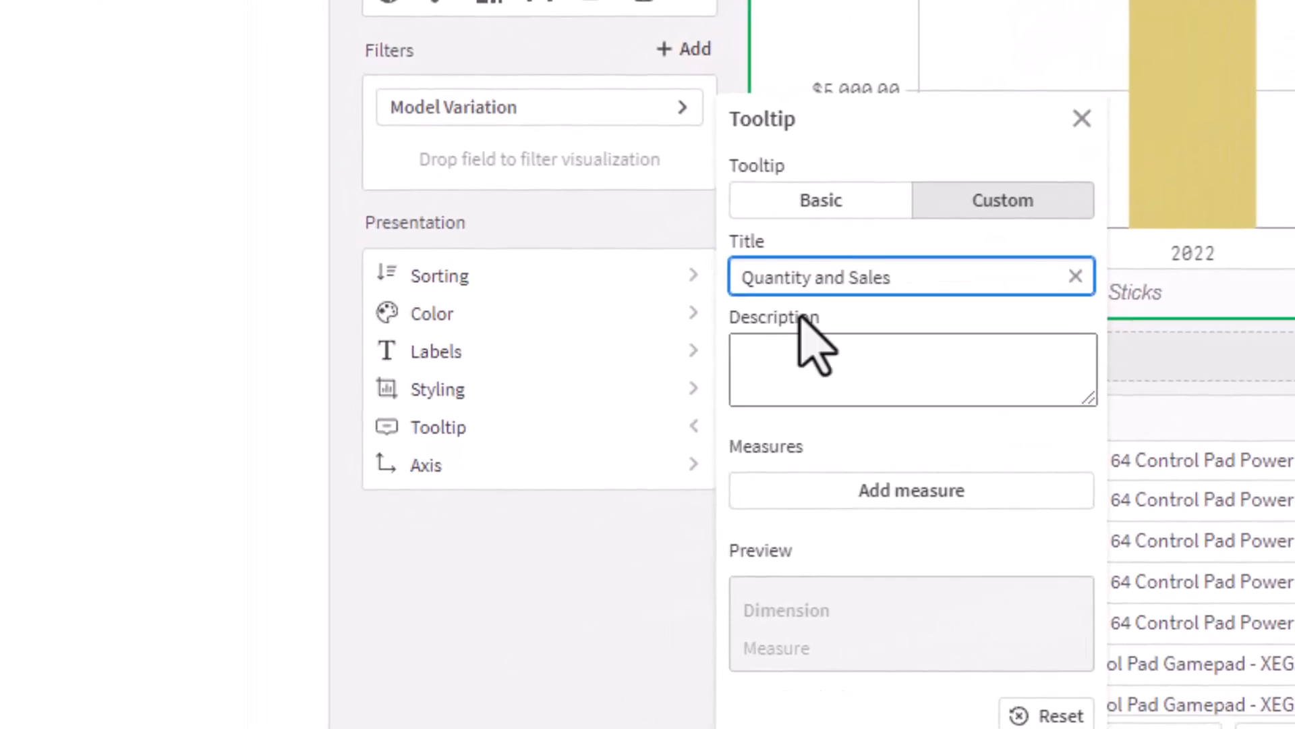
Step: Enter the tooltip description 'This shows qty sold and sales for the year'
text(This)
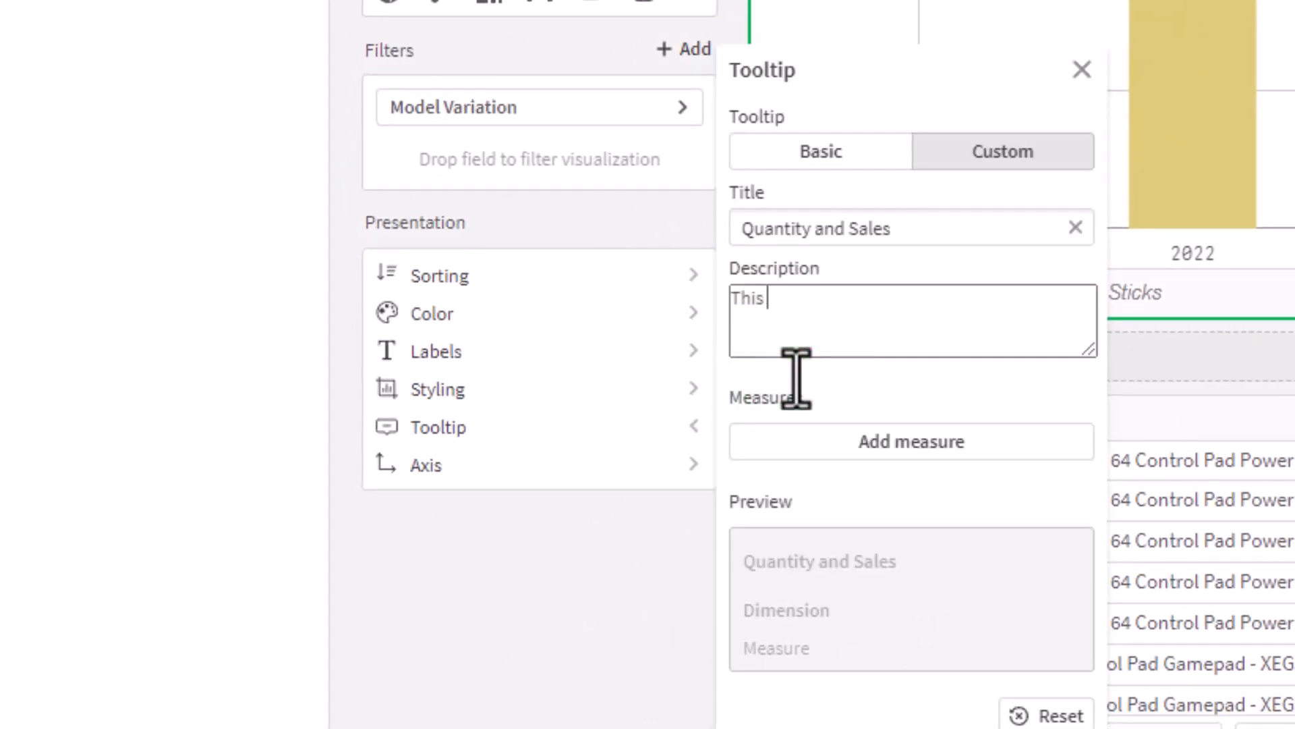
text(shows q)
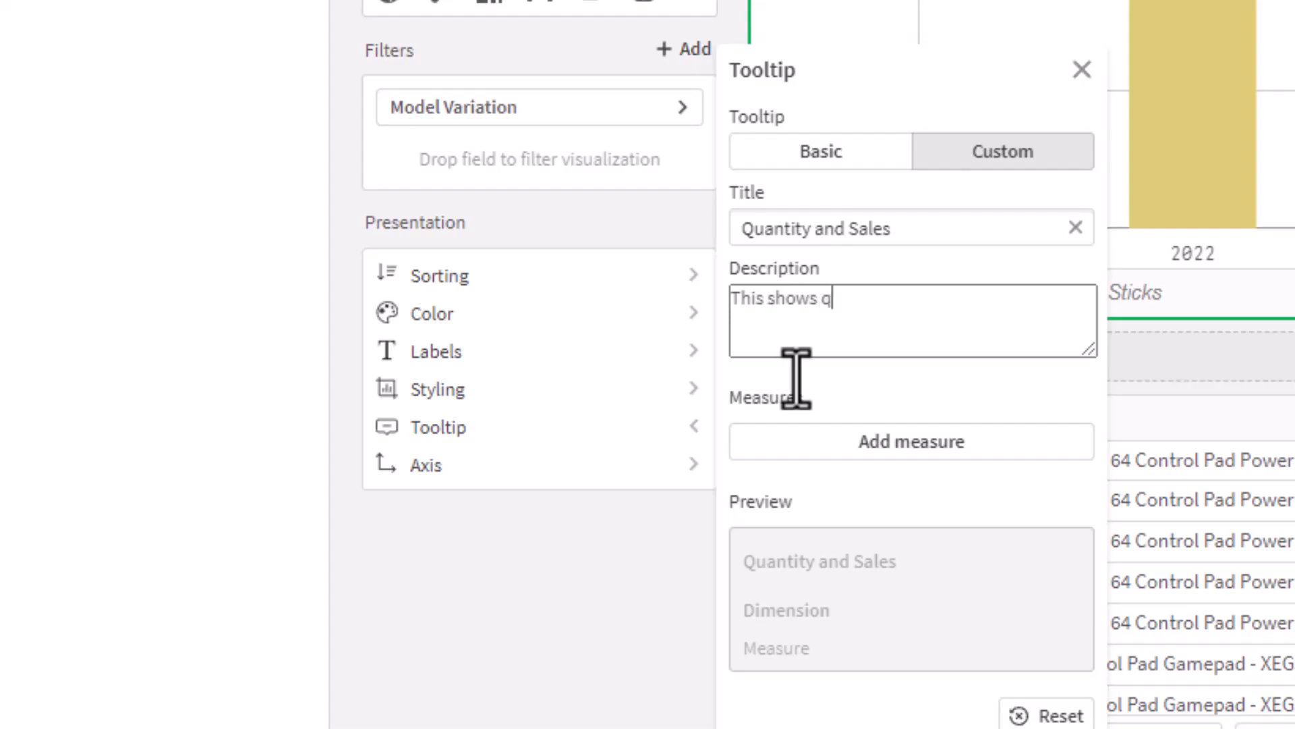
text(ty sold and sa)
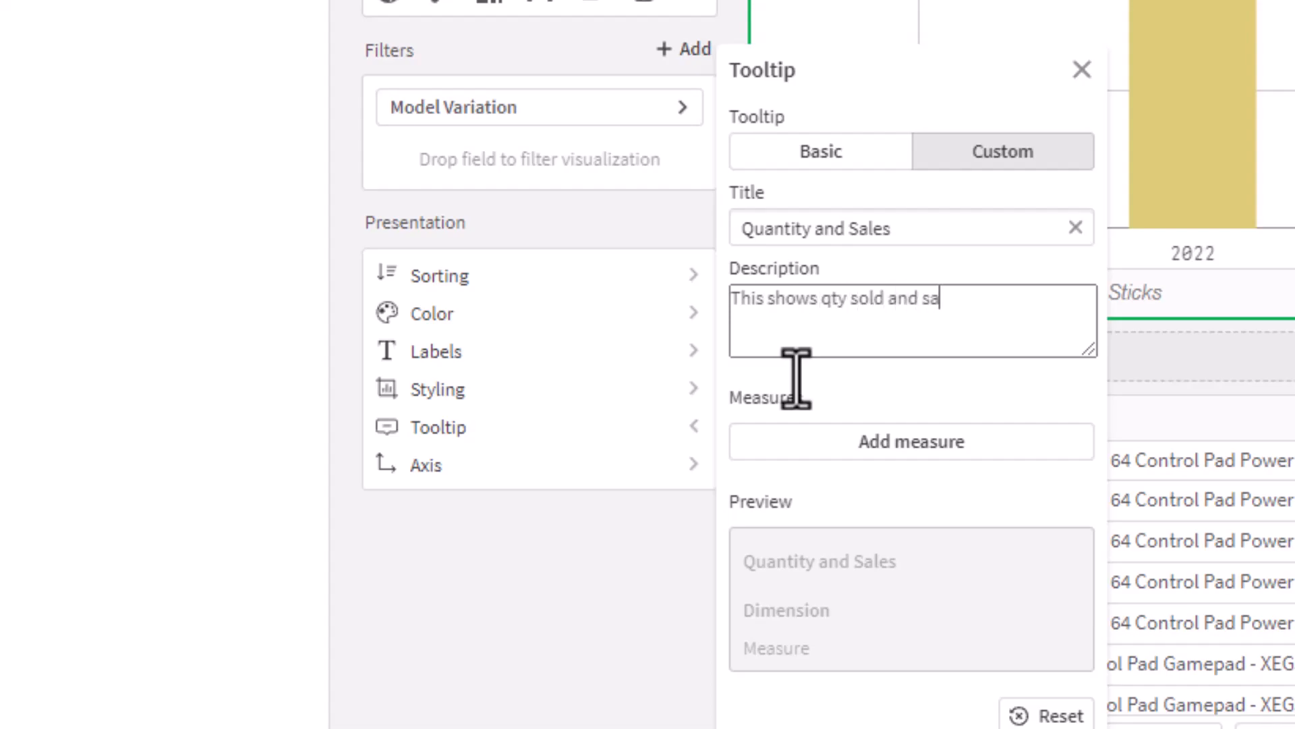
text(les for the year)
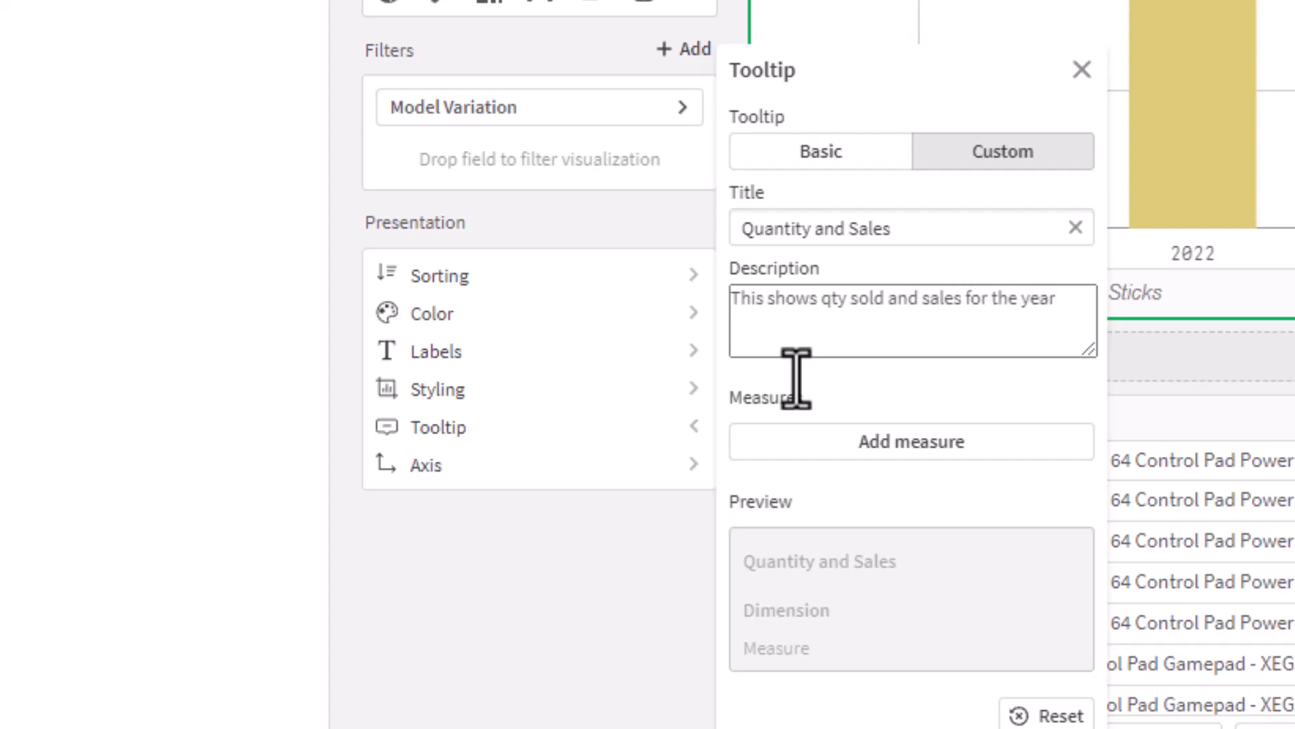
click(911, 440)
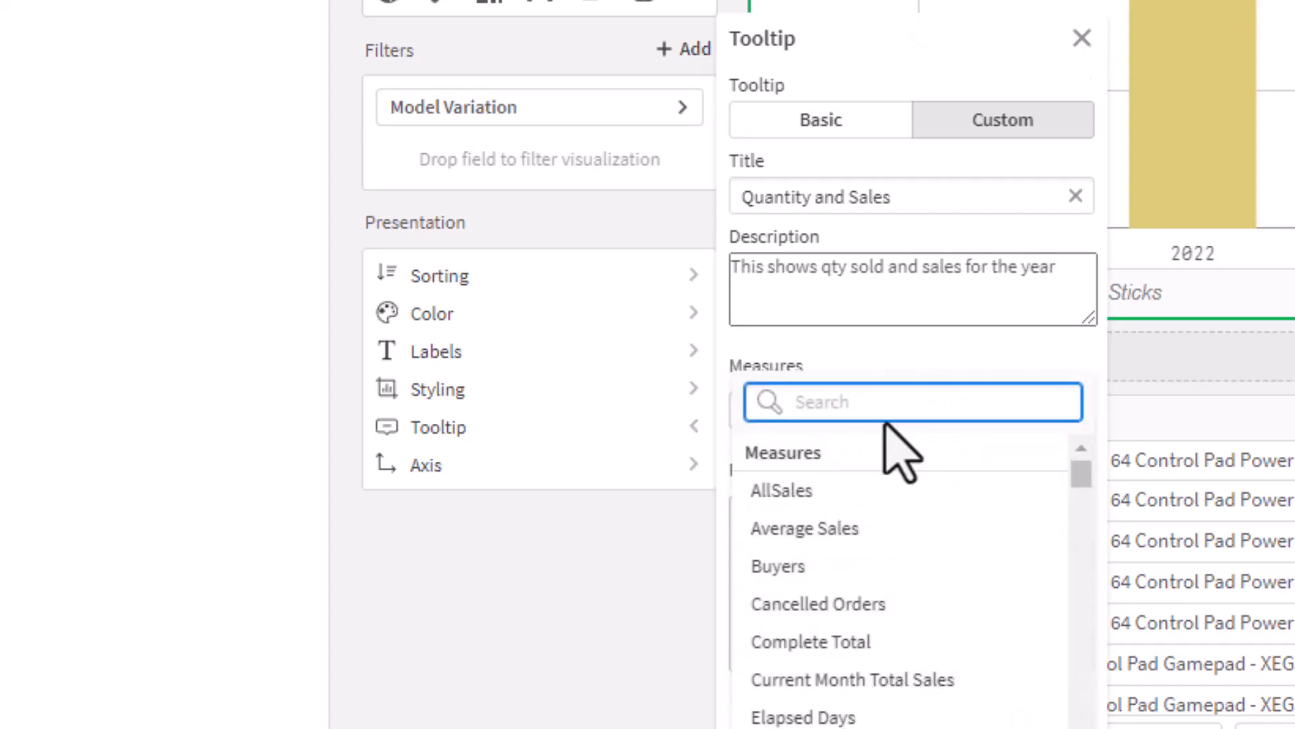
Step: Search 'line' and add Sum(Lineitem quantity) as a tooltip measure
text(line)
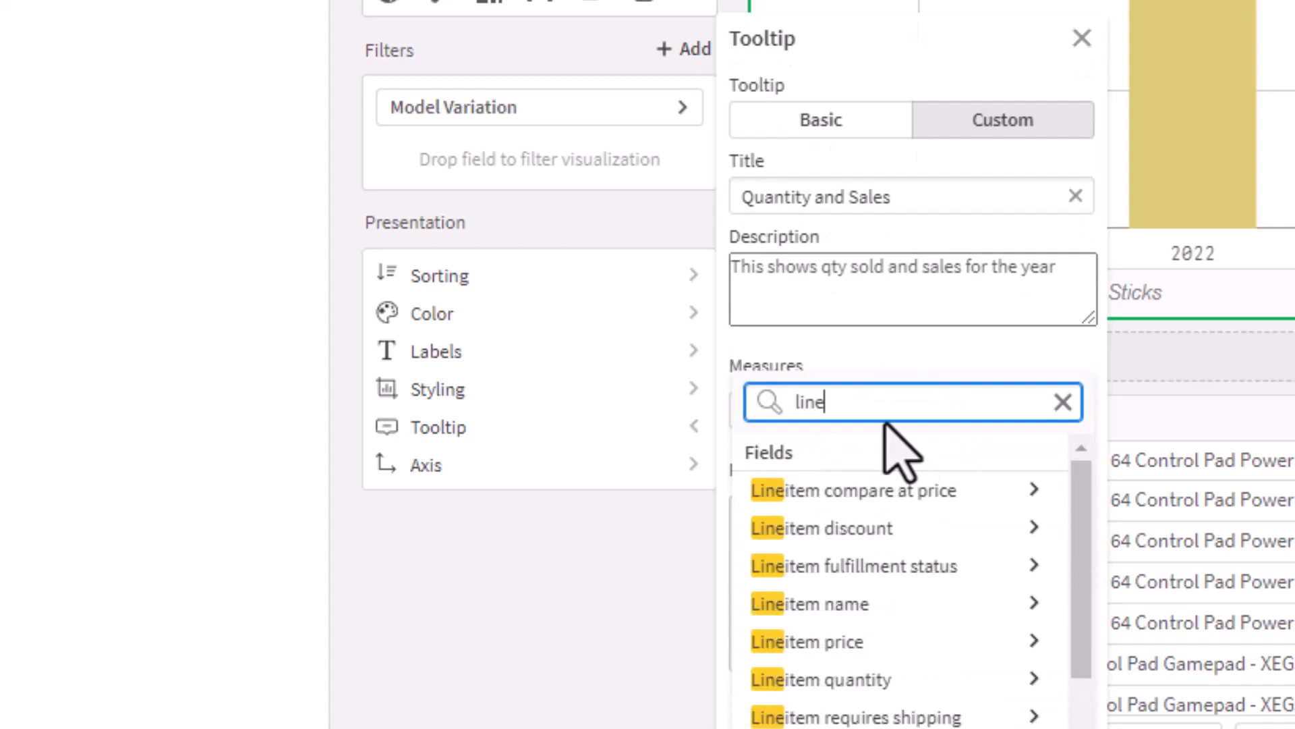
click(821, 679)
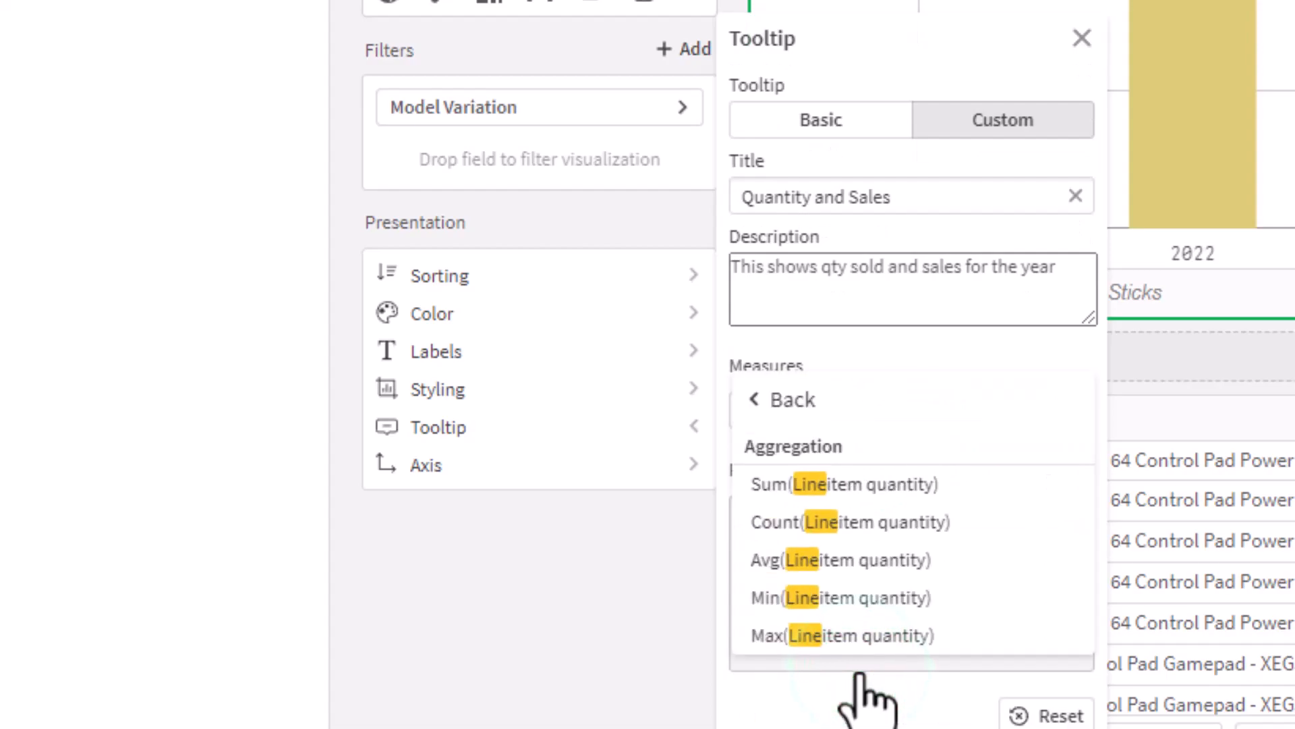
click(842, 485)
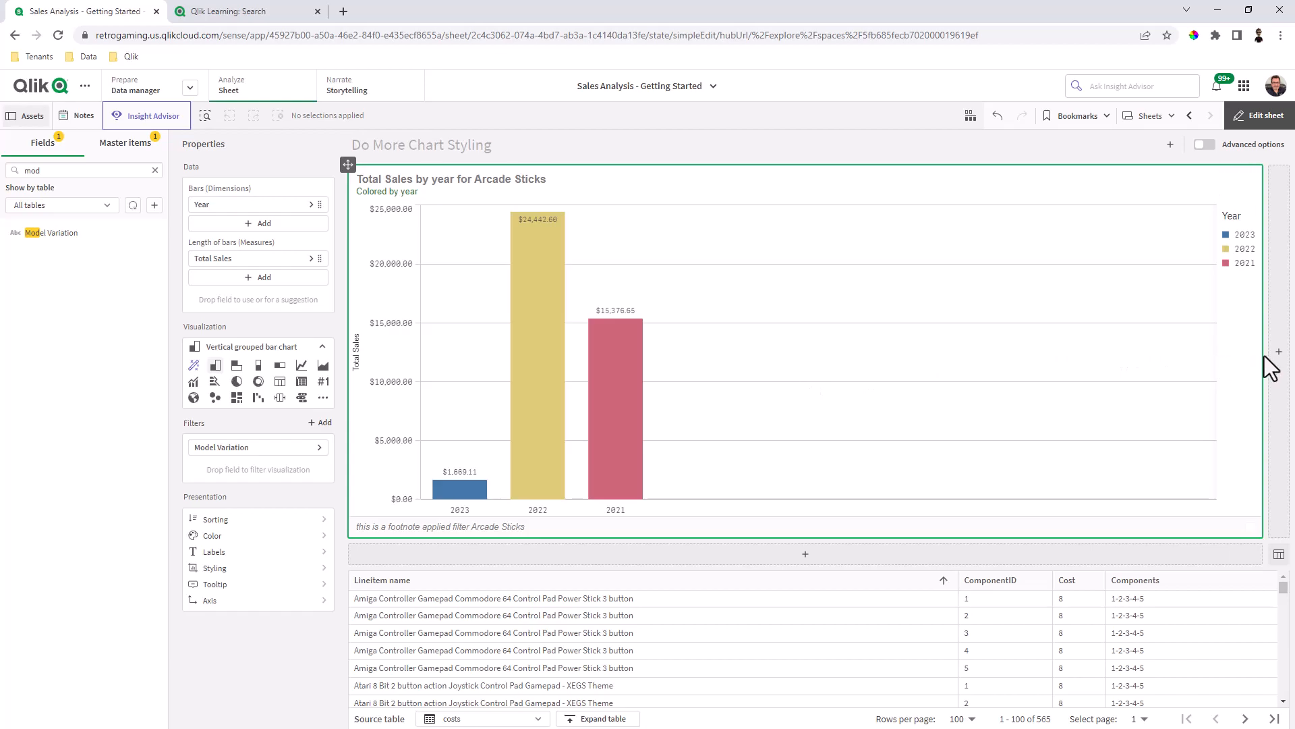
Step: Paste a copy of the Arcade Sticks chart to the right and delete the empty placeholder
click(1275, 351)
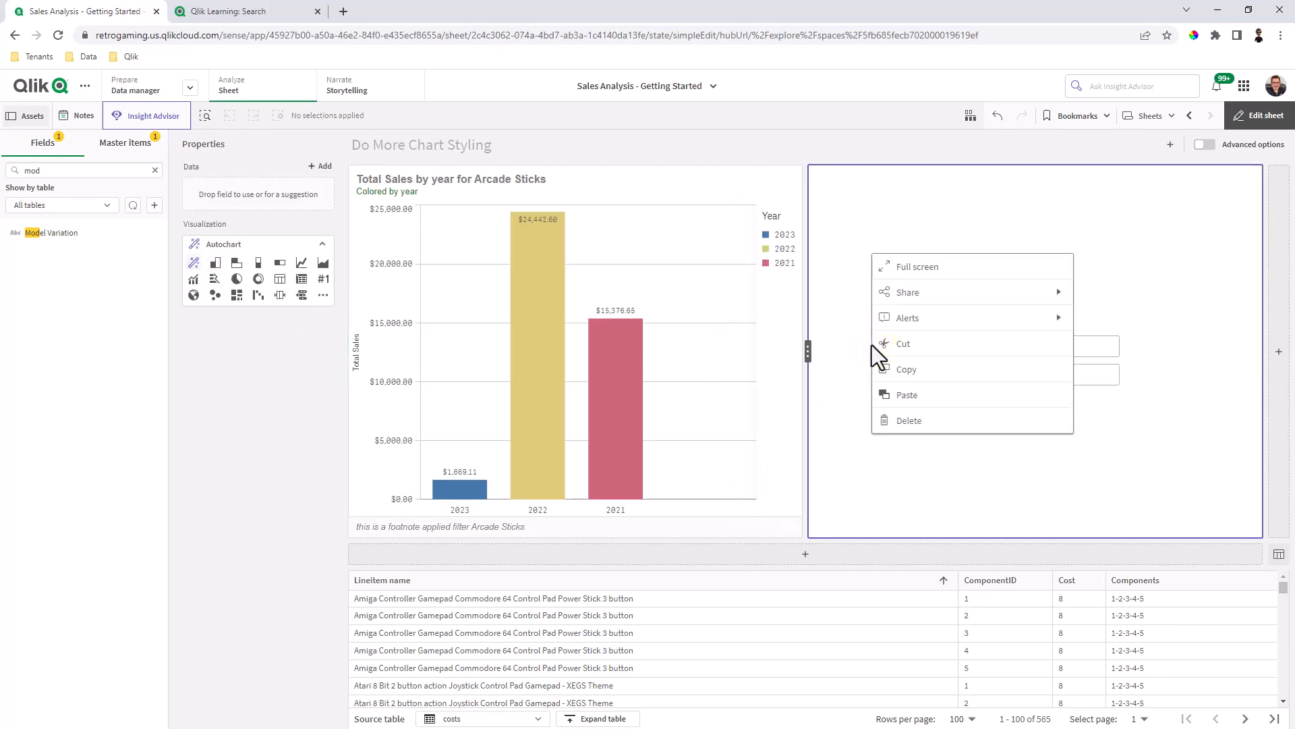
click(926, 402)
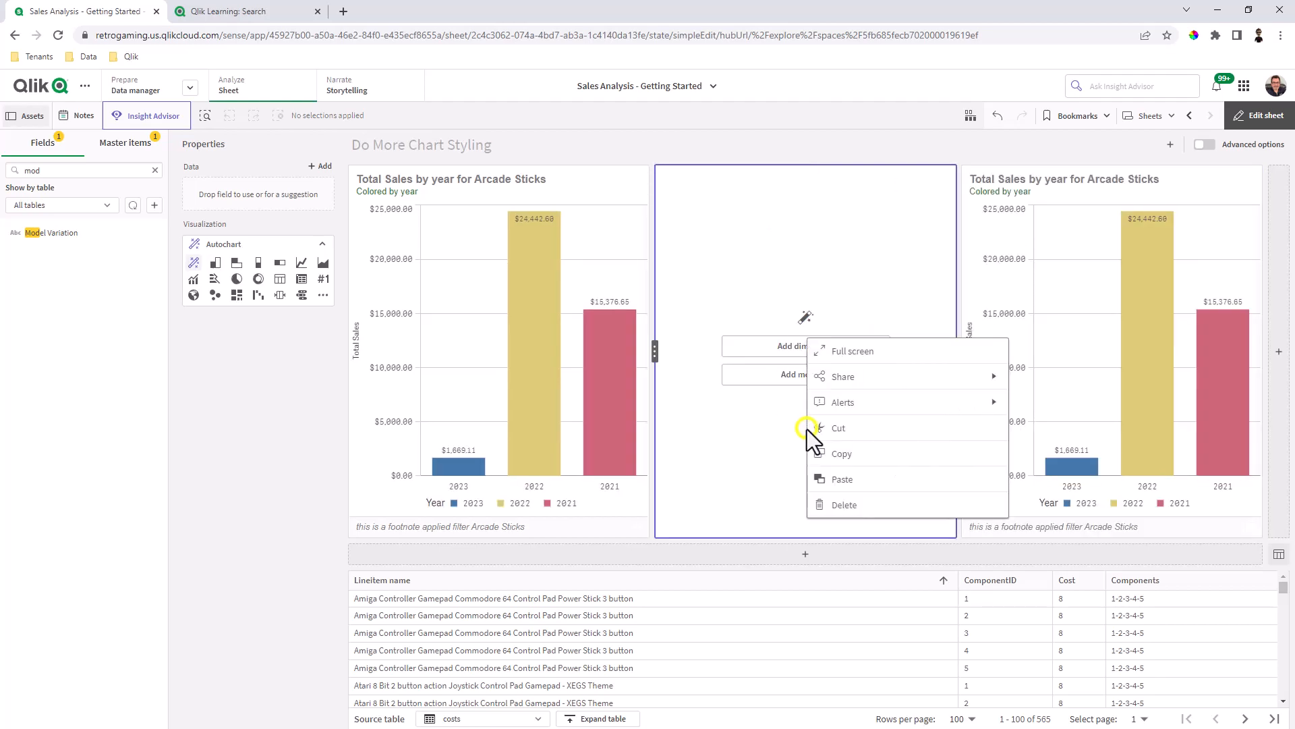
click(837, 503)
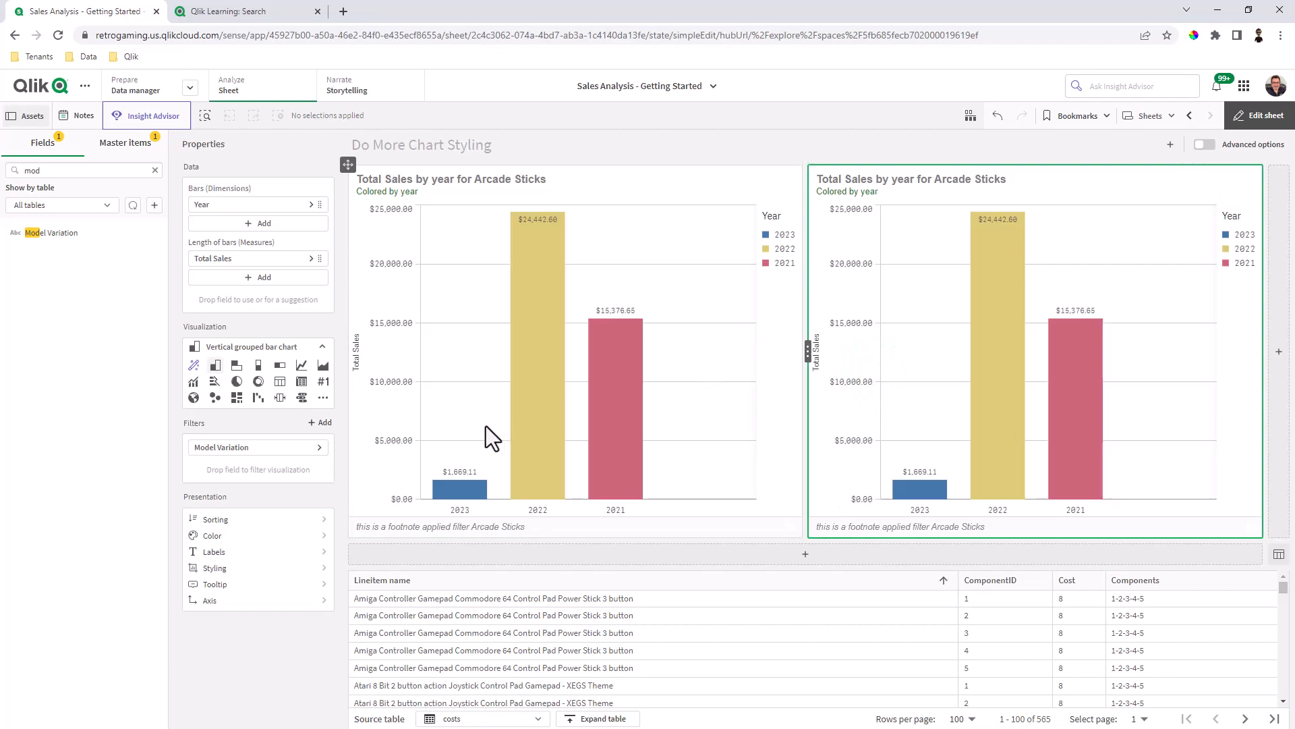
mouse_move(264, 463)
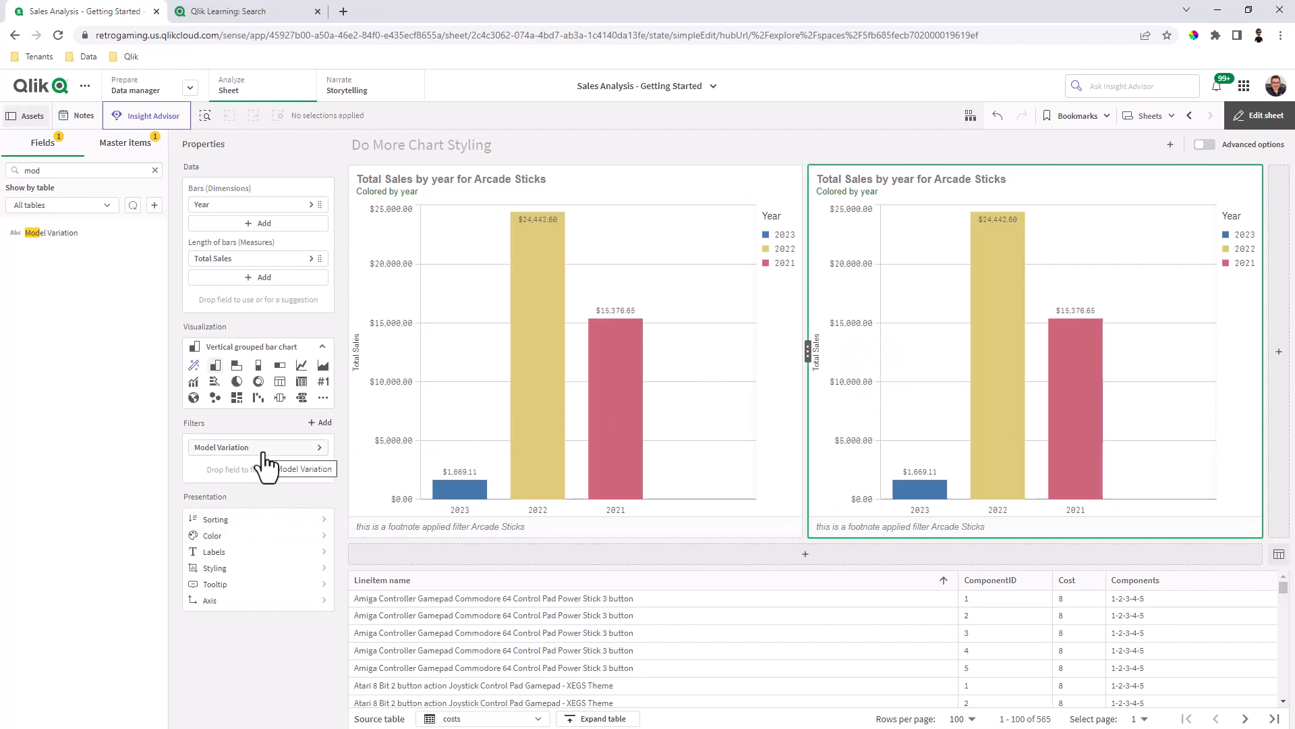
Step: Change the copied chart's Model Variation filter from Arcade Stick to Control Pad
click(256, 446)
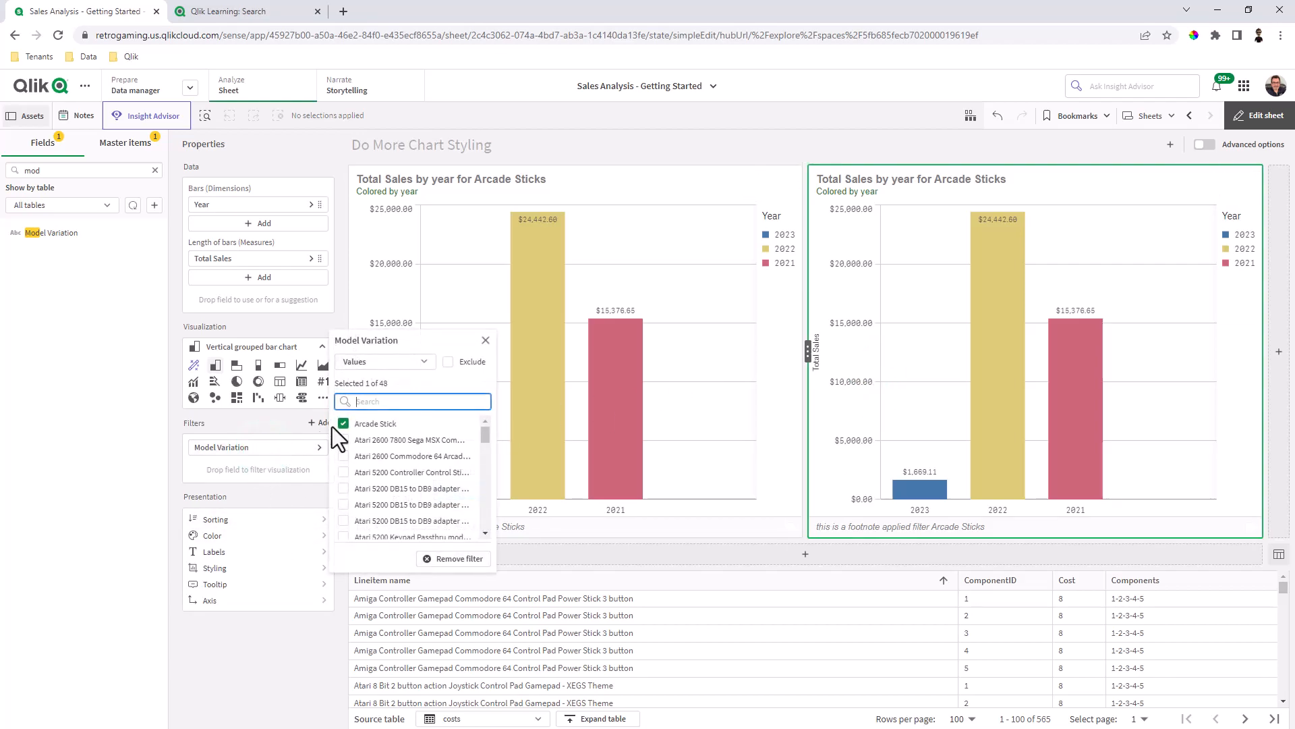
click(341, 422)
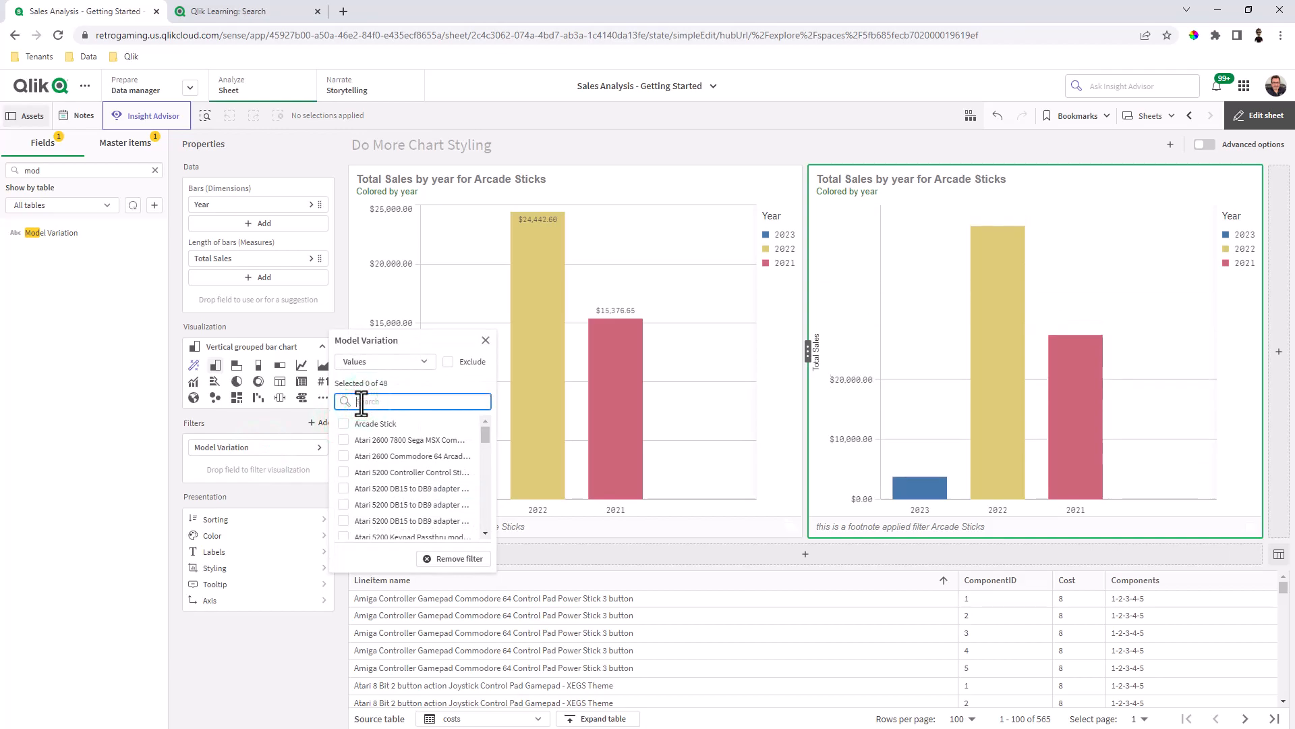
text(con)
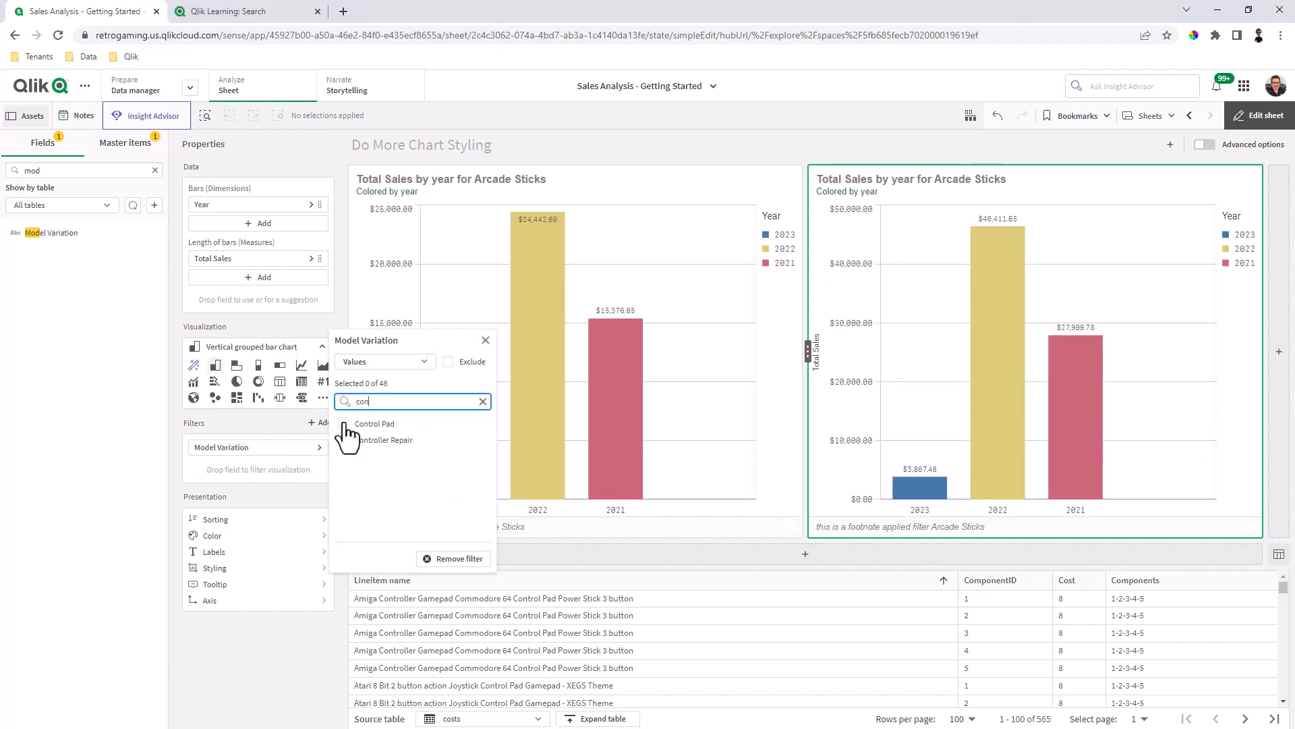
click(347, 425)
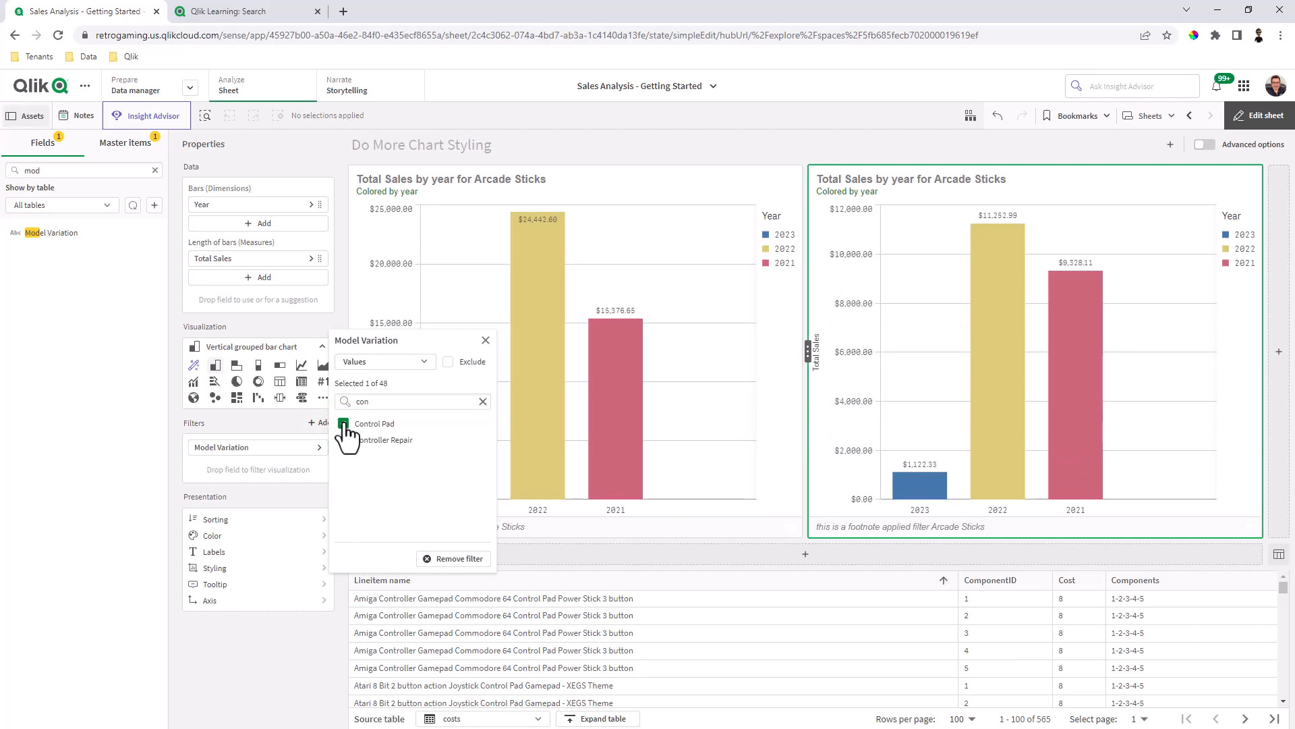
click(342, 423)
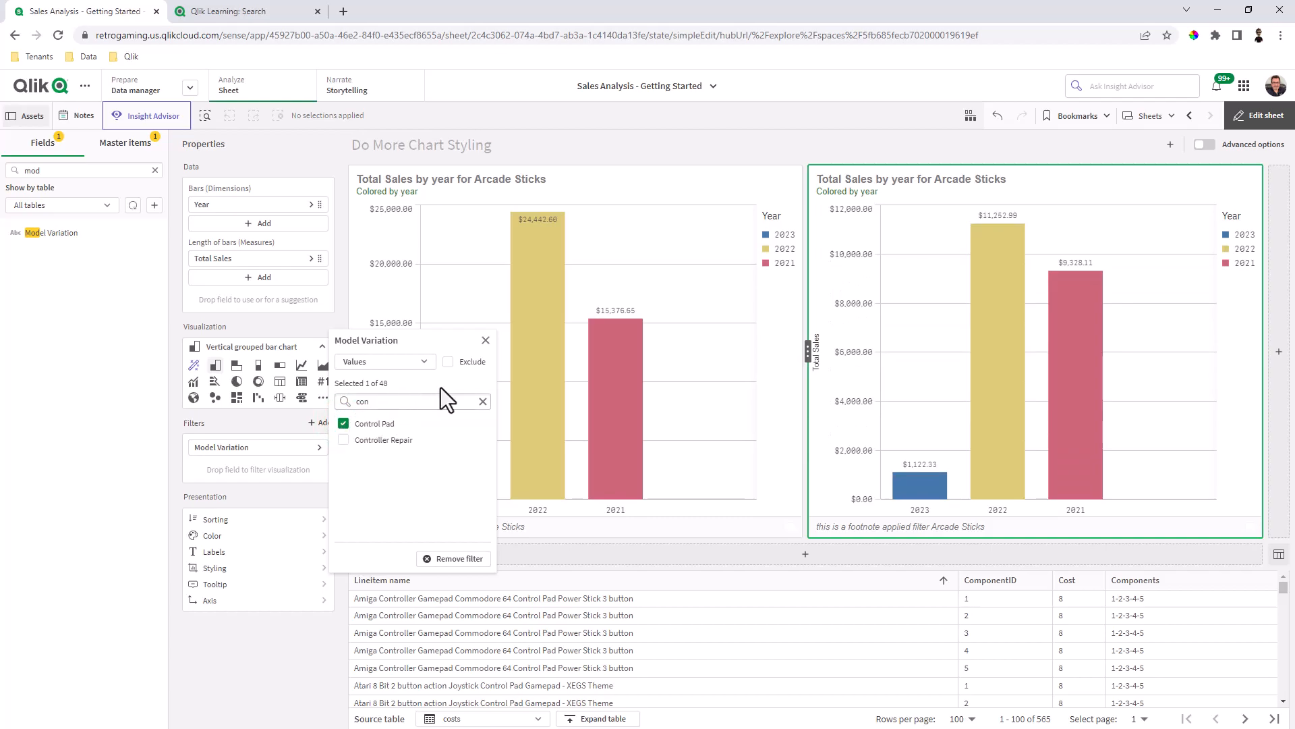
click(485, 340)
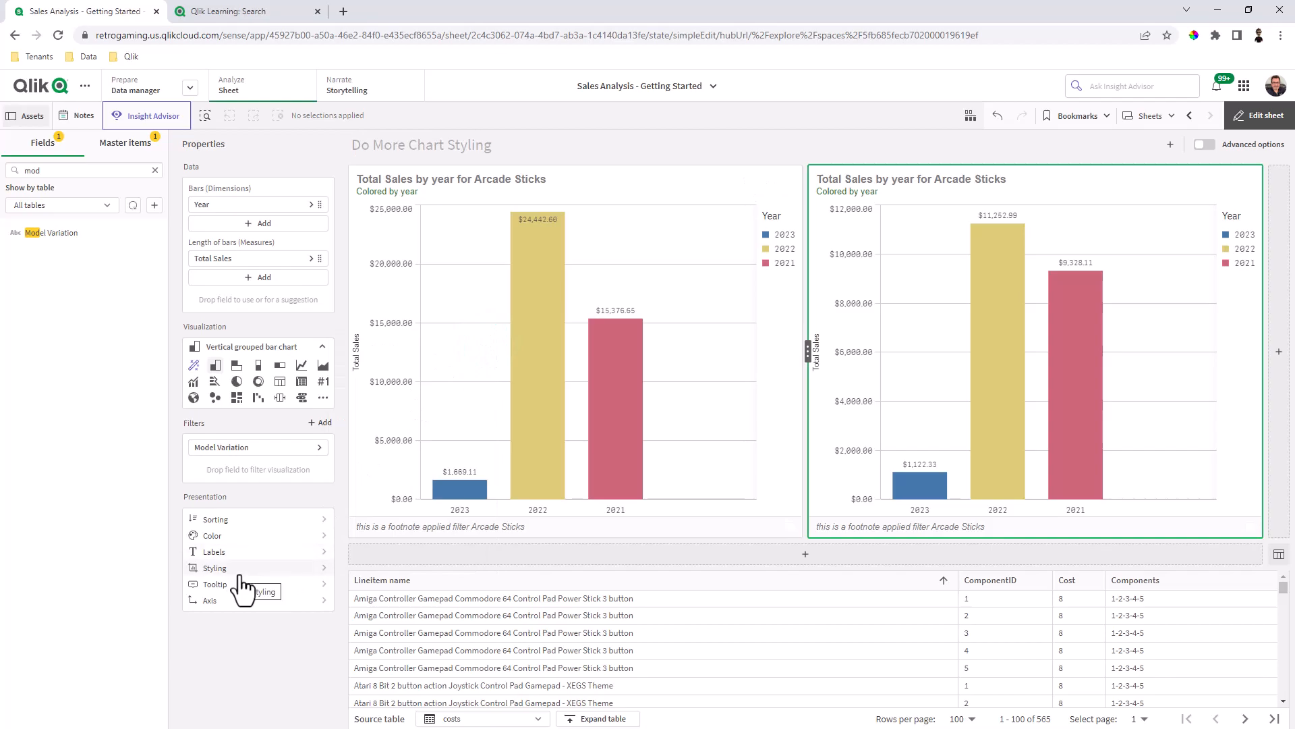
Step: Clear the copied chart's footnote and retitle it 'Total Sales by year for Control Pads'
click(215, 550)
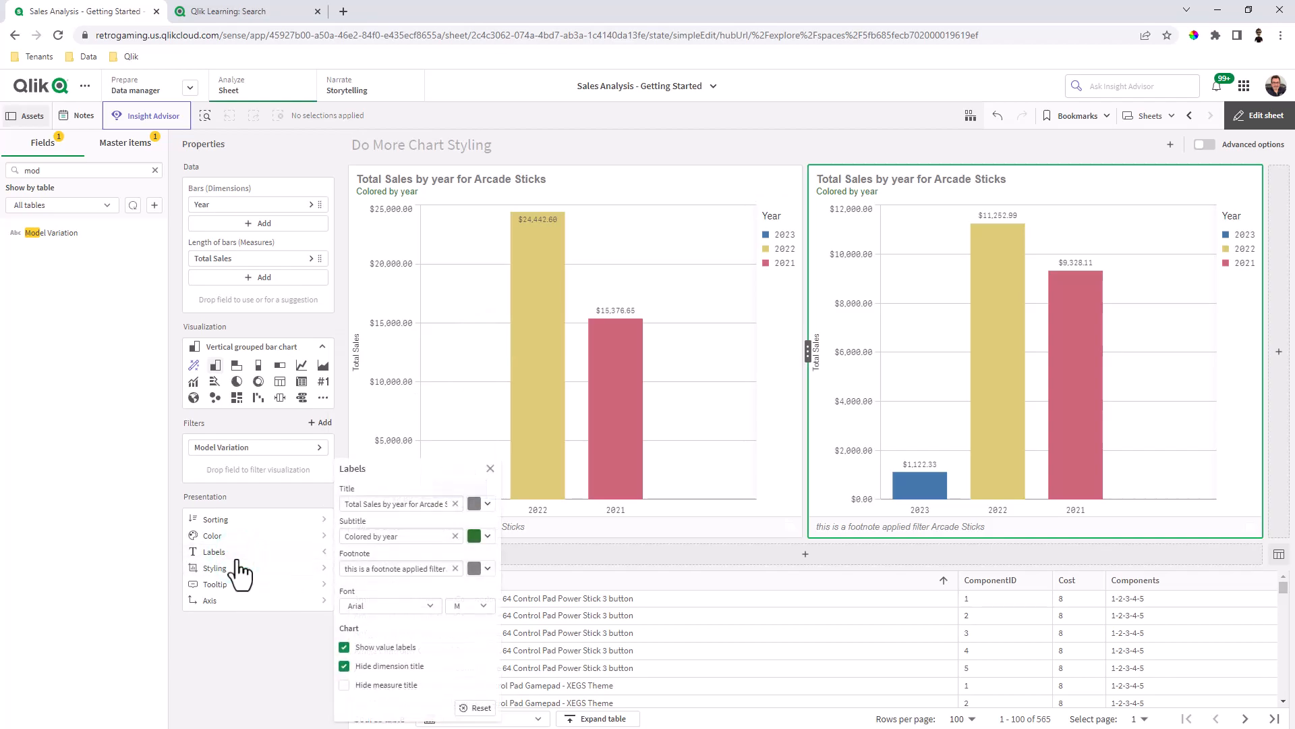
click(397, 568)
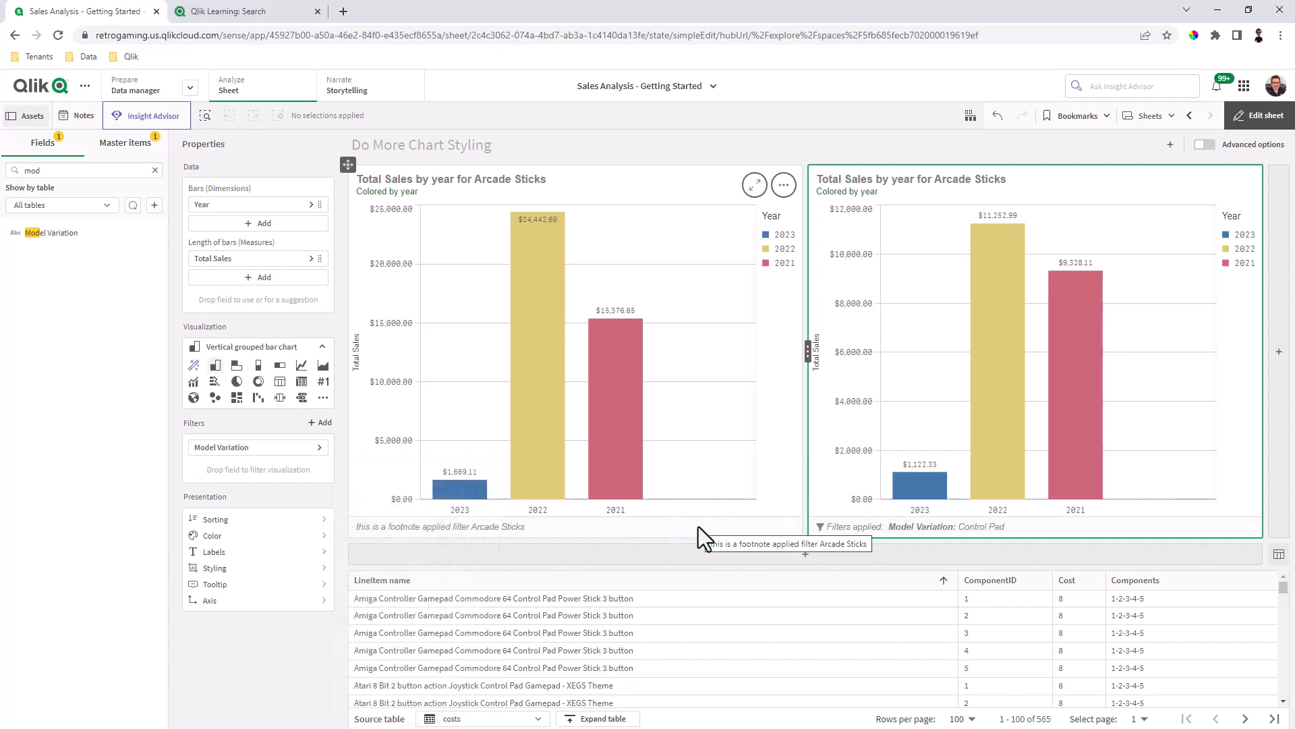
mouse_move(792, 258)
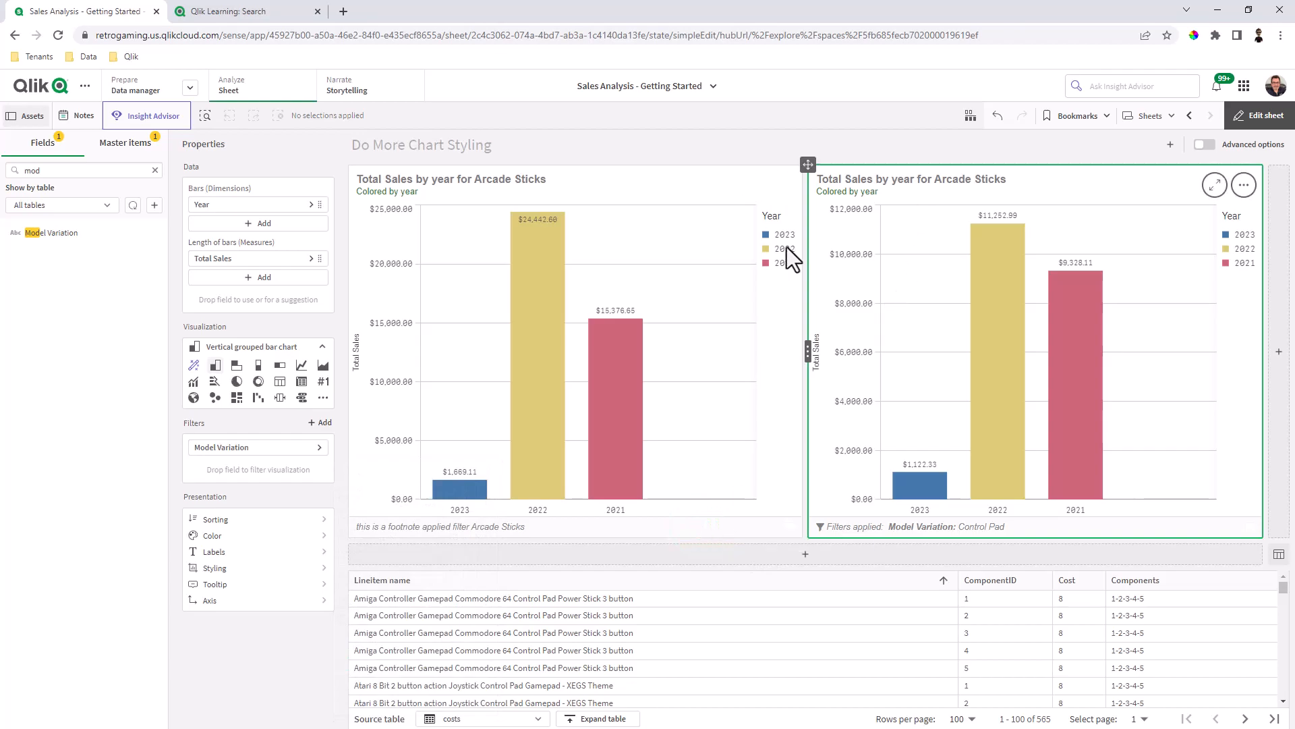
click(215, 551)
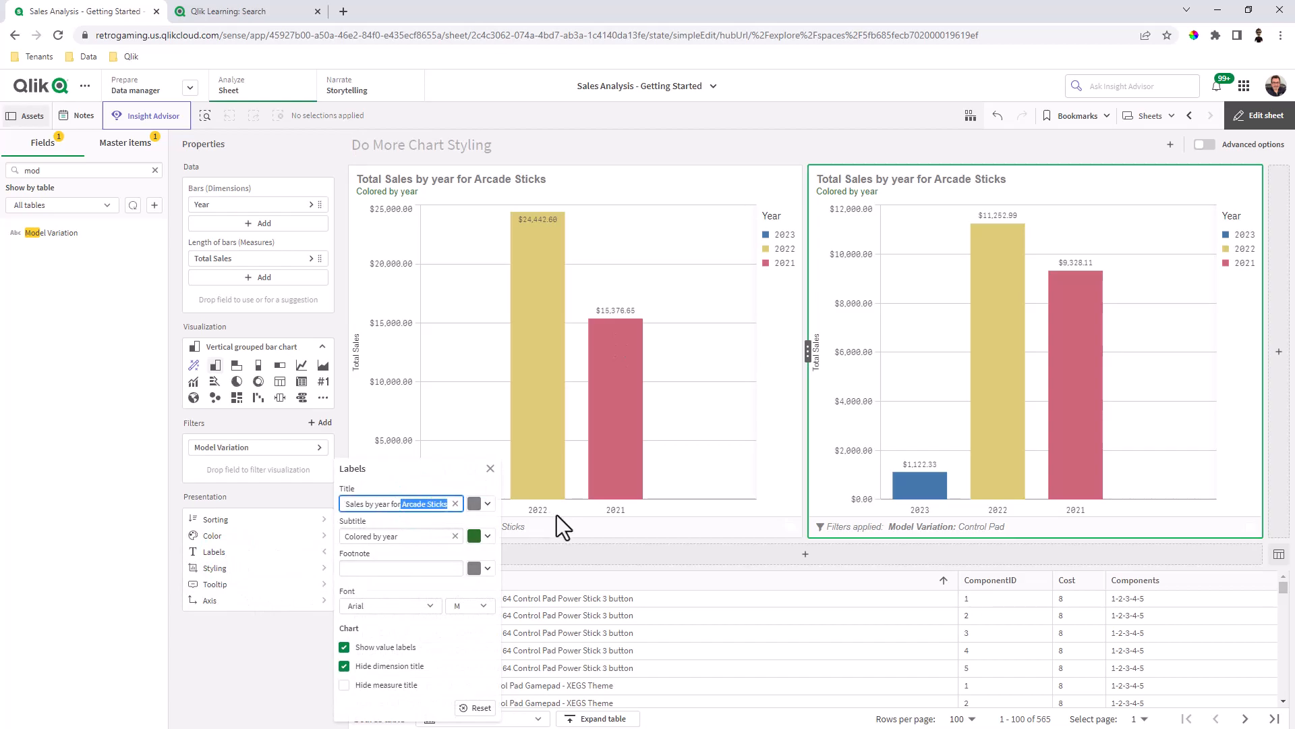
text(Control Pad)
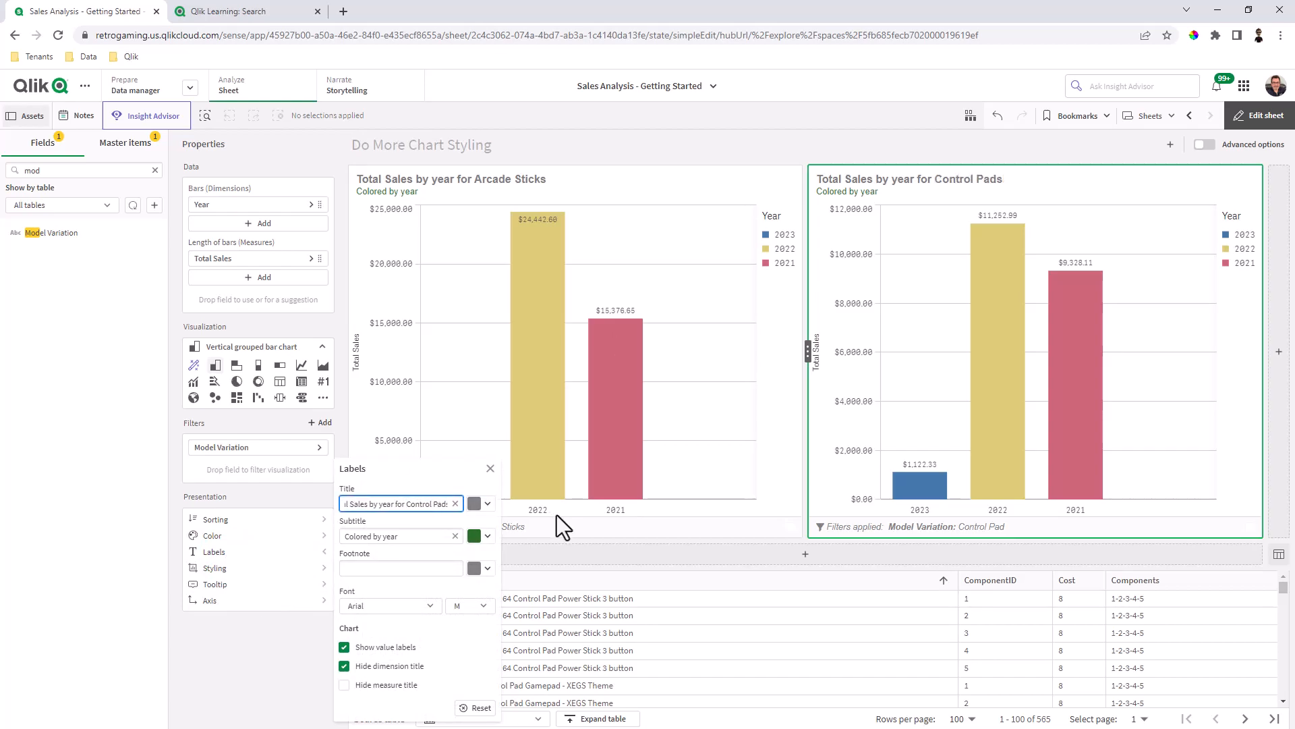
mouse_move(791, 149)
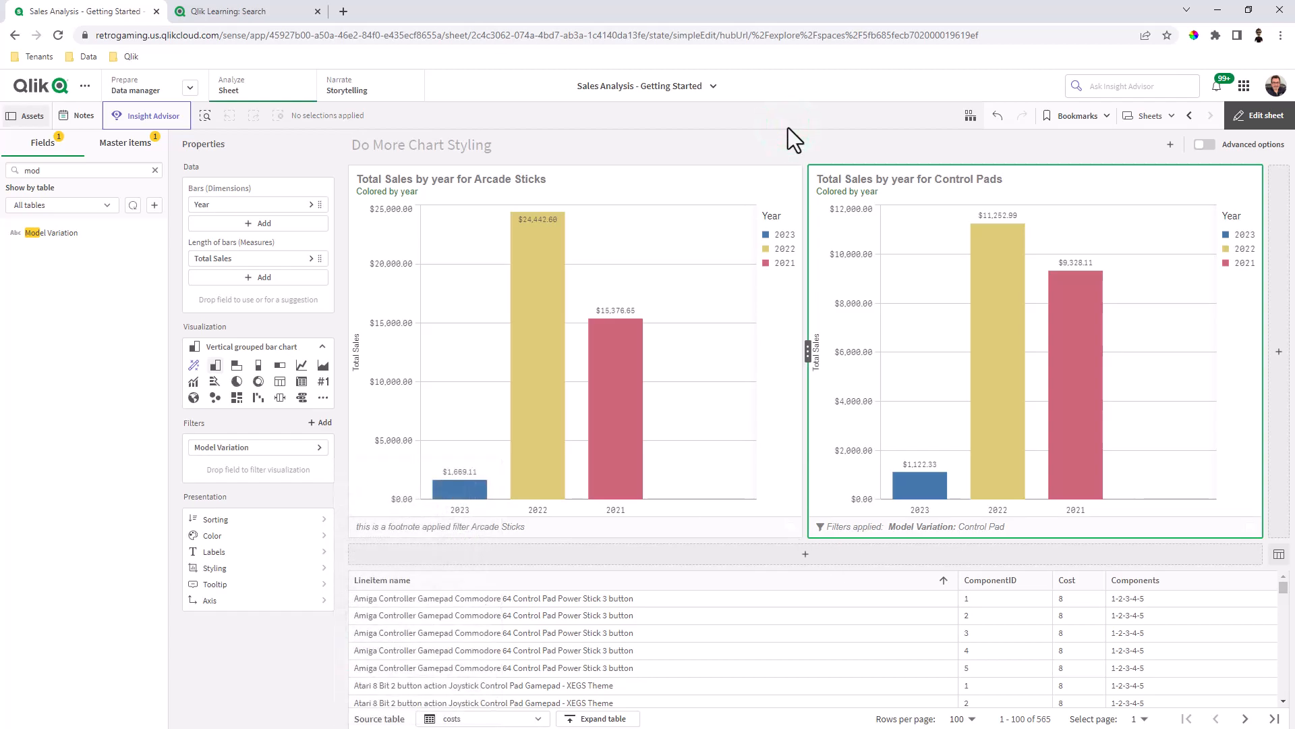
mouse_move(813, 603)
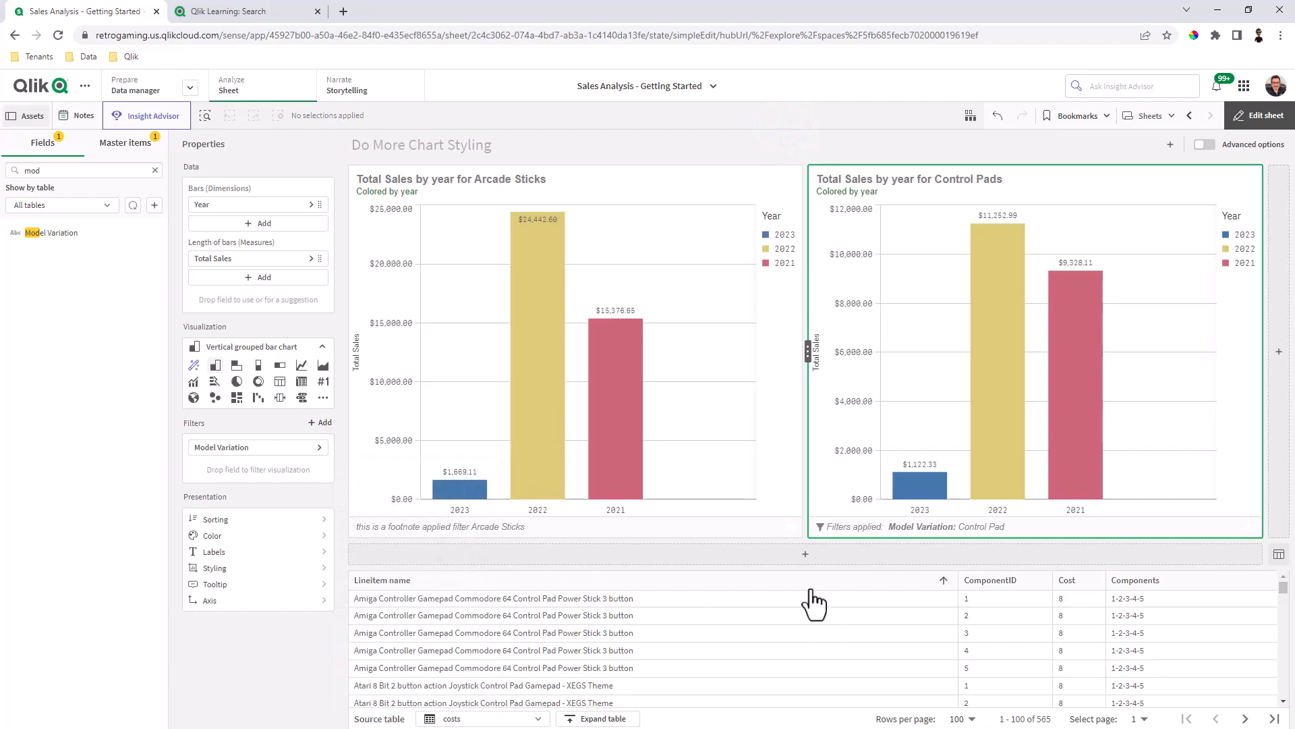
mouse_move(864, 670)
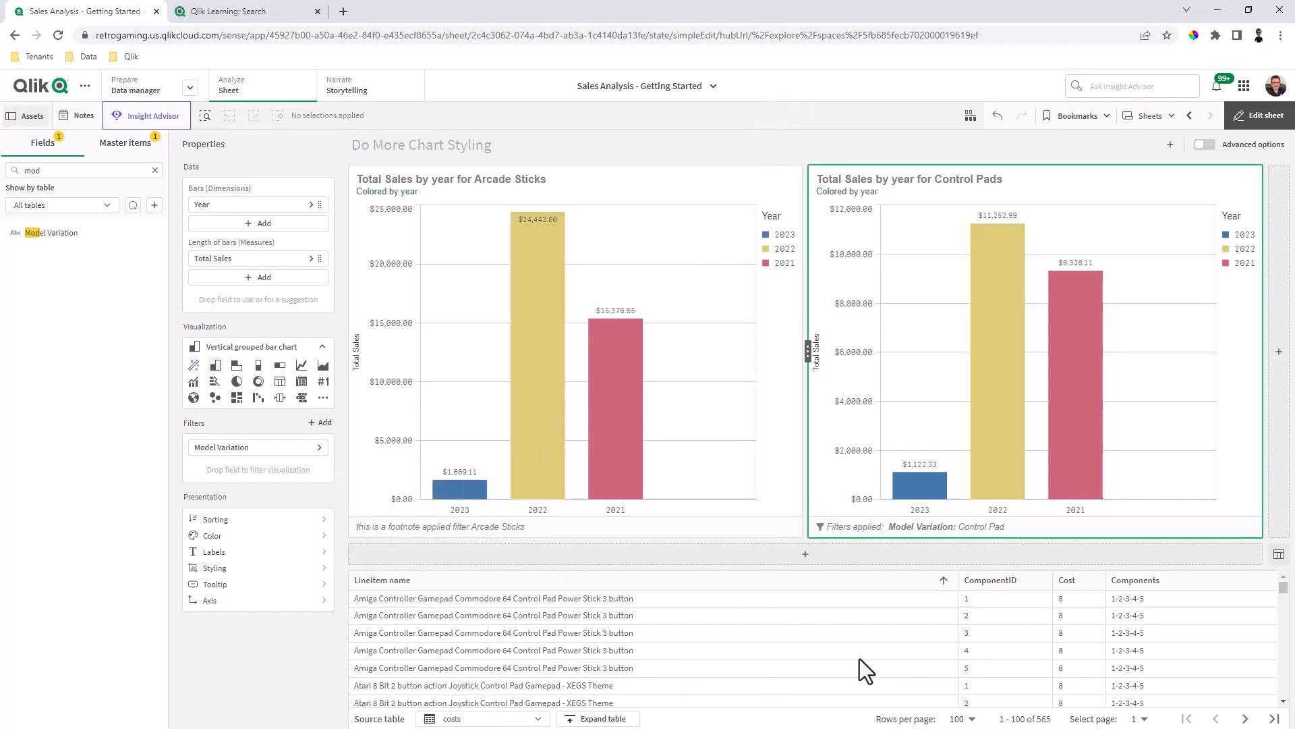
mouse_move(802, 664)
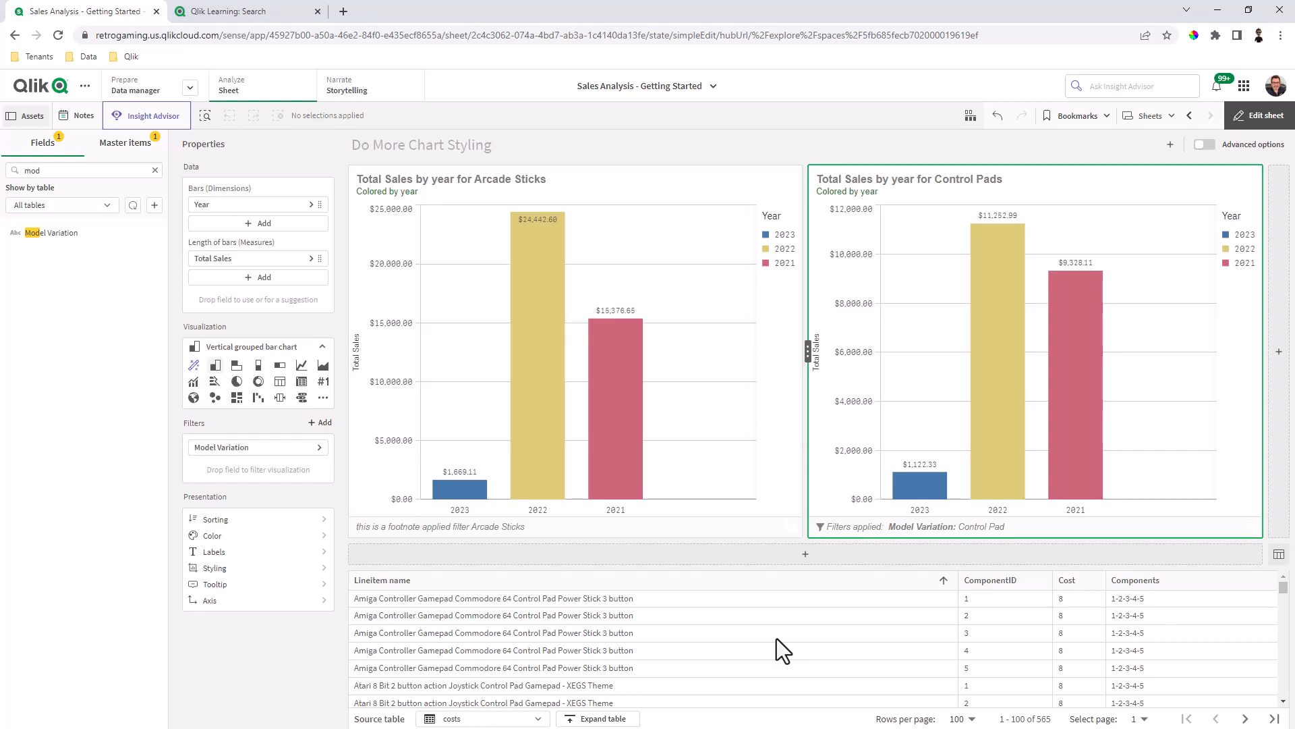
Step: Finish editing with Done, then re-enter sheet editing in advanced mode
click(1259, 115)
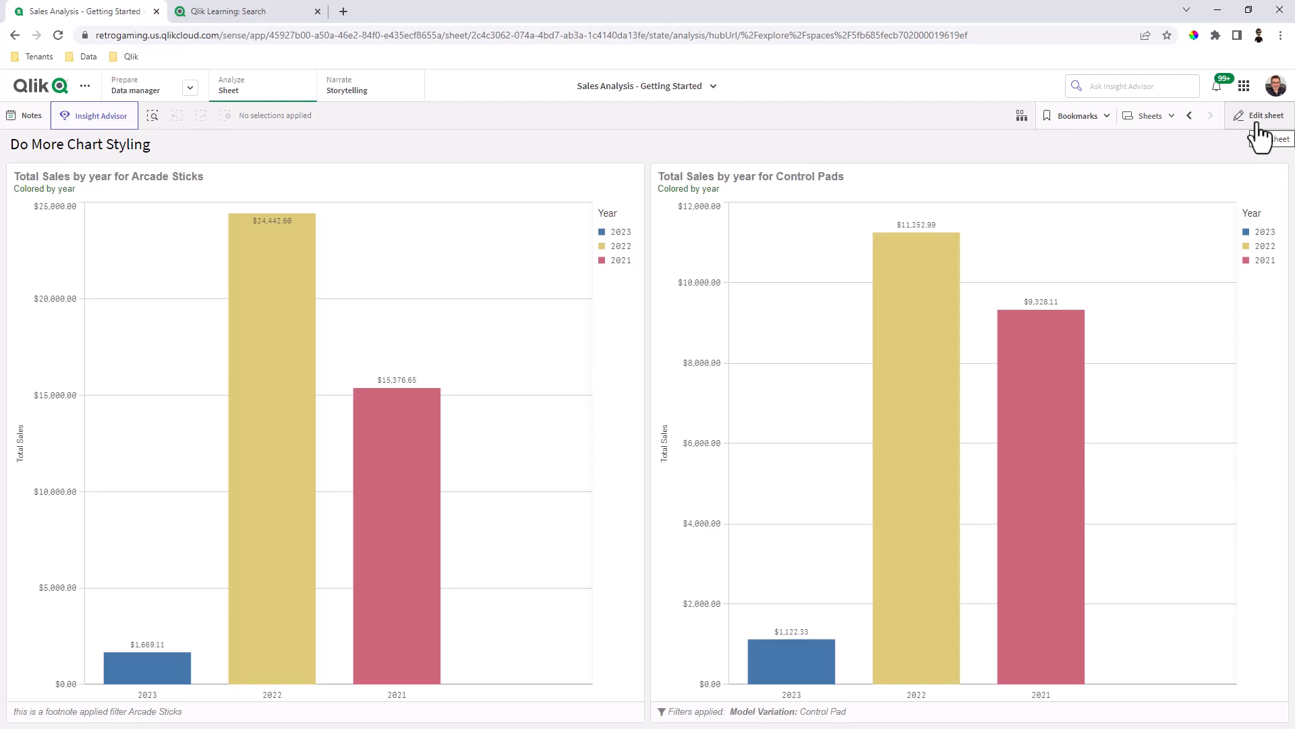
click(1263, 116)
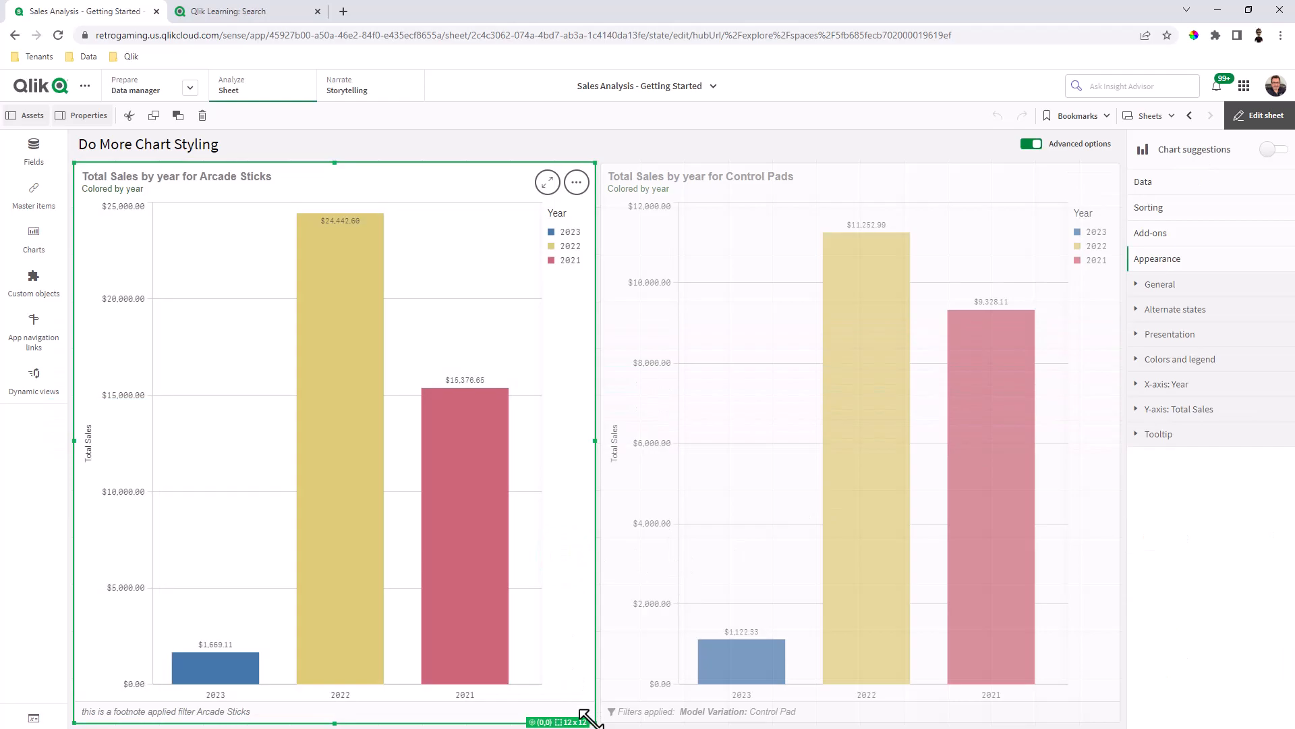
Step: Drag the Arcade Sticks chart's bottom-right handle up to reduce its height
drag(588, 719, 541, 534)
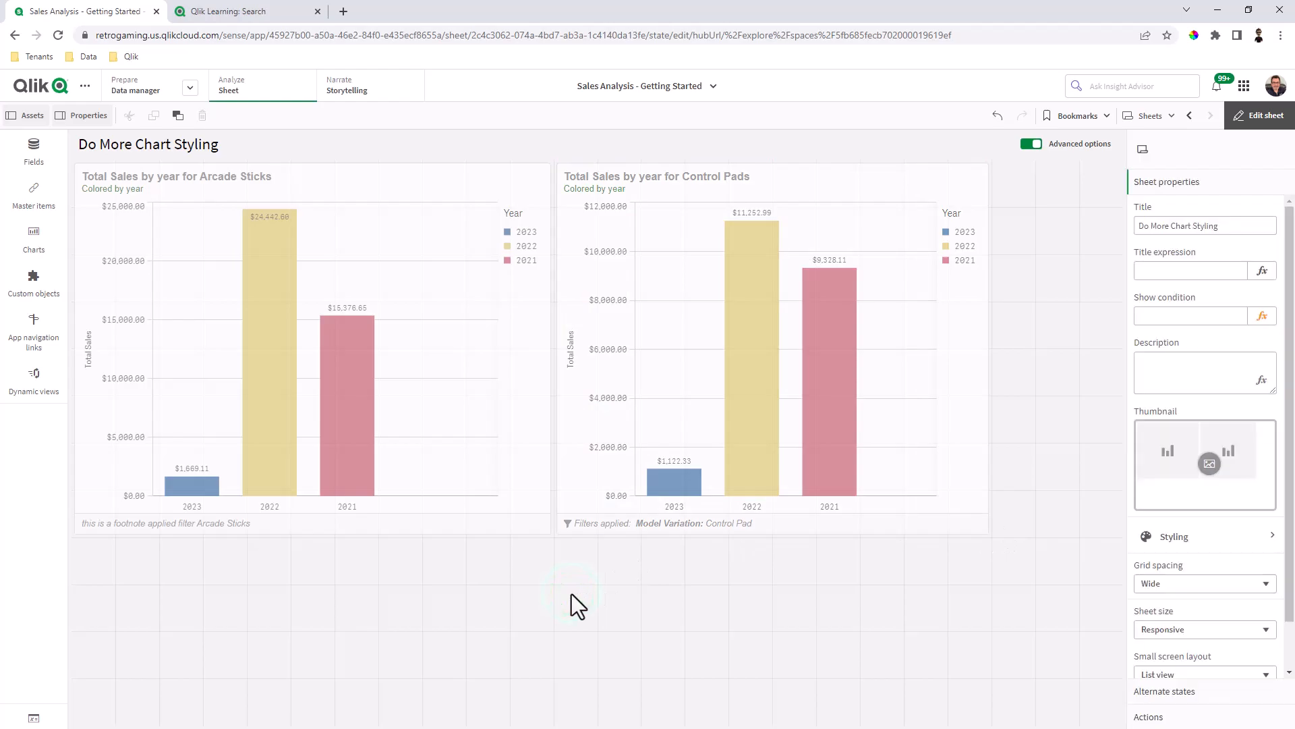
mouse_move(538, 510)
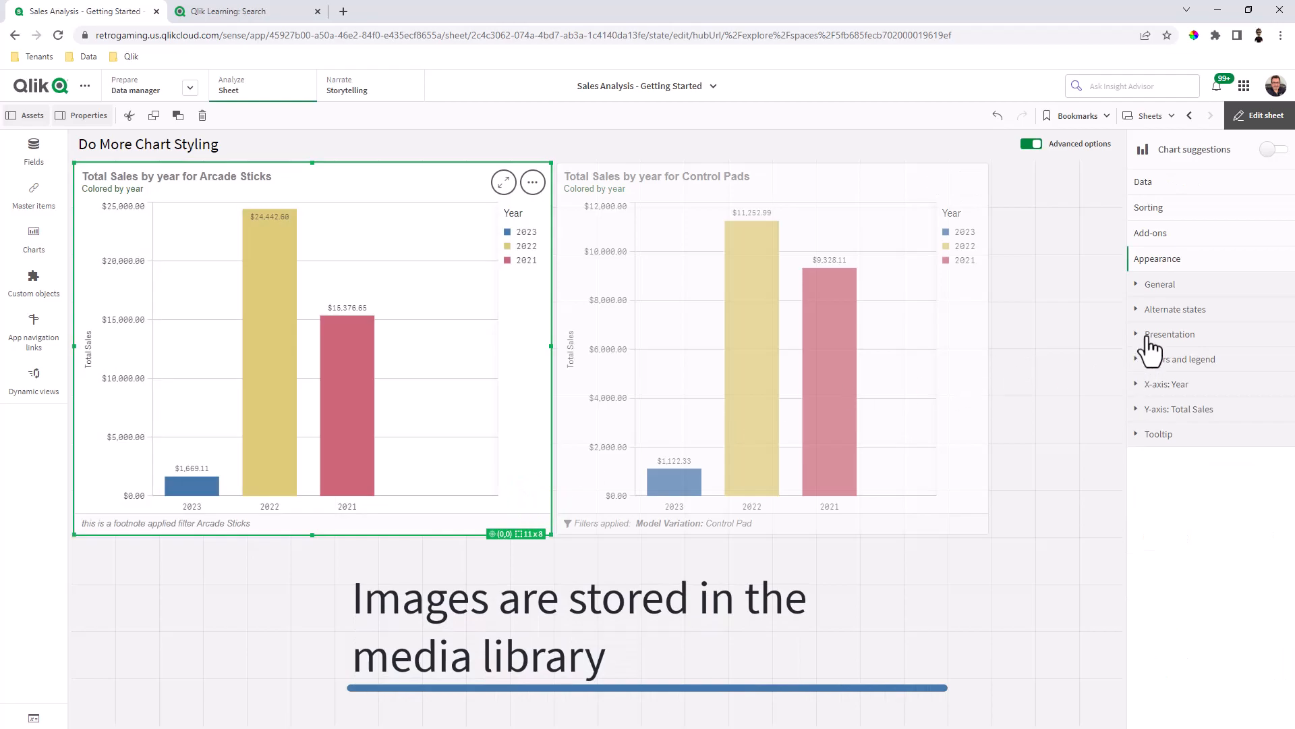
Step: Under Presentation > Styling, choose Media library as the background image source
click(1168, 333)
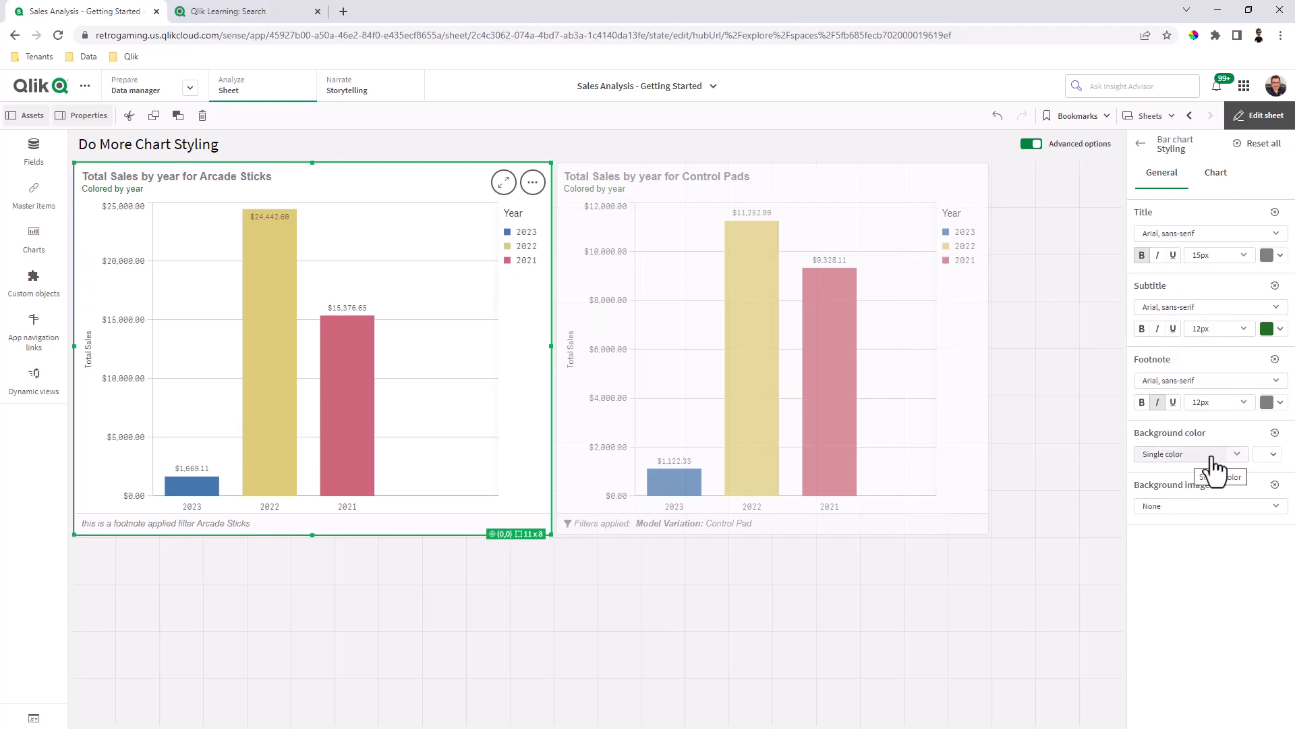
click(1190, 453)
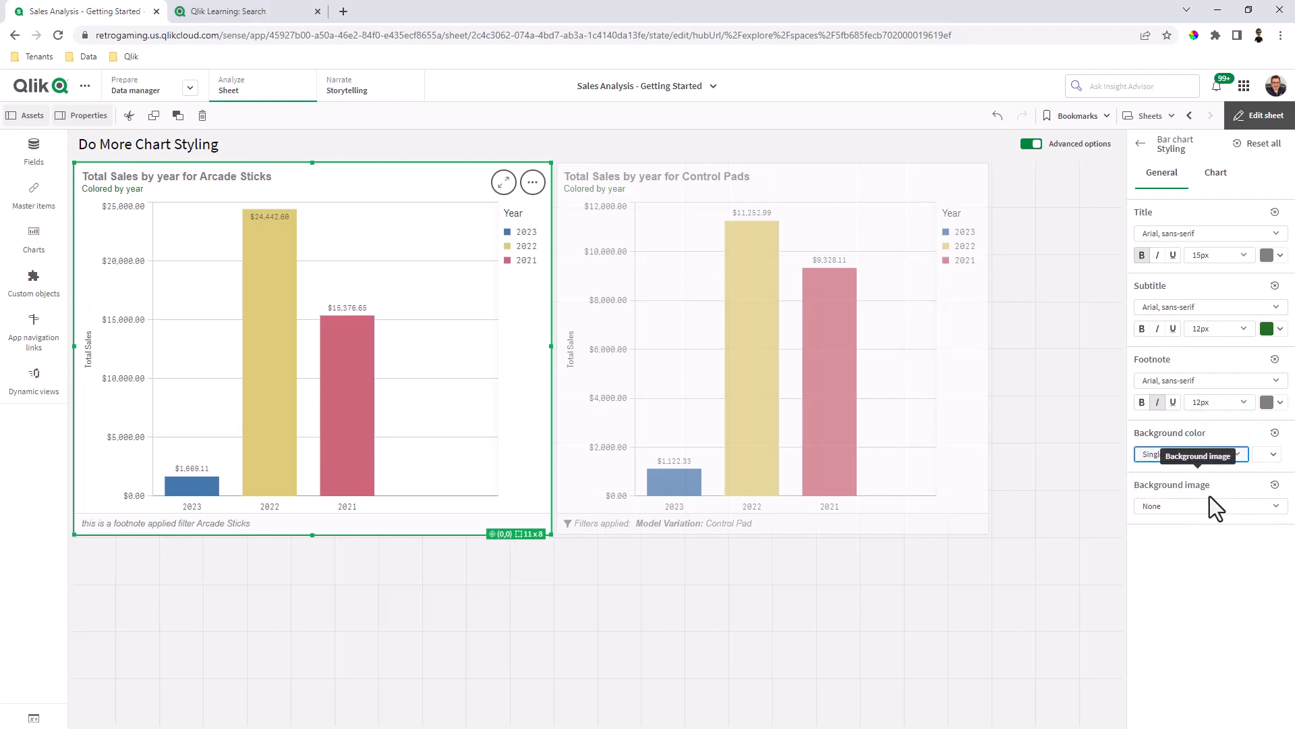
click(1274, 506)
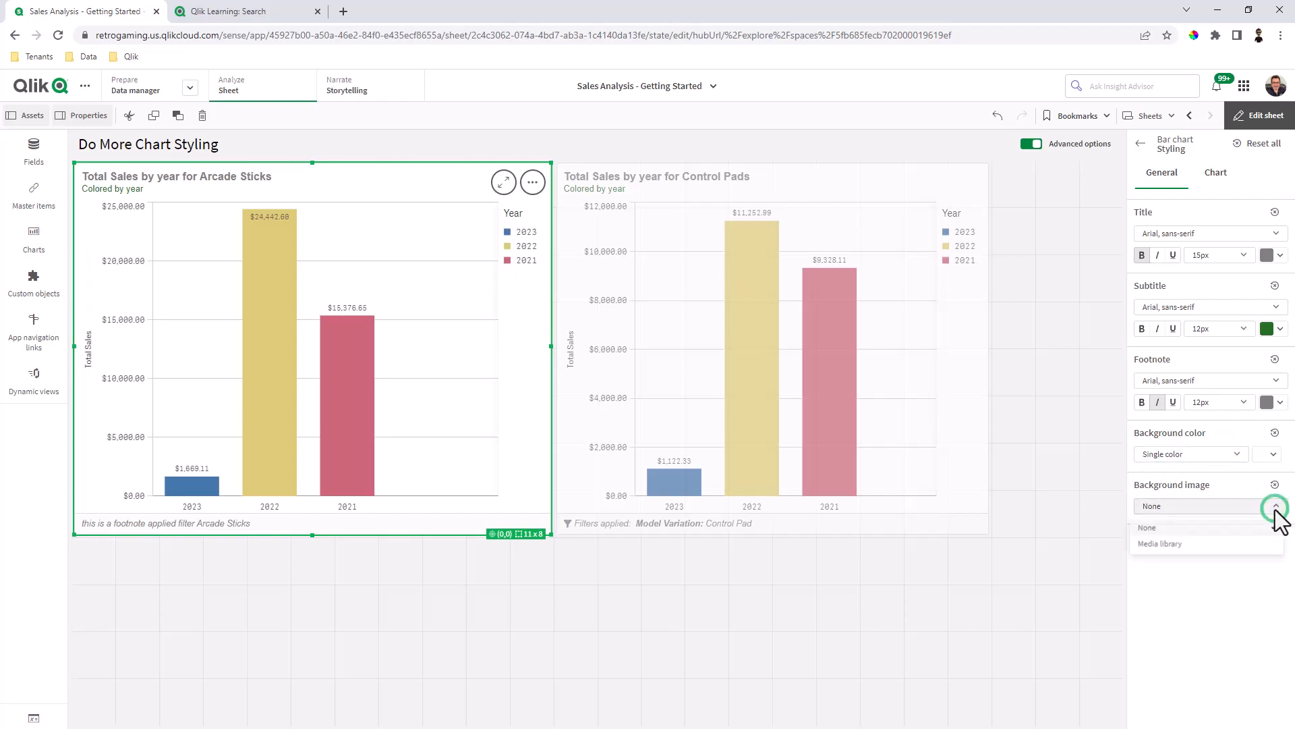
click(1160, 542)
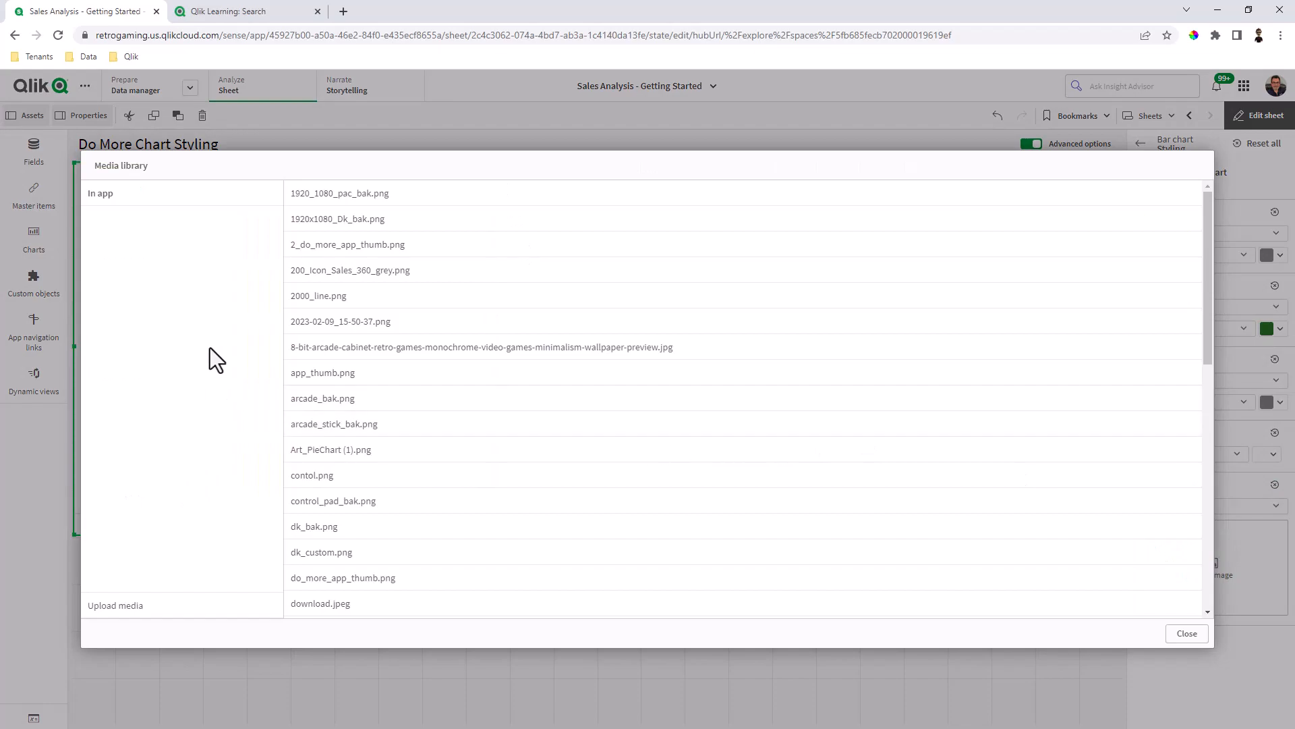
mouse_move(339, 193)
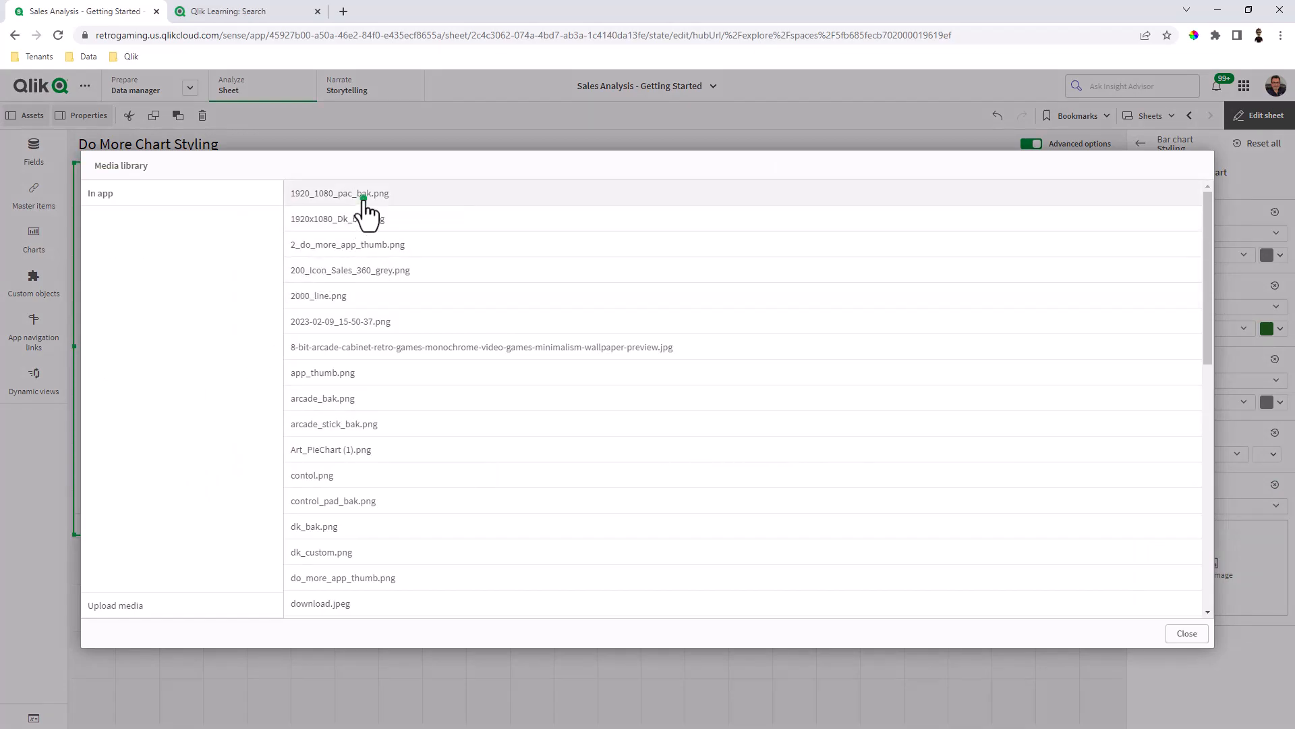
Step: Insert 1920_1080_pac_bak.png as the Arcade Sticks chart's background
click(338, 193)
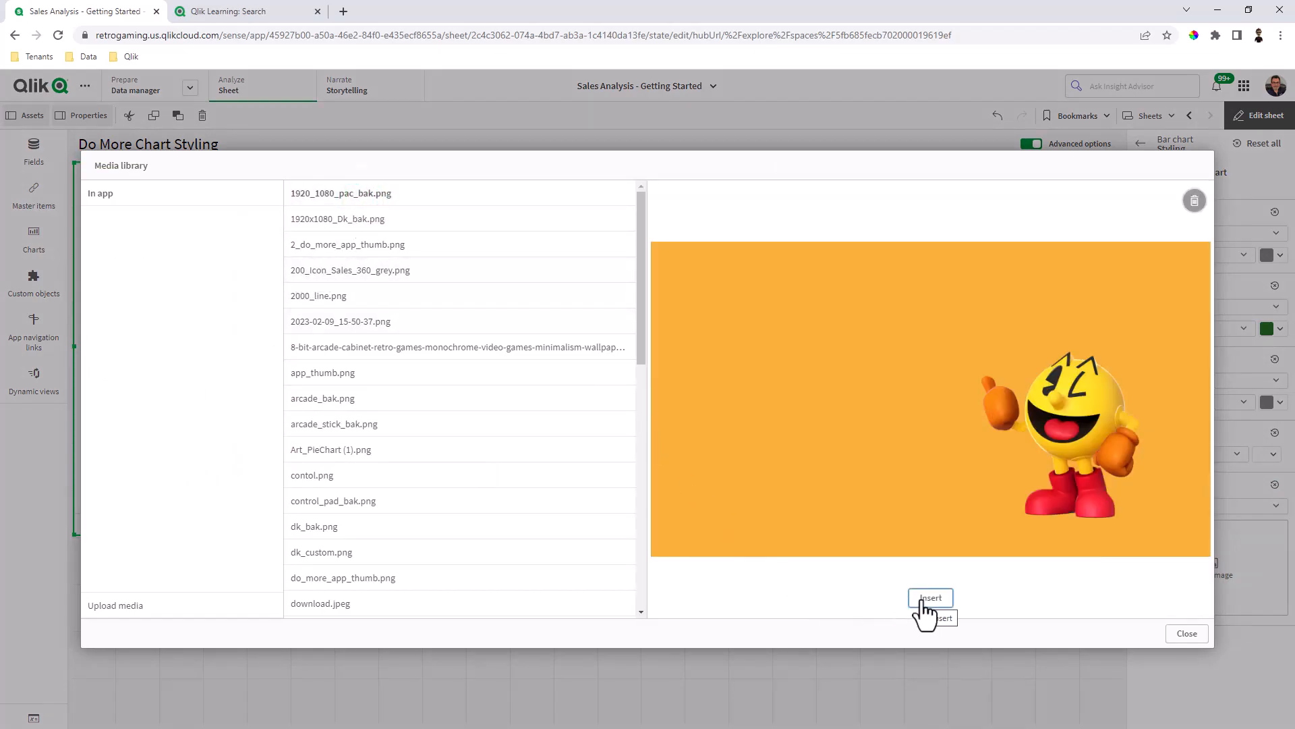
click(930, 597)
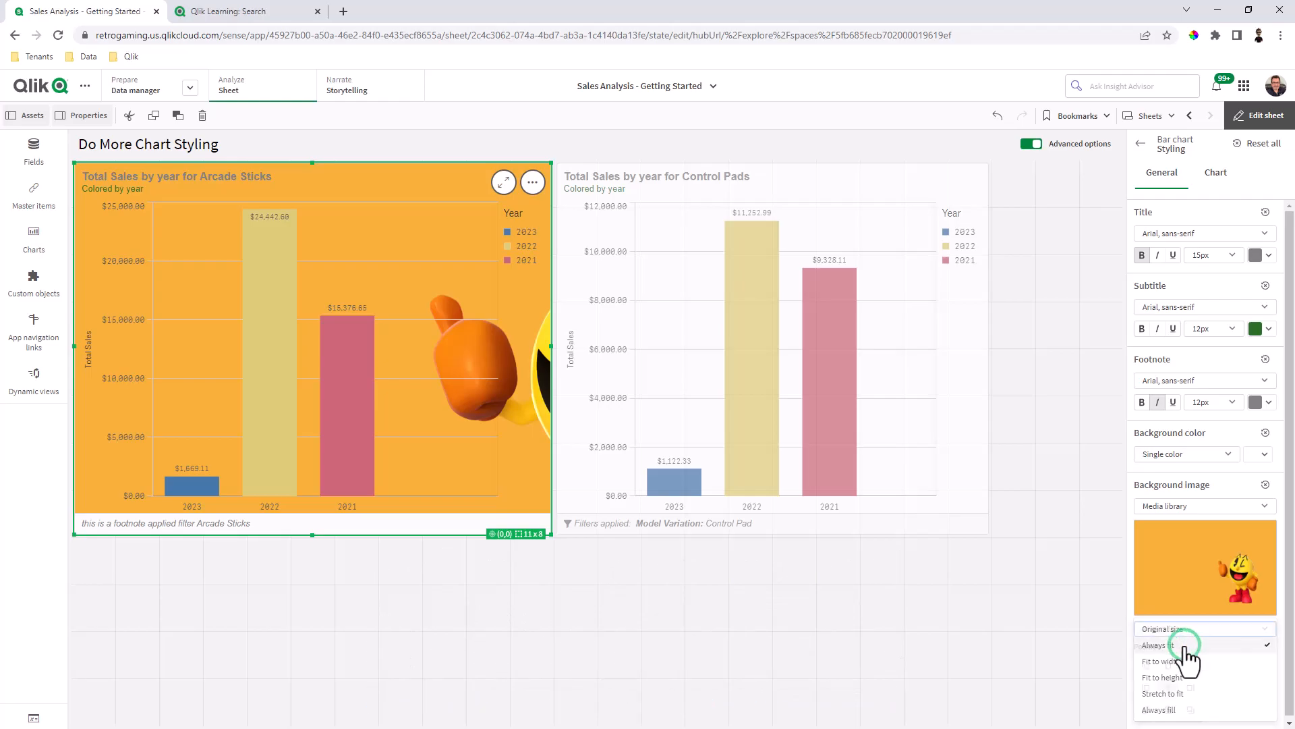
Step: Set the background image to Always fit and widen the Arcade Sticks chart across the sheet
click(1163, 645)
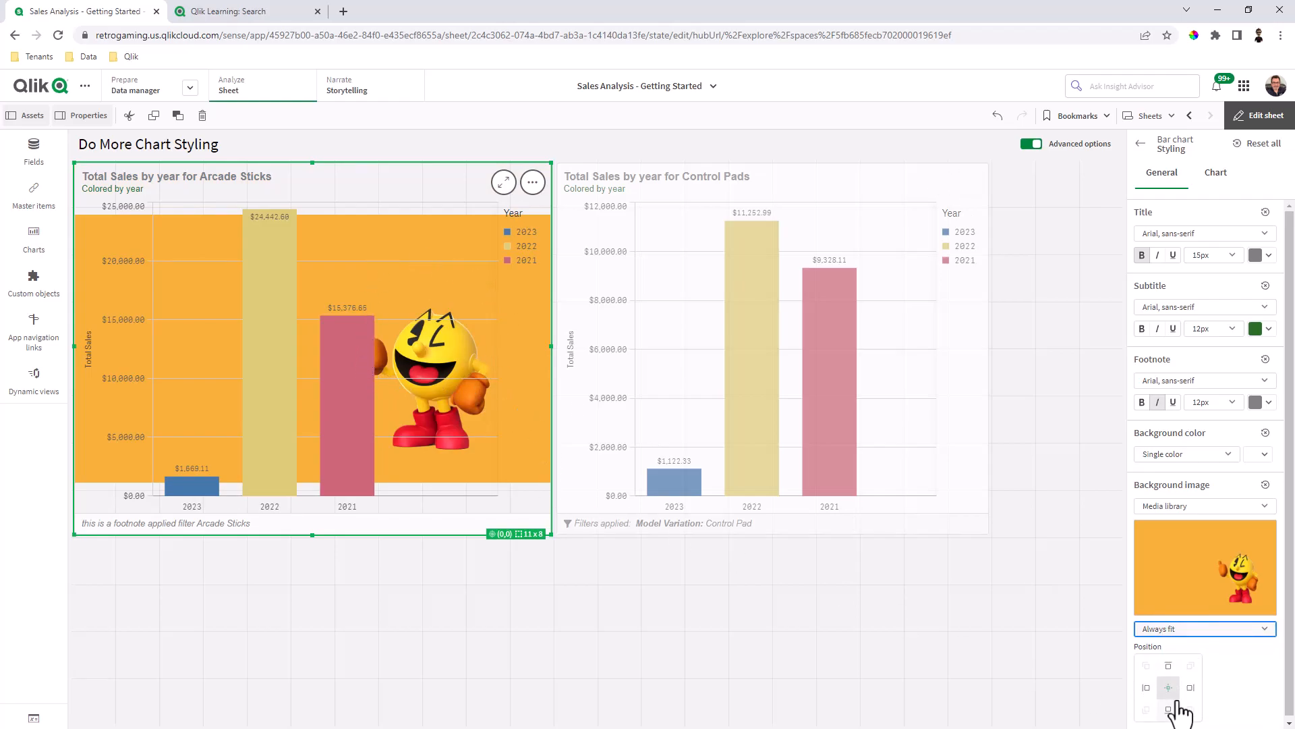
click(1203, 627)
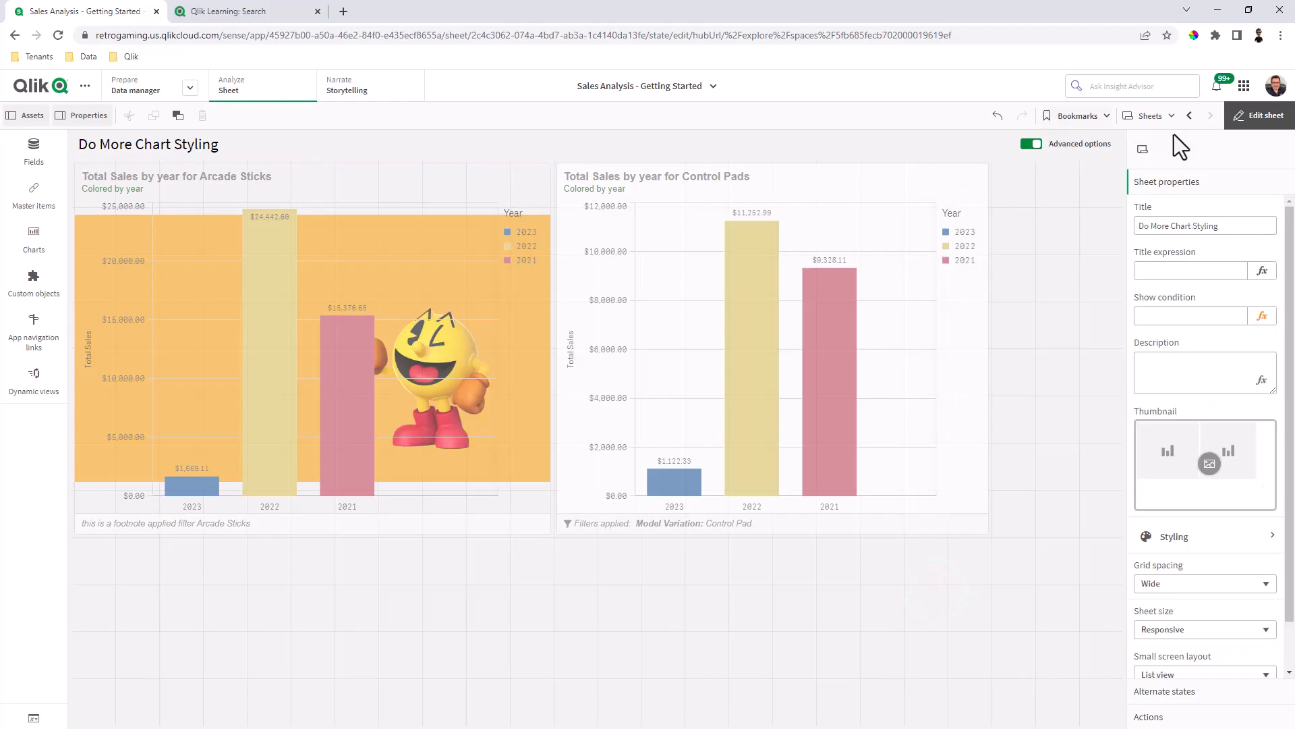
click(1260, 114)
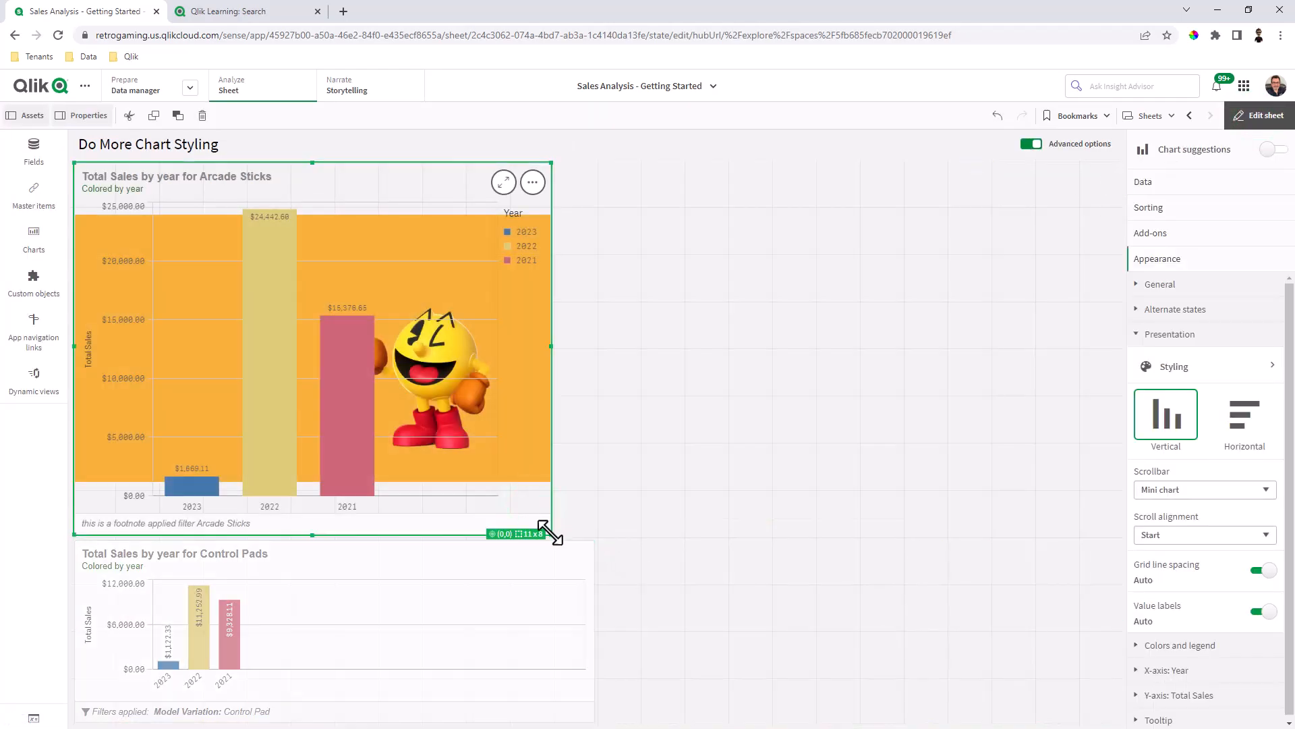
drag(549, 533, 989, 533)
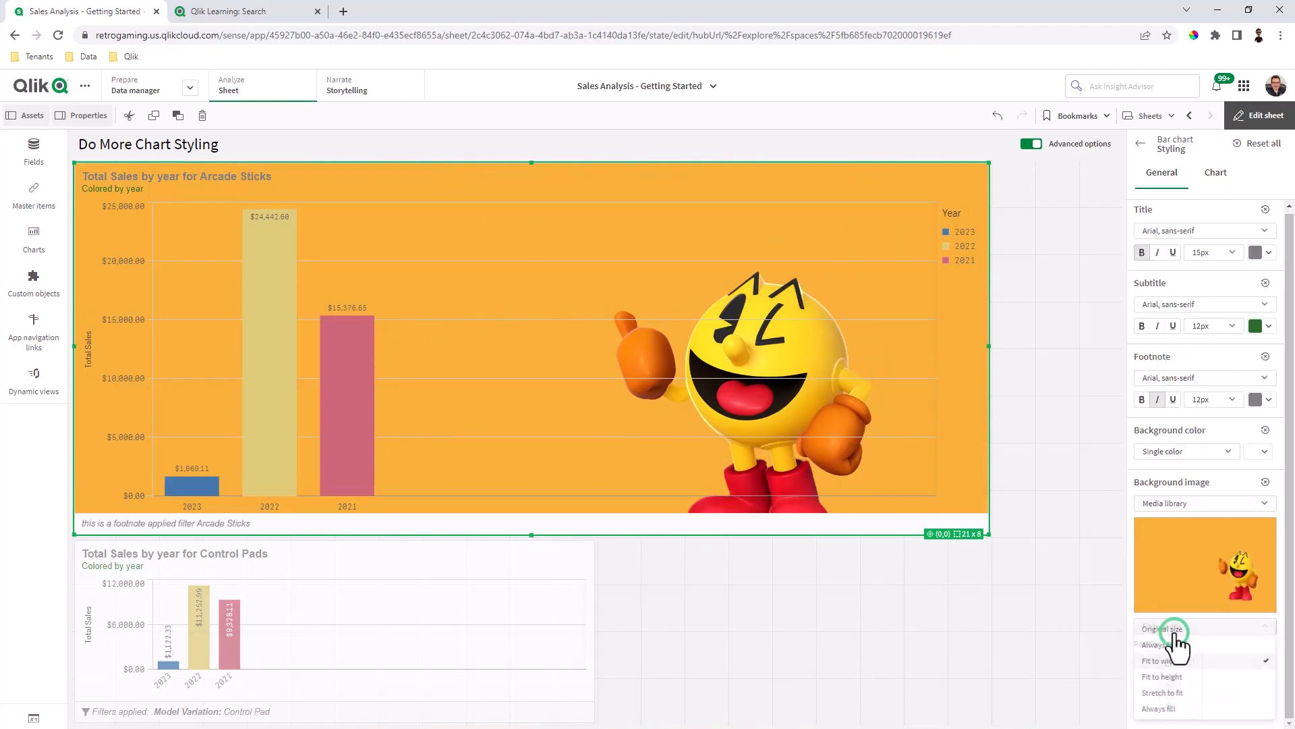
Step: Switch the image sizing to Always fill and finish editing to view the sheet
click(1162, 692)
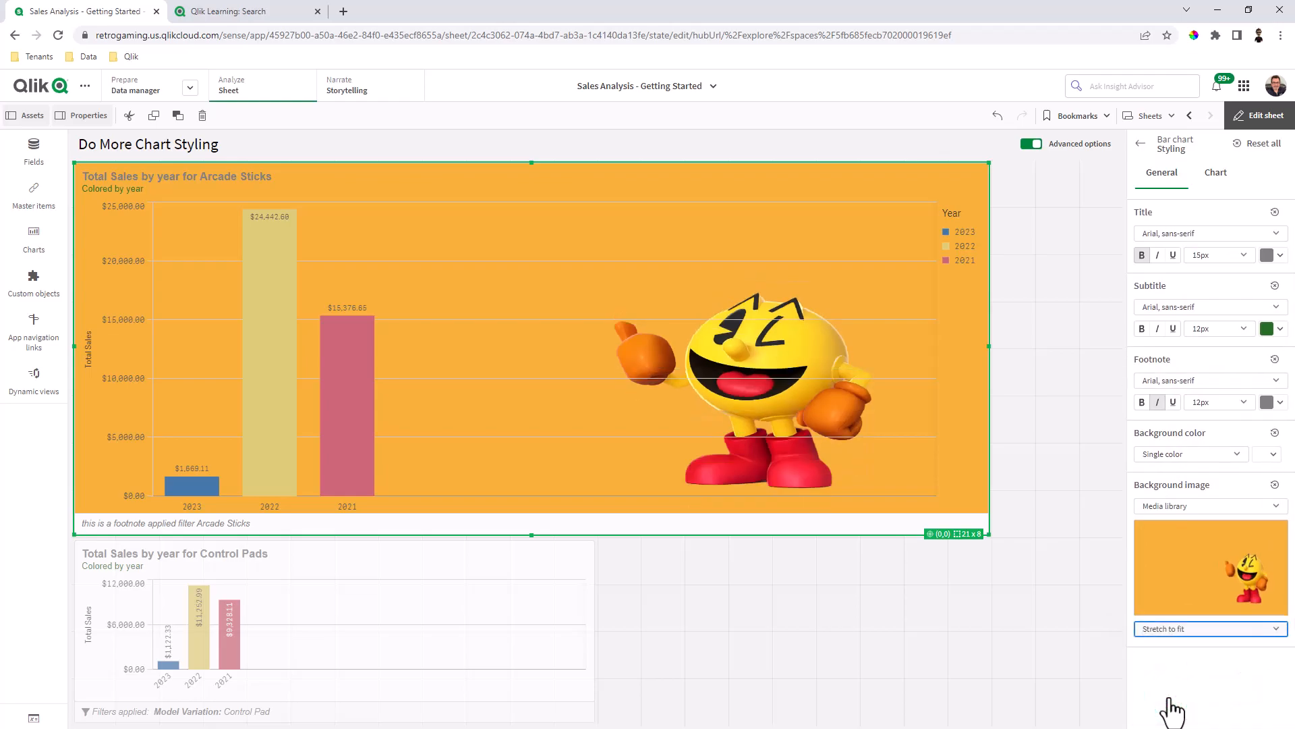
mouse_move(1107, 472)
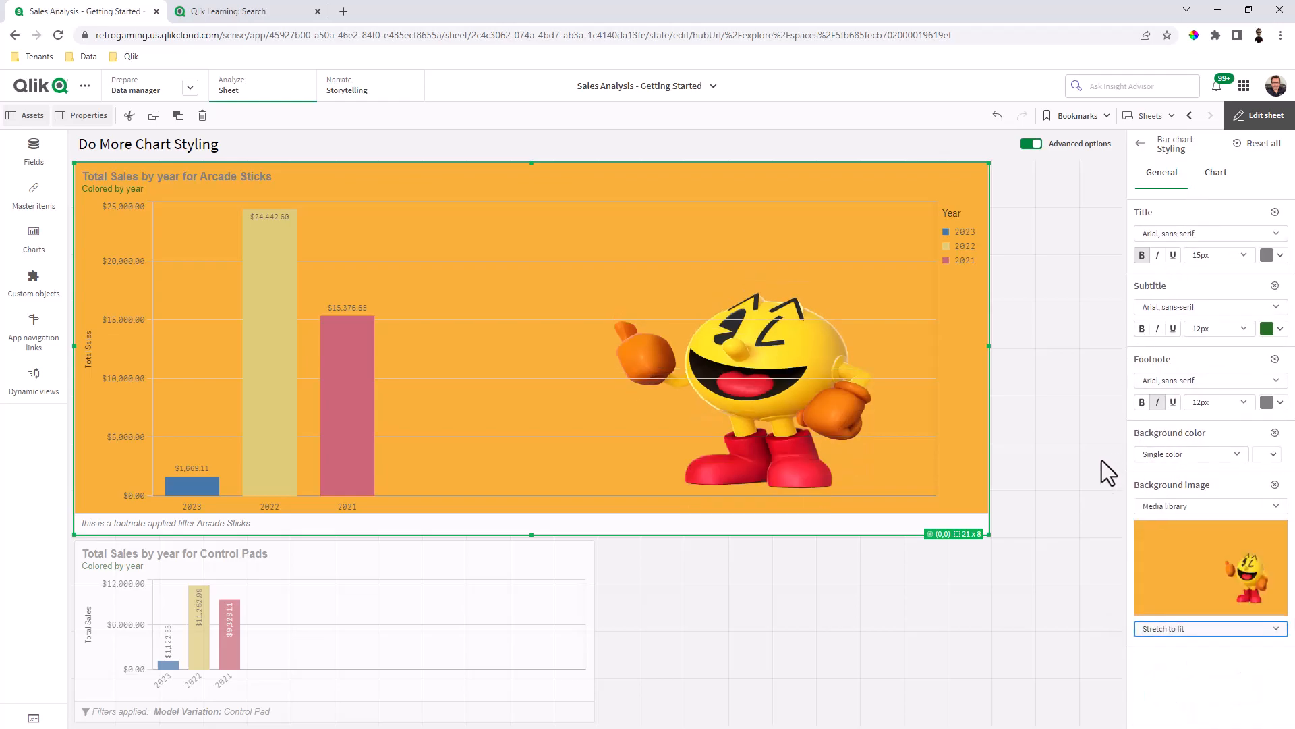
click(1206, 628)
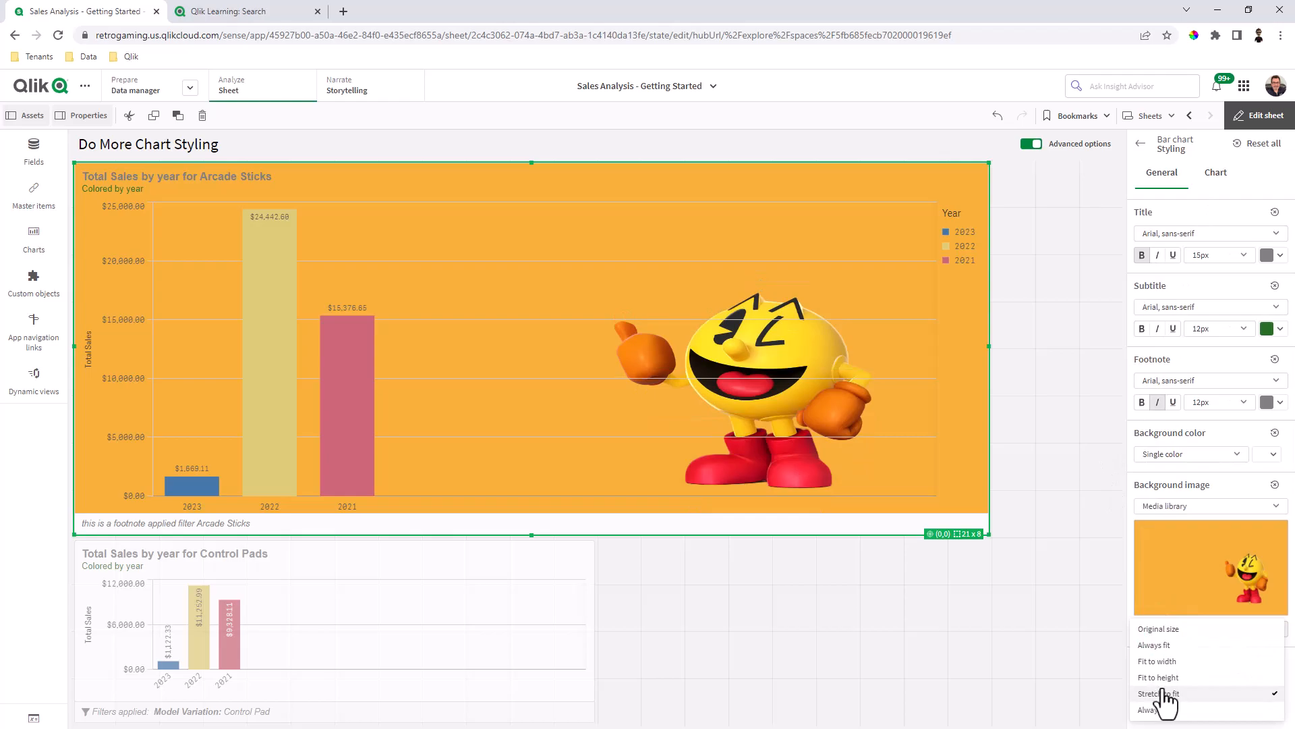
click(1153, 709)
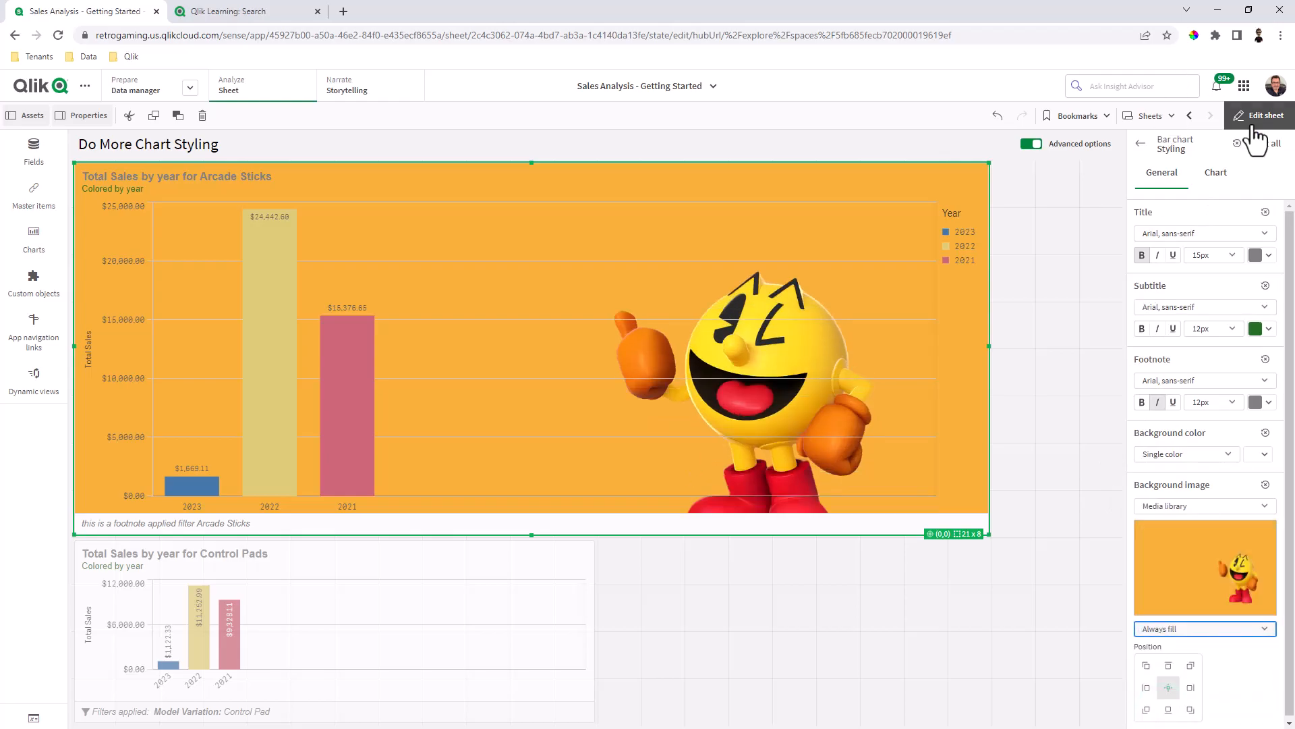
click(1260, 114)
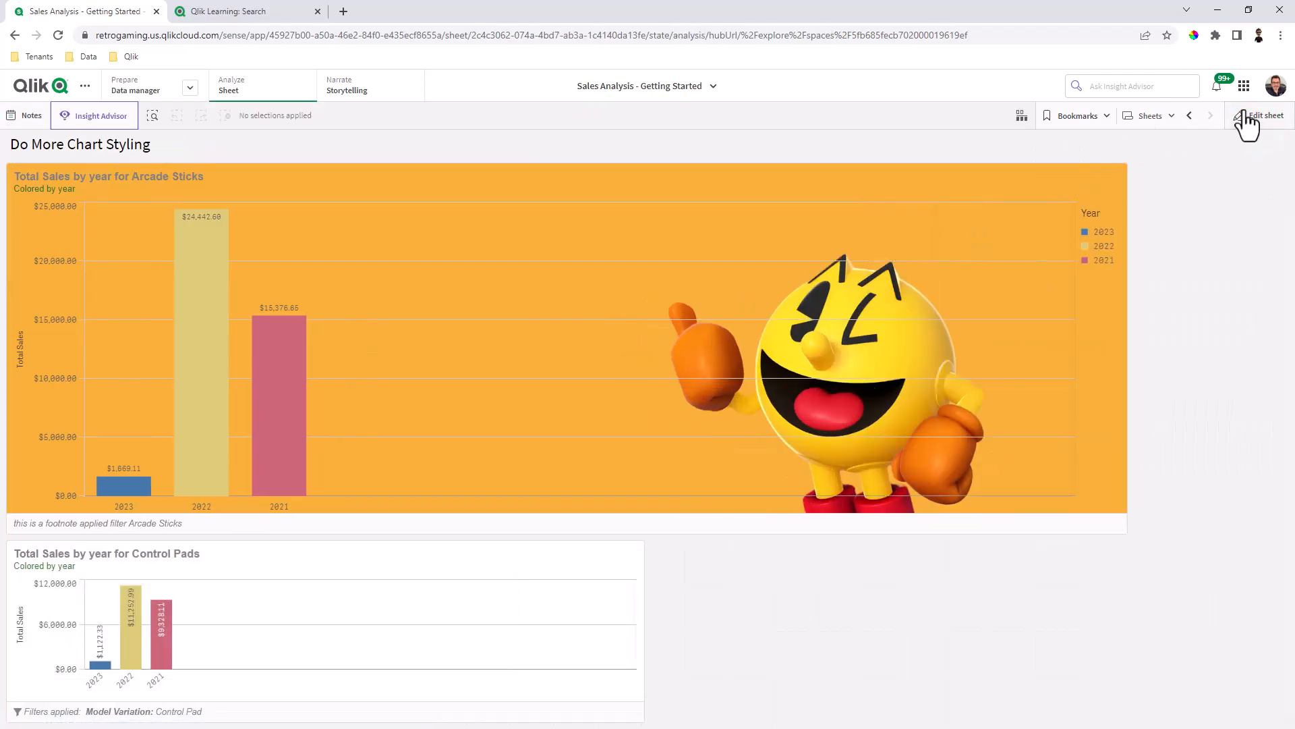
Step: Re-enter editing and centre the Pac-Man background image in the Arcade Sticks chart
click(1264, 116)
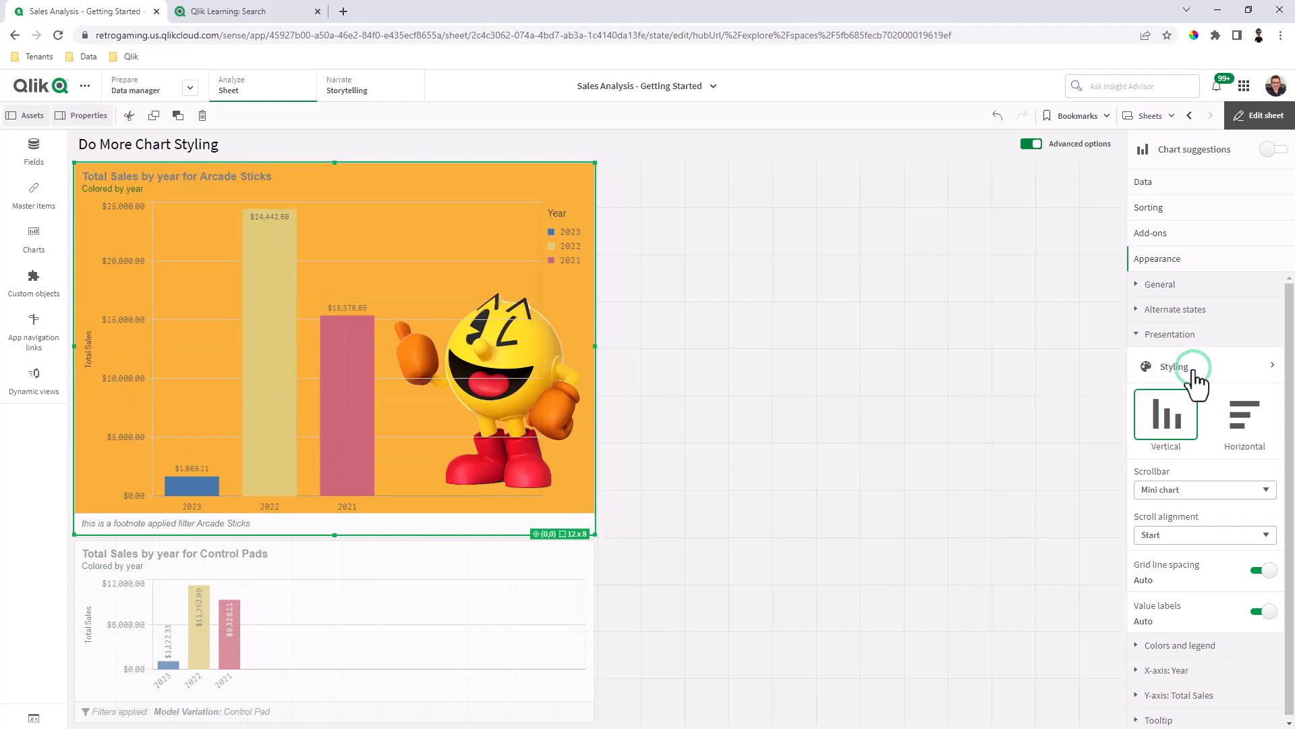
click(1173, 366)
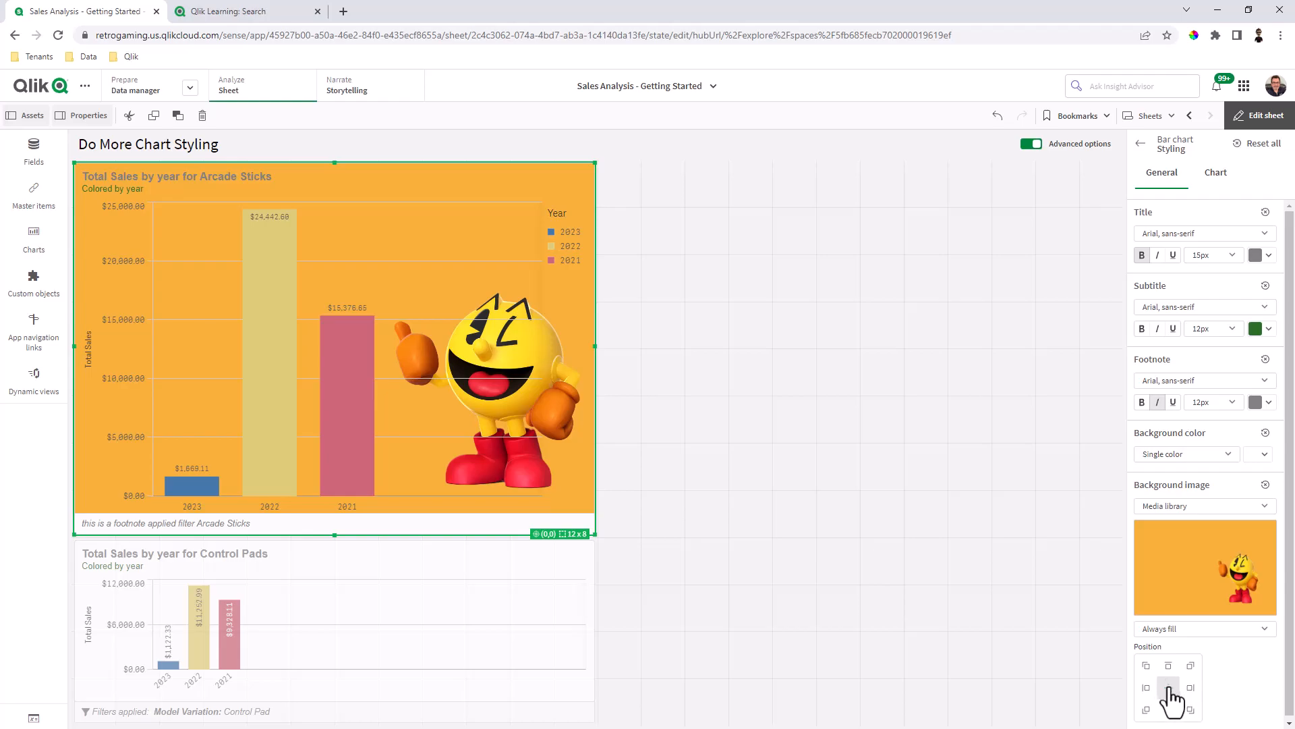
mouse_move(579, 354)
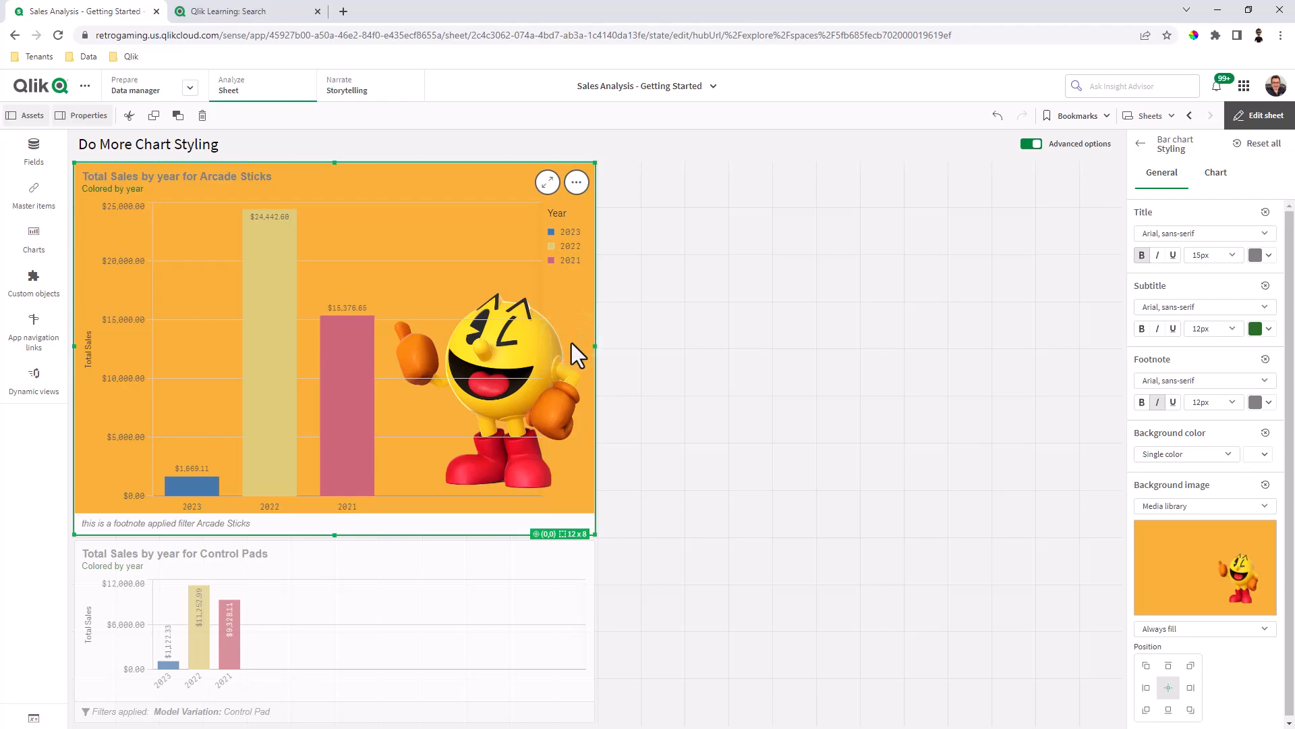
Step: Set the Arcade Sticks chart's title and subtitle colours to white
click(1267, 255)
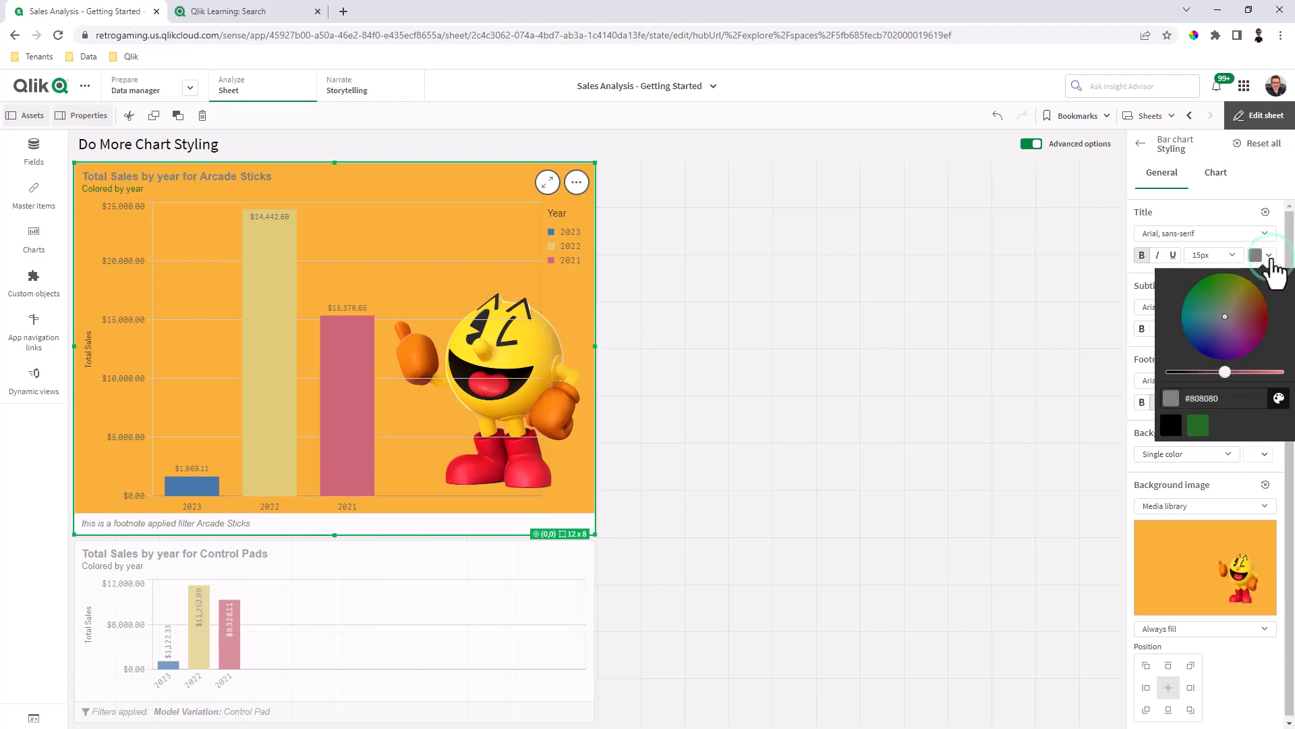
mouse_move(1279, 408)
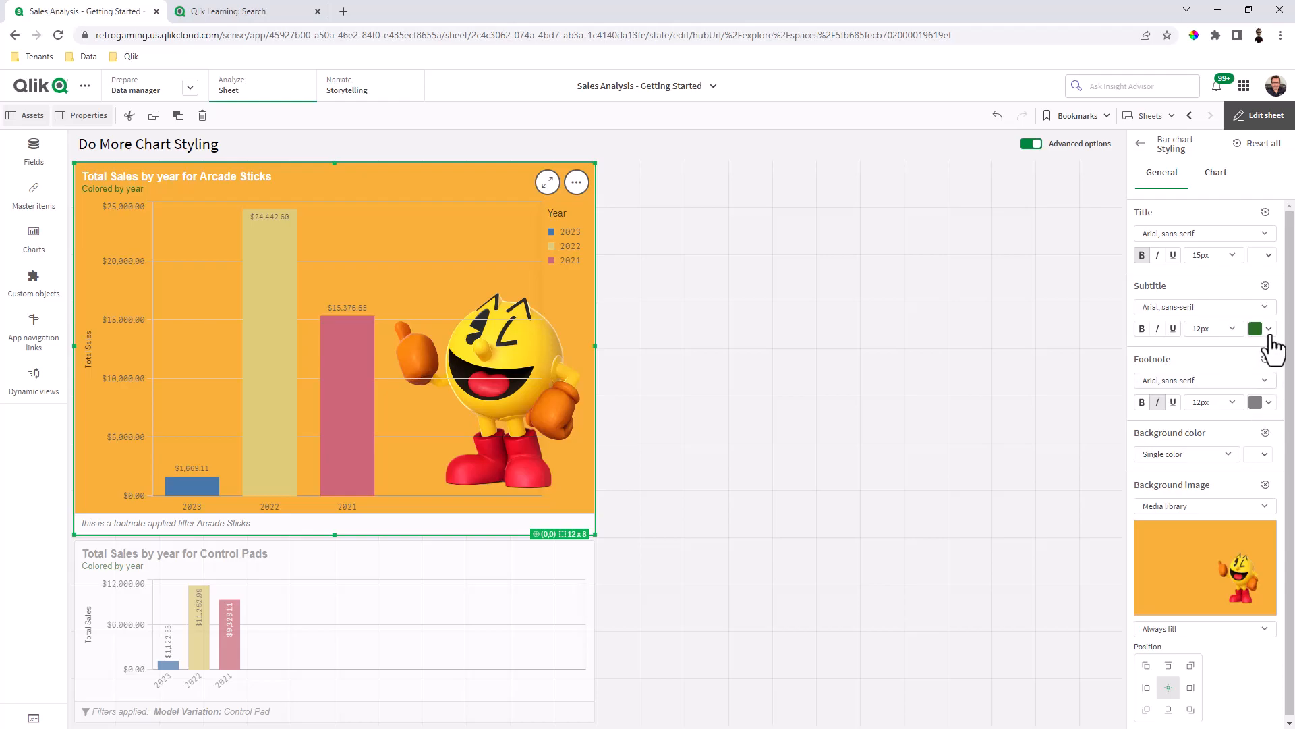
click(1263, 328)
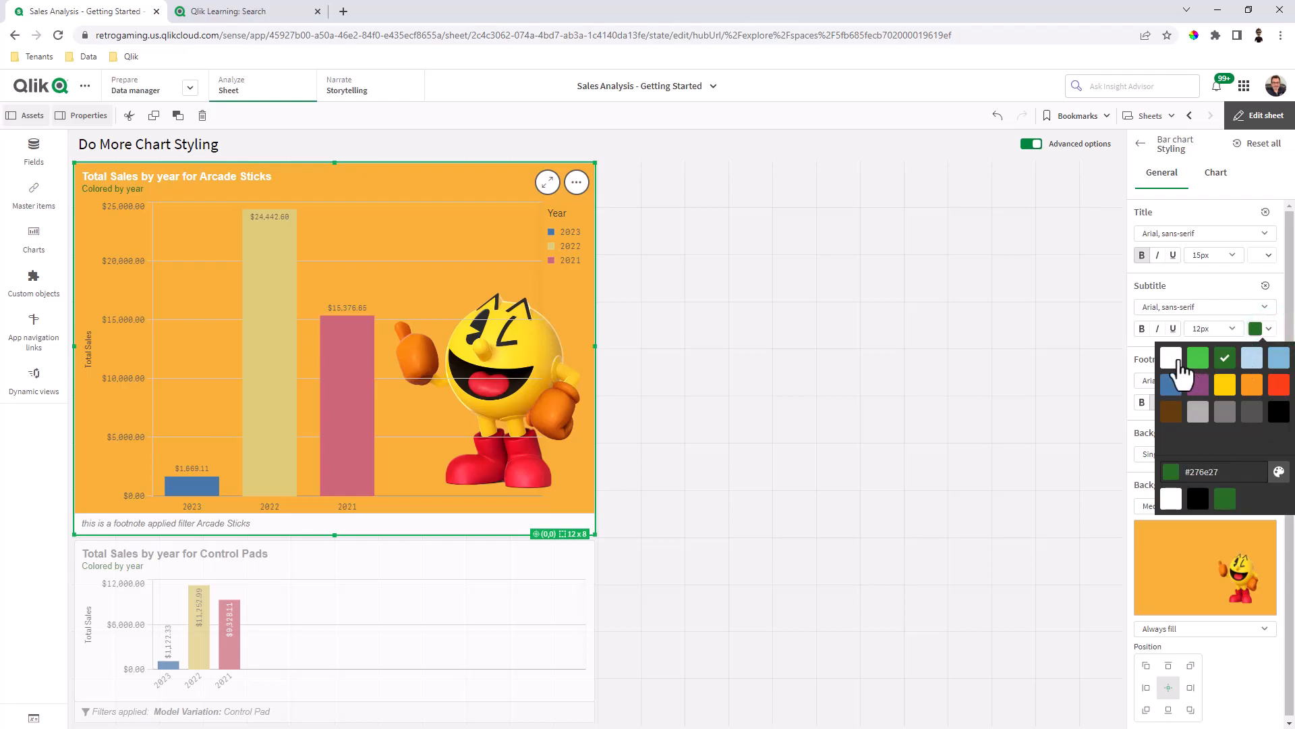
click(1171, 358)
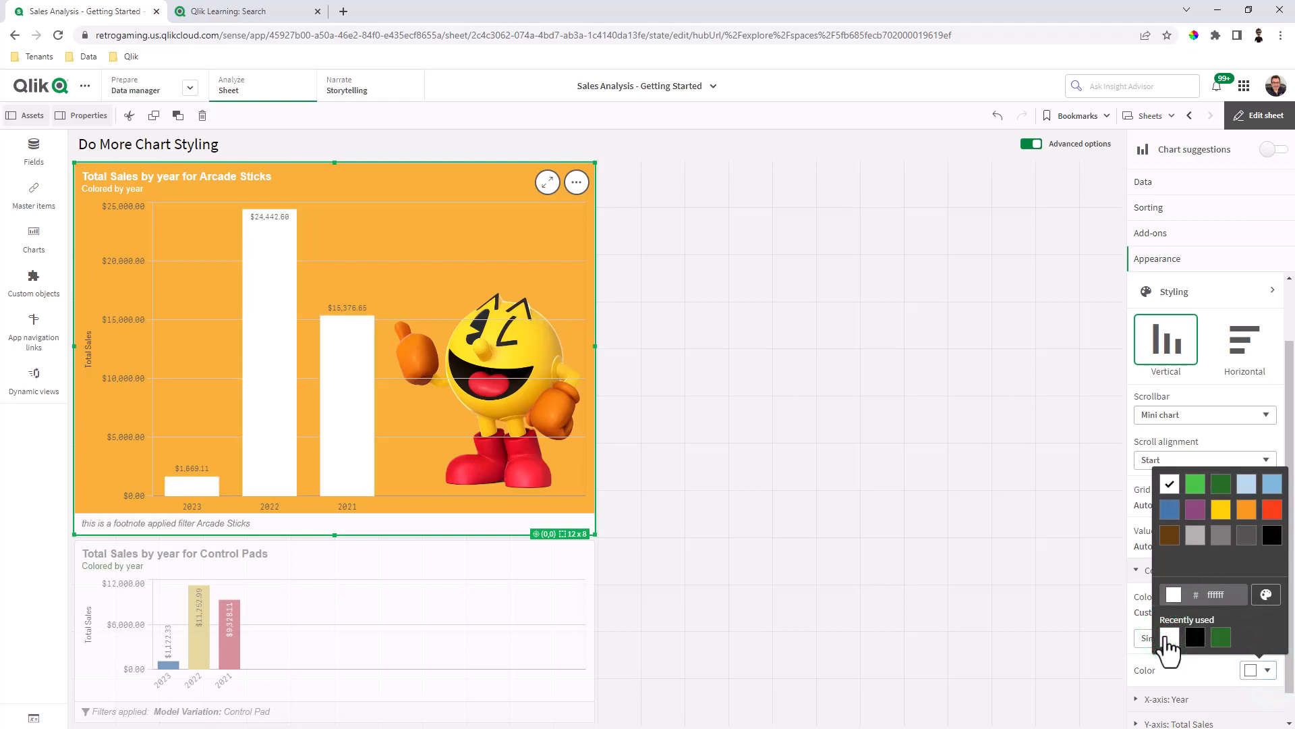
mouse_move(1279, 460)
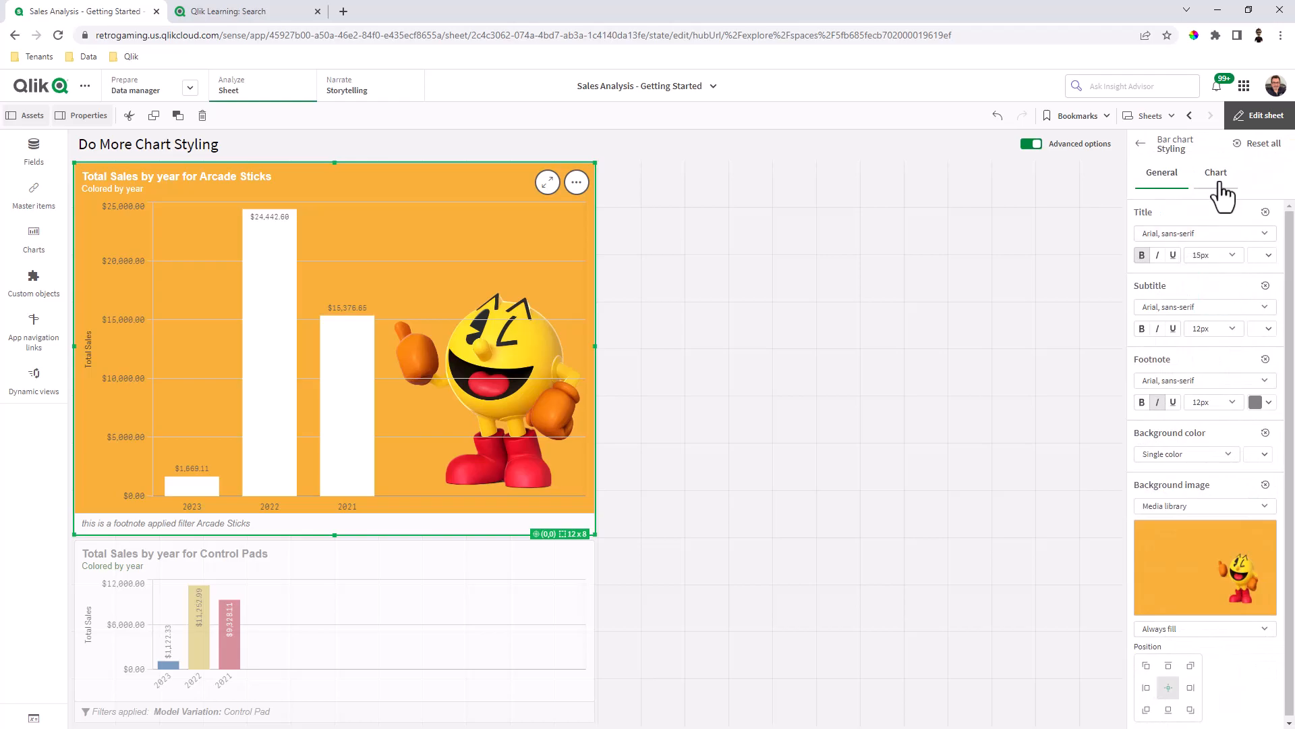
mouse_move(1222, 195)
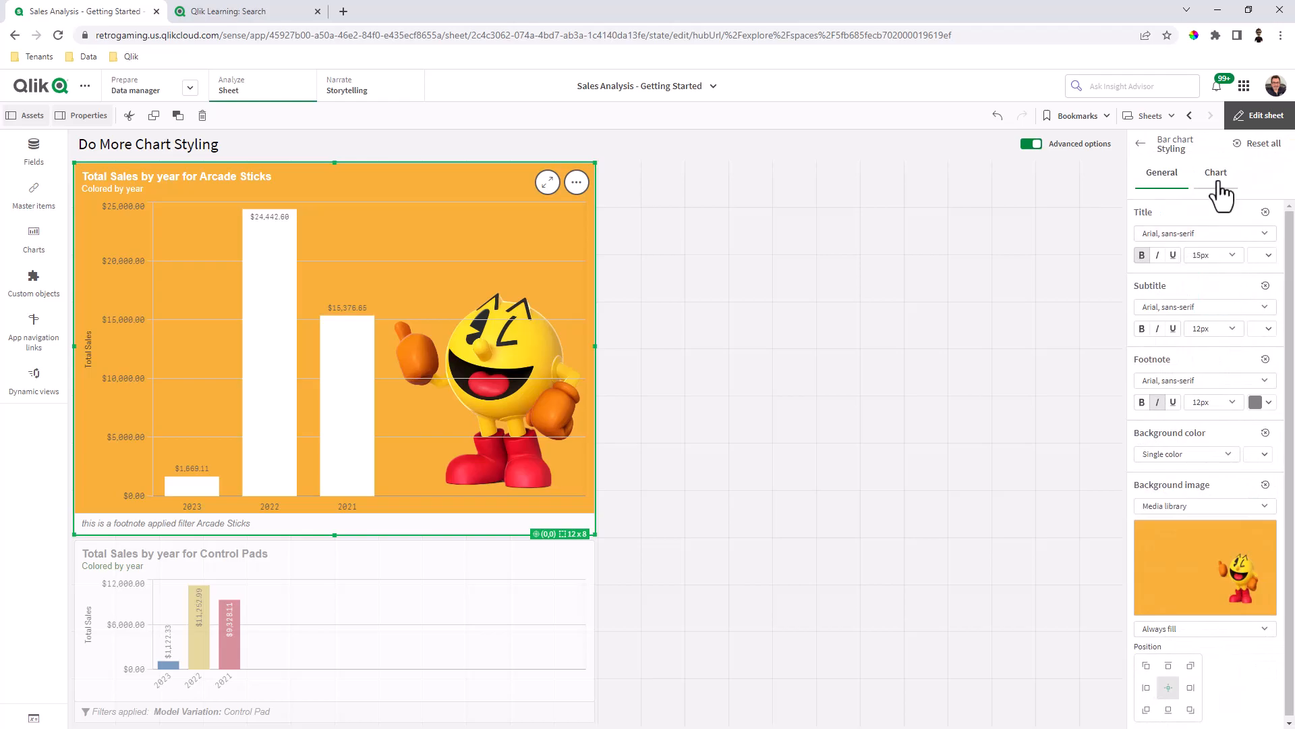
Step: Give the Arcade Sticks bars a Medium outline and step out of the chart to see it
click(1216, 173)
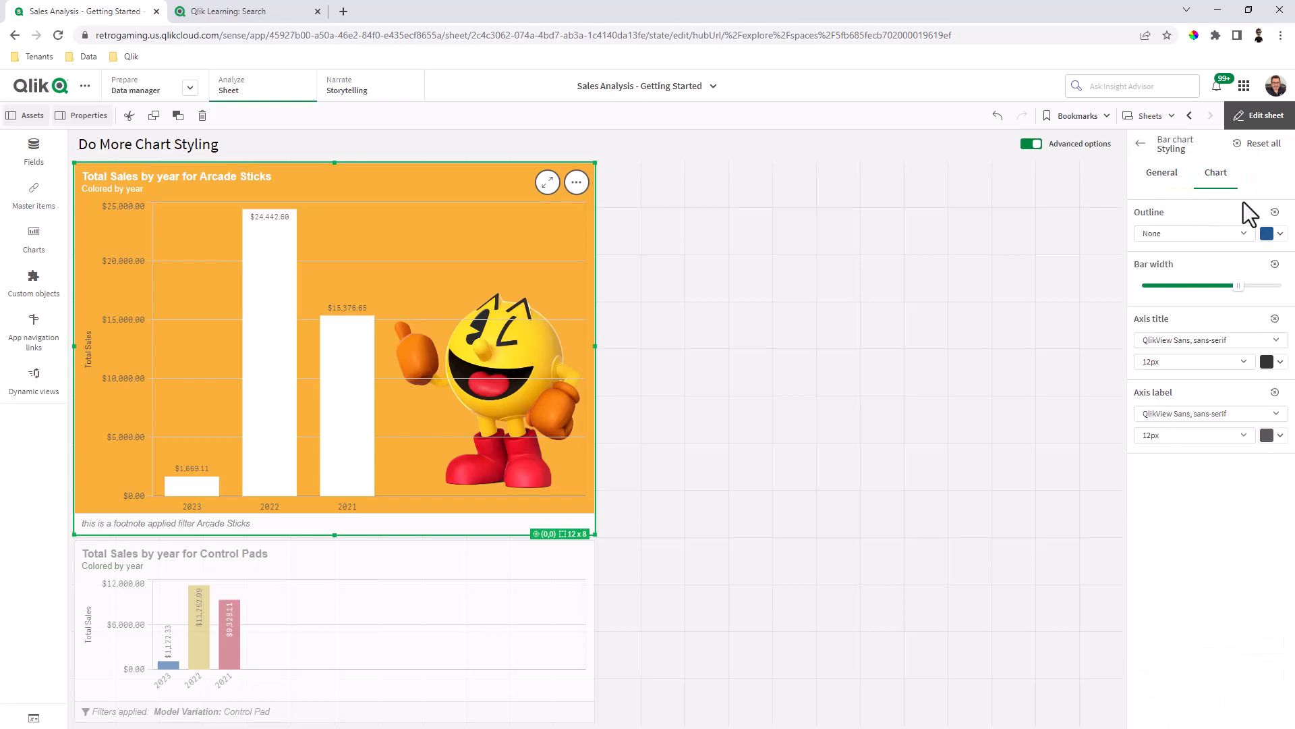
click(1190, 234)
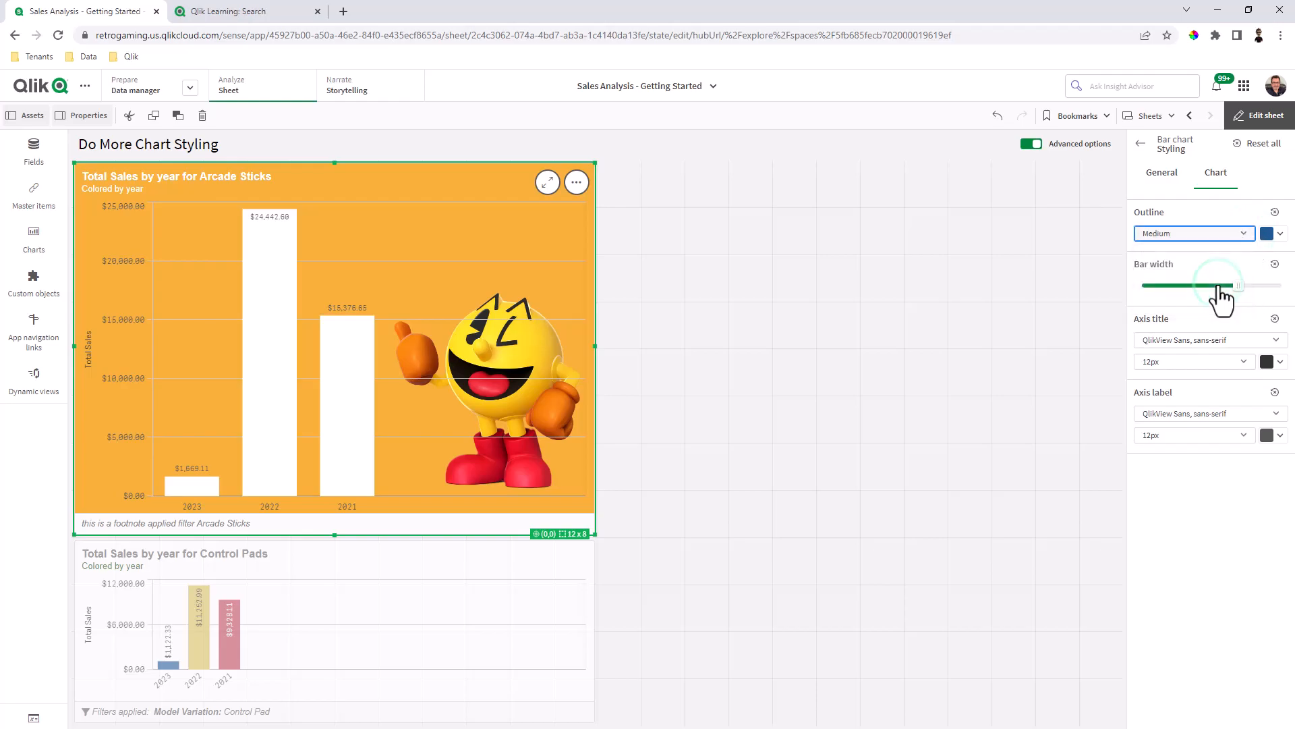
click(1267, 234)
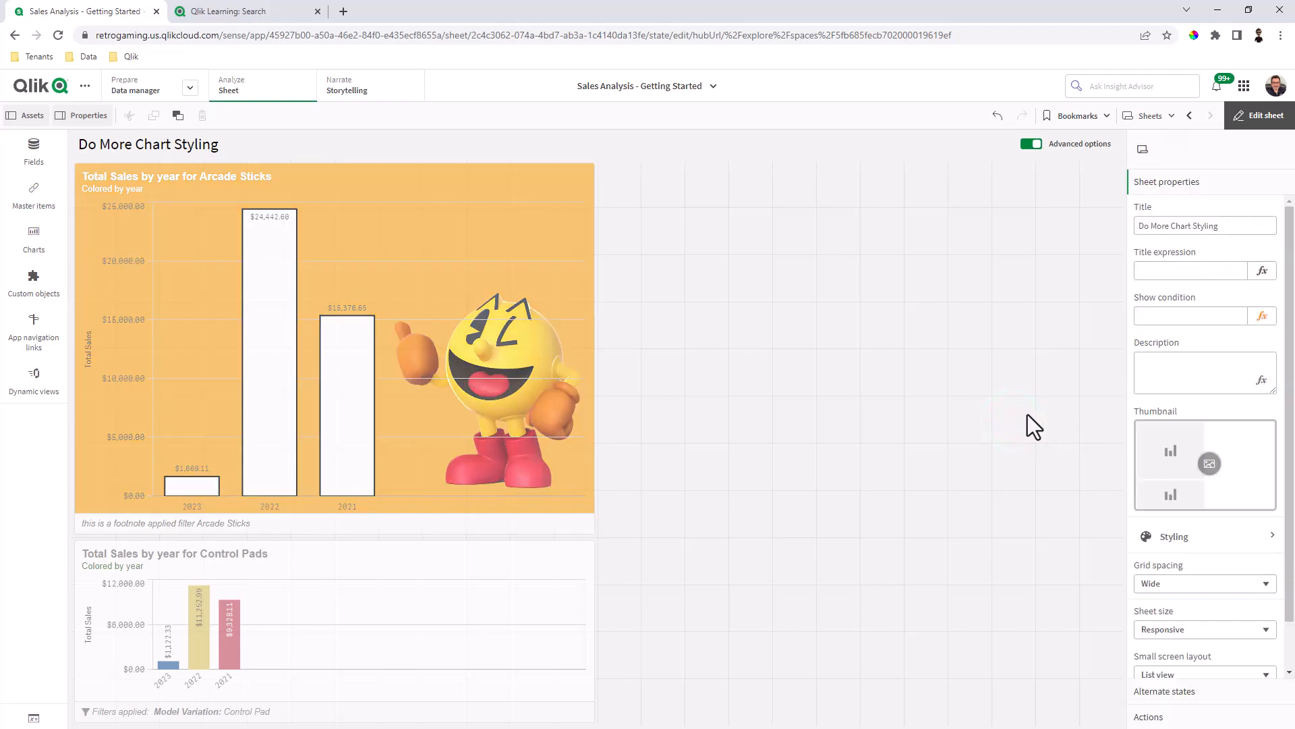
mouse_move(844, 503)
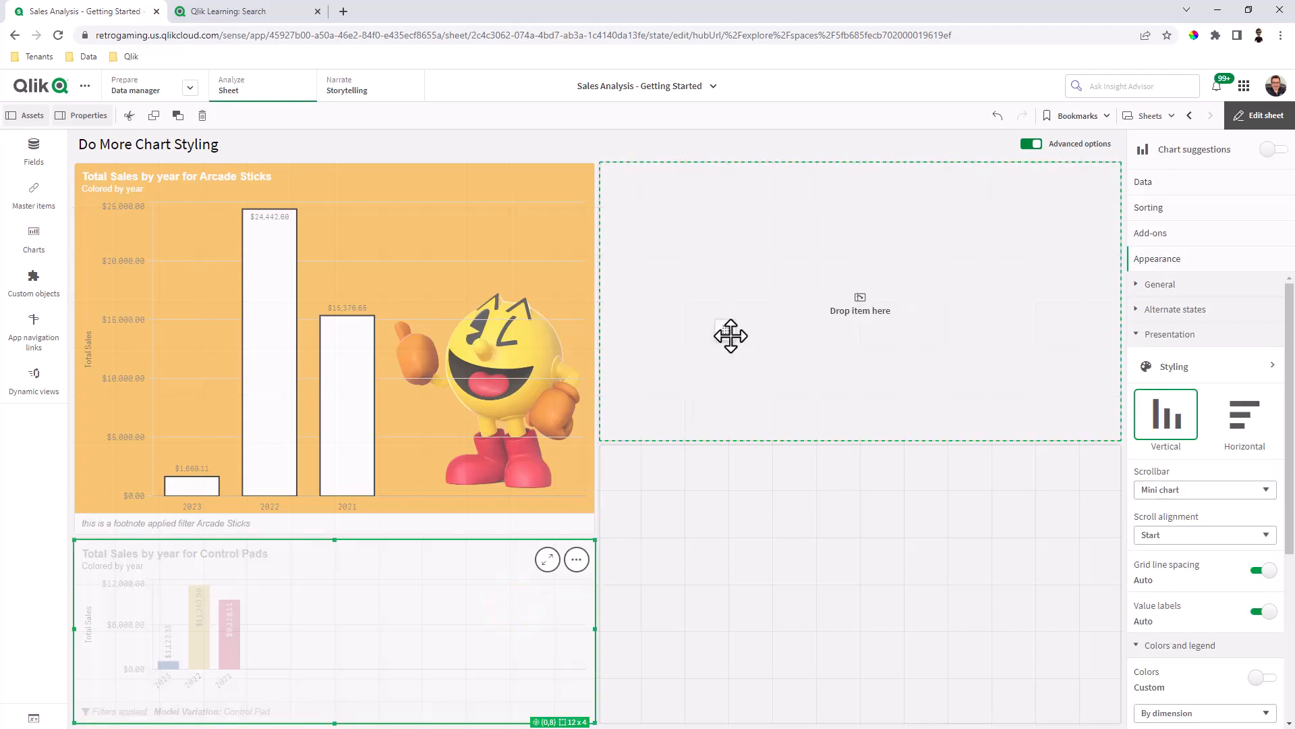
Step: Move the Control Pads chart beside Arcade Sticks at full height and preview the sheet
drag(331, 628, 860, 330)
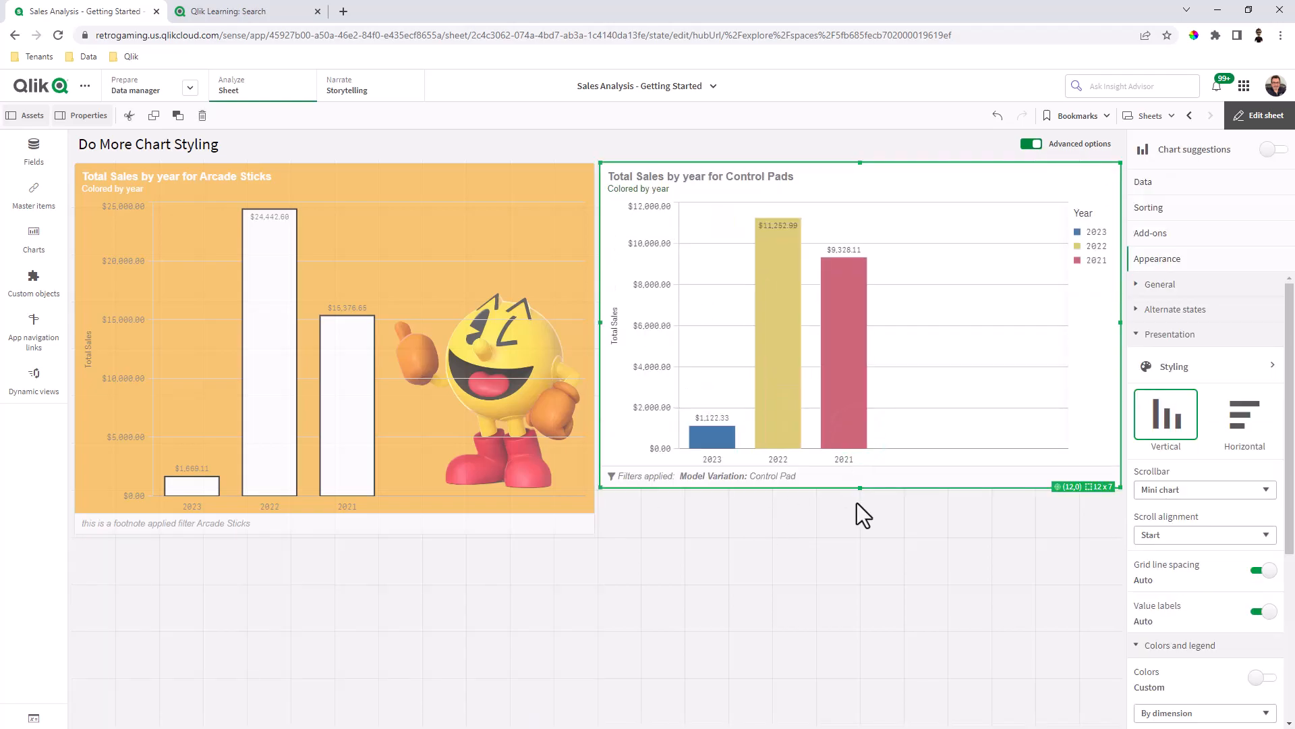
drag(860, 487, 860, 533)
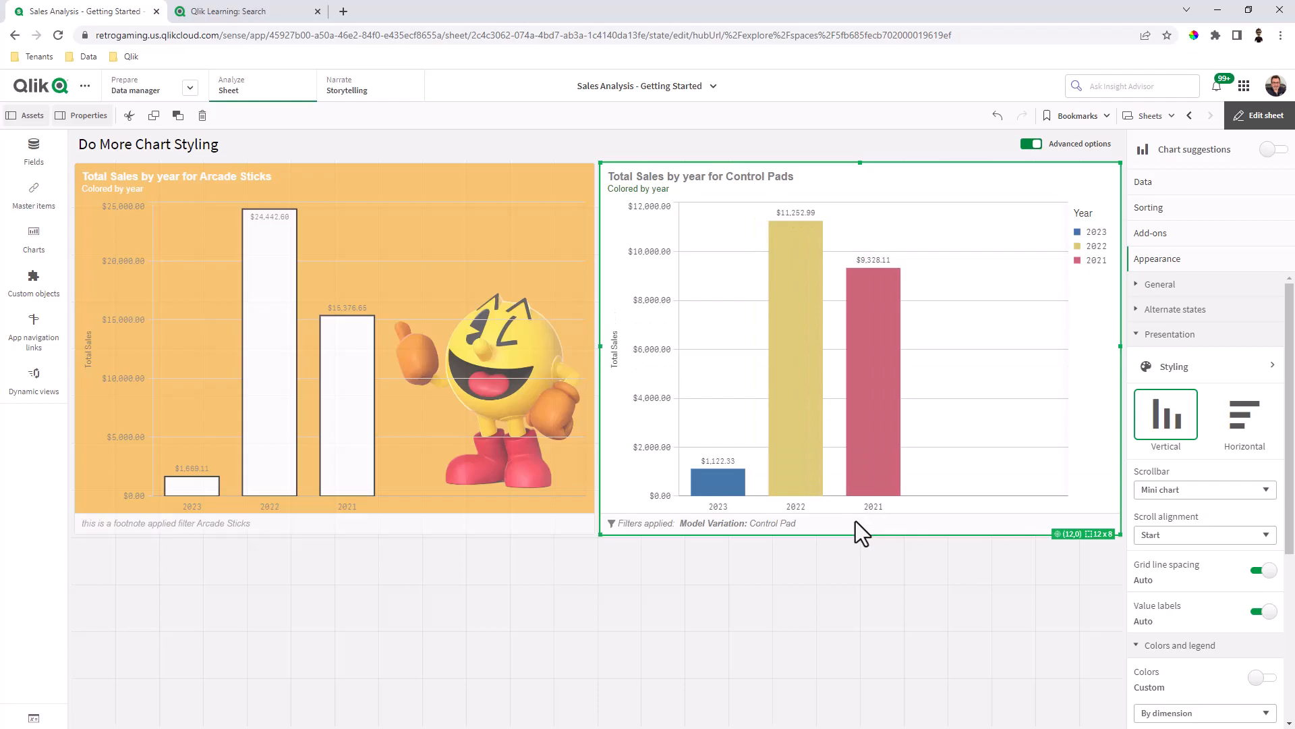
click(1264, 115)
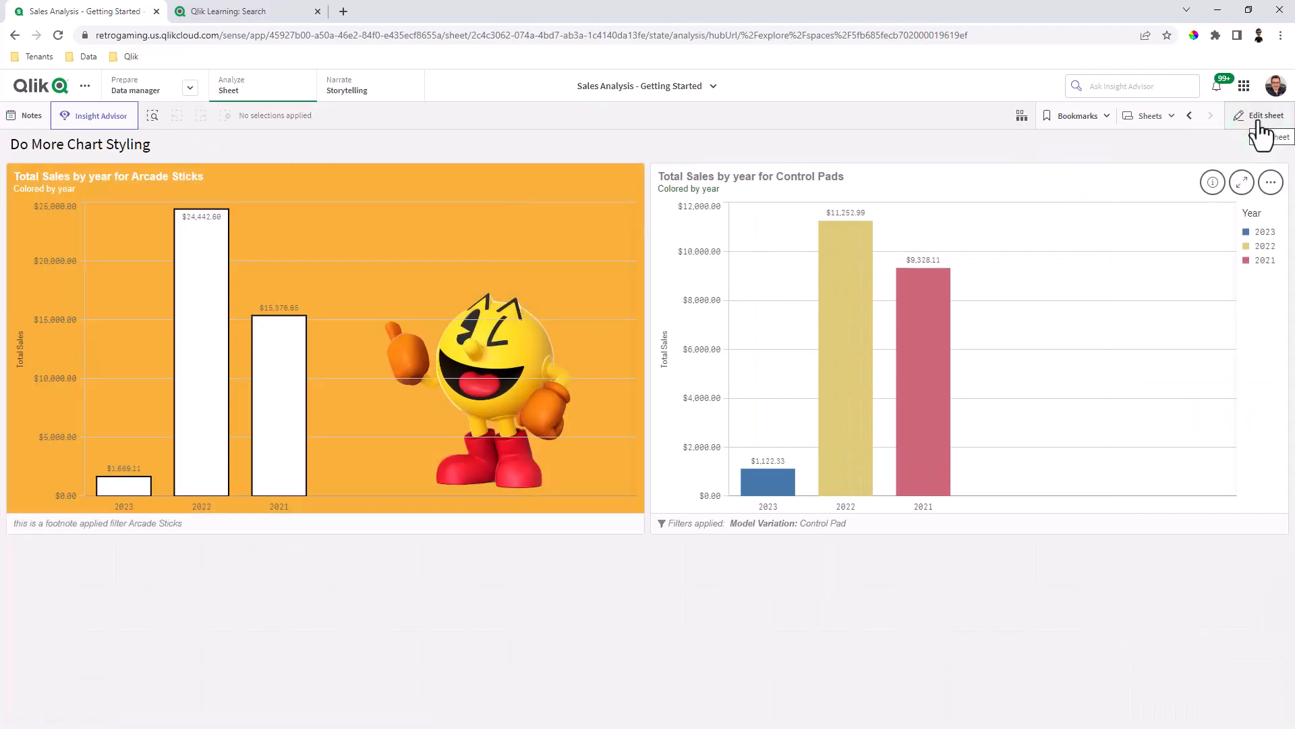
click(1264, 115)
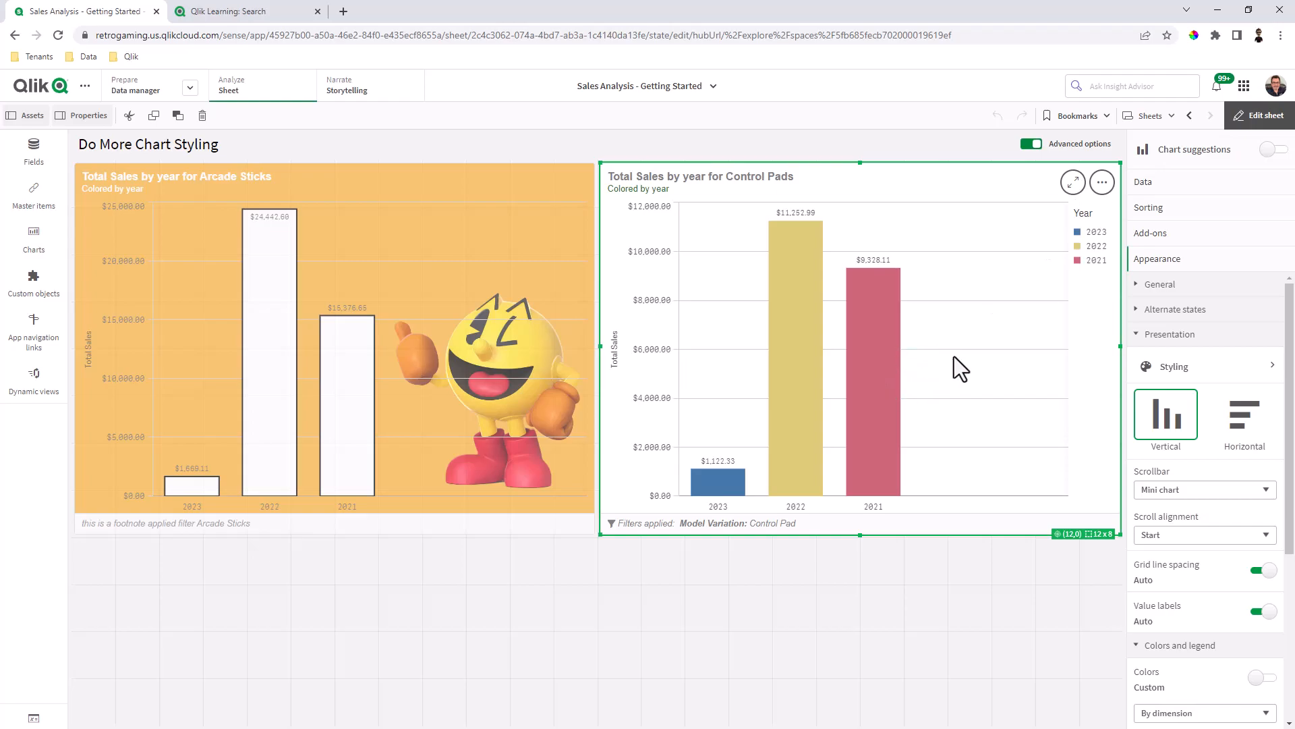
Step: Set the Control Pads background to 1920x1080_Dk_bak.png from the media library with Always fill
click(1172, 366)
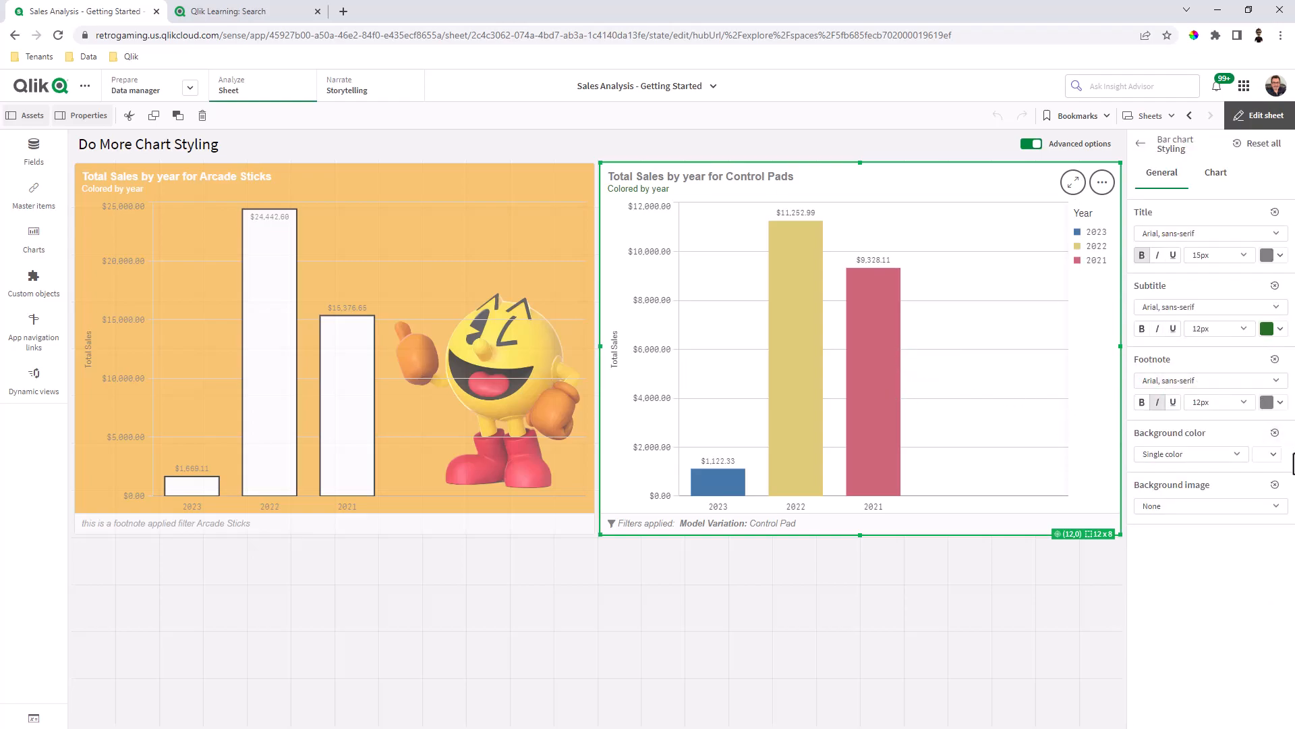
click(1206, 506)
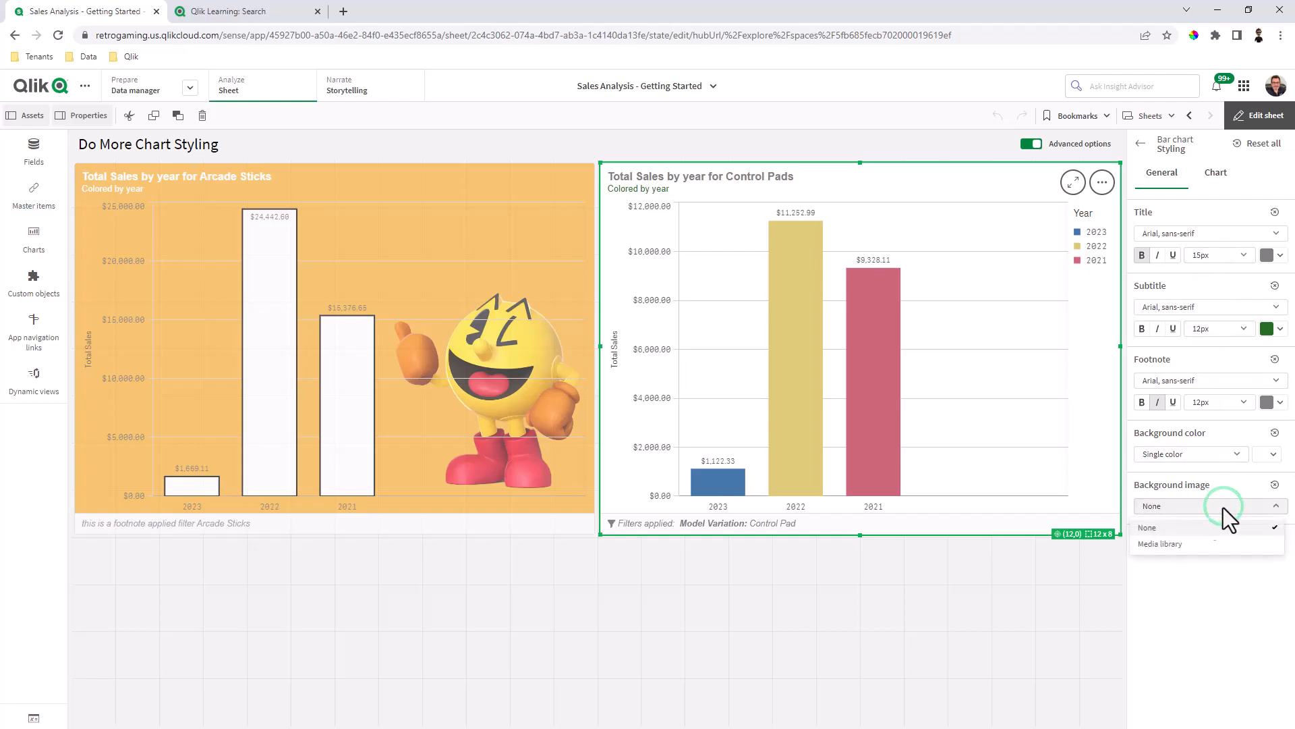
click(1161, 544)
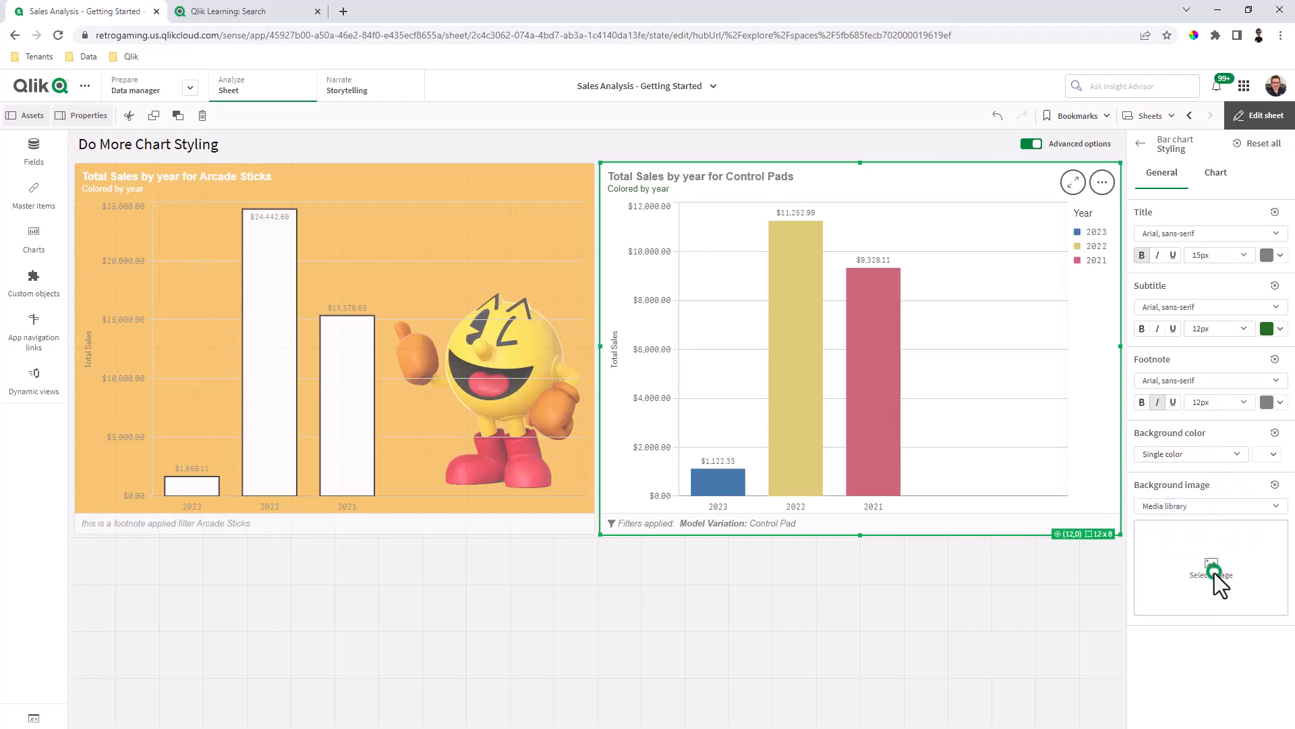
click(1209, 574)
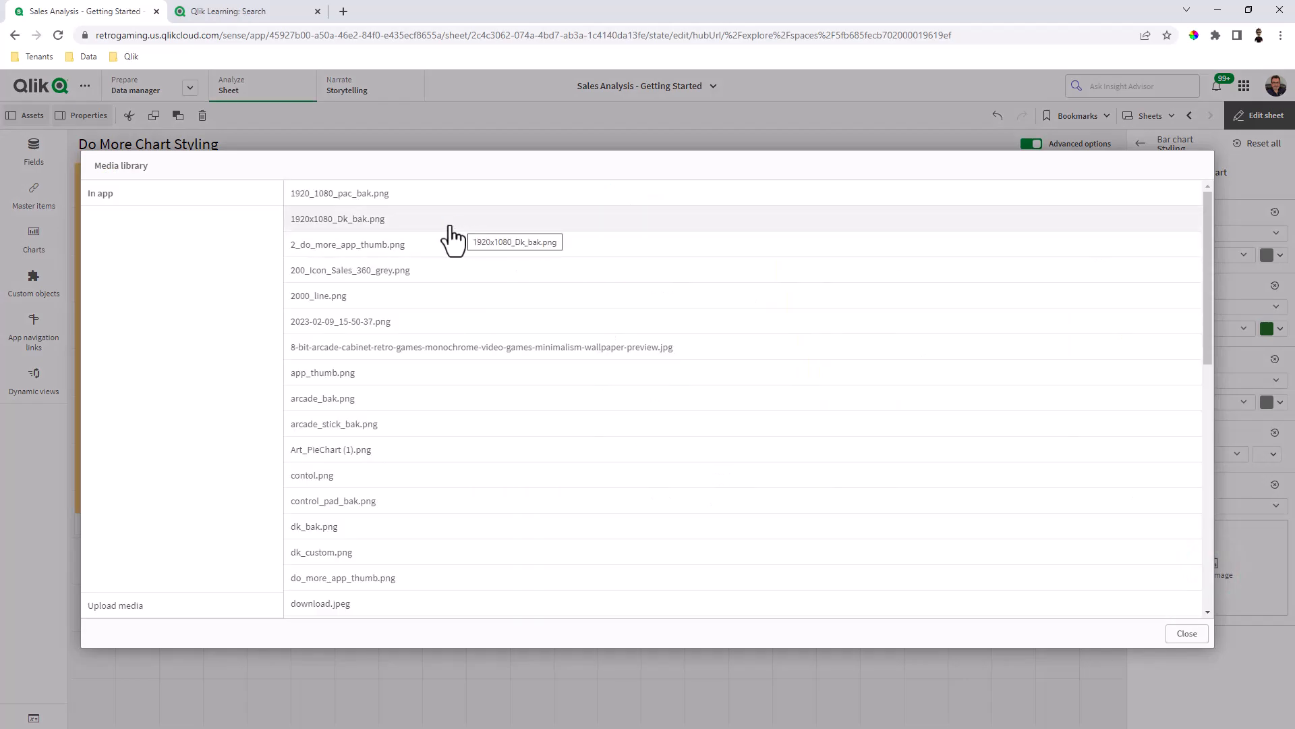
click(1186, 633)
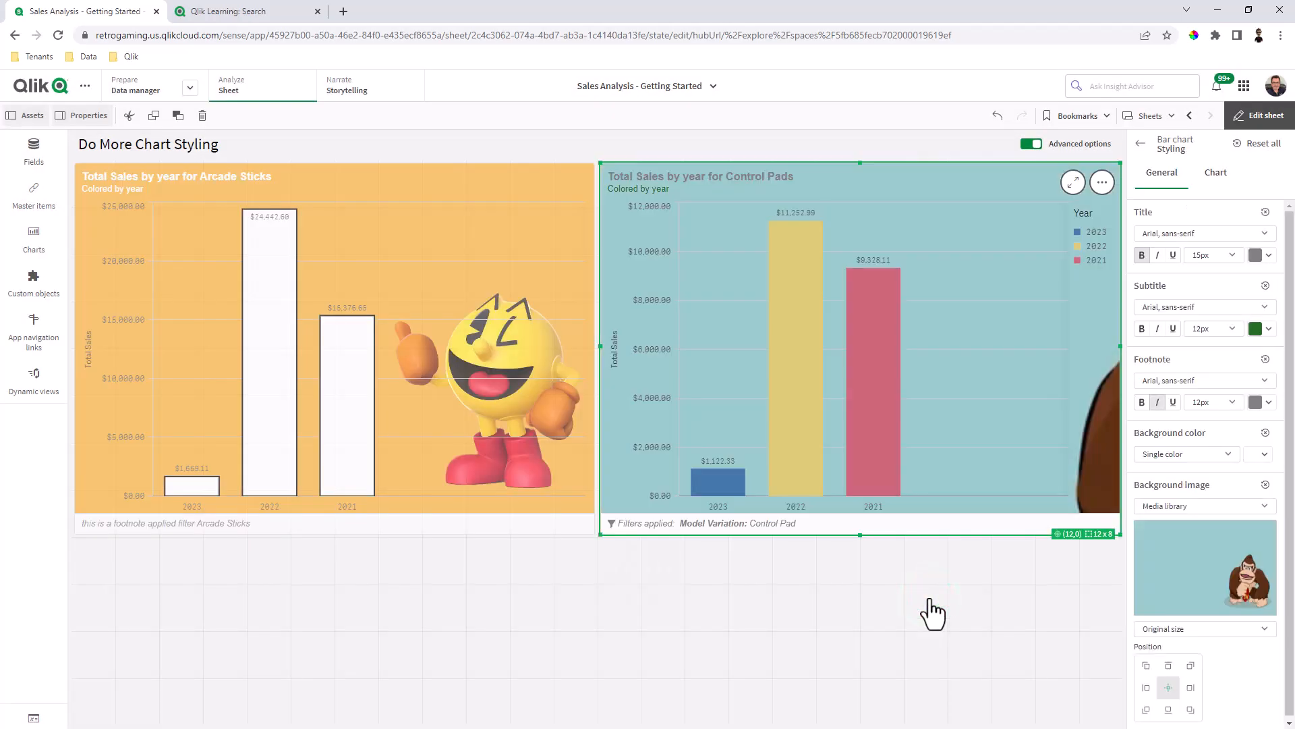
click(1202, 629)
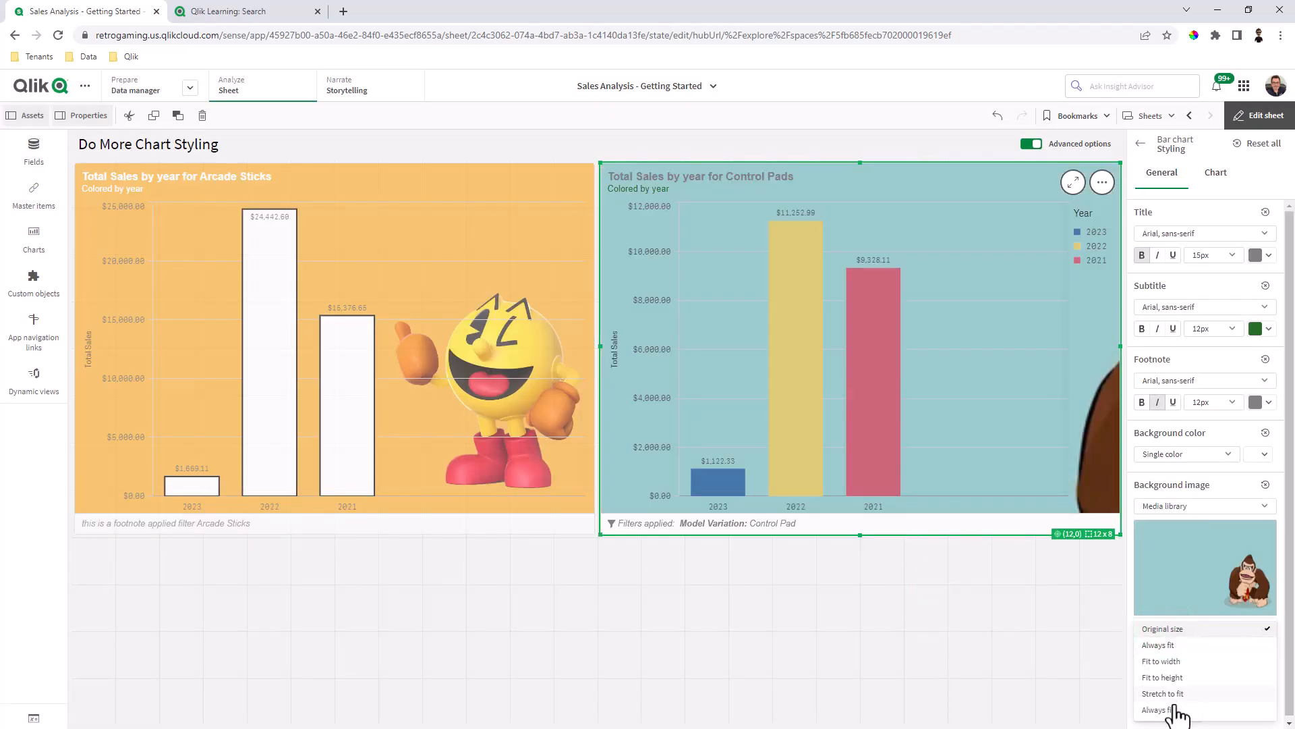
click(1158, 708)
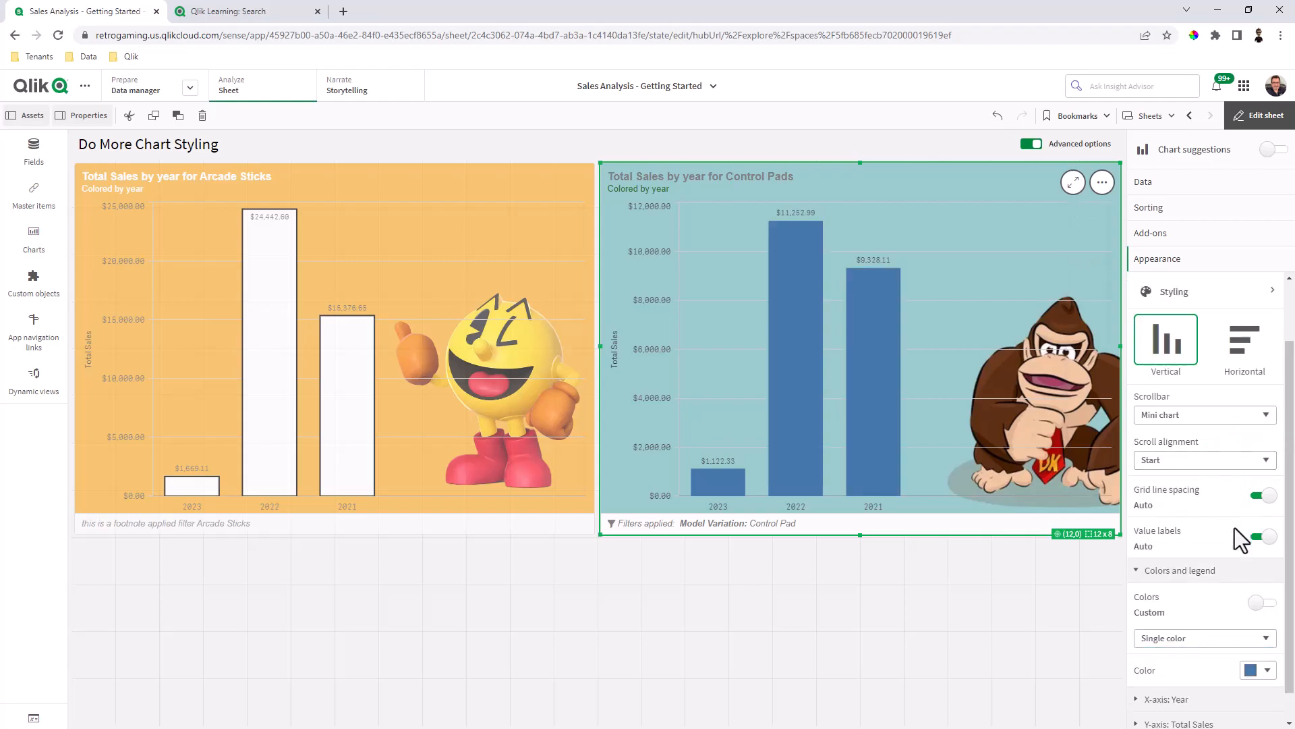
Step: Colour the Control Pads bars white with a black Medium outline, then leave editing
click(1257, 670)
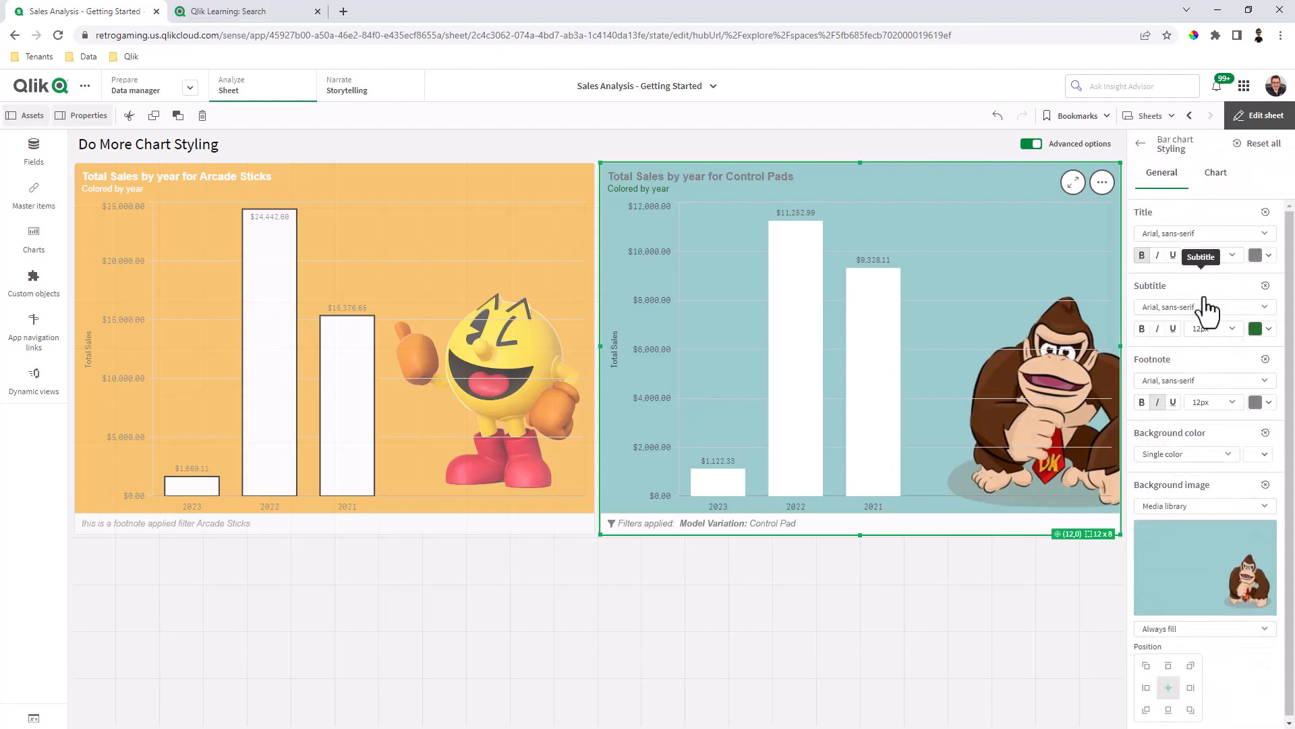
click(1214, 172)
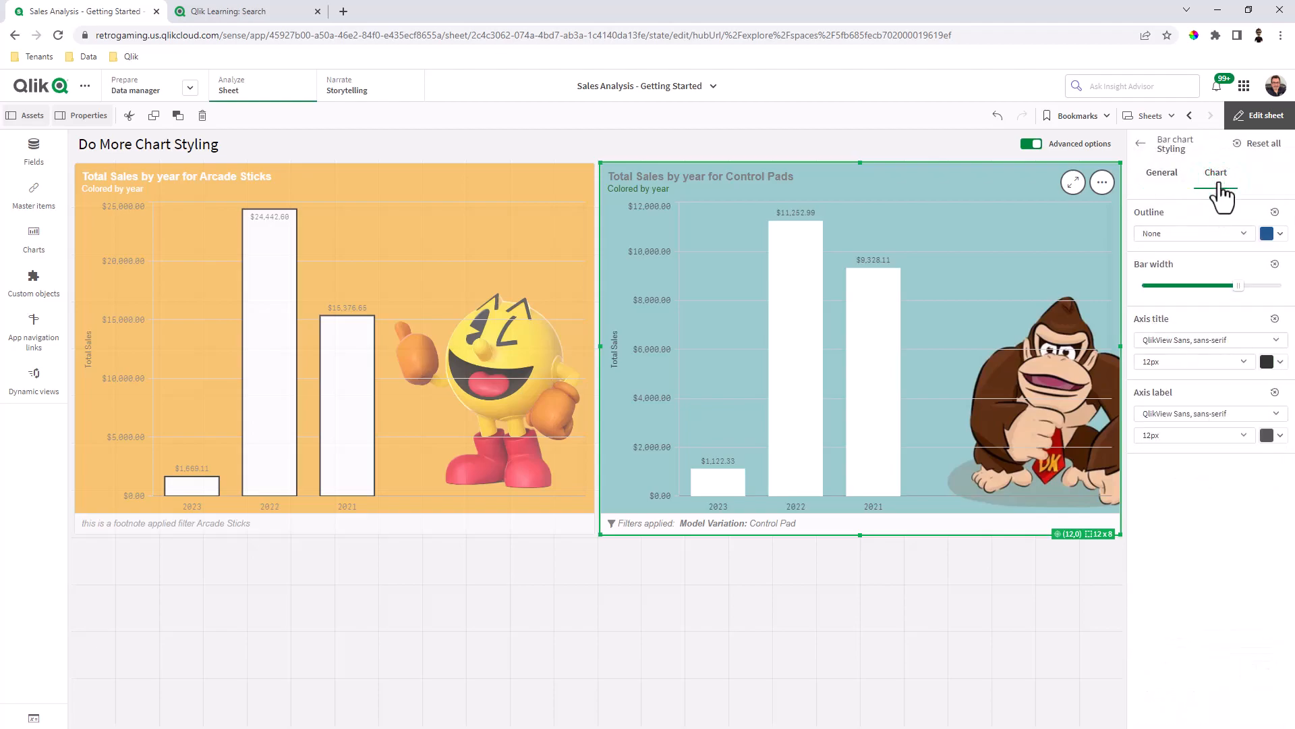
click(1267, 233)
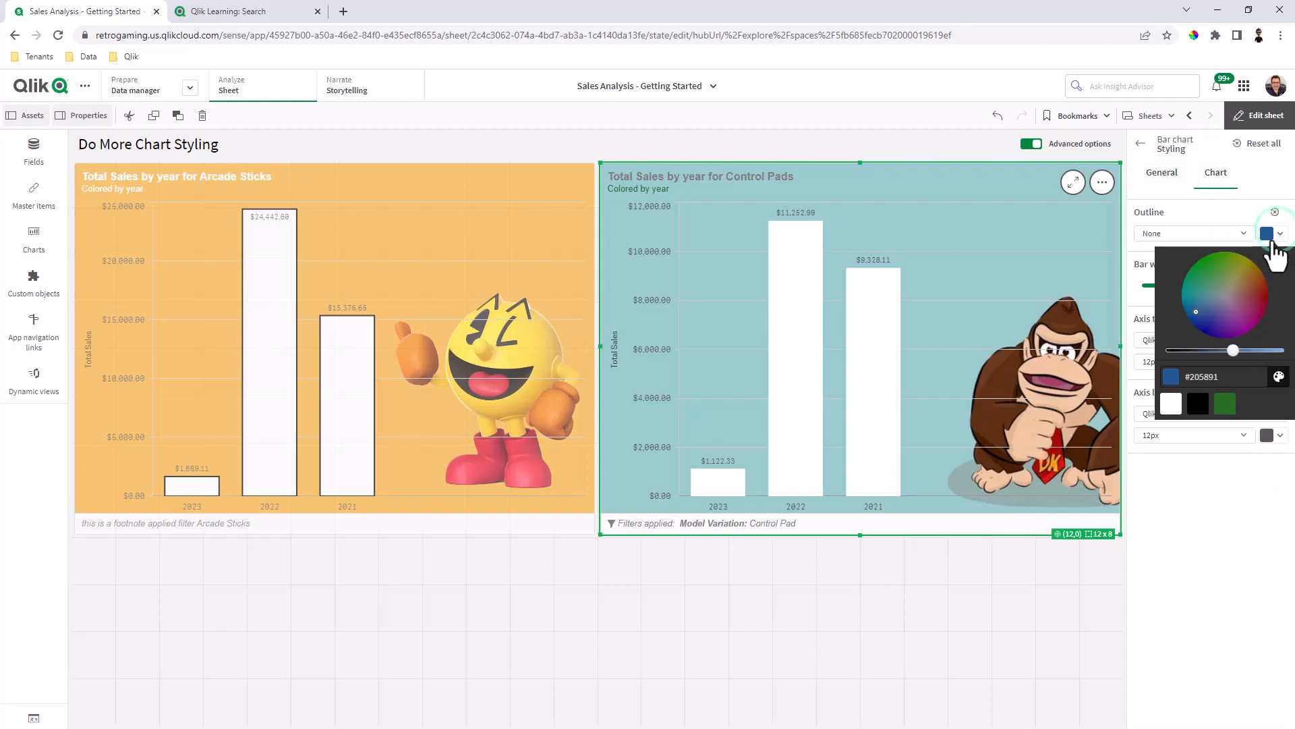
click(1190, 233)
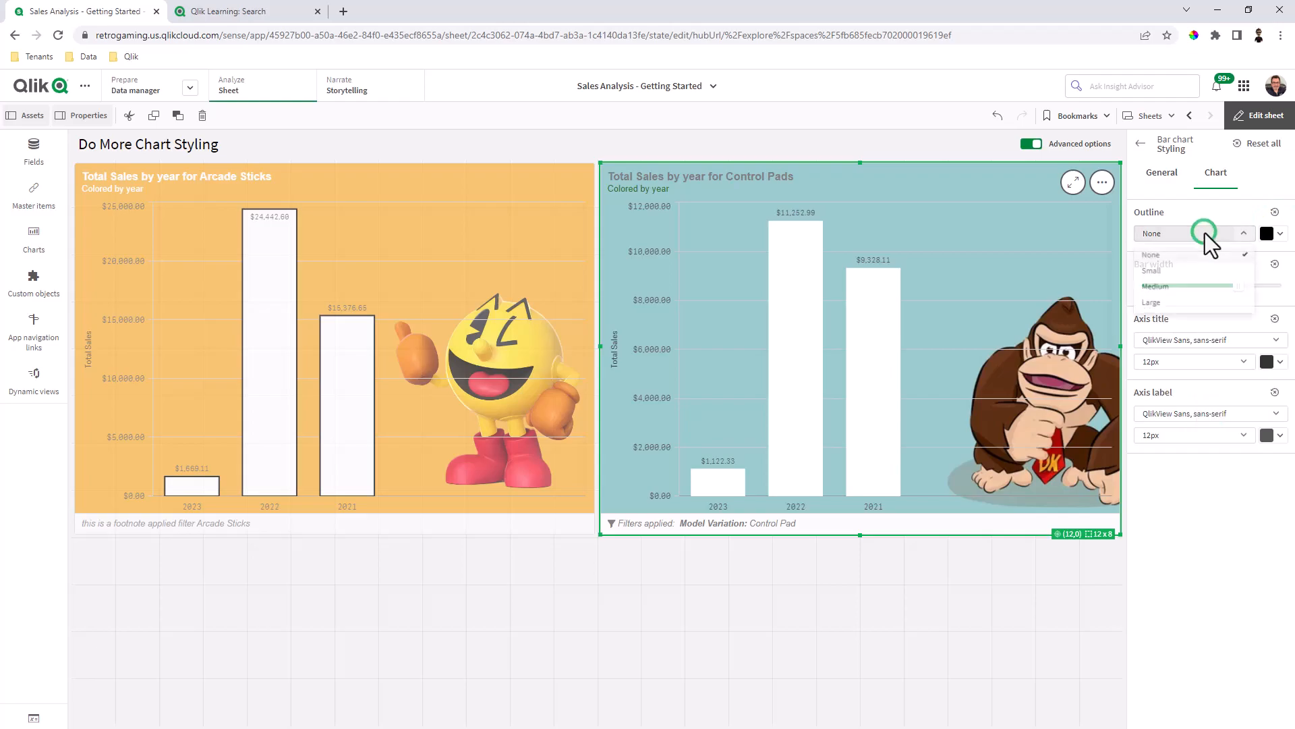
click(1153, 286)
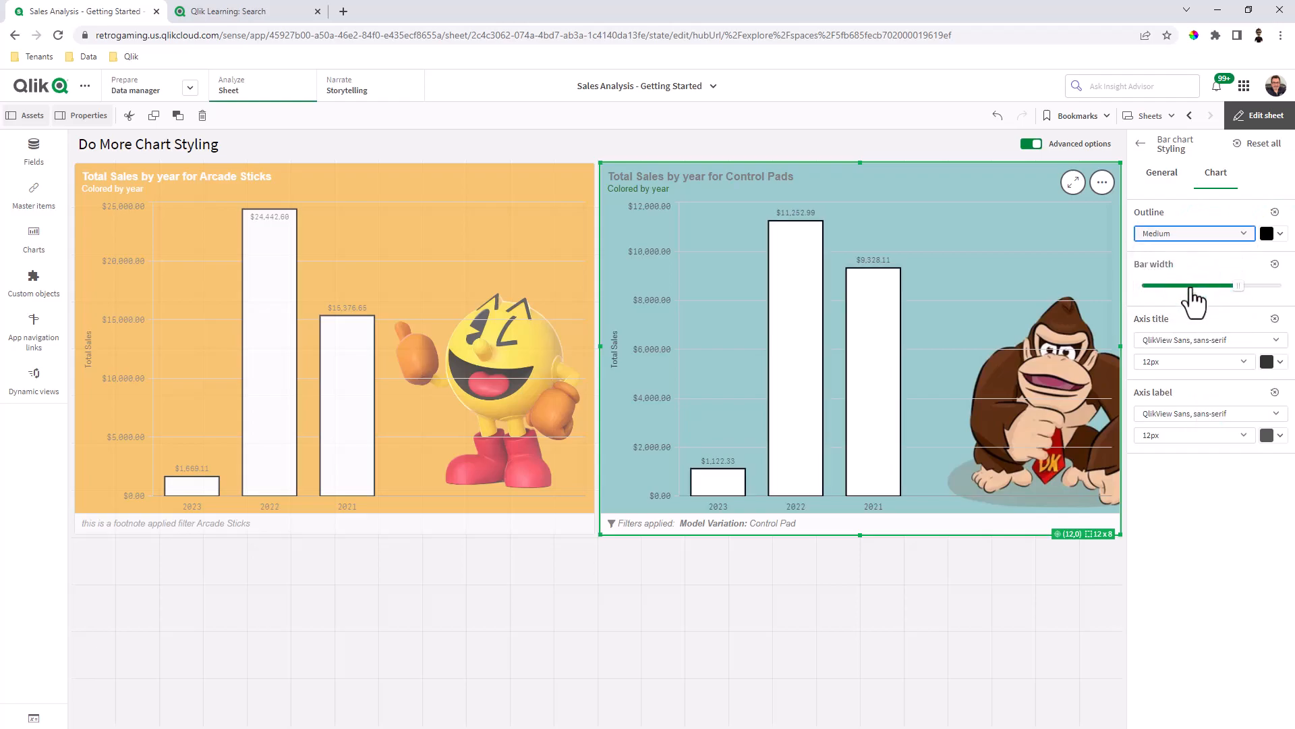
click(1265, 115)
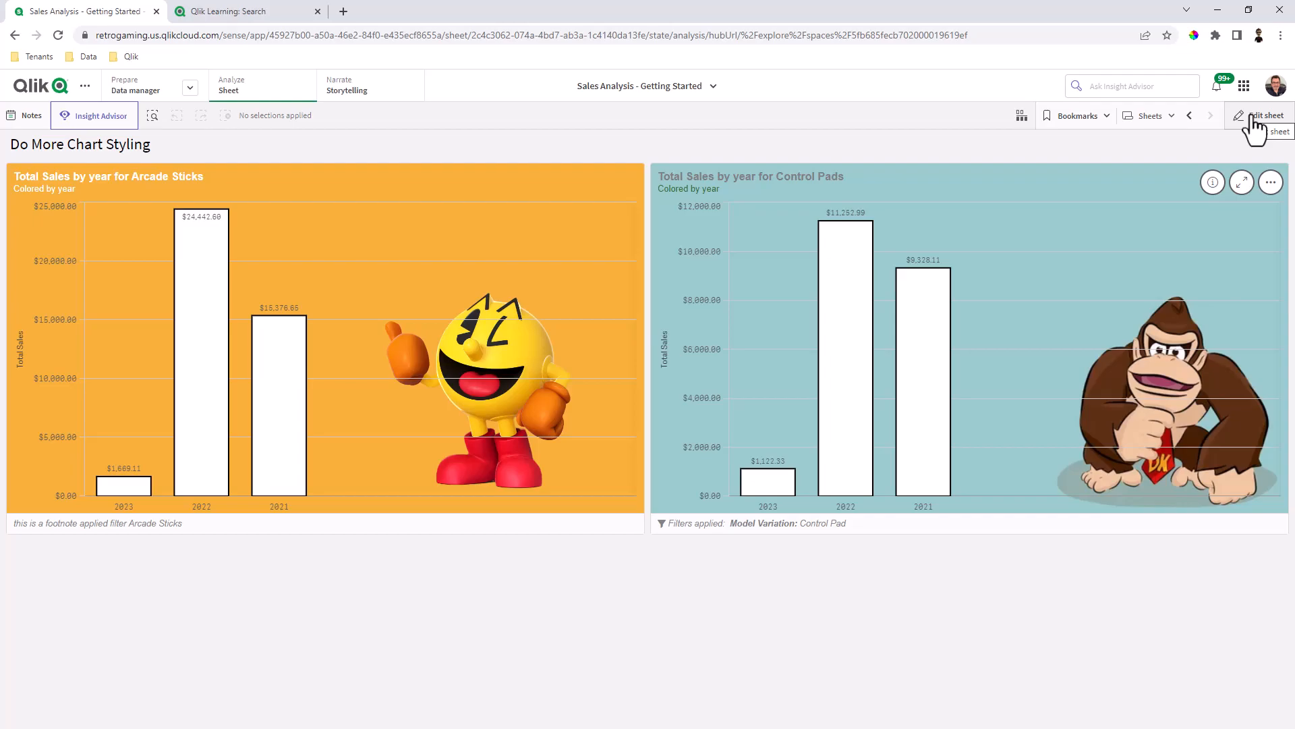
Step: Switch the Do More Chart Styling sheet back into editing
click(1267, 116)
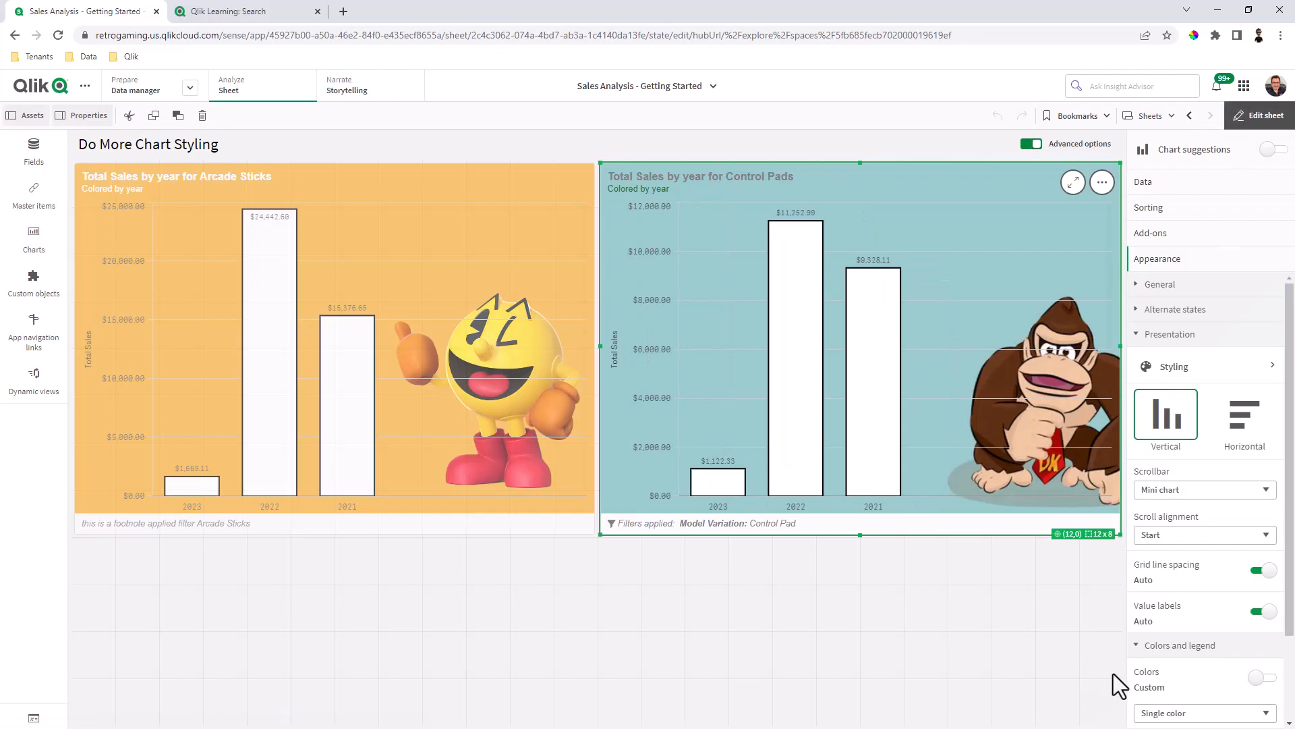
mouse_move(1157, 675)
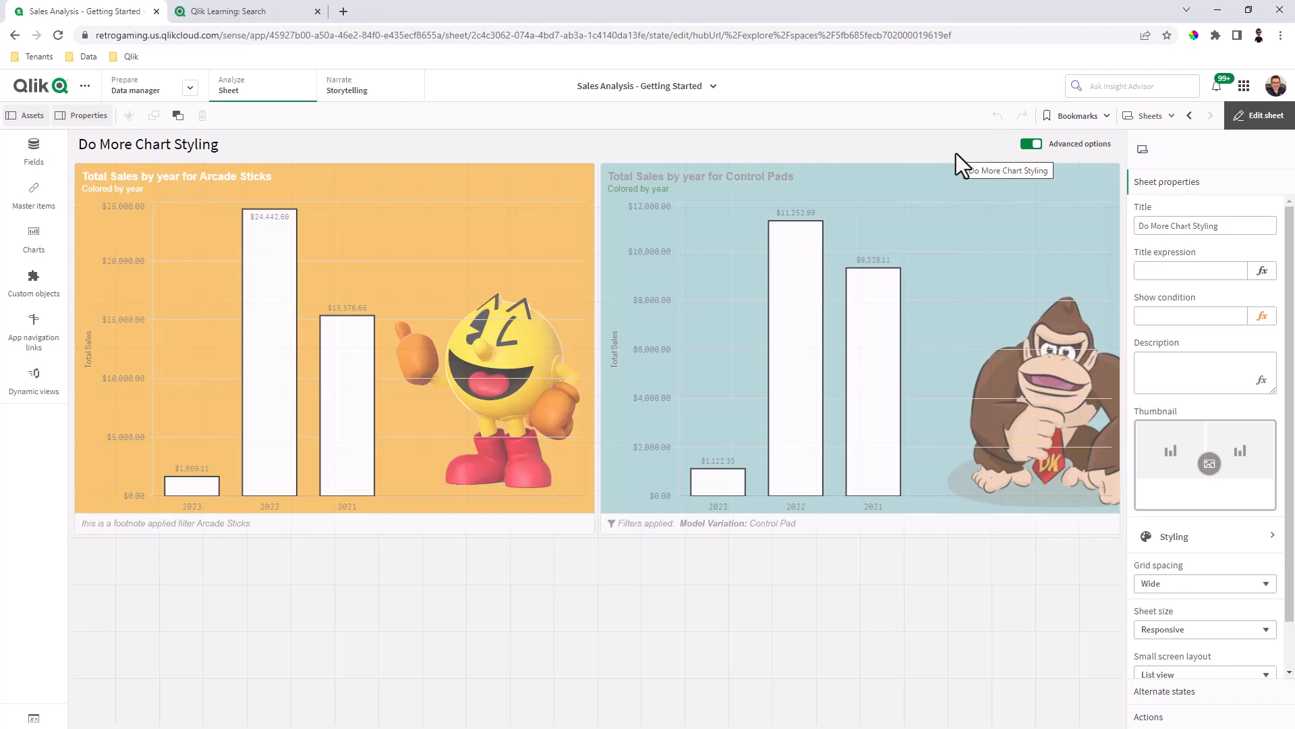
mouse_move(961, 182)
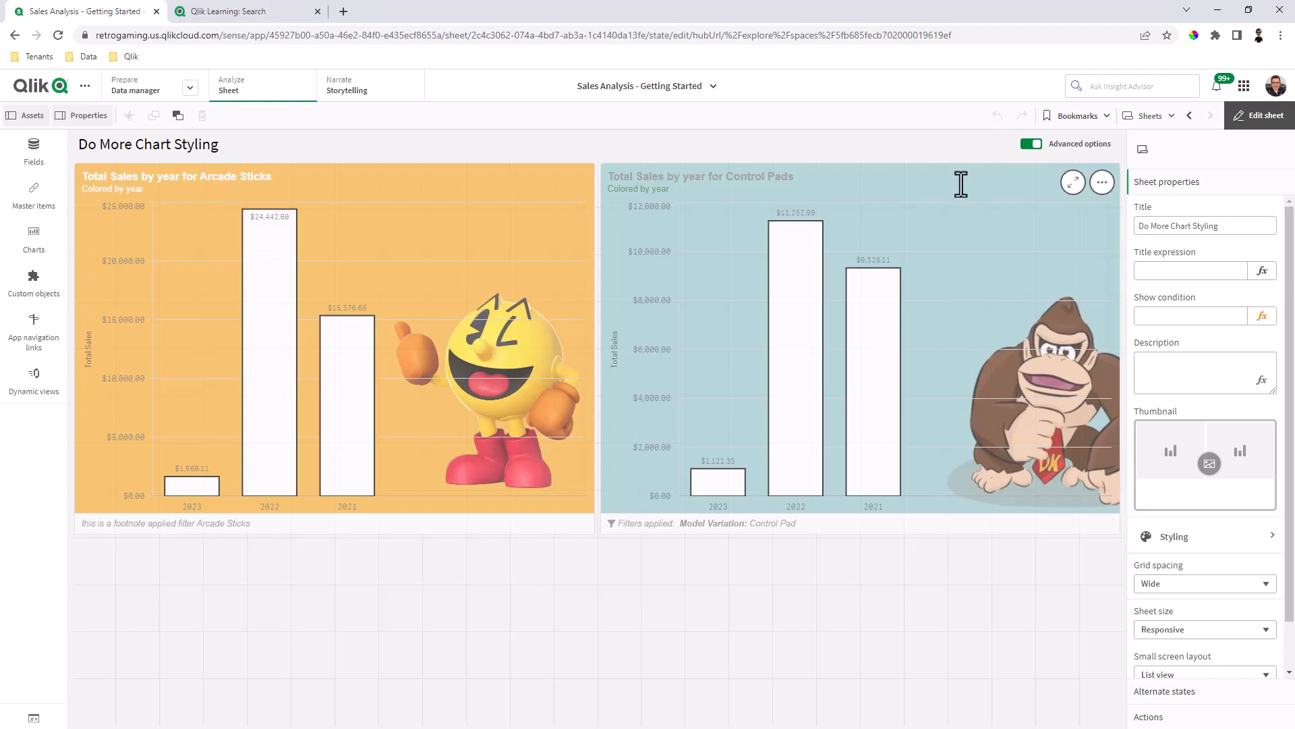
mouse_move(886, 165)
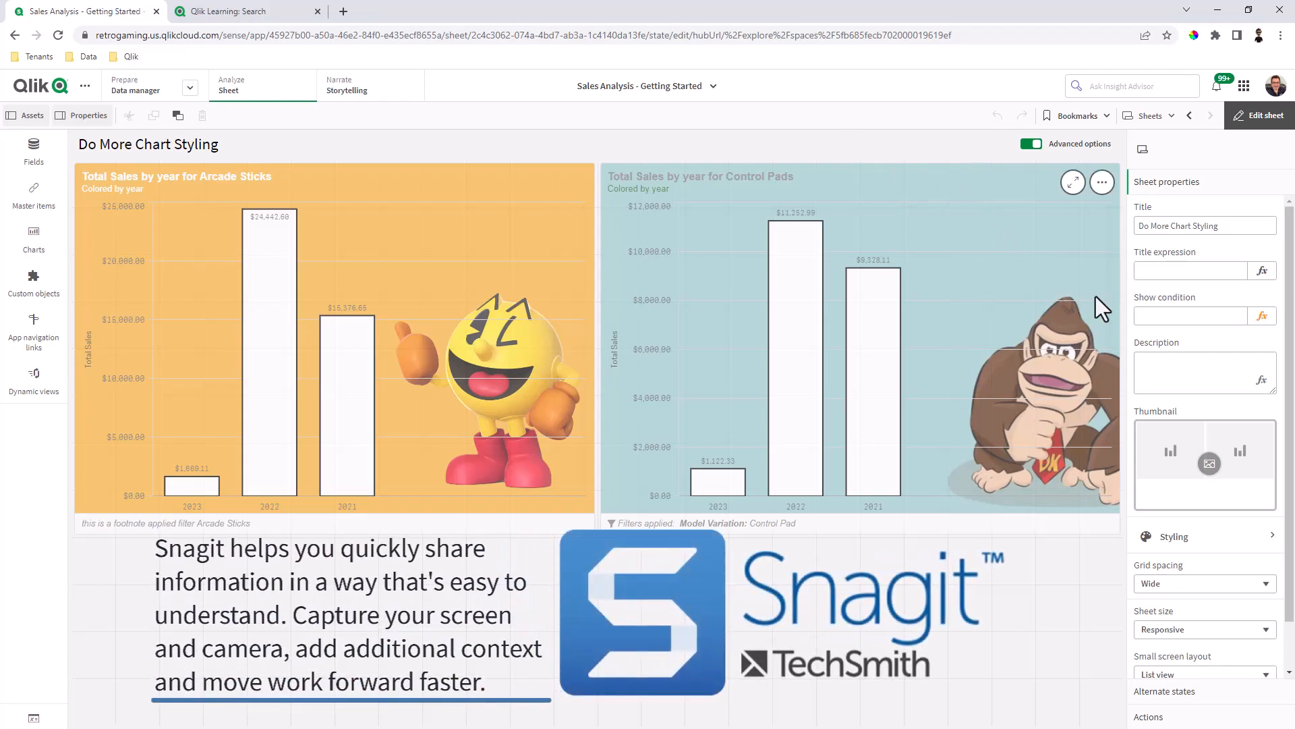
mouse_move(1094, 253)
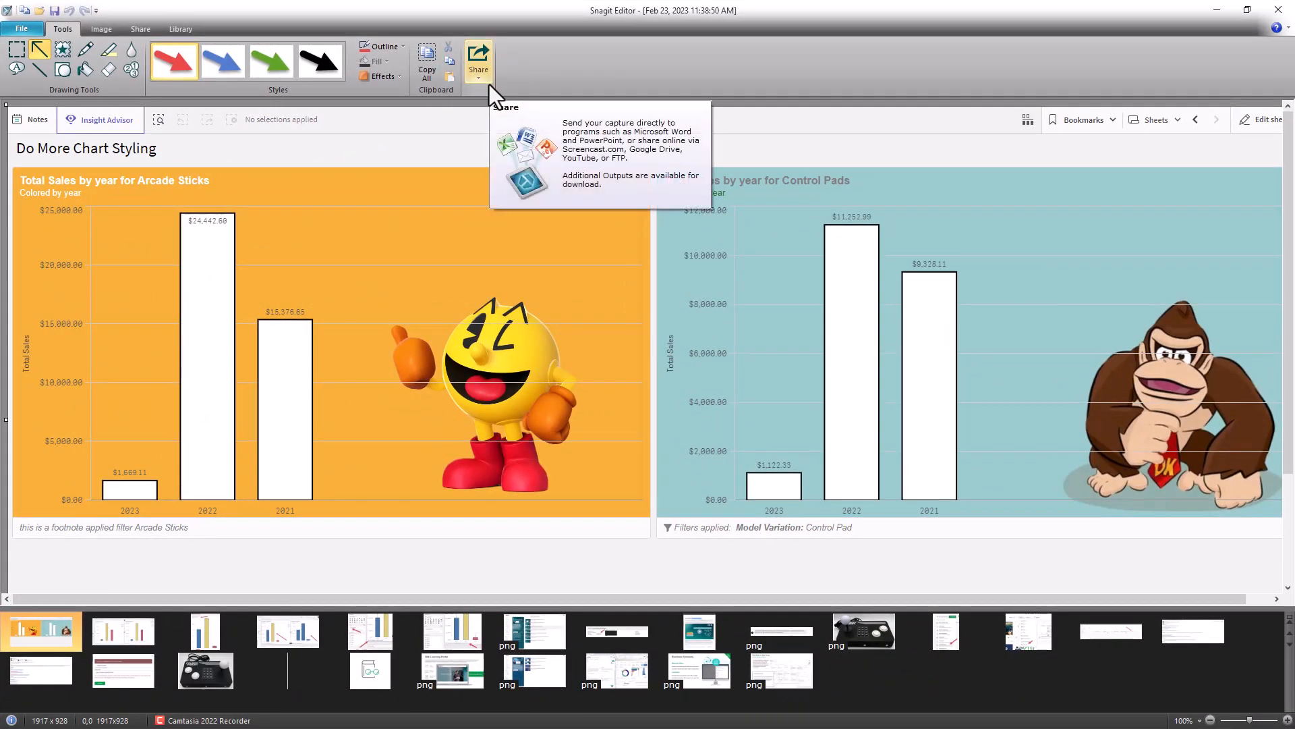
mouse_move(509, 373)
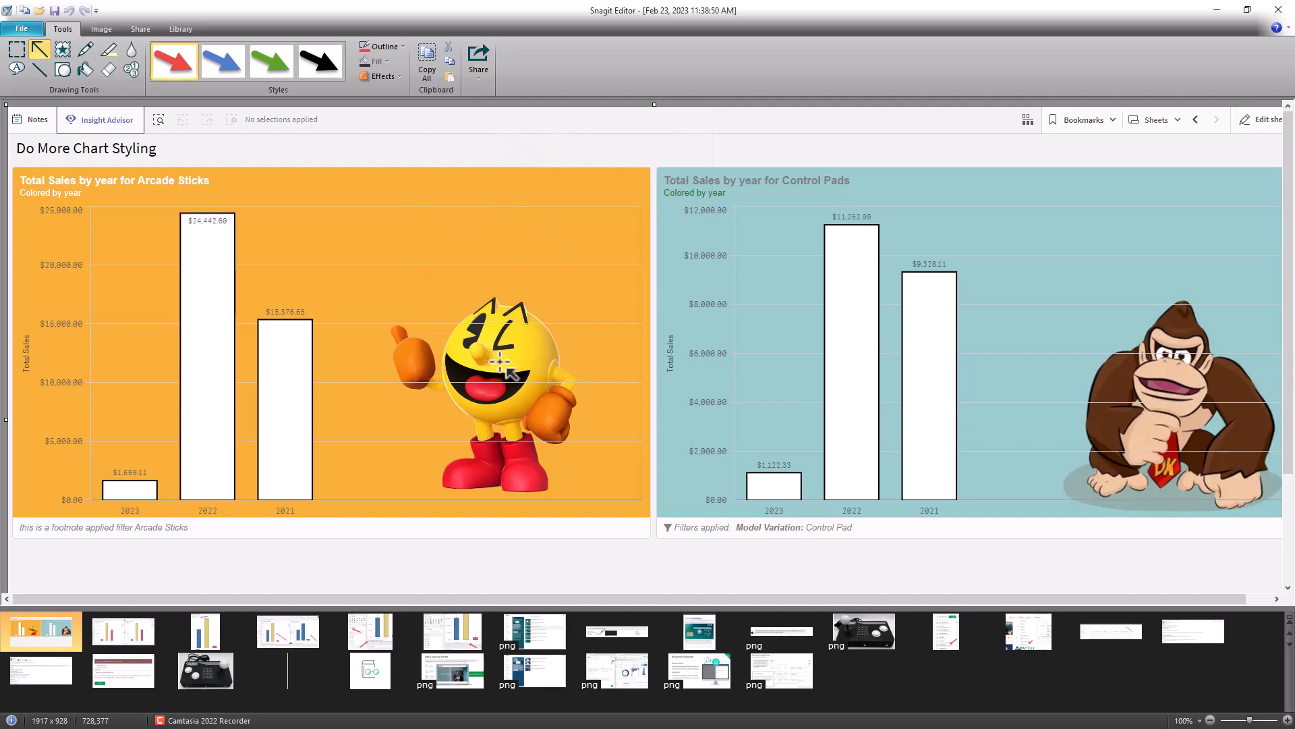
mouse_move(175, 112)
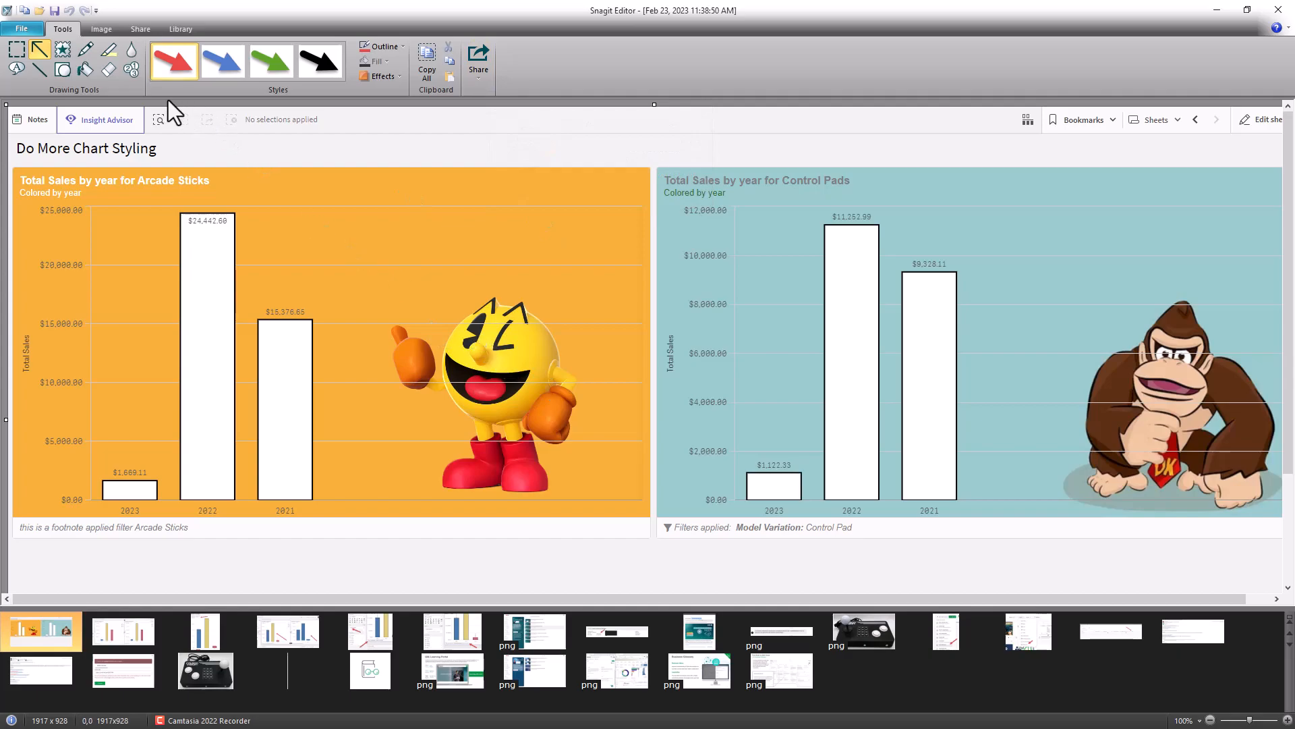
Step: Save the Snagit capture of the two charts as a PNG file
click(54, 10)
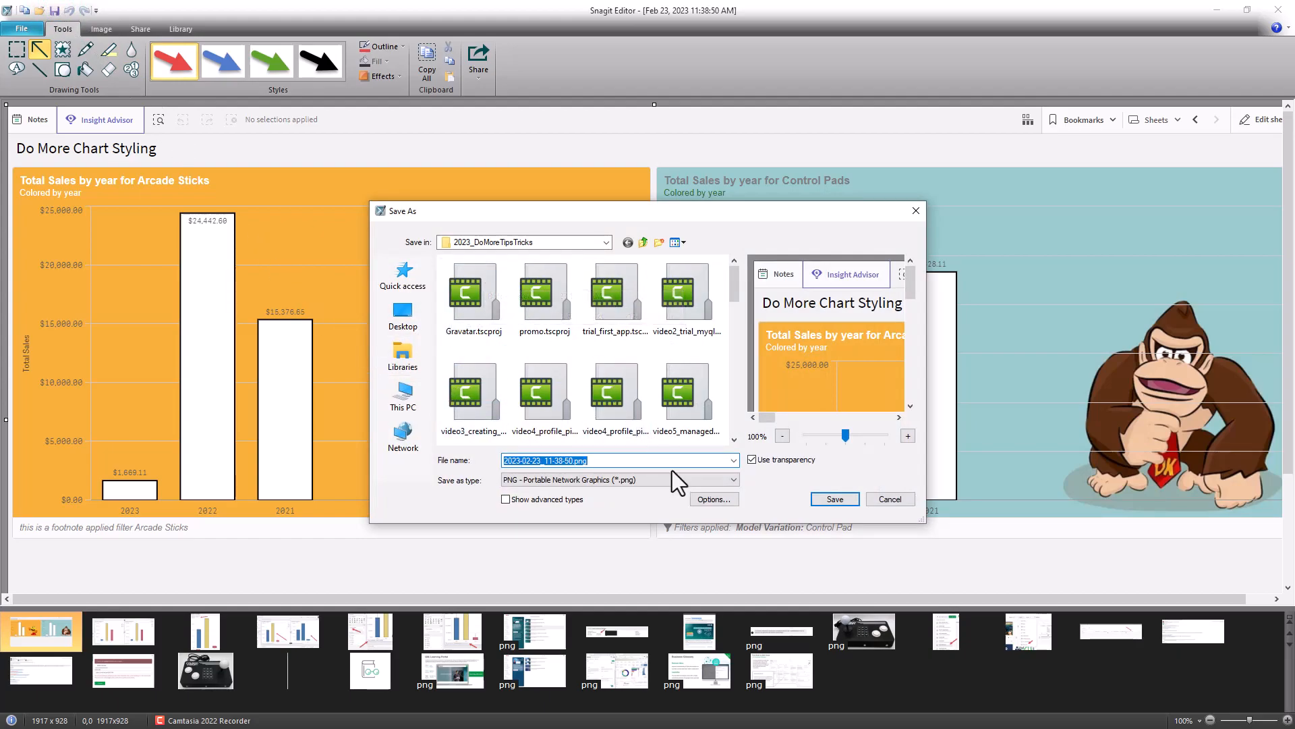
click(833, 498)
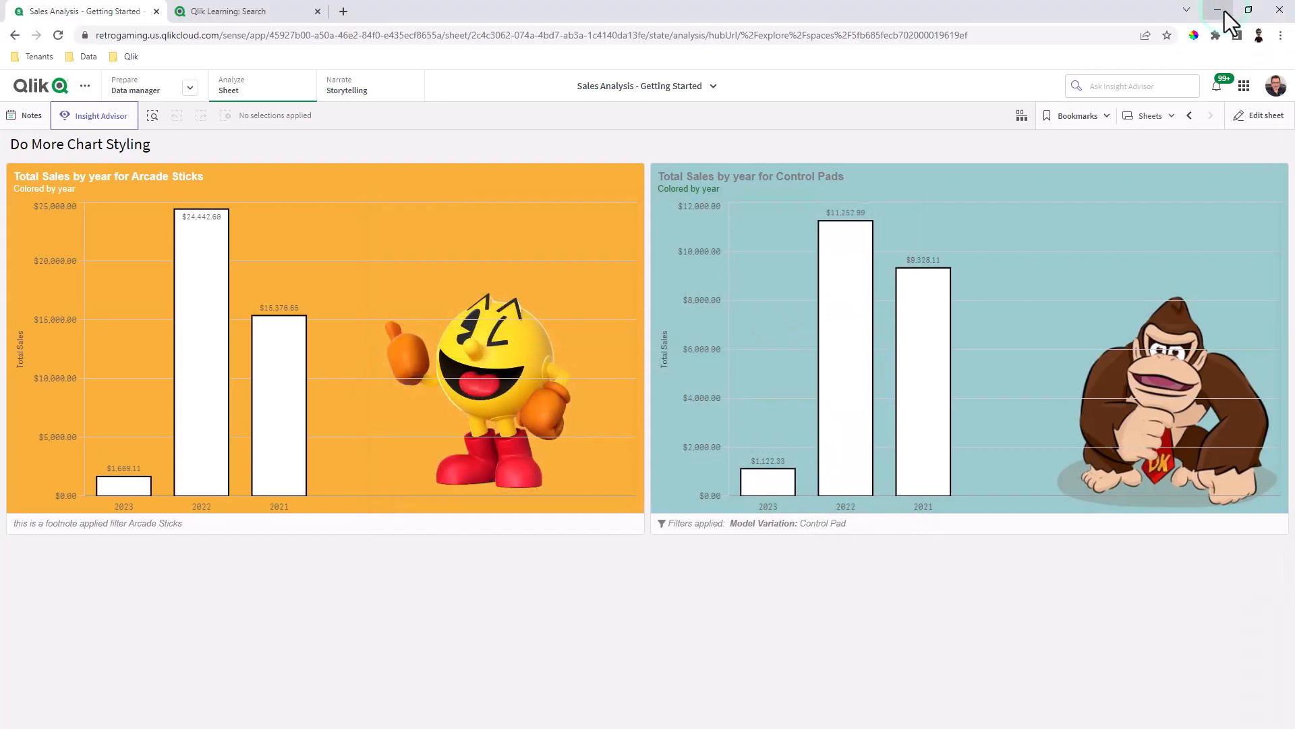
Step: Re-enter editing, show Sheet properties and start changing the sheet thumbnail
click(1259, 114)
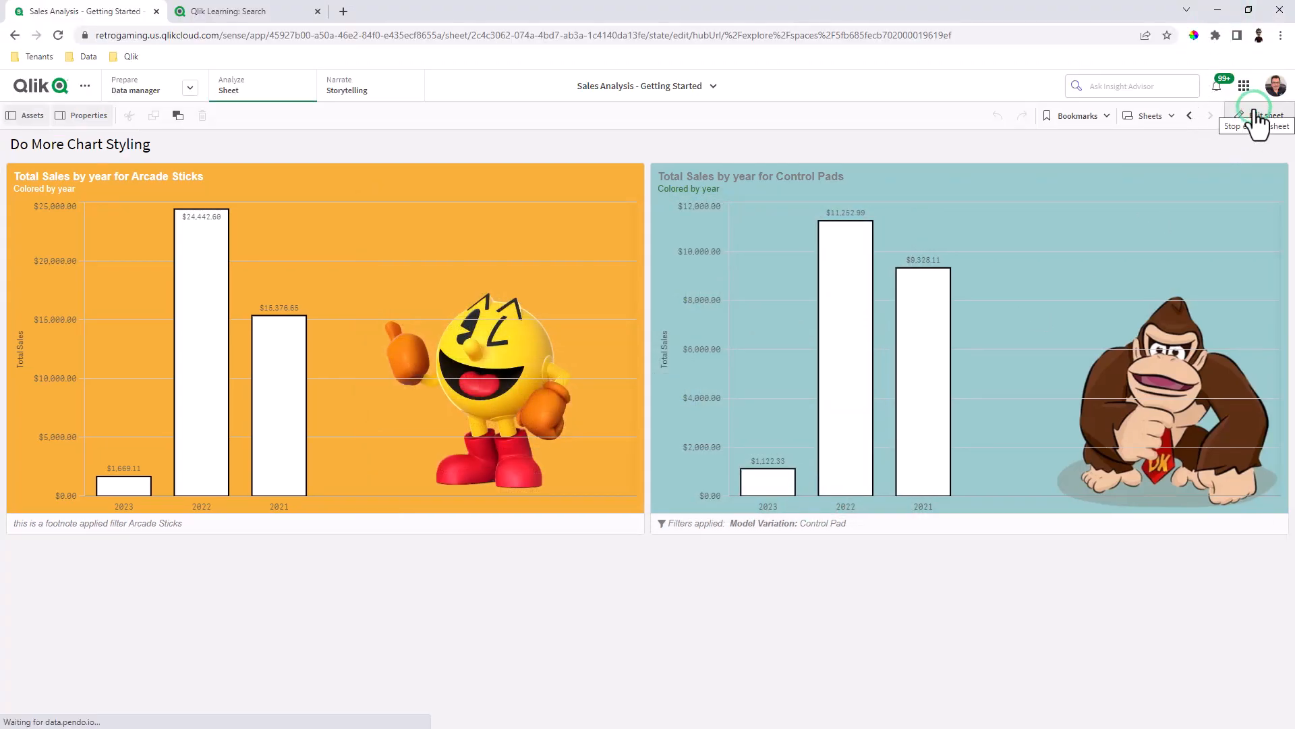
click(1260, 115)
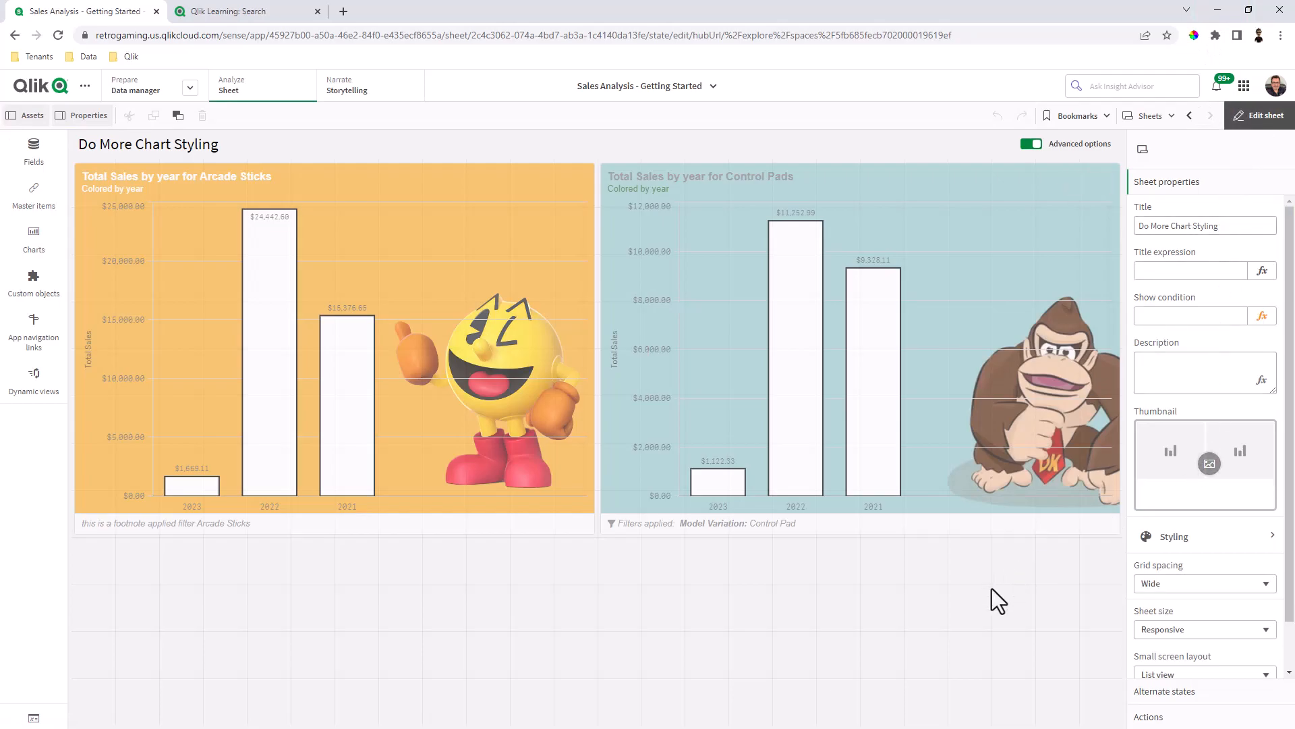
mouse_move(884, 627)
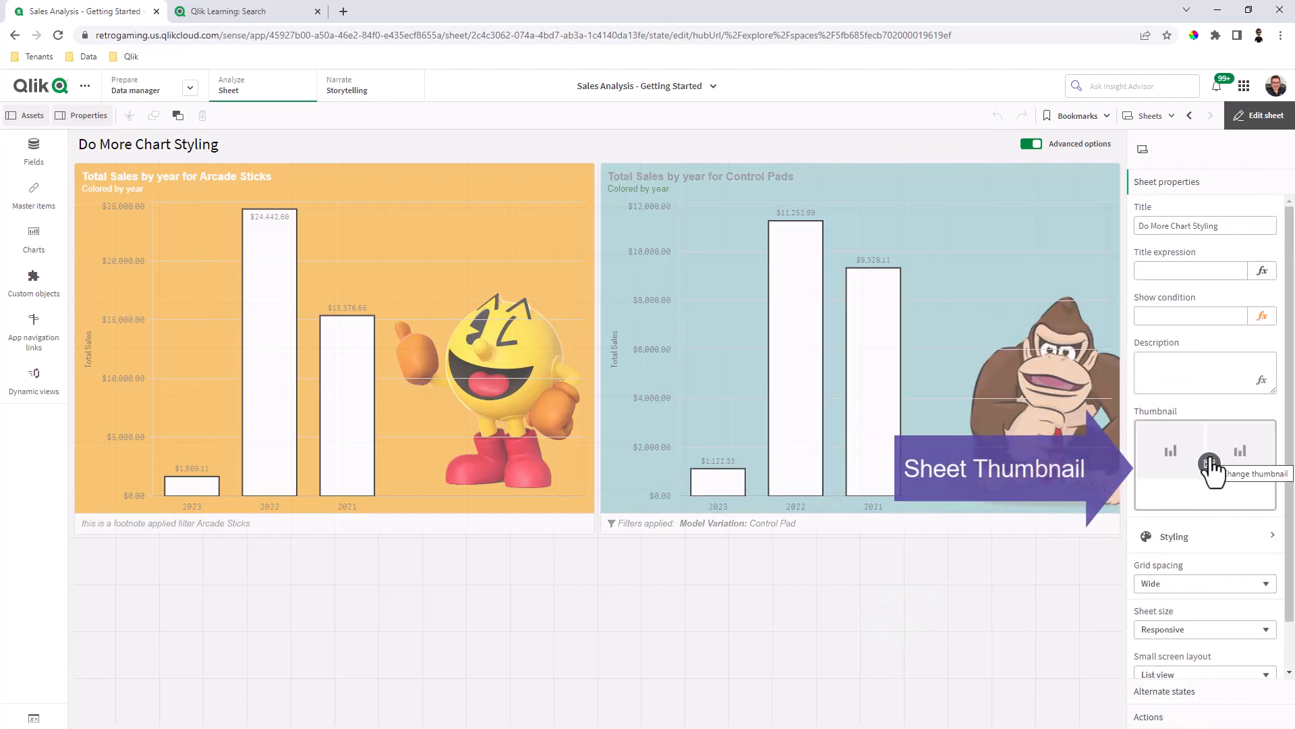
click(1211, 464)
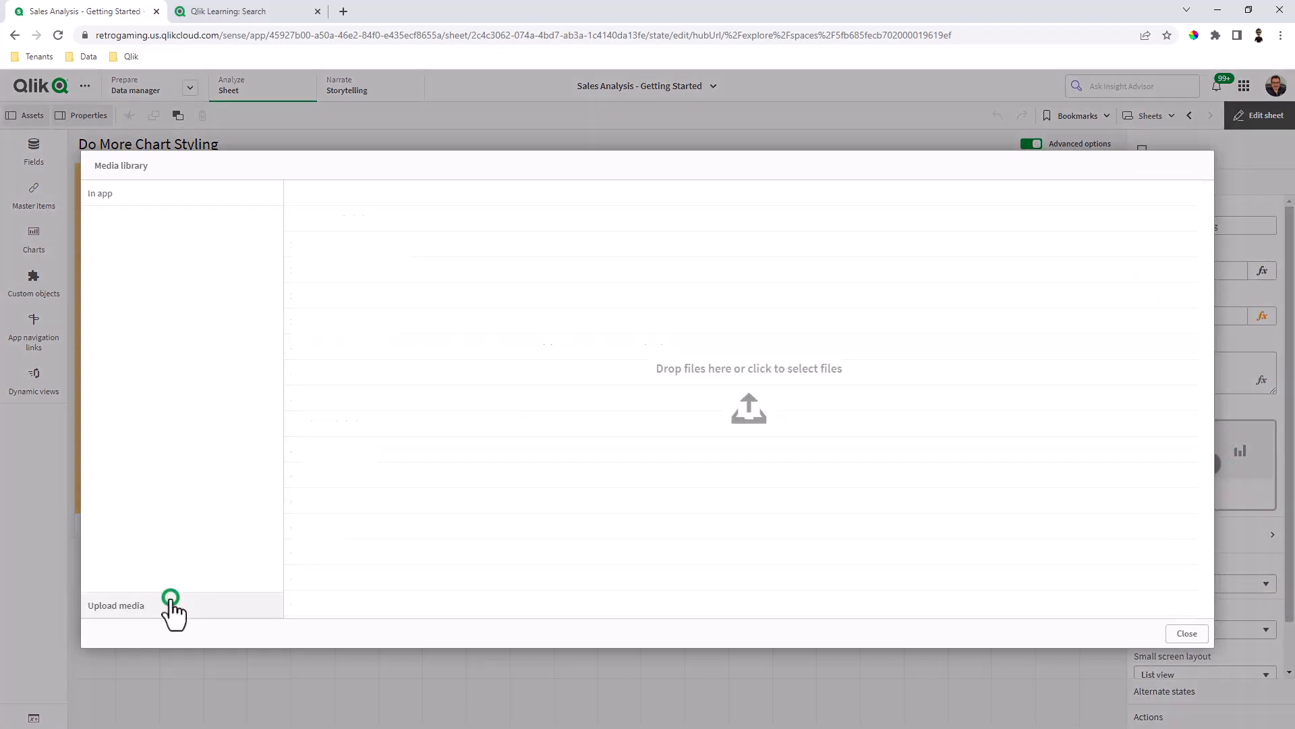
mouse_move(731, 393)
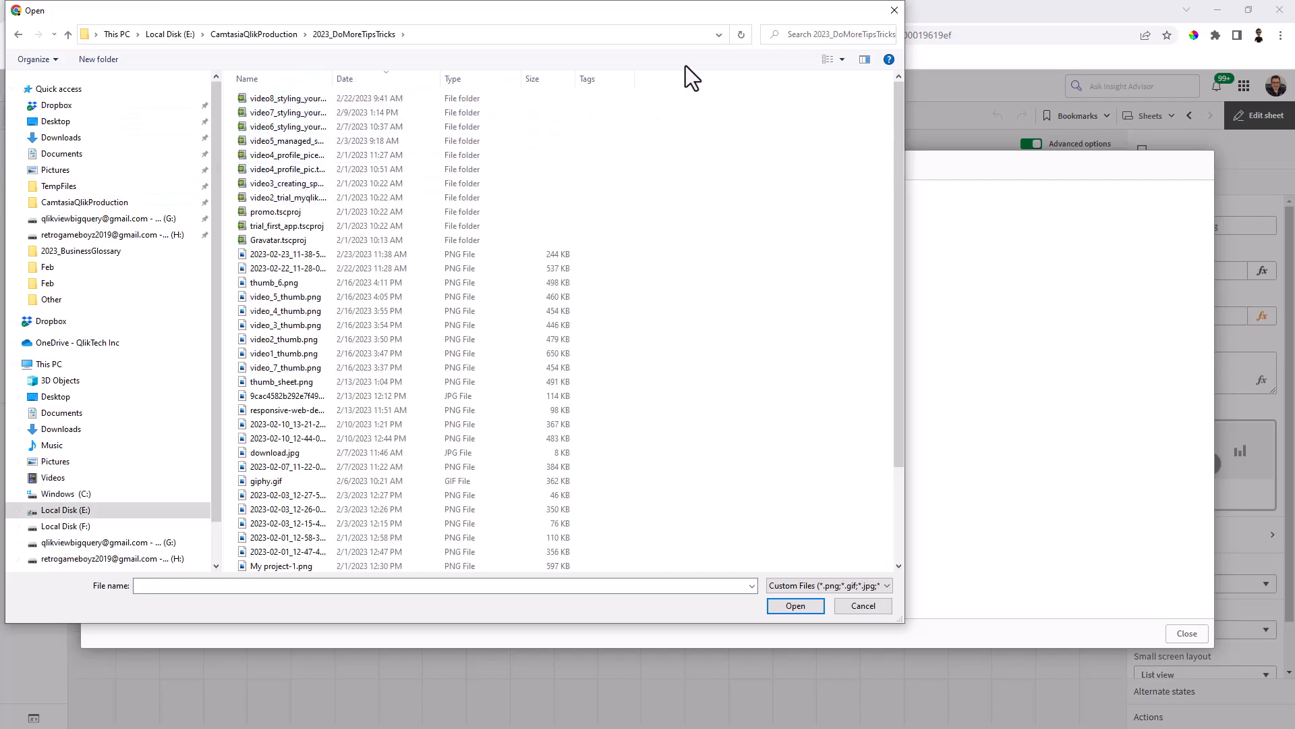
Step: Show the Open dialog files as large thumbnails and scroll to the new chart PNG
click(829, 58)
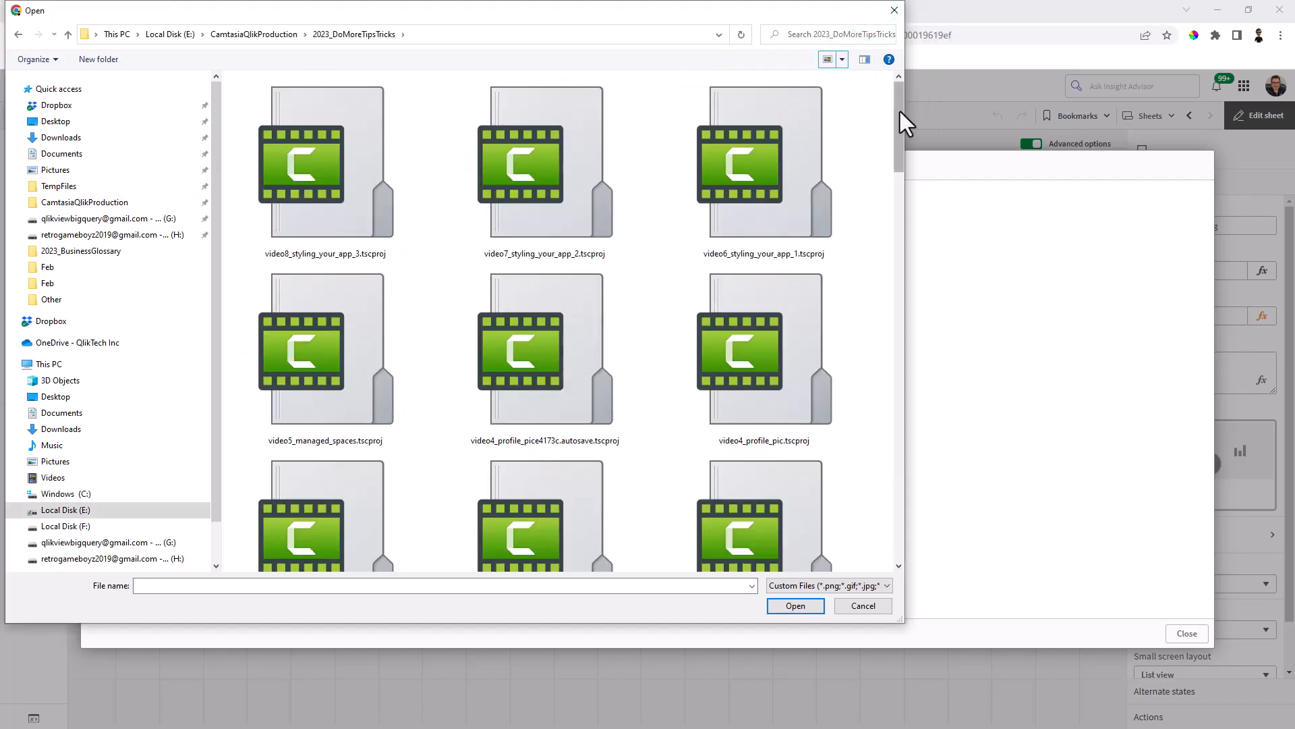
scroll(down, 3)
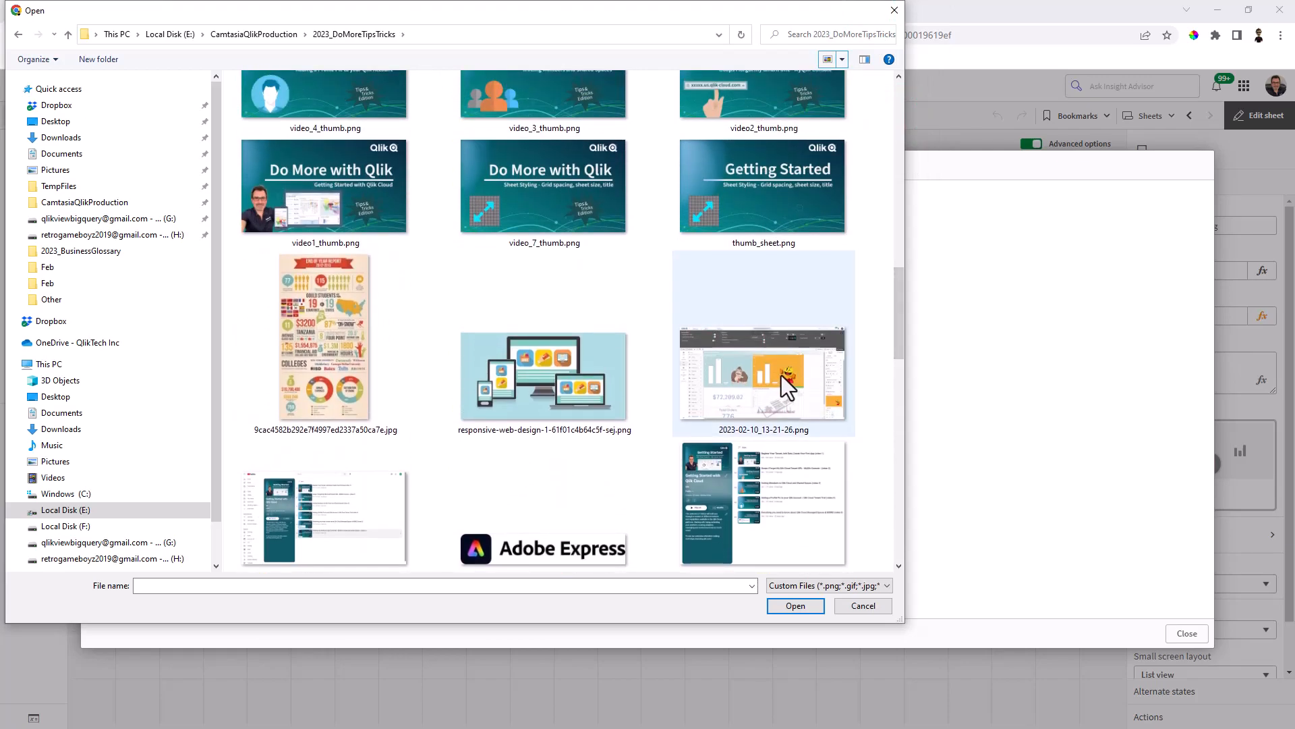
scroll(down, 3)
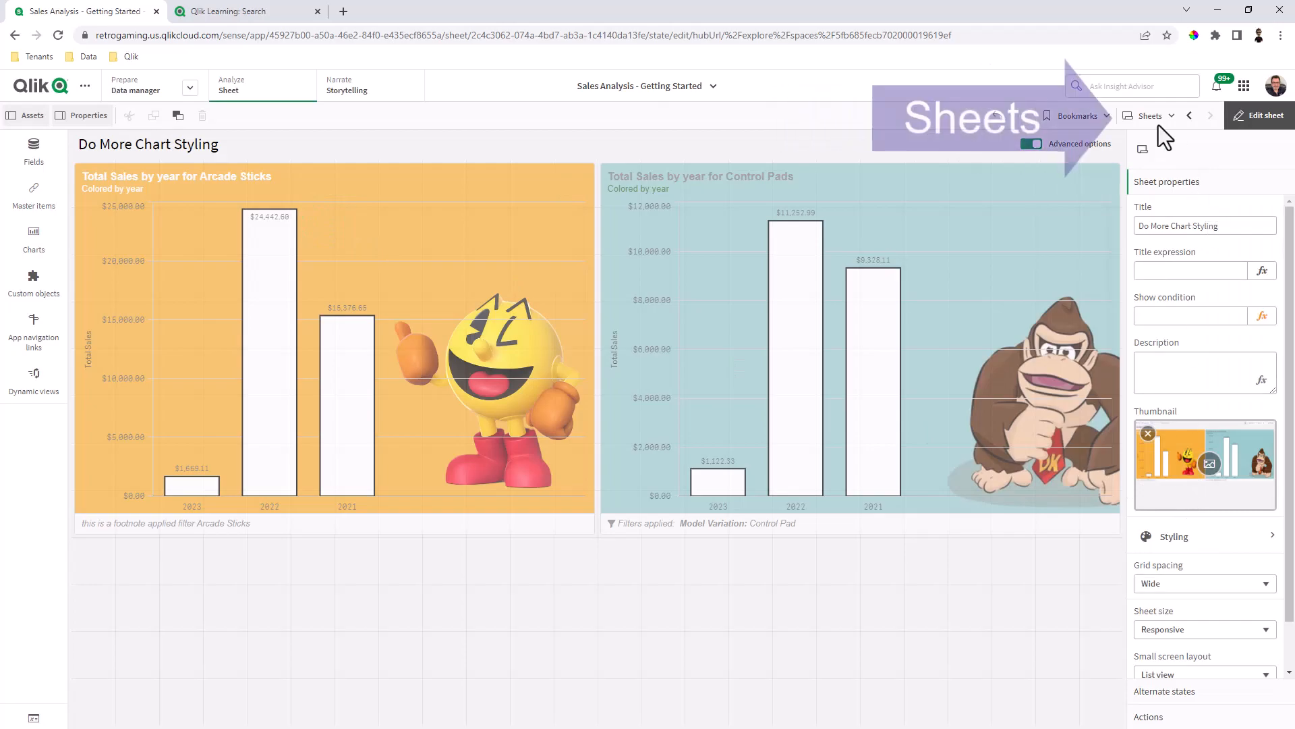
Step: Check the new thumbnail in the sheet overview, then switch to the Qlik Learning window
click(1149, 115)
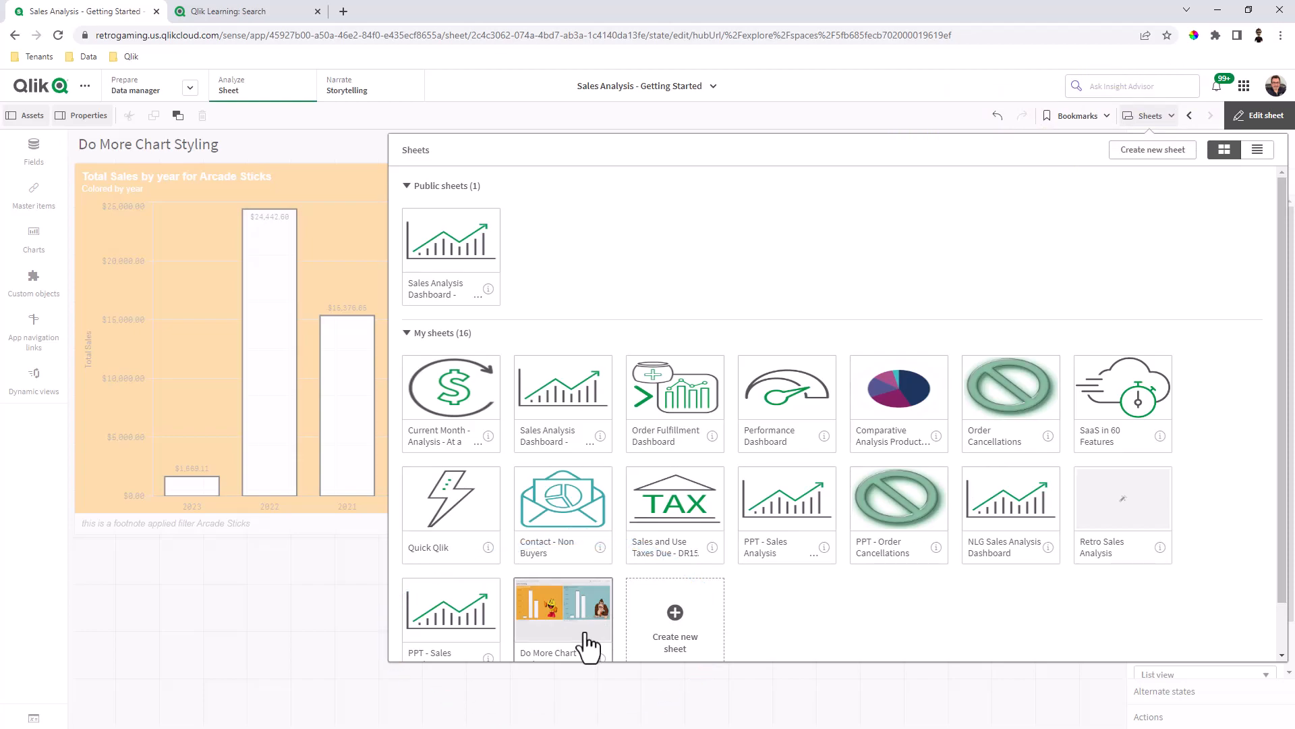
mouse_move(308, 595)
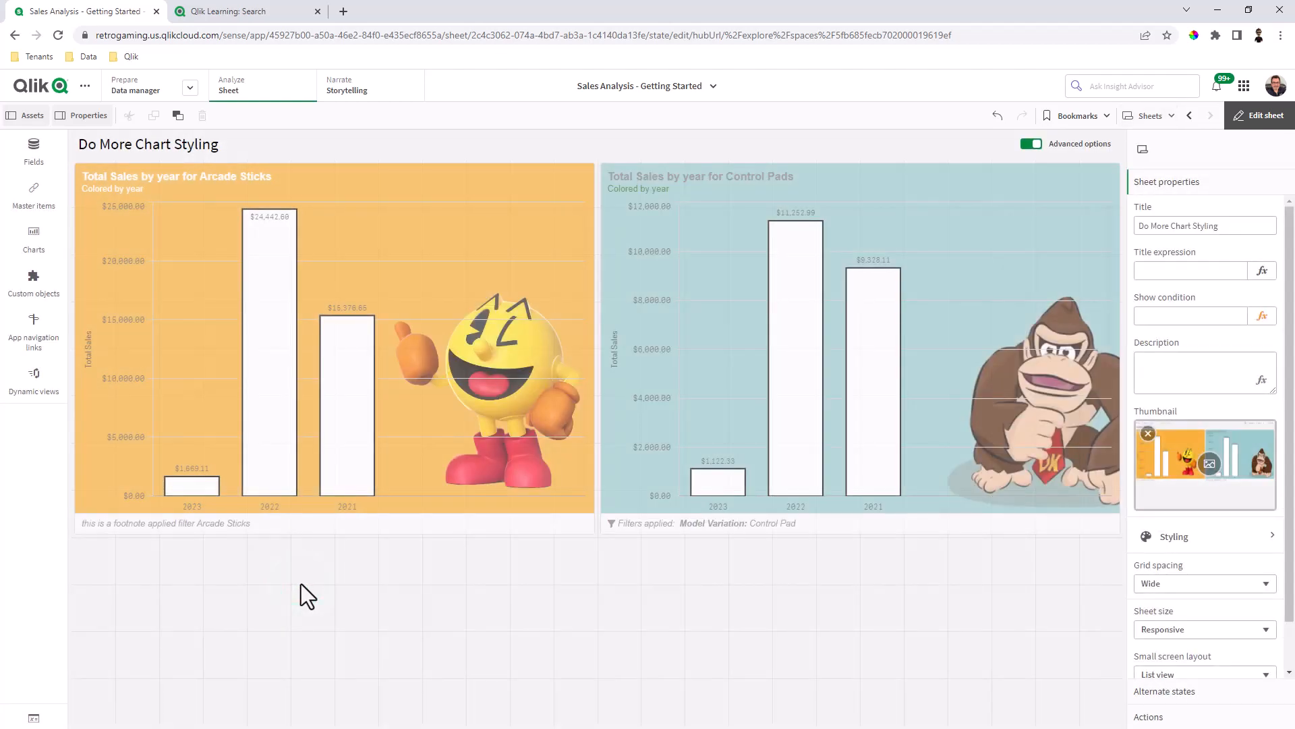
click(241, 11)
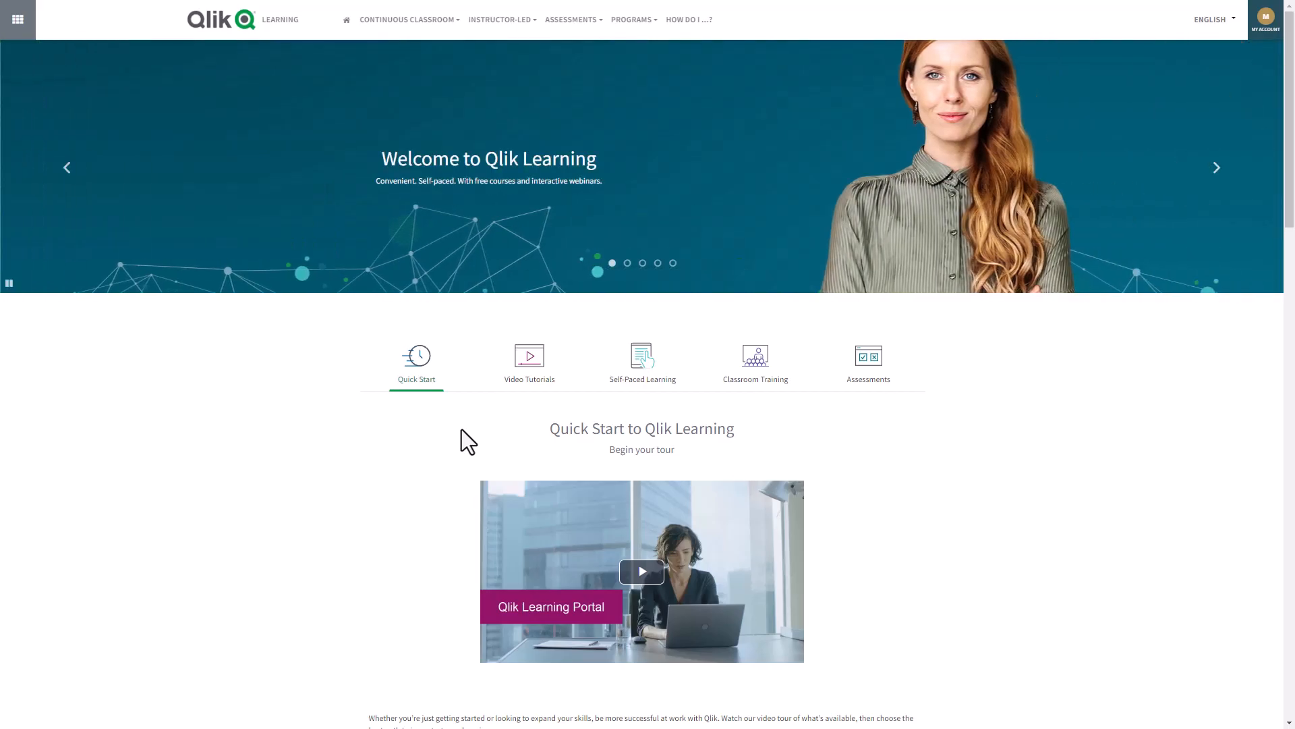
Step: Browse all video tutorials, checking the Price filter choices without selecting one
click(529, 362)
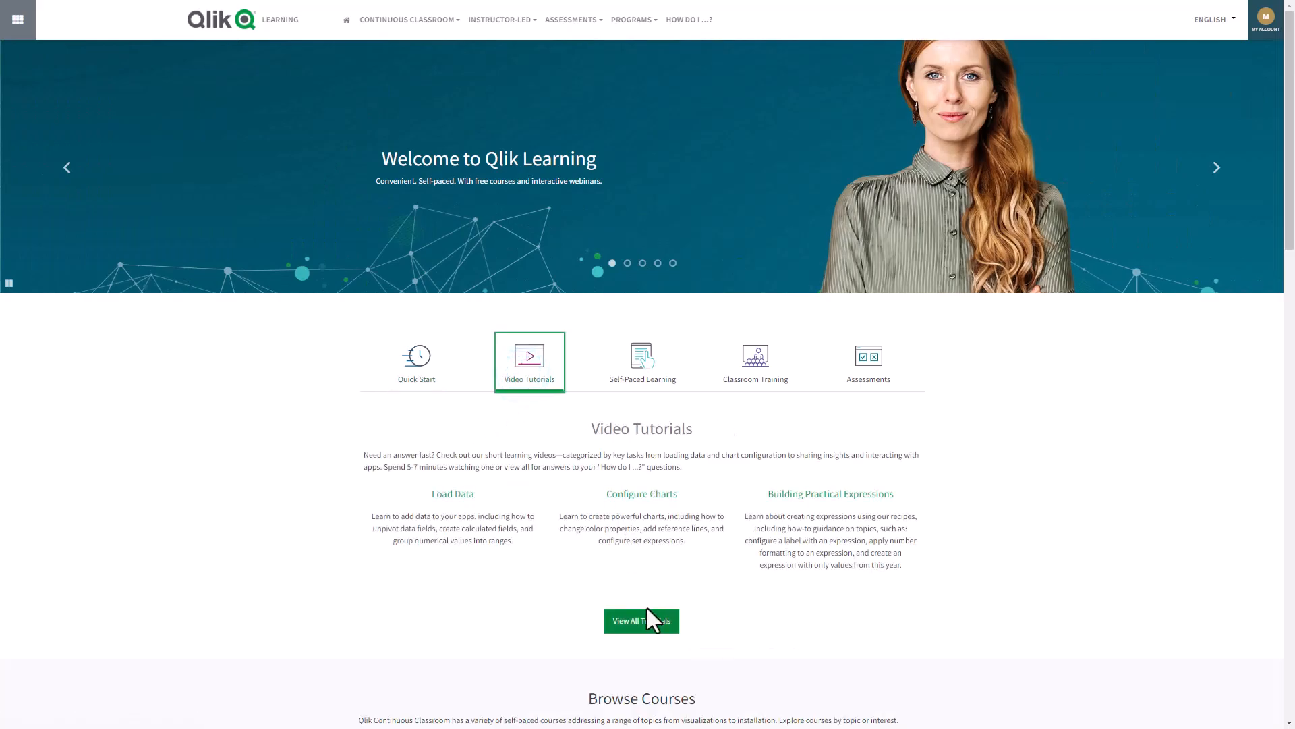
click(640, 621)
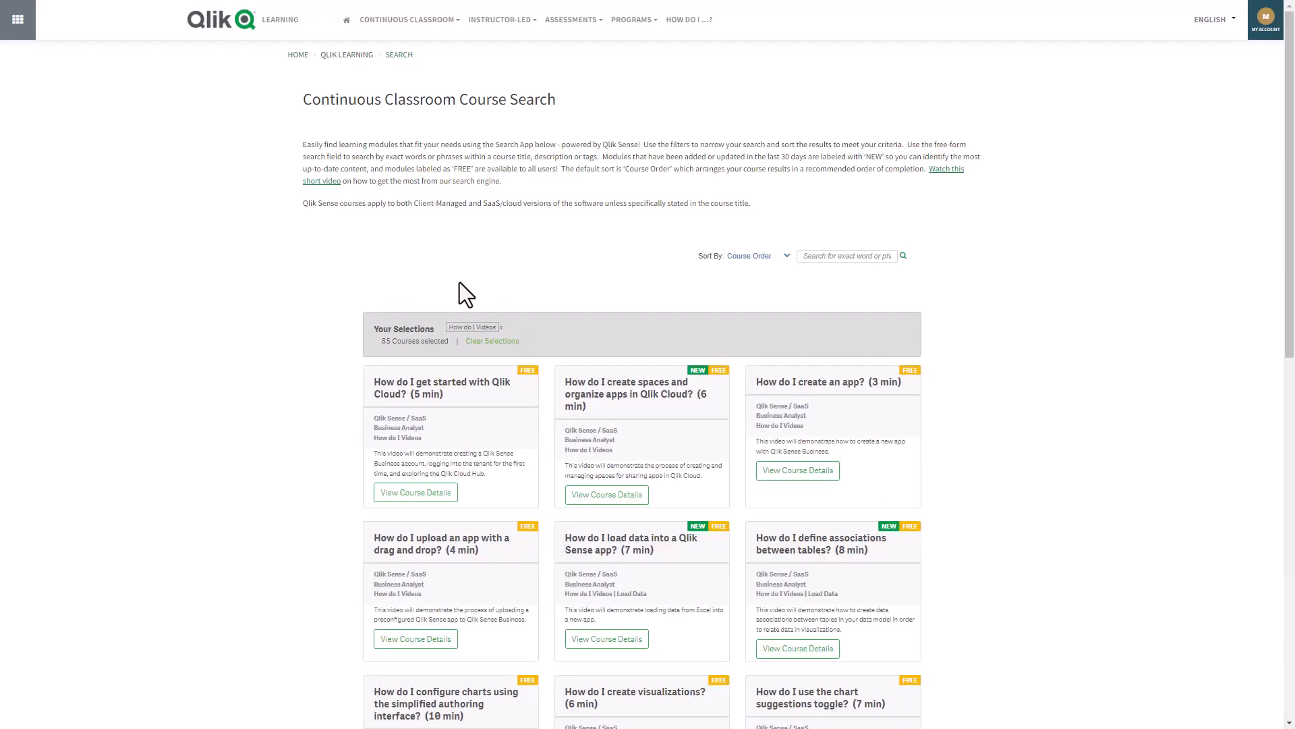
click(641, 290)
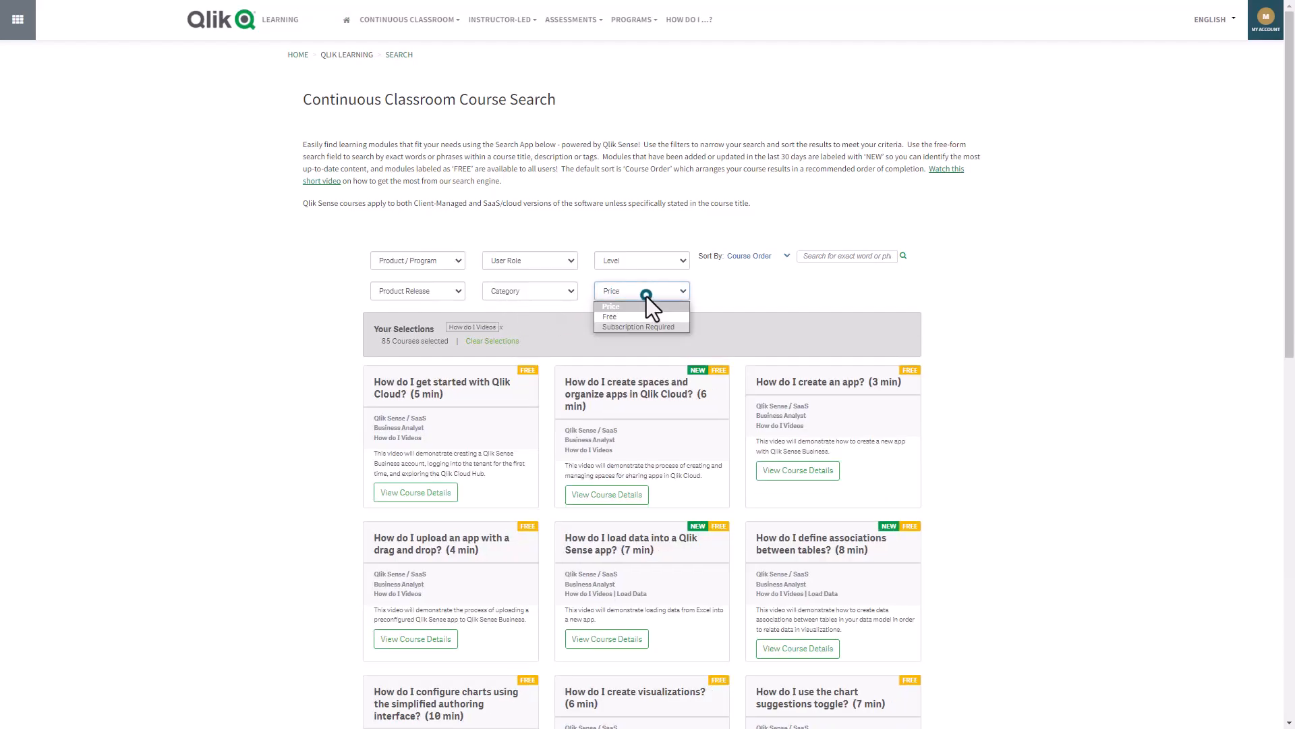
click(640, 290)
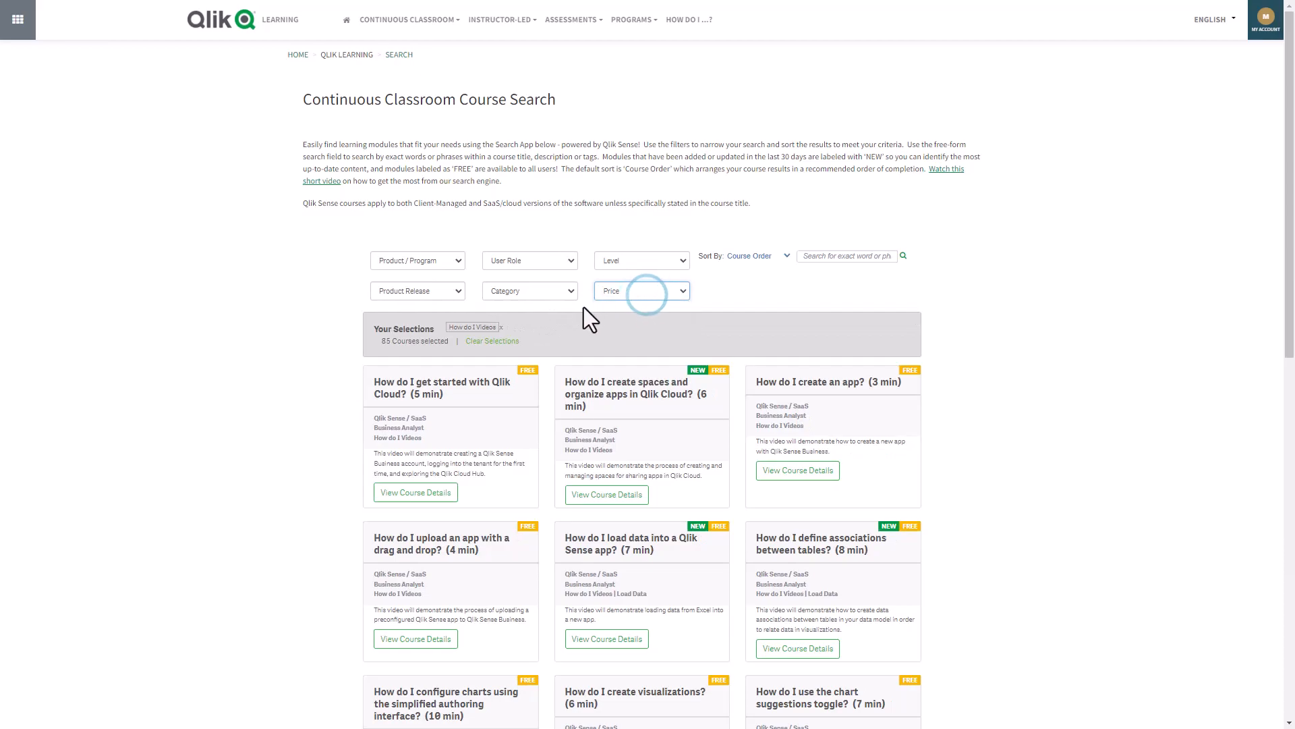
mouse_move(502, 338)
text(styling)
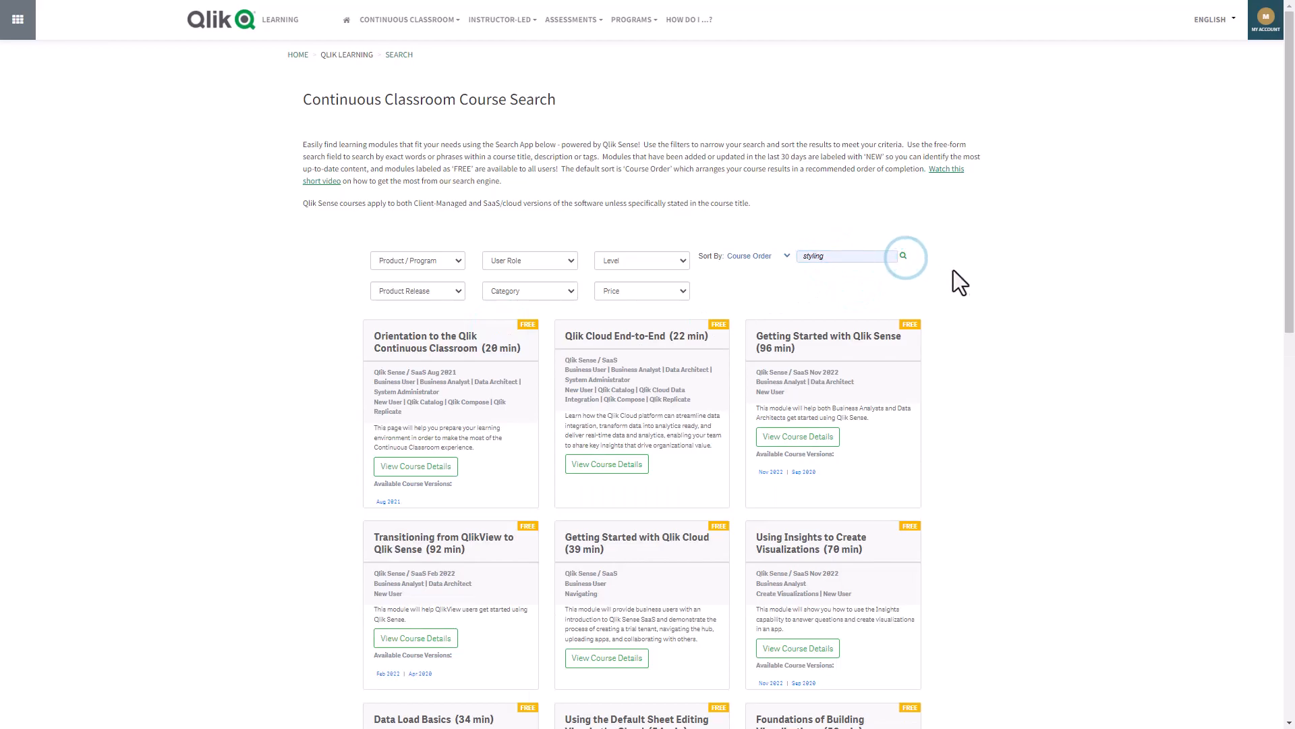
Step: Search for styling and open the Styling an App course details
click(903, 255)
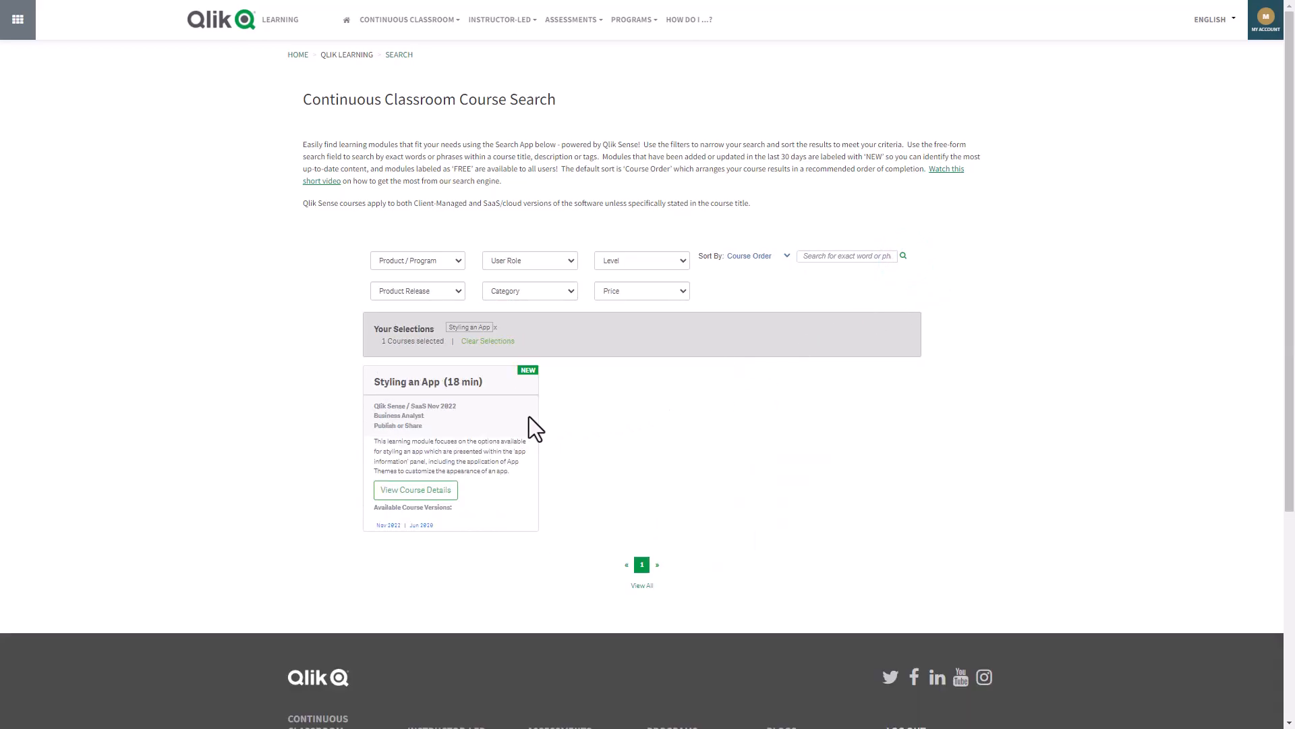
click(414, 489)
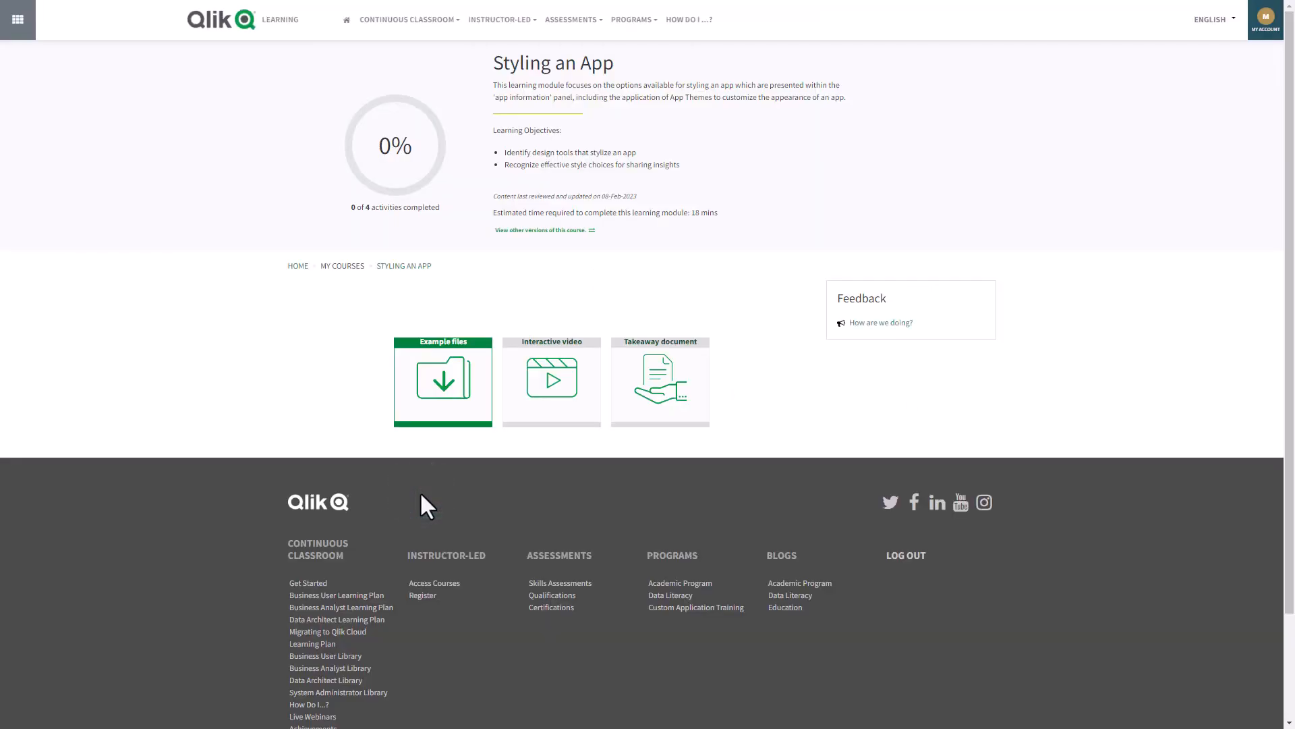